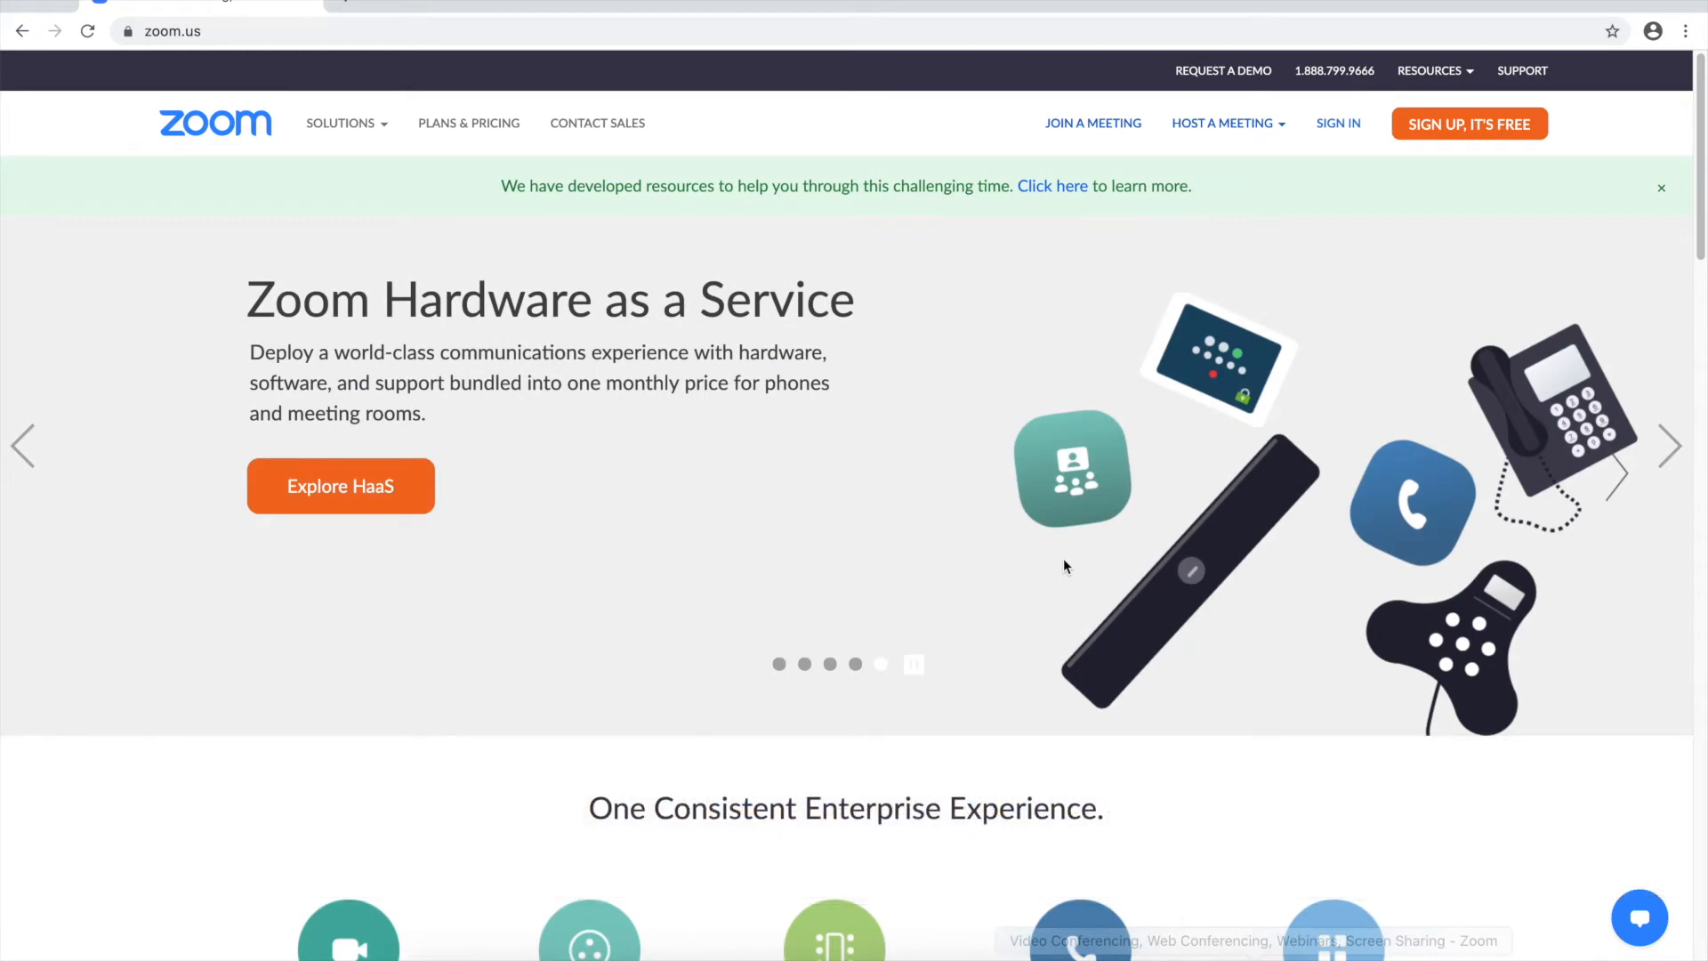
mouse_move(1137, 455)
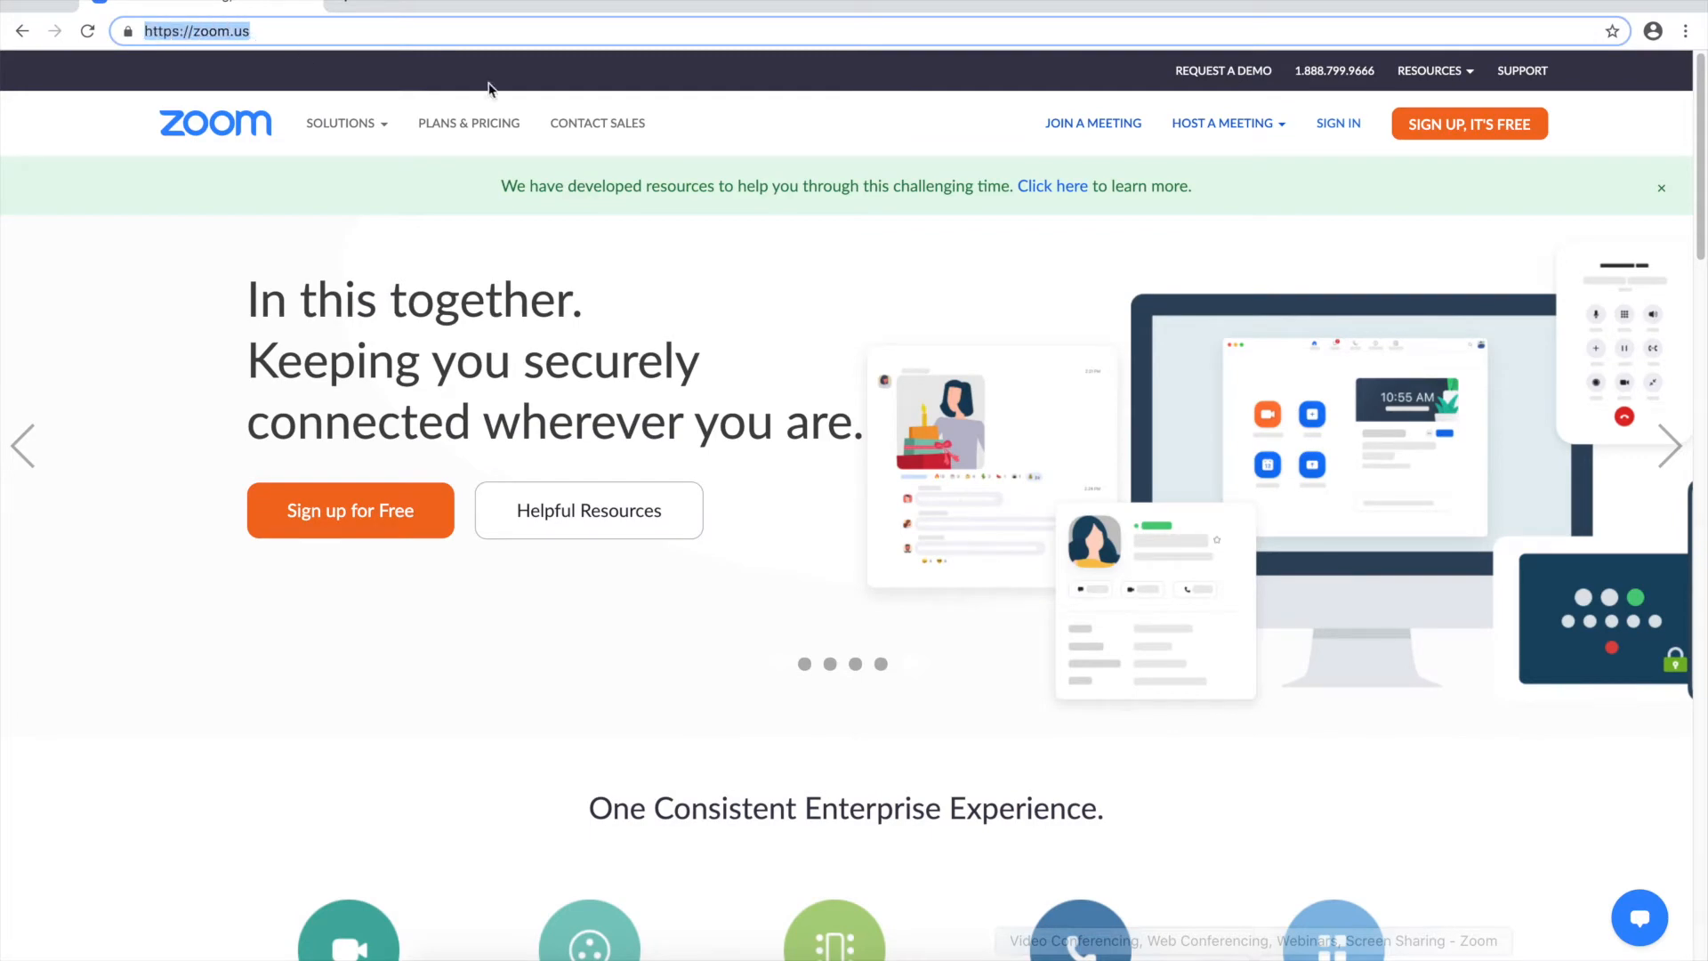
mouse_move(1389, 130)
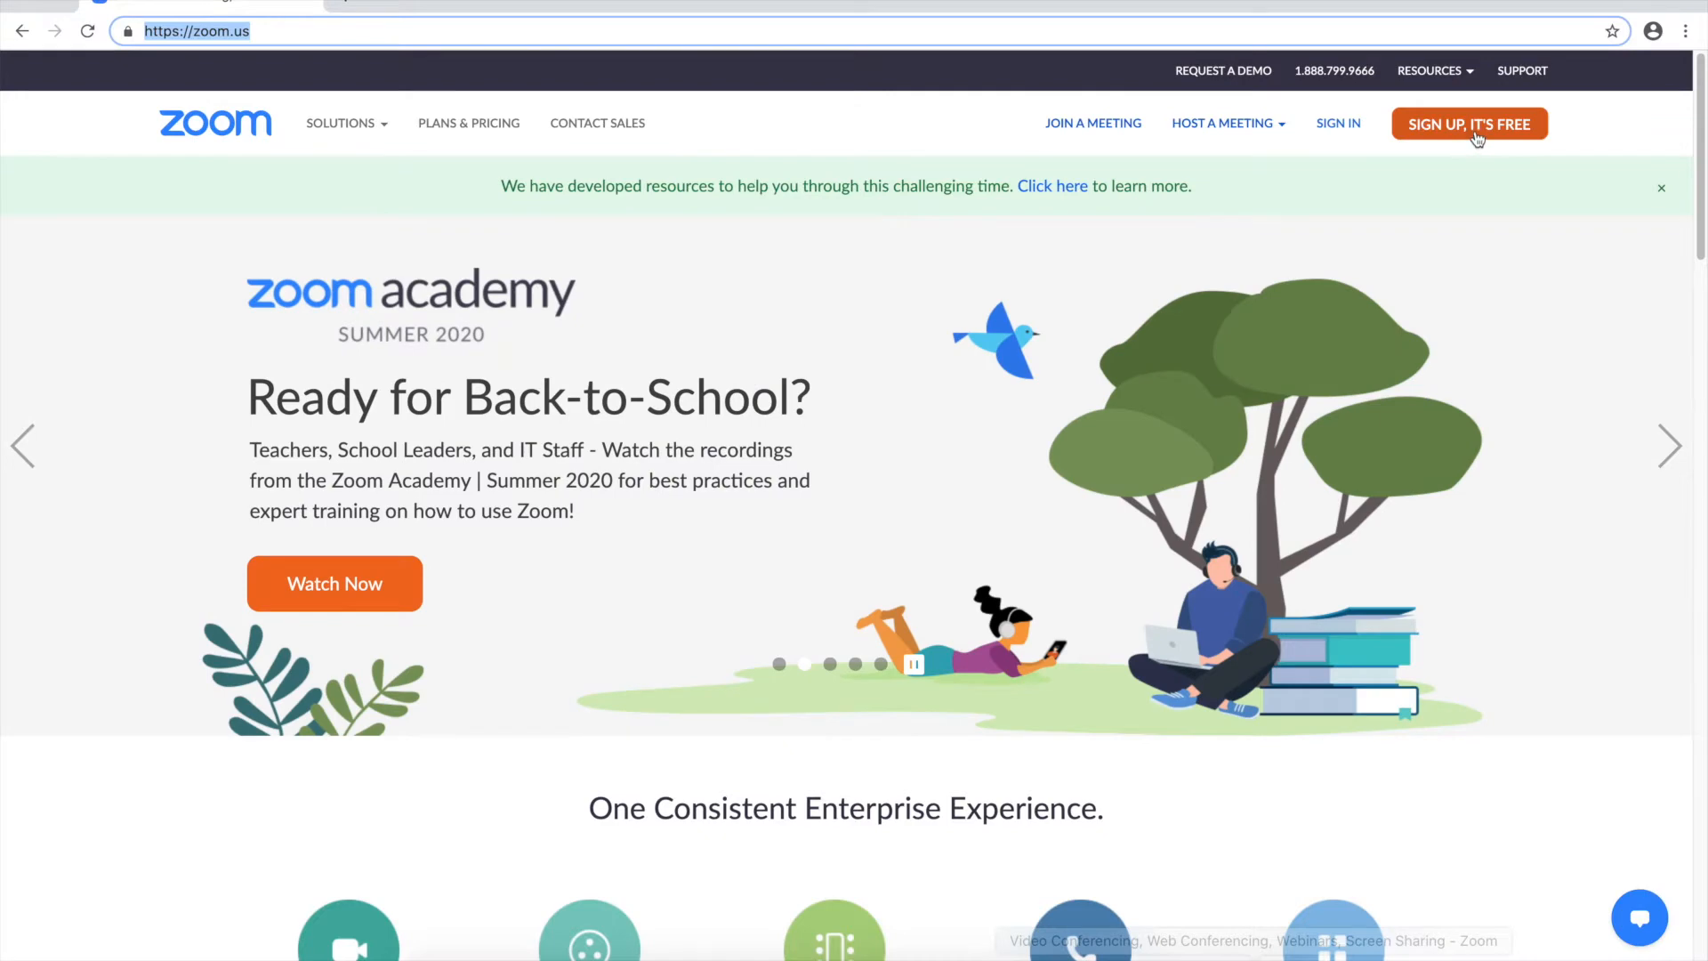
Begin free sign-up and confirm a birth date of March 1, 1900
left_click(1468, 123)
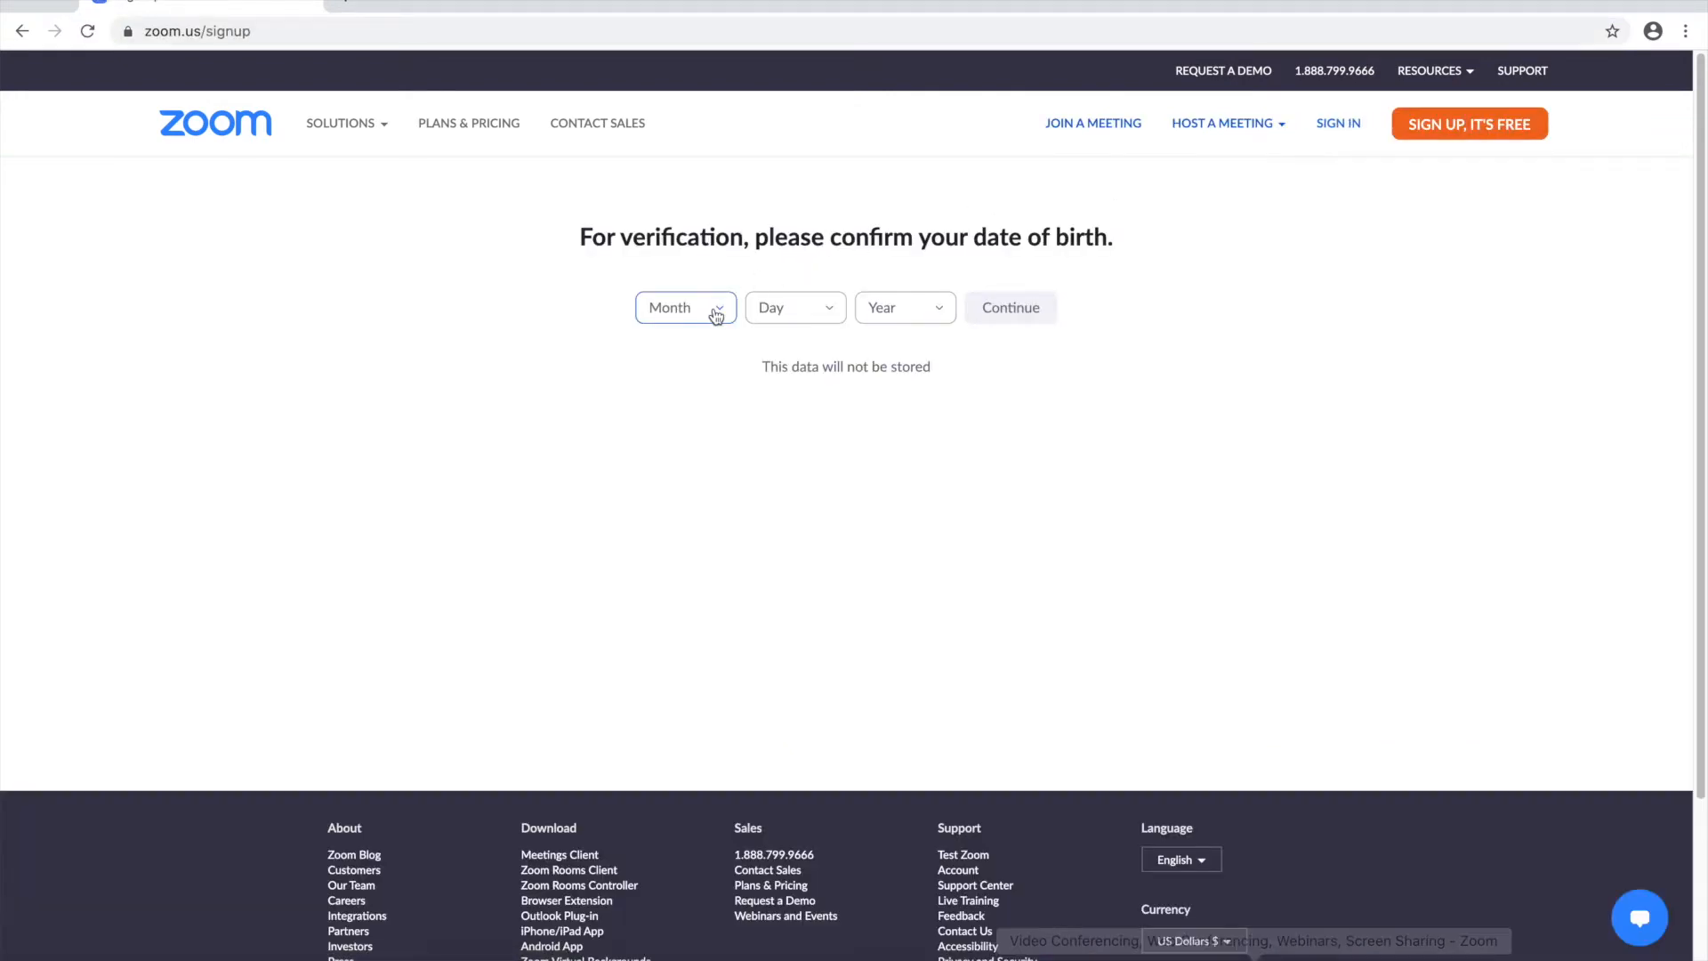
left_click(683, 308)
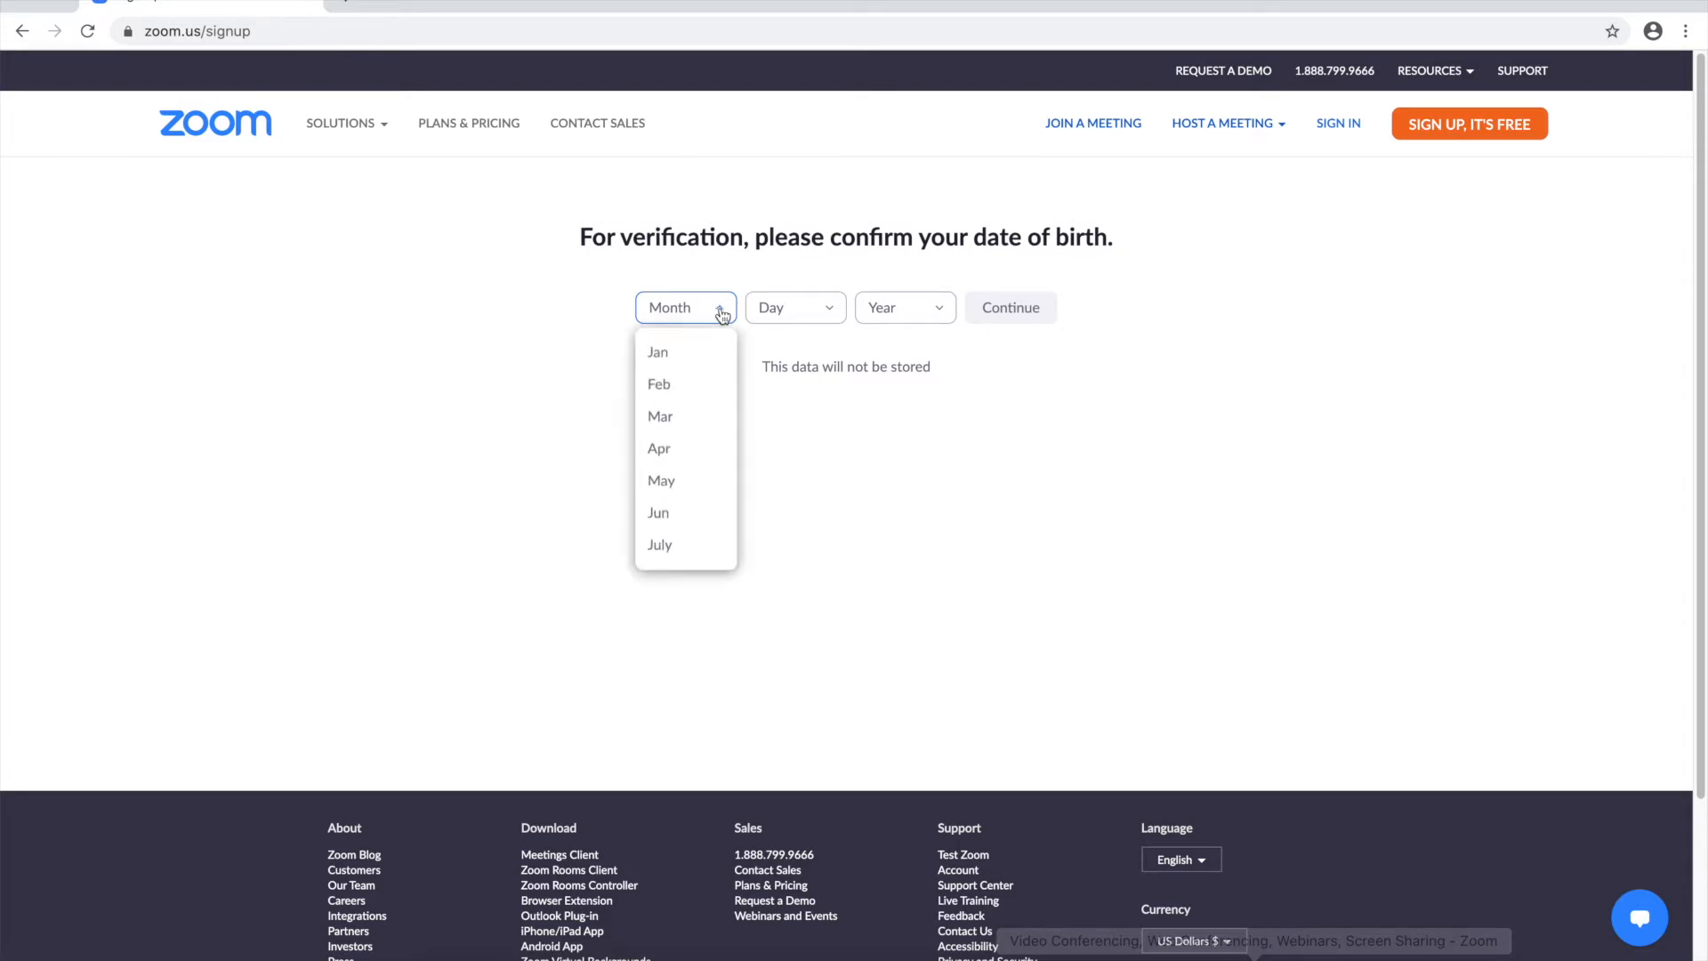
mouse_move(660, 416)
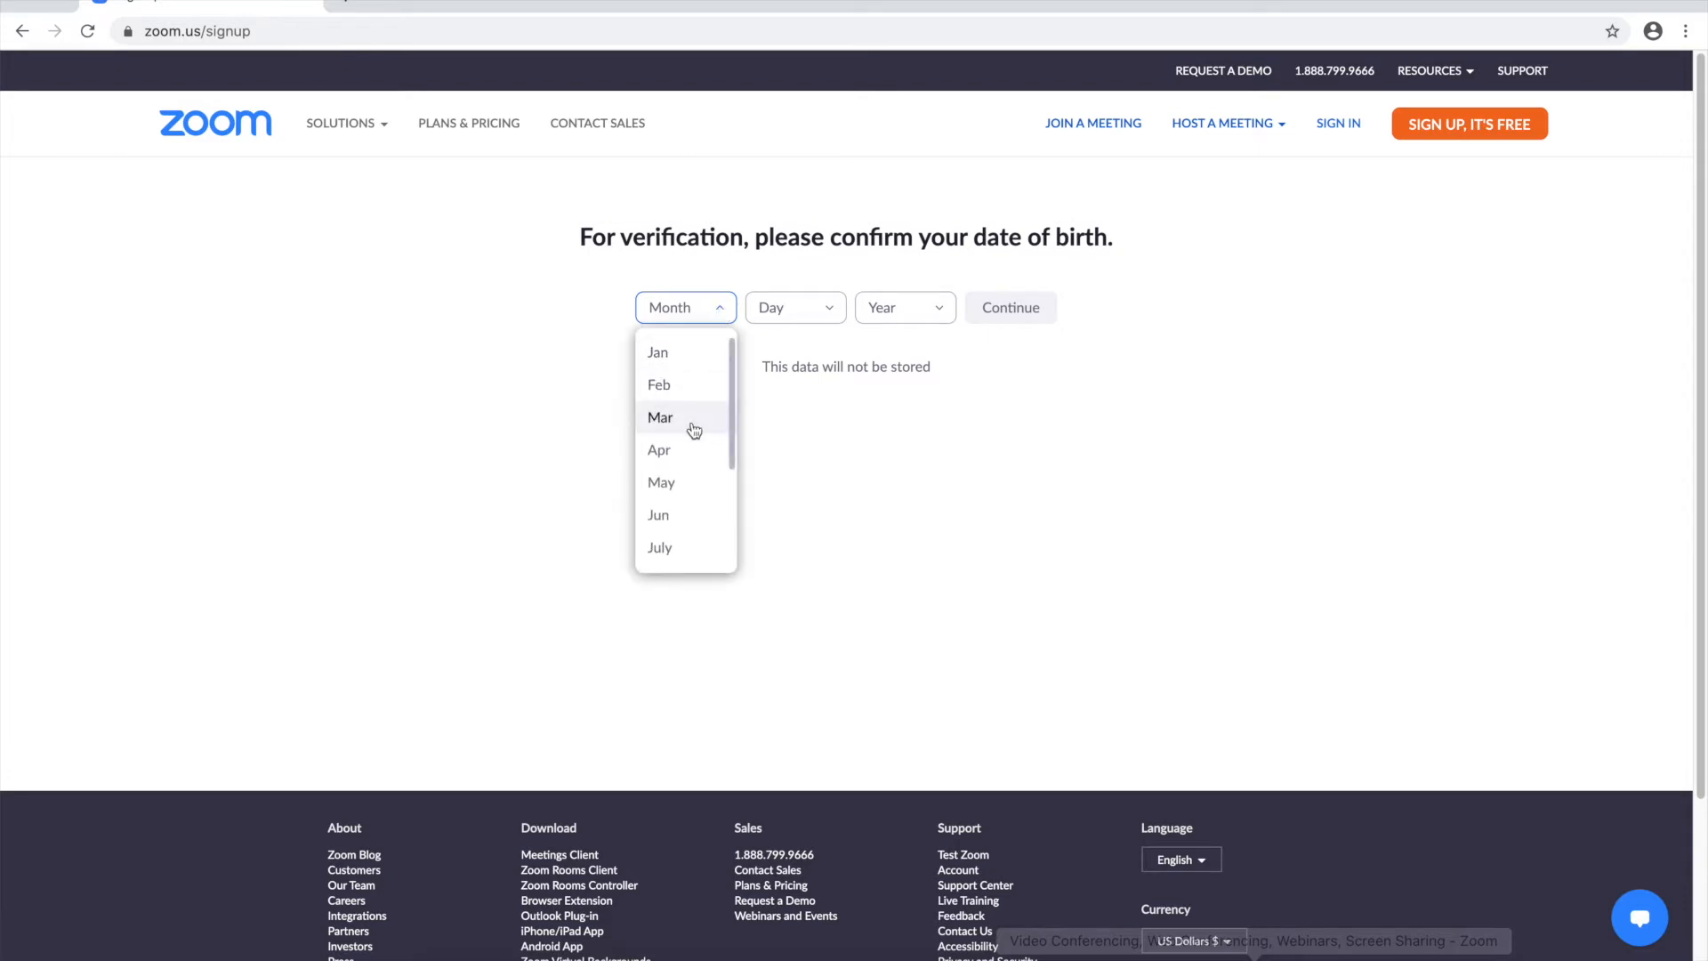
left_click(660, 416)
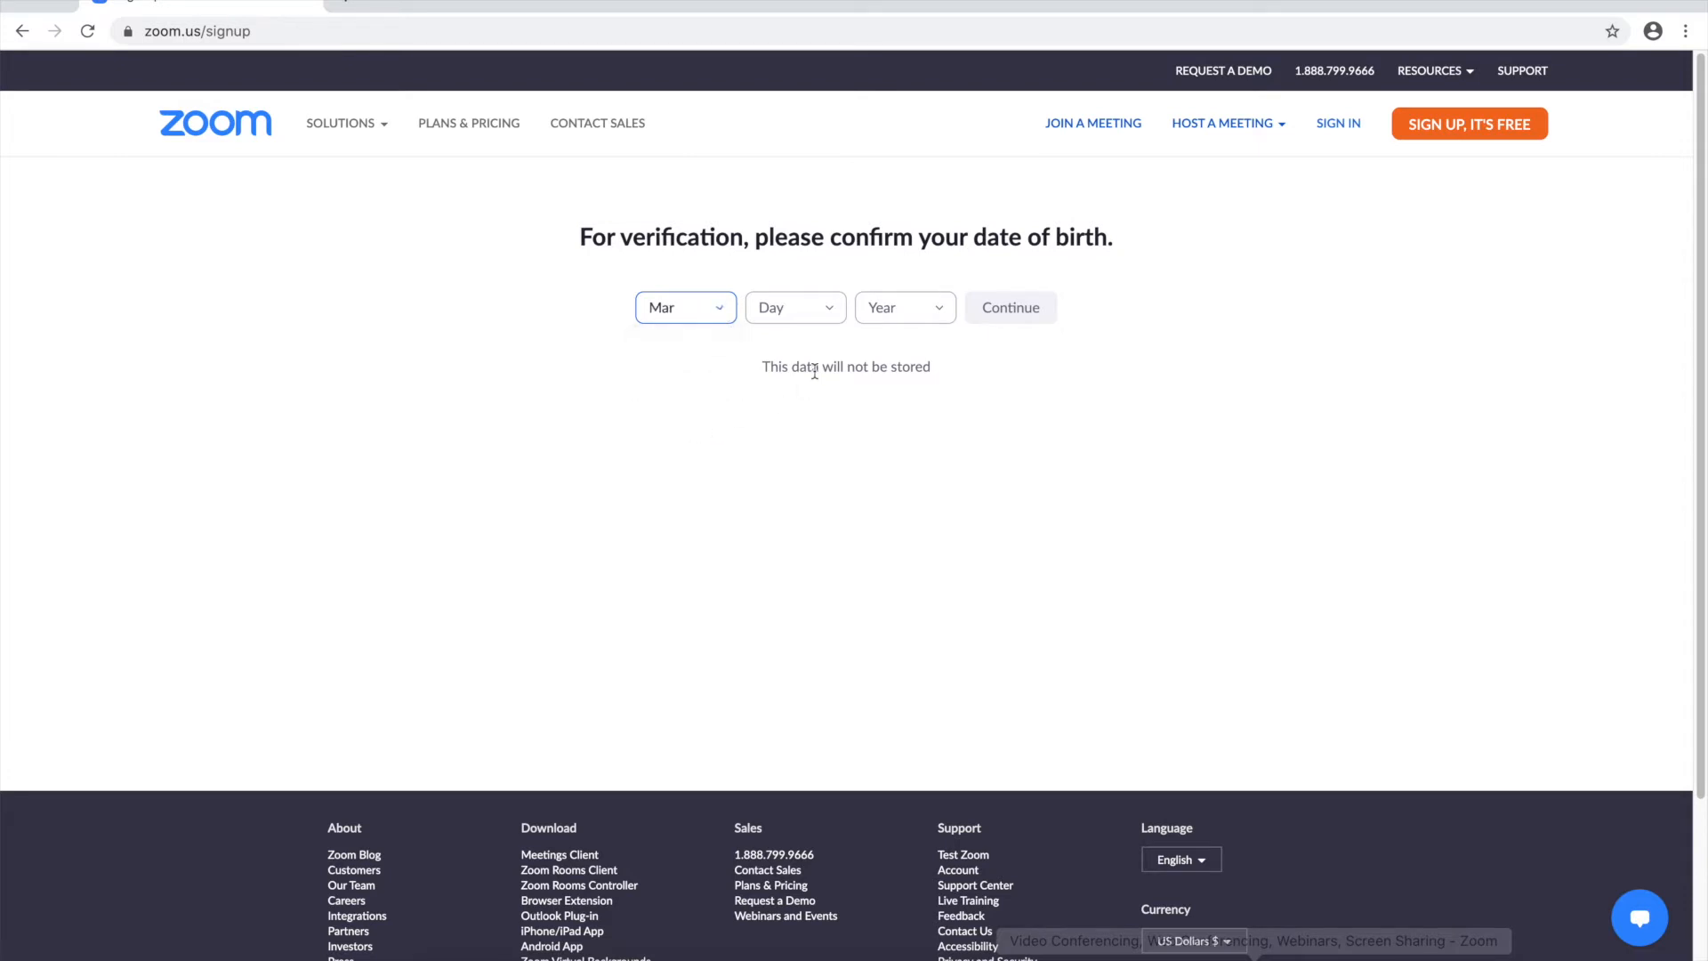
left_click(788, 308)
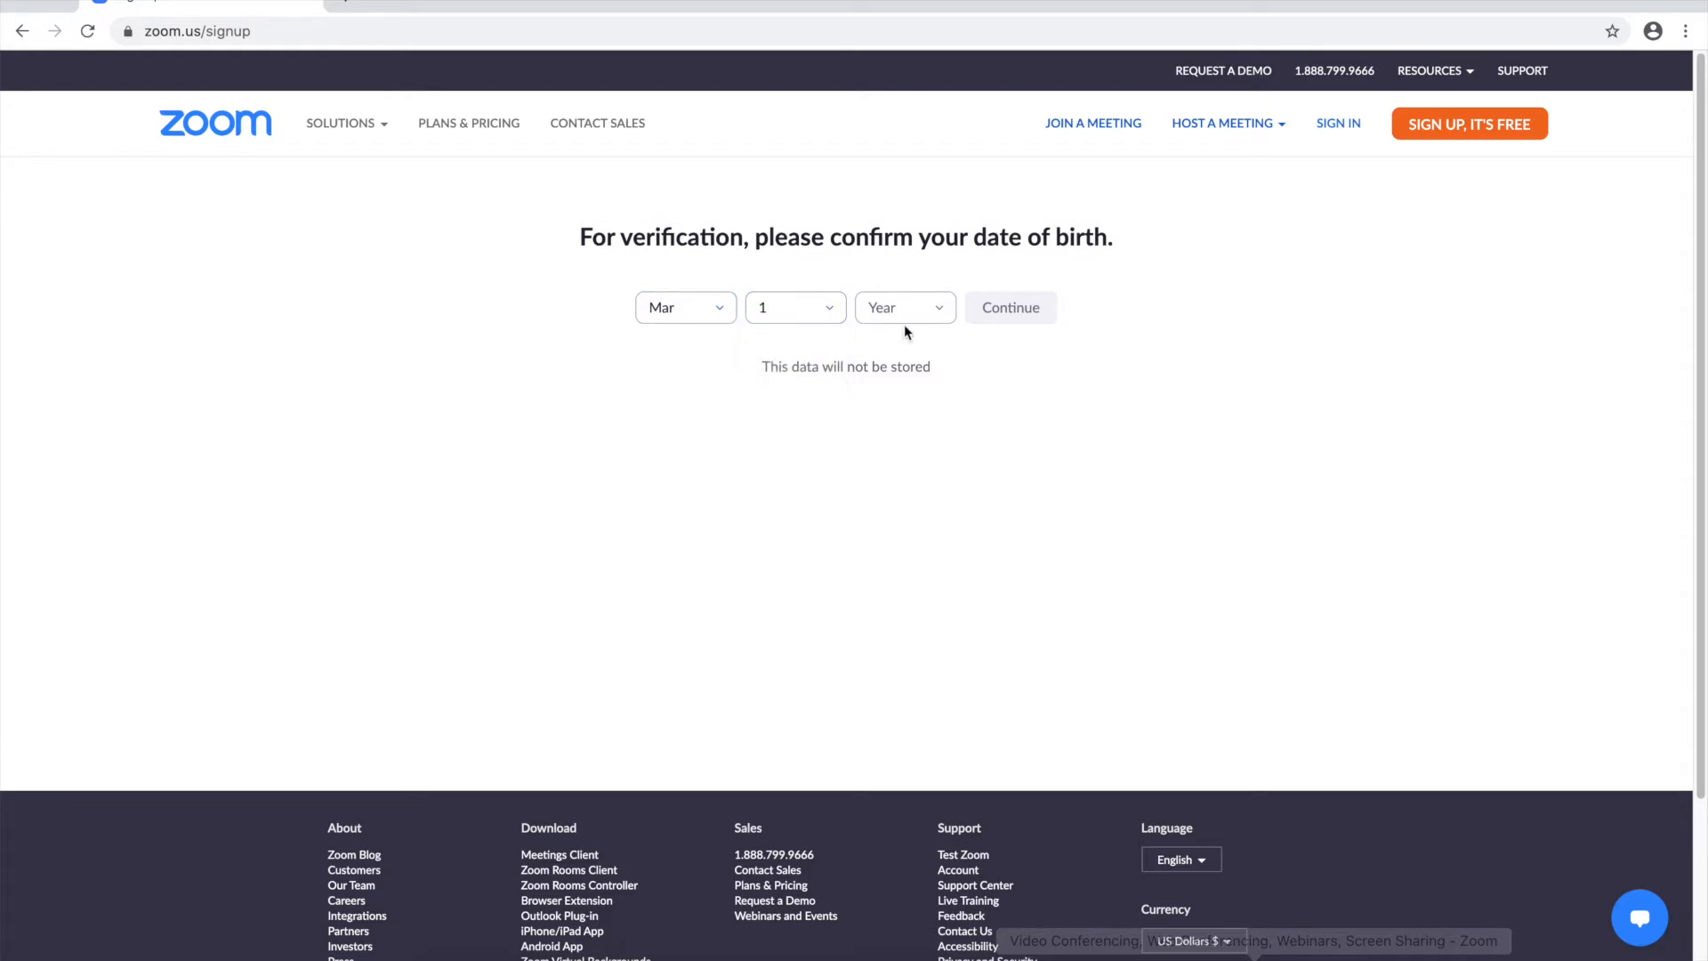
left_click(900, 308)
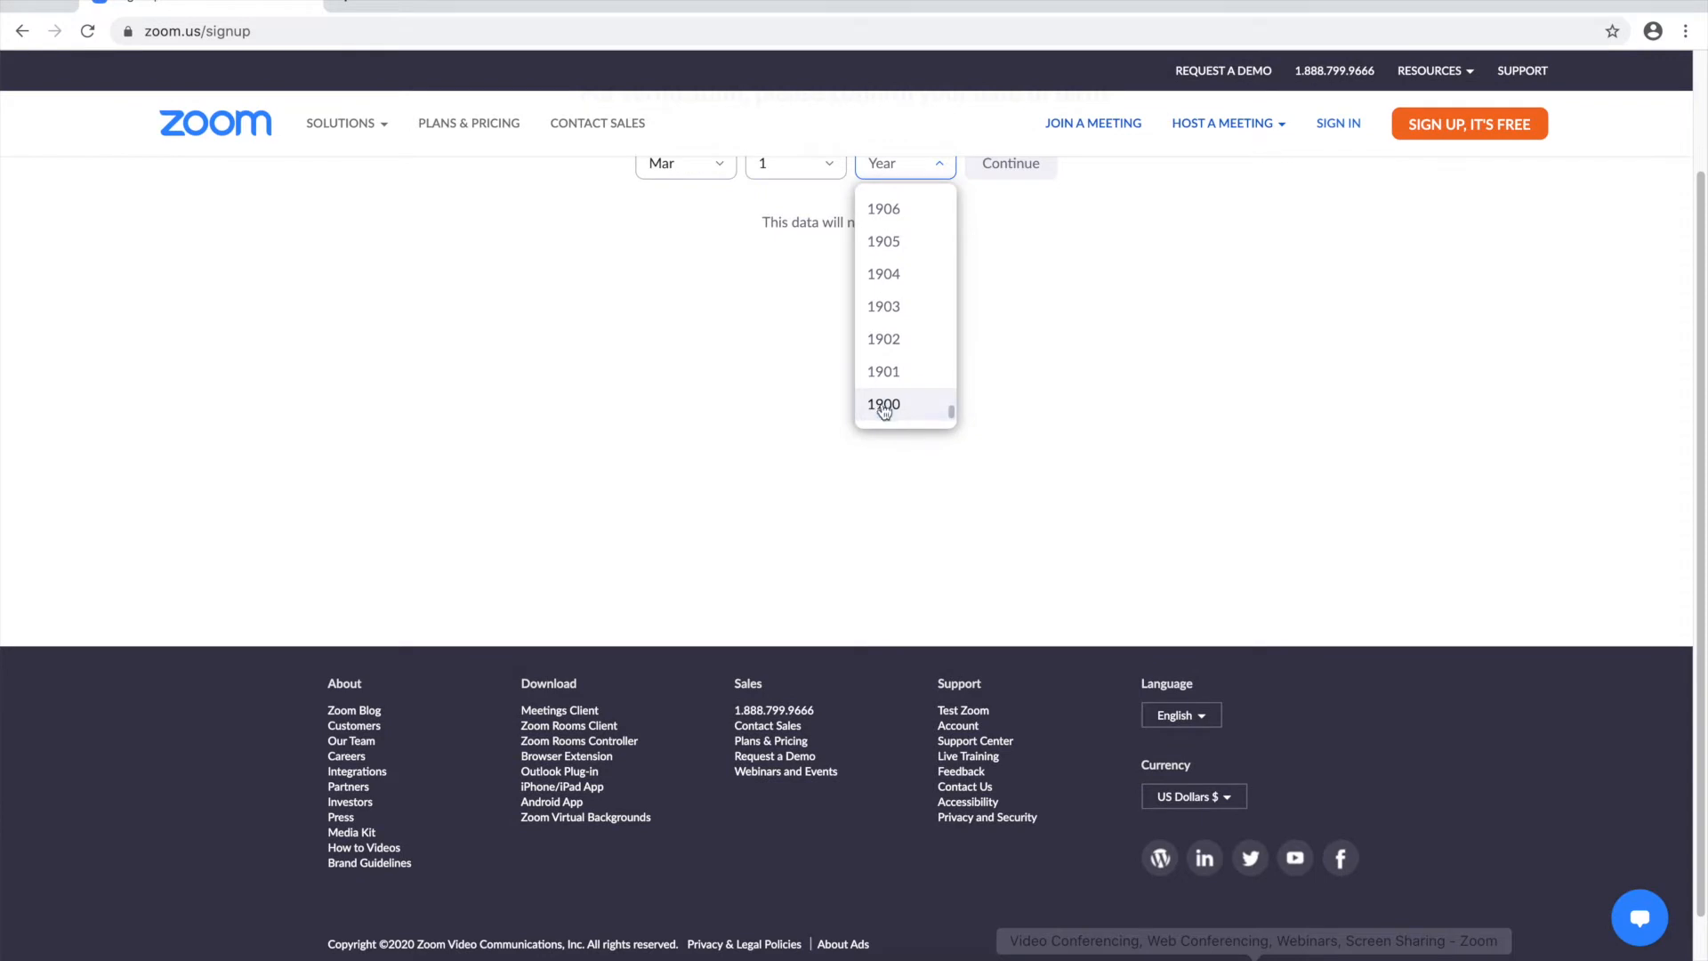
left_click(883, 404)
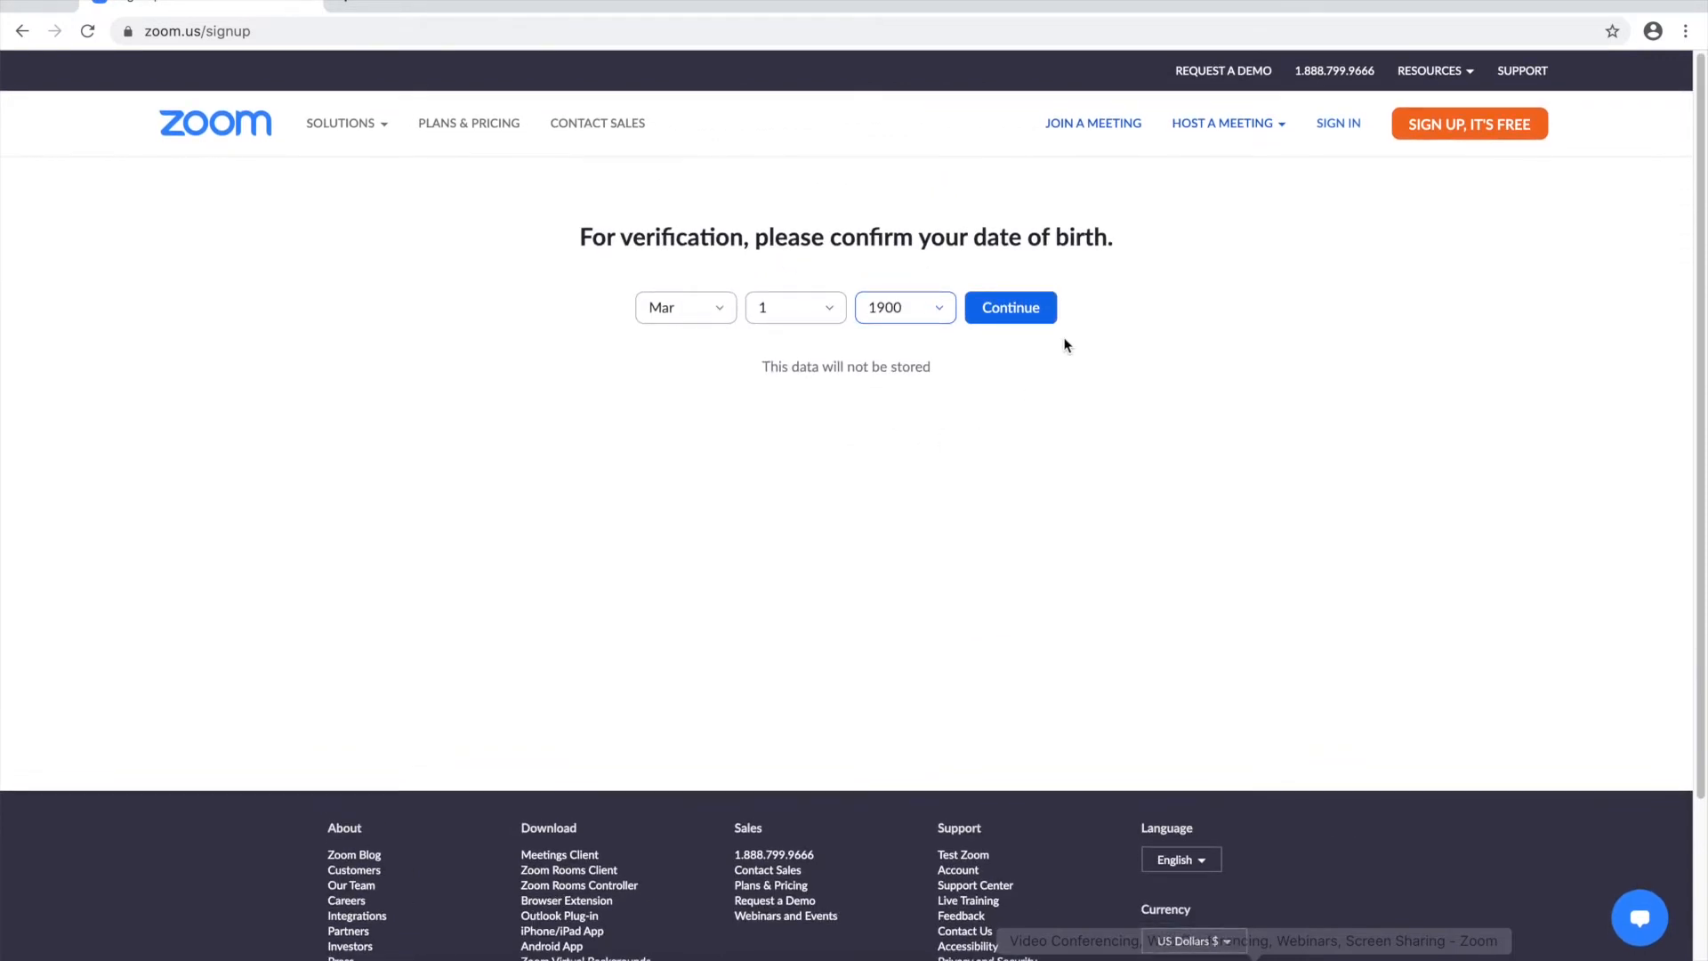
left_click(1009, 308)
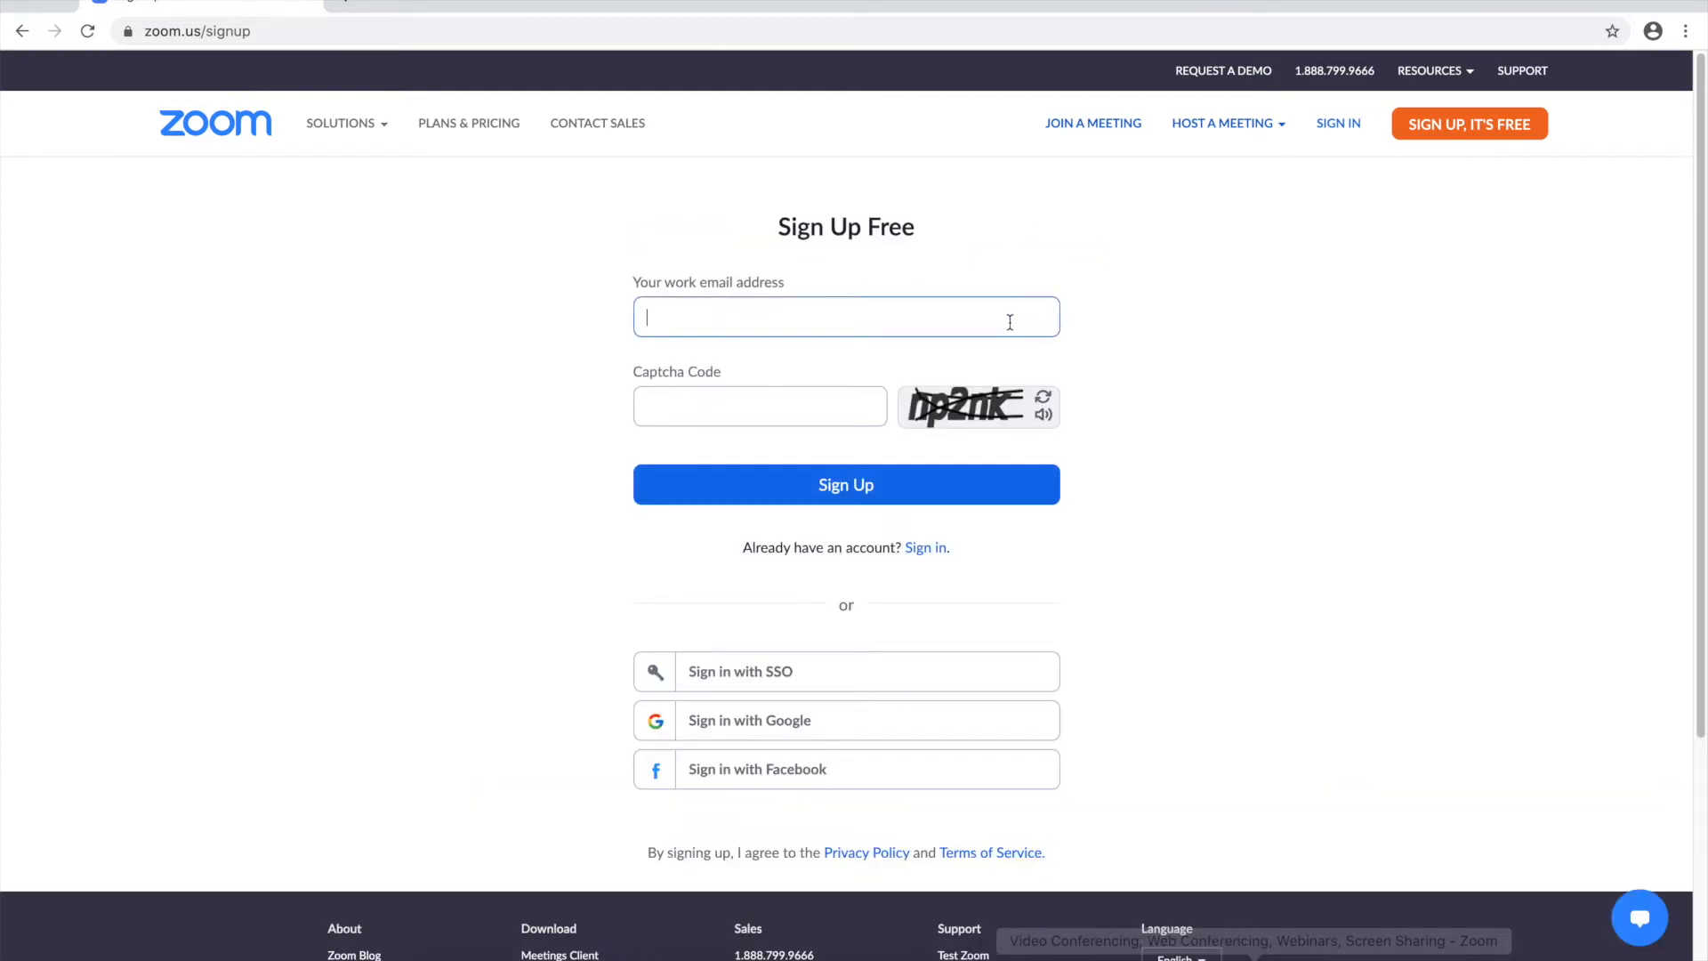
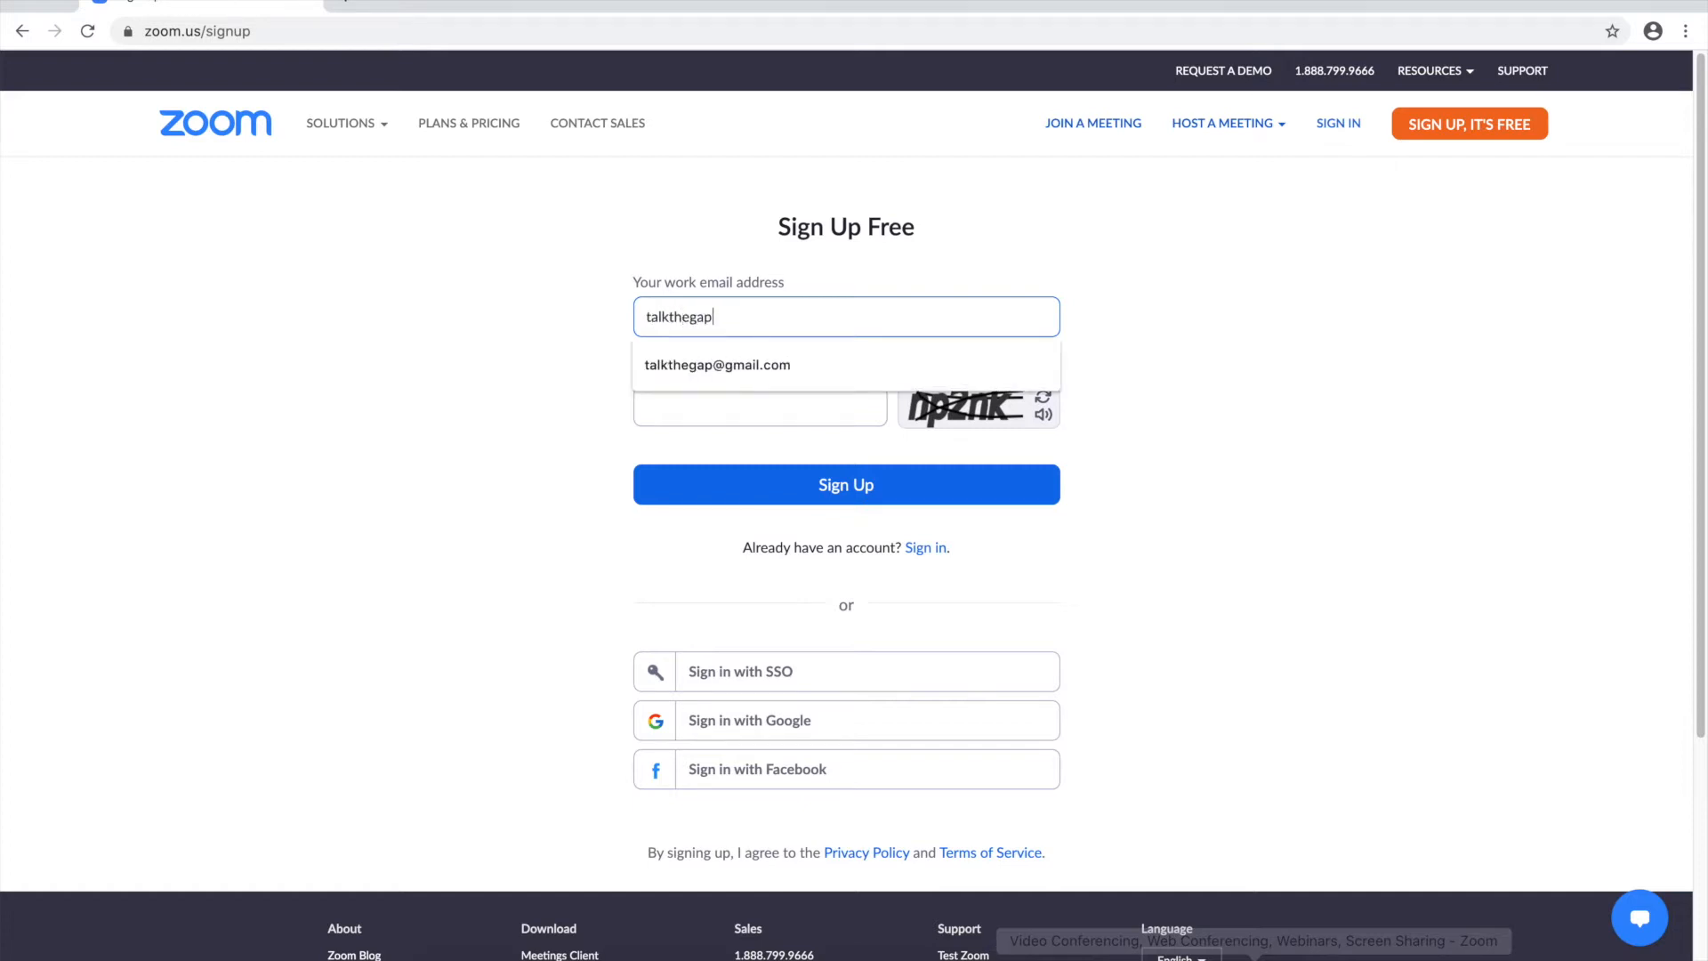
Enter the 'talkthegap' work email, accepting the suggested full address
left_click(717, 365)
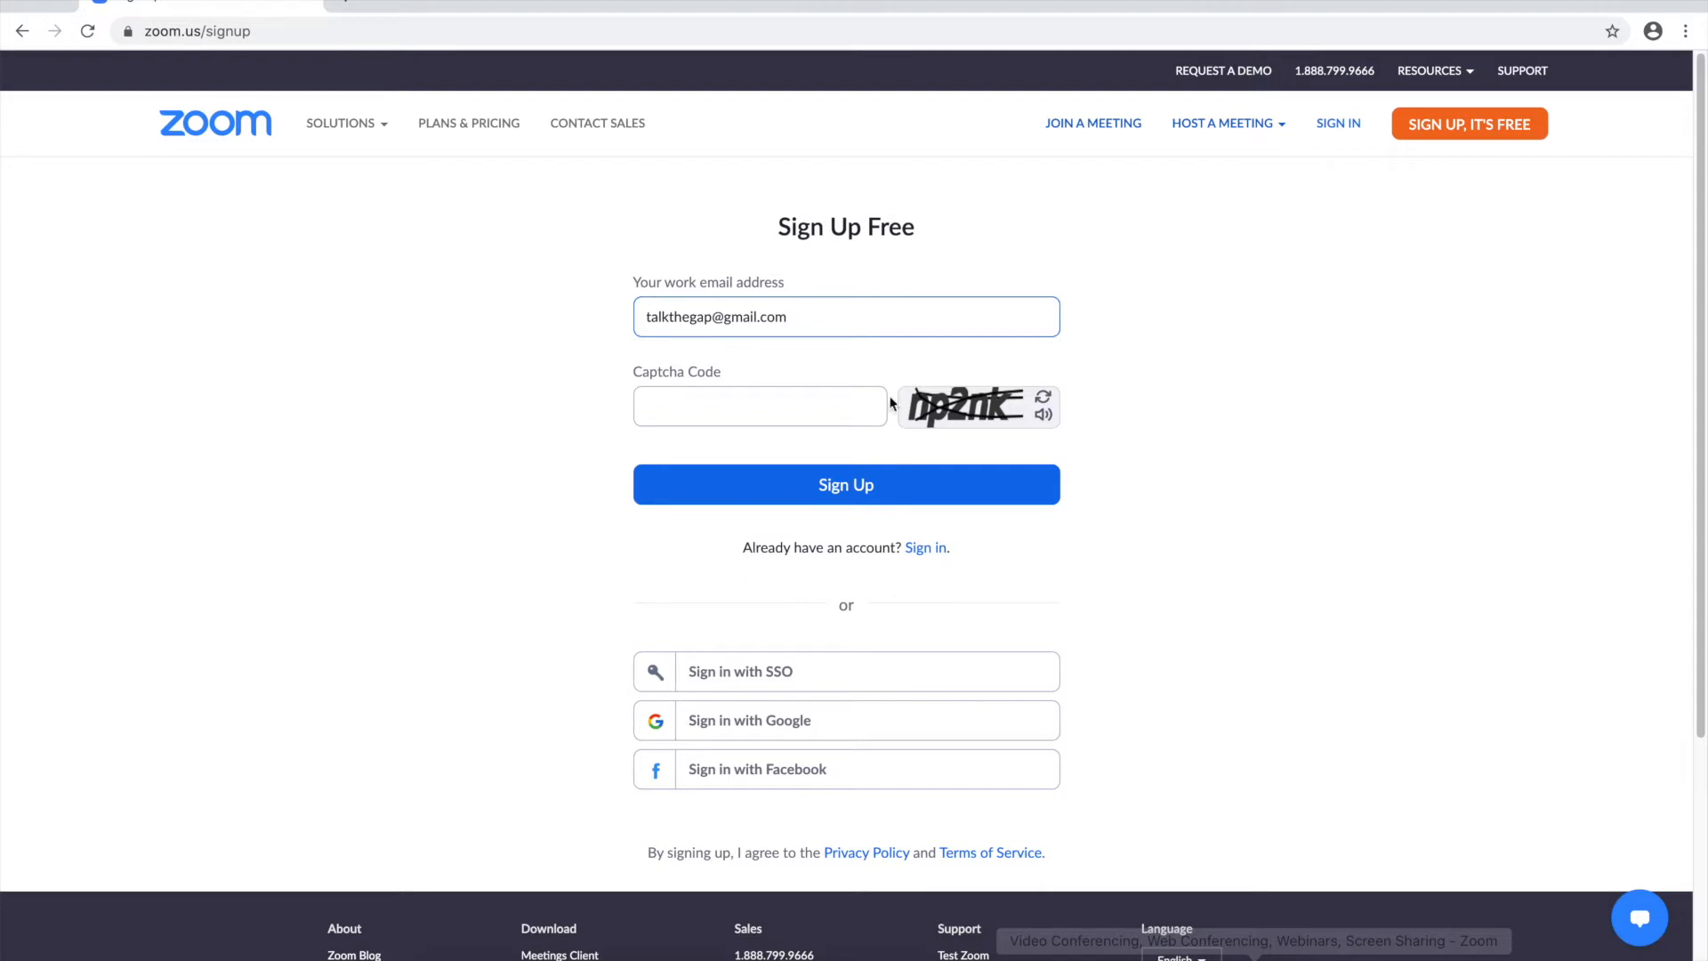
Enter captcha code 'np2nk' and submit the sign-up form
left_click(760, 405)
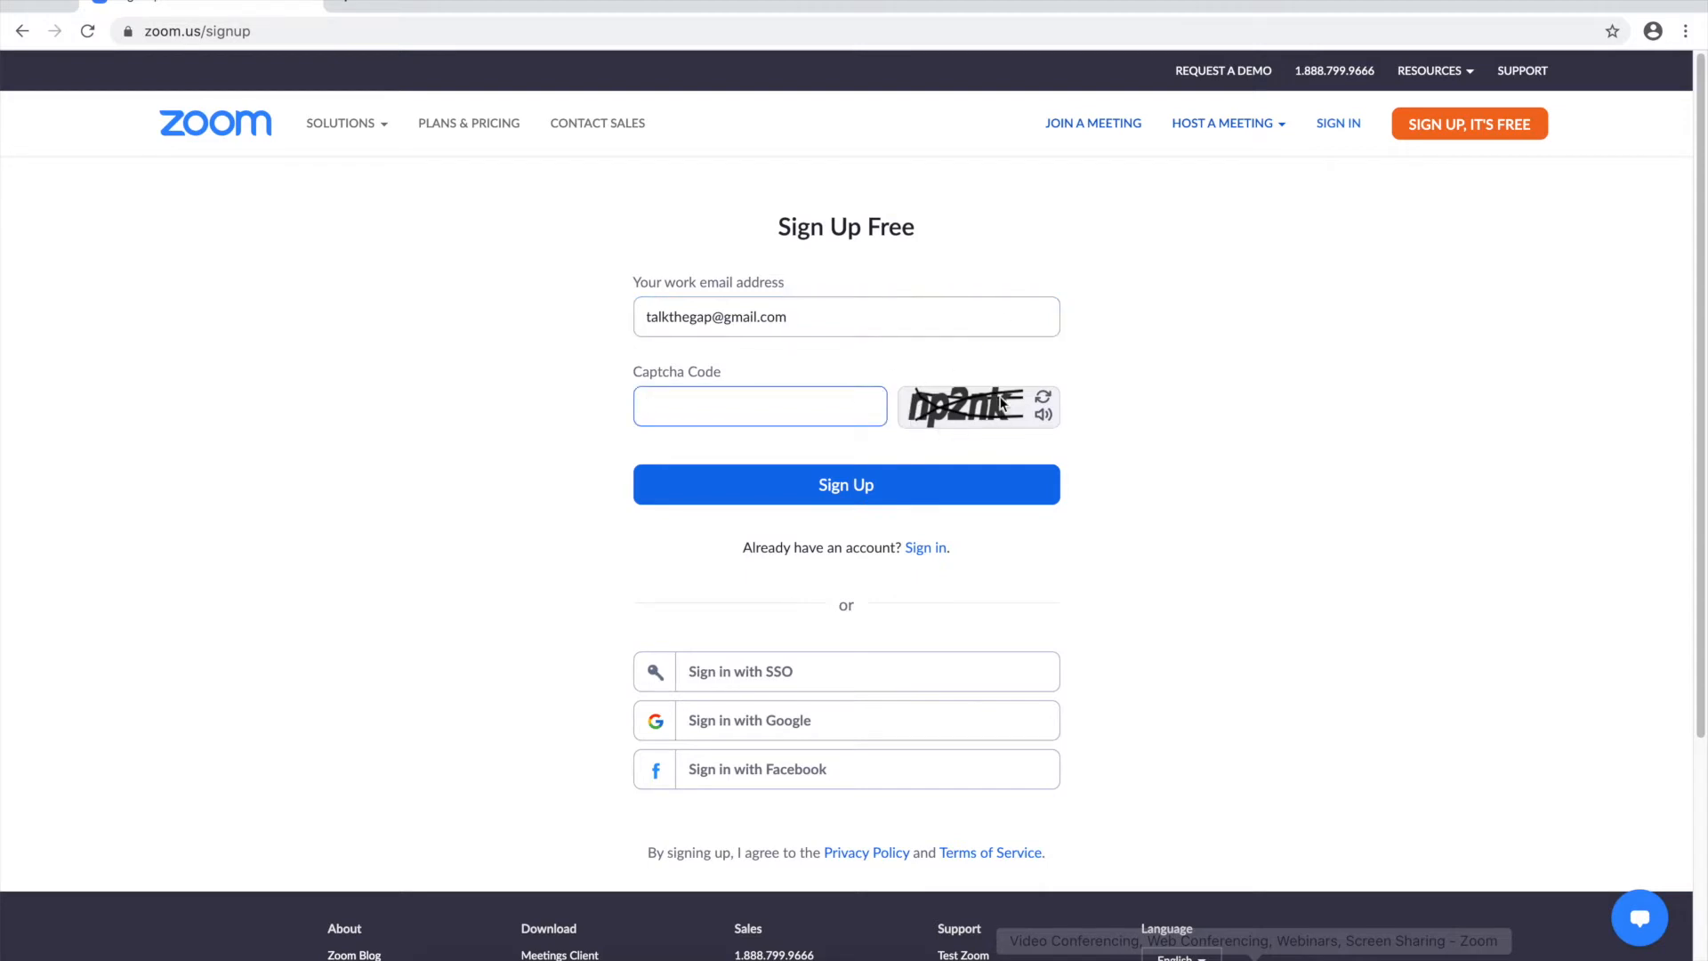
left_click(759, 406)
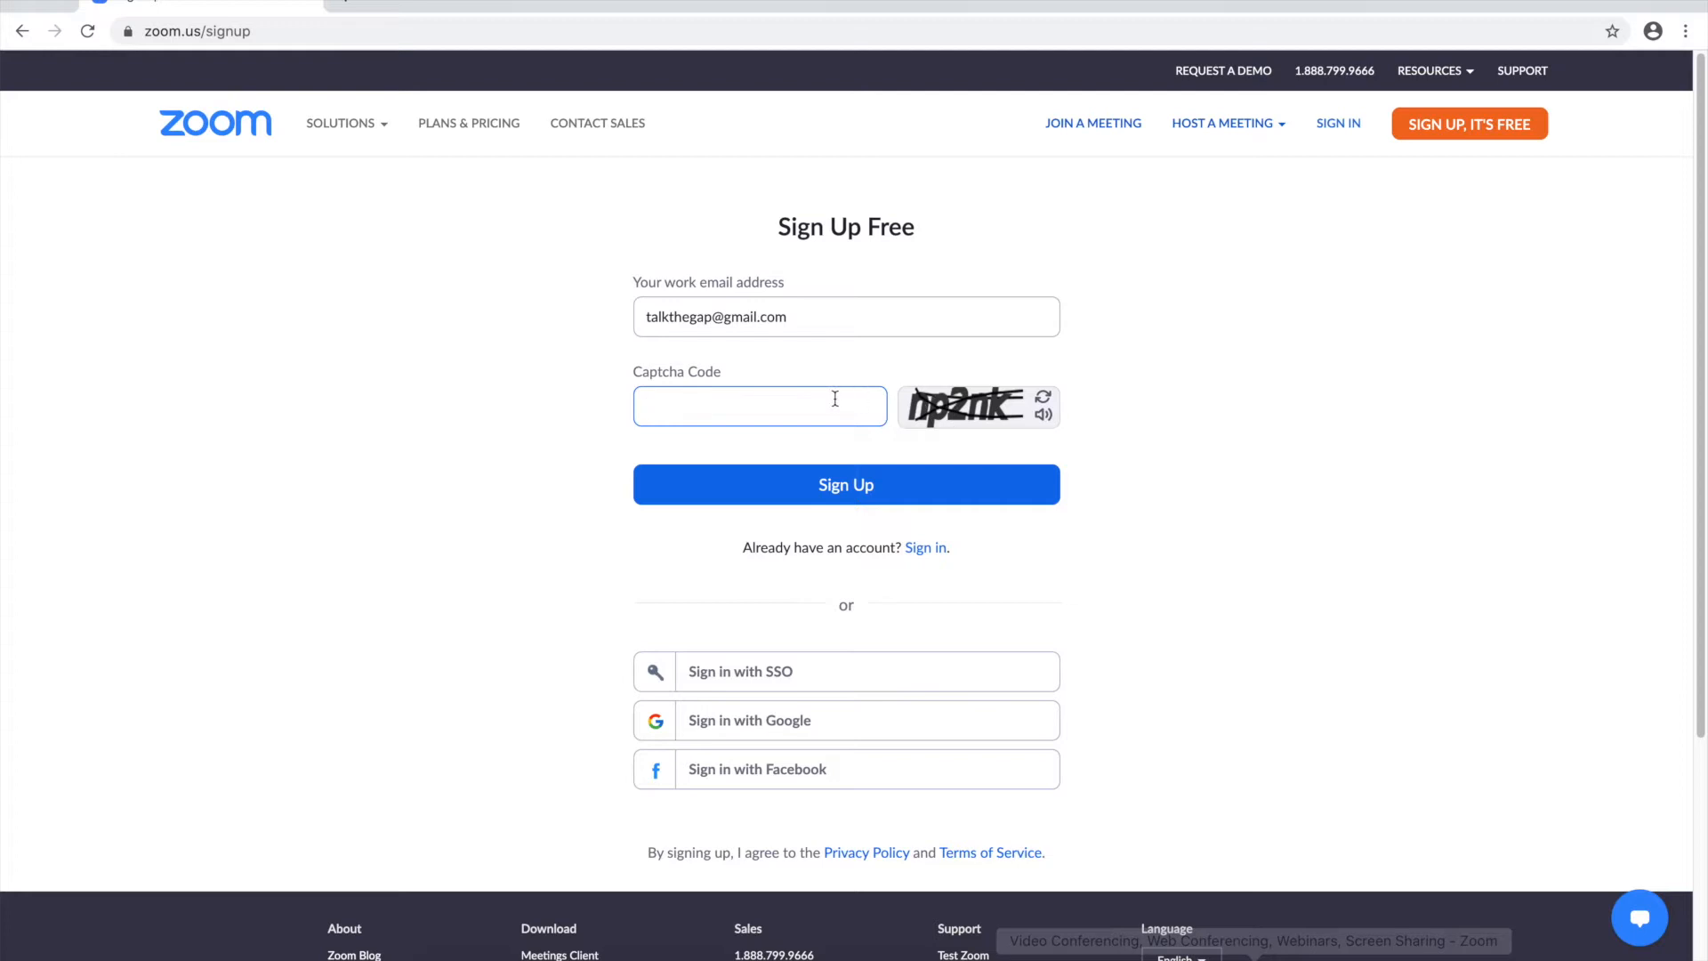
type("np2nk")
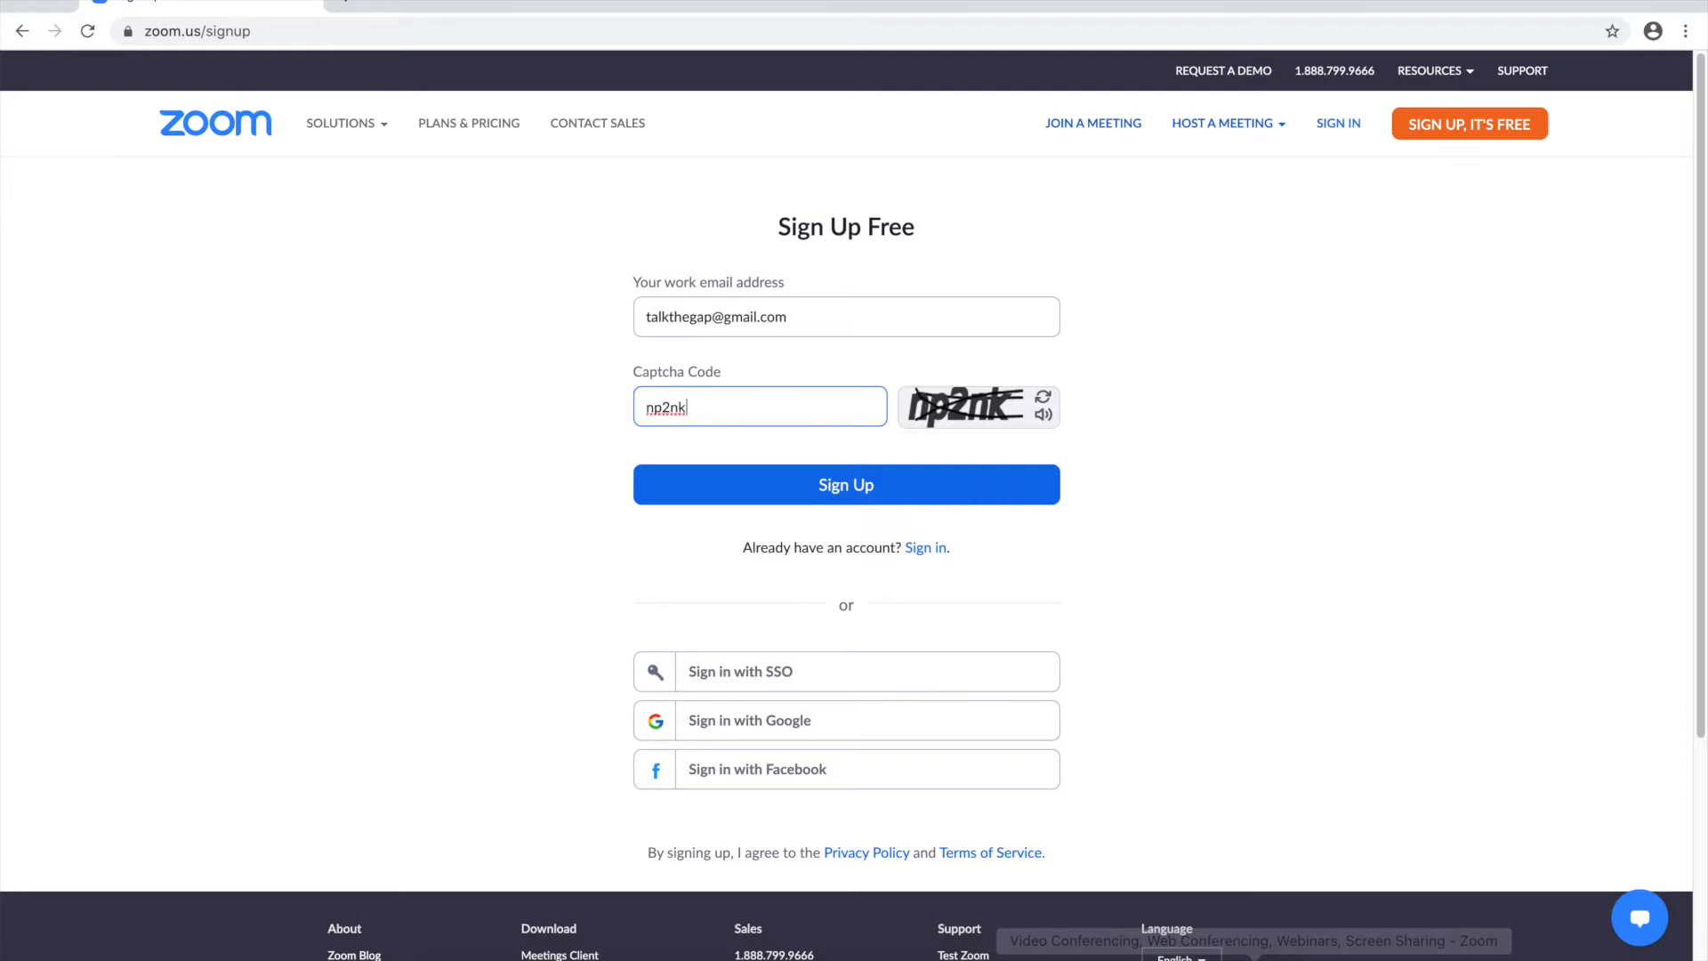
mouse_move(890, 487)
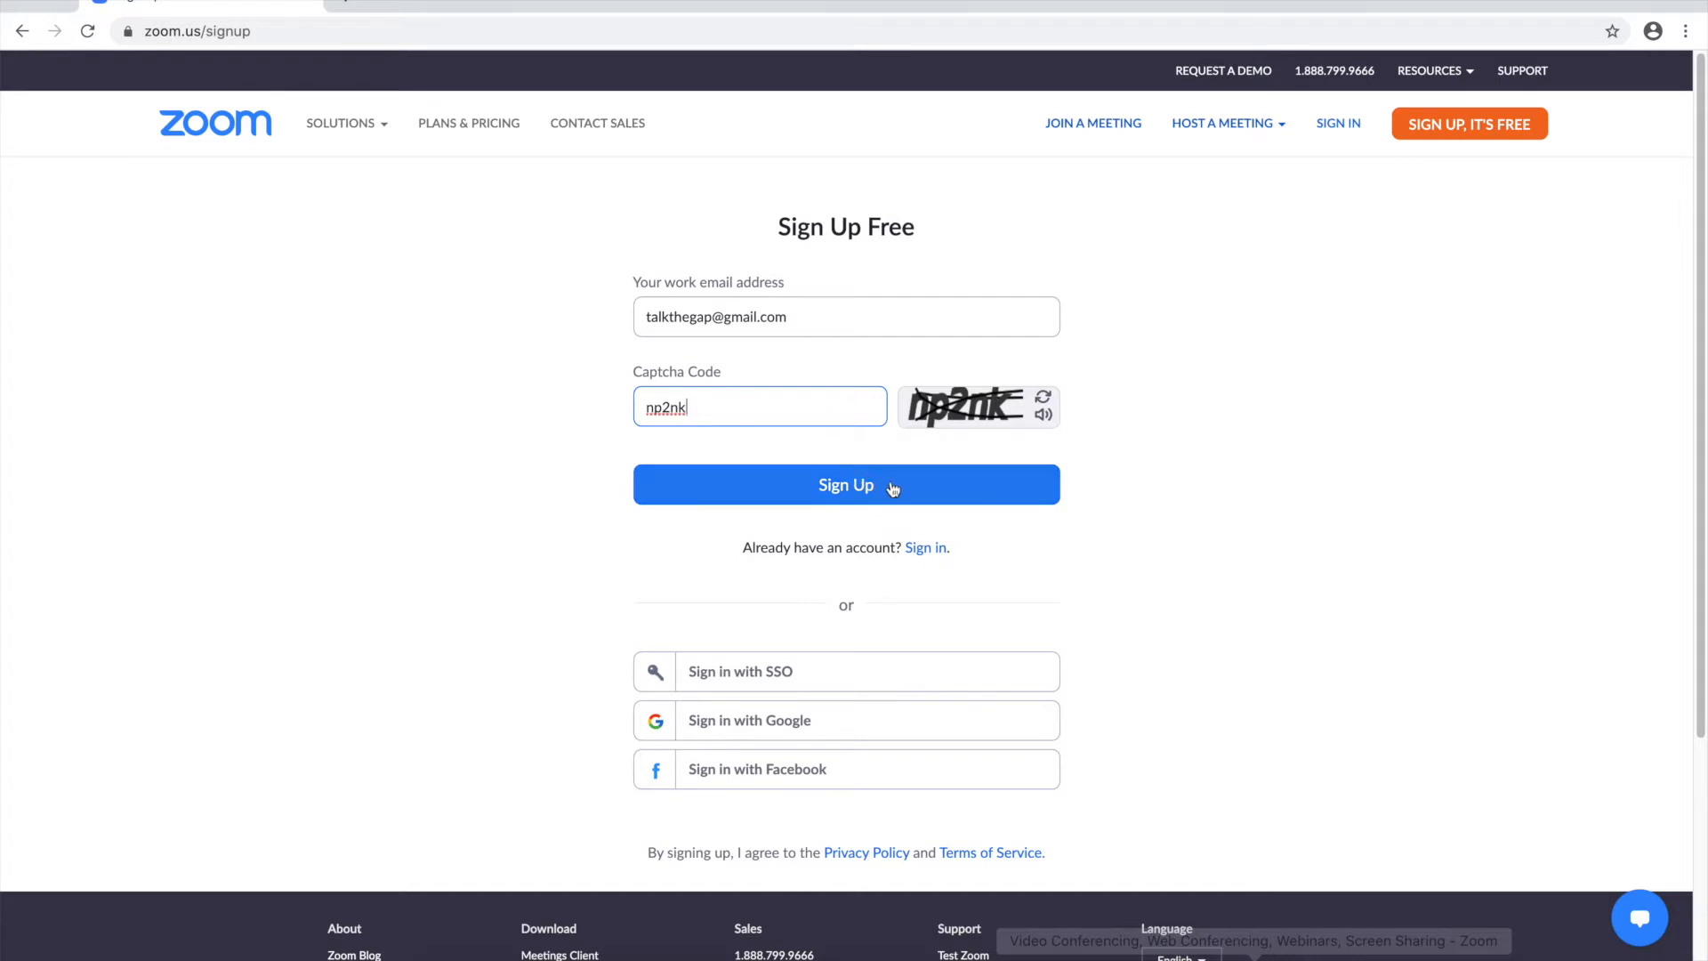
left_click(845, 484)
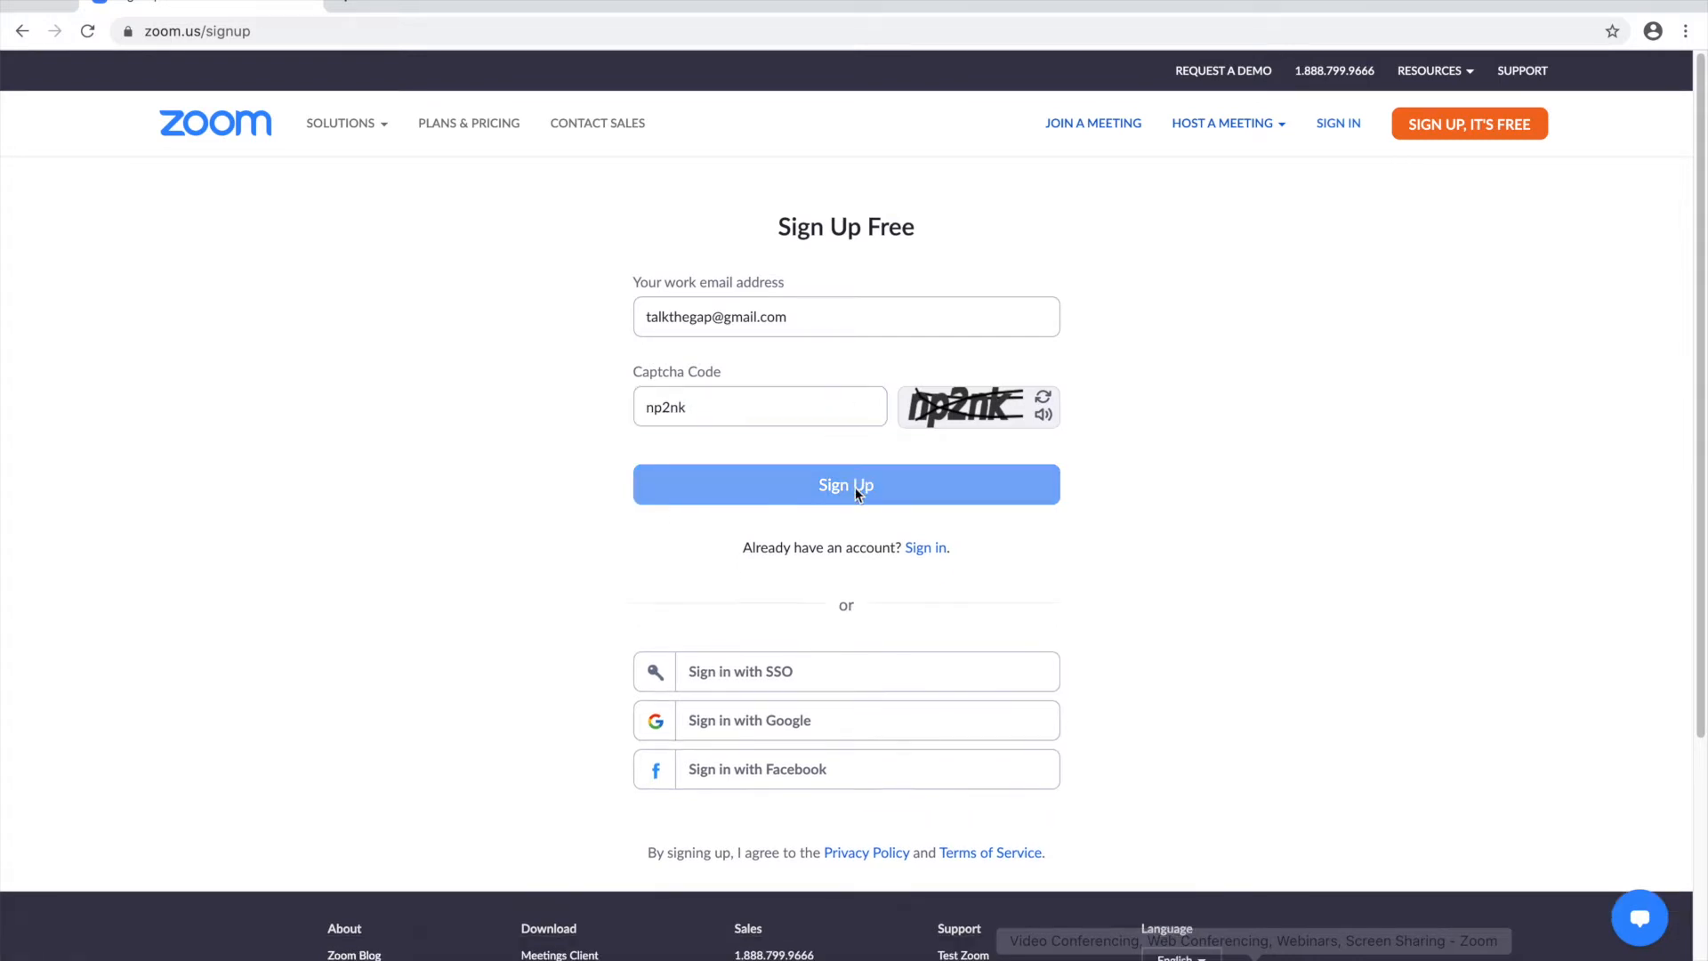
Reach the confirmation-email notice and select the address it was sent to
left_click(845, 484)
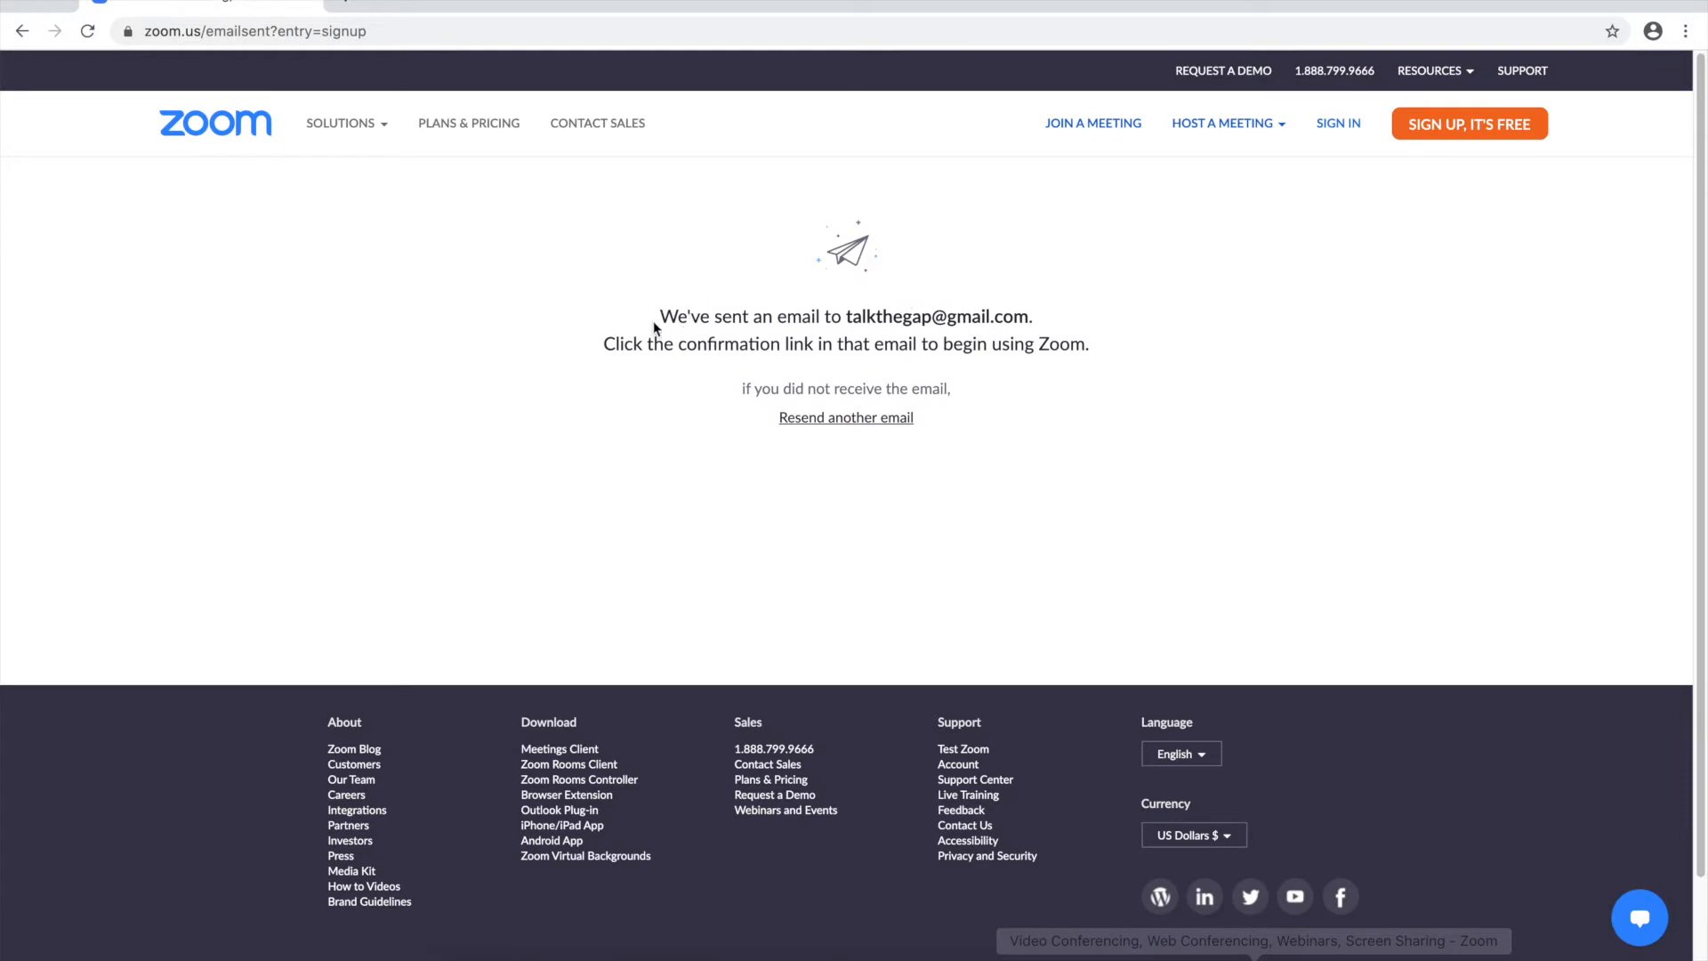
mouse_move(929, 308)
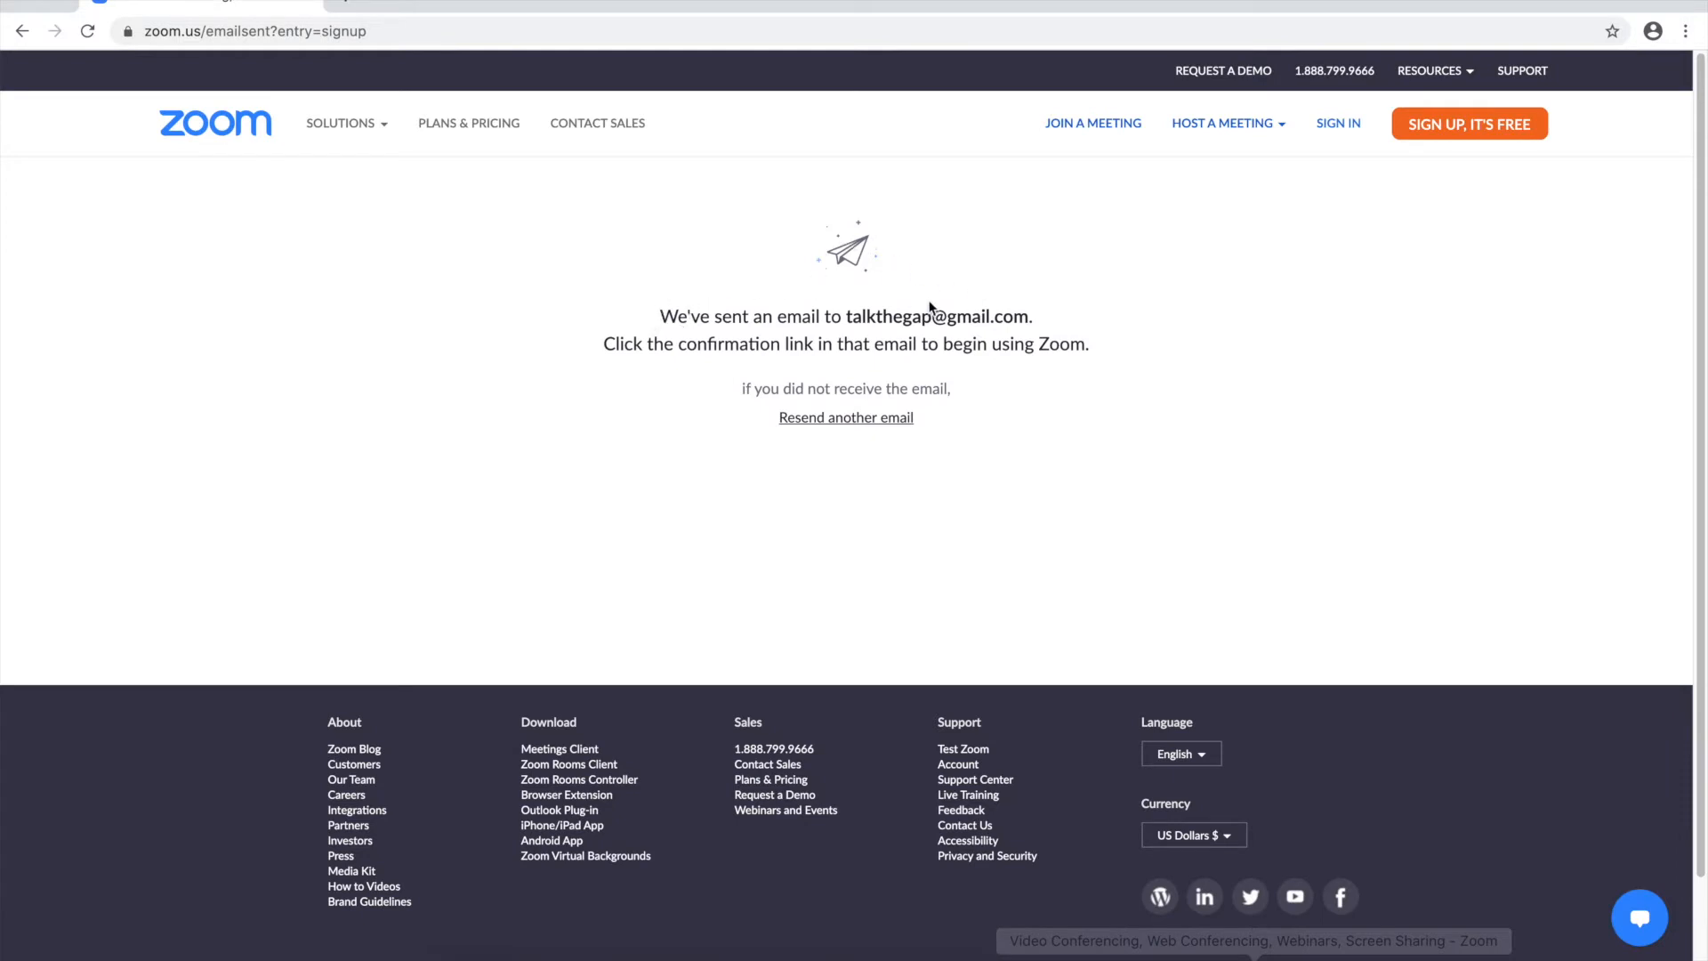
mouse_move(911, 310)
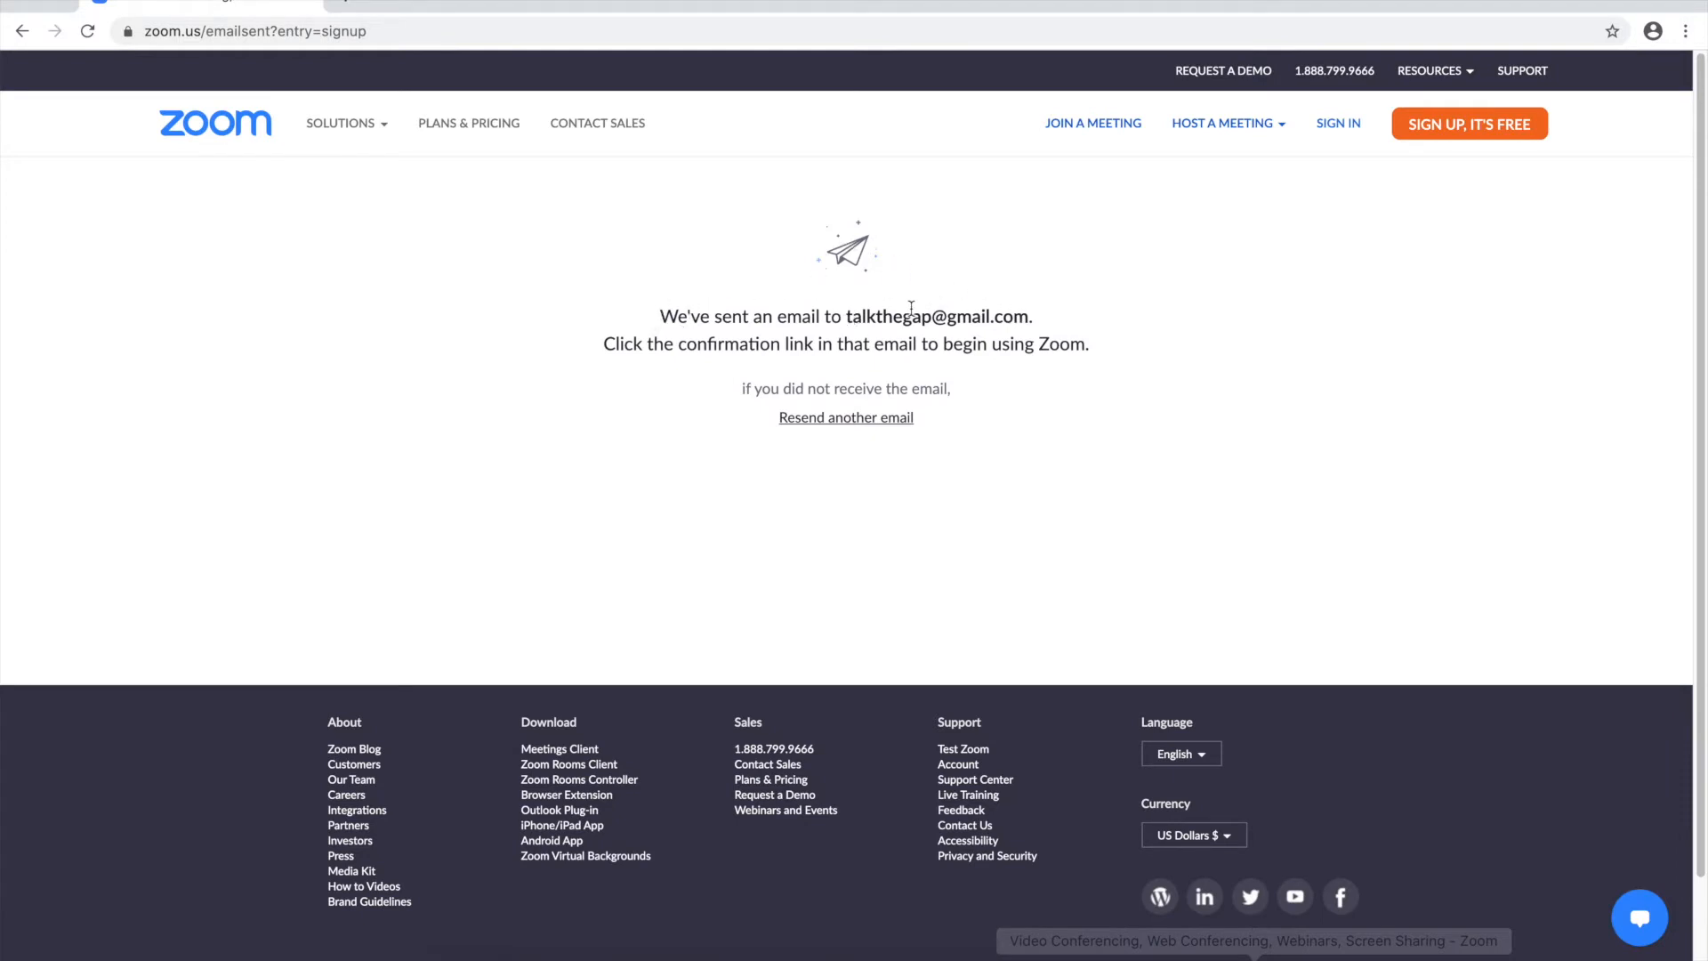
triple_click(845, 316)
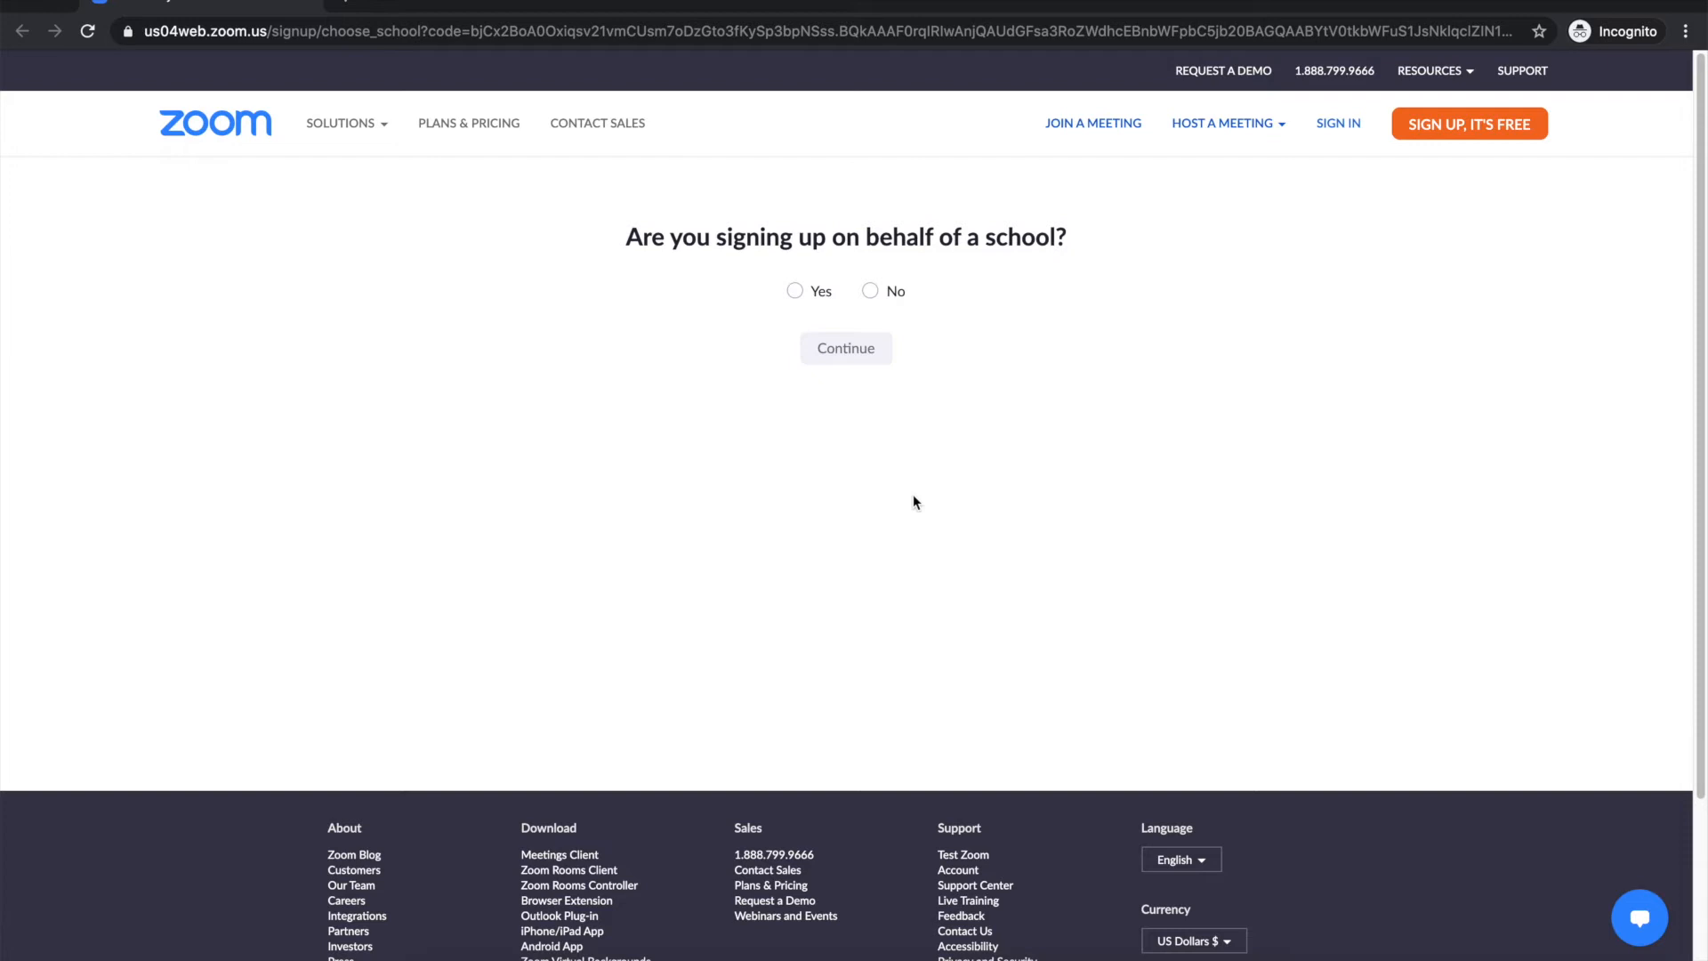
mouse_move(535, 215)
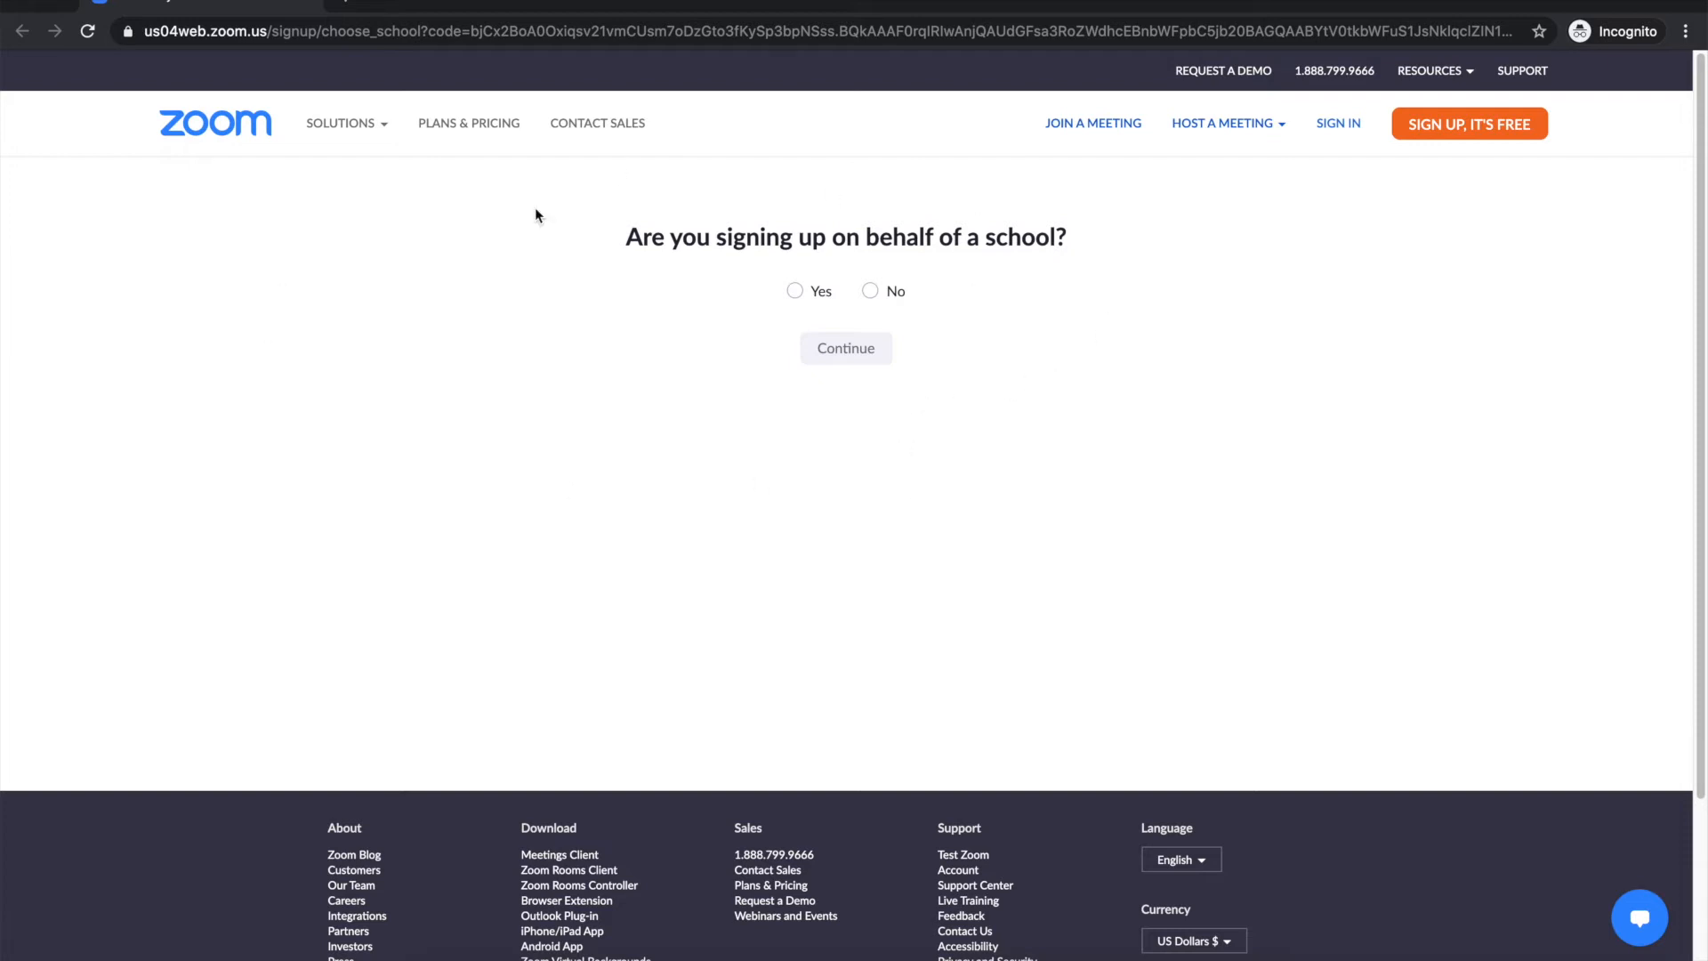
mouse_move(626, 244)
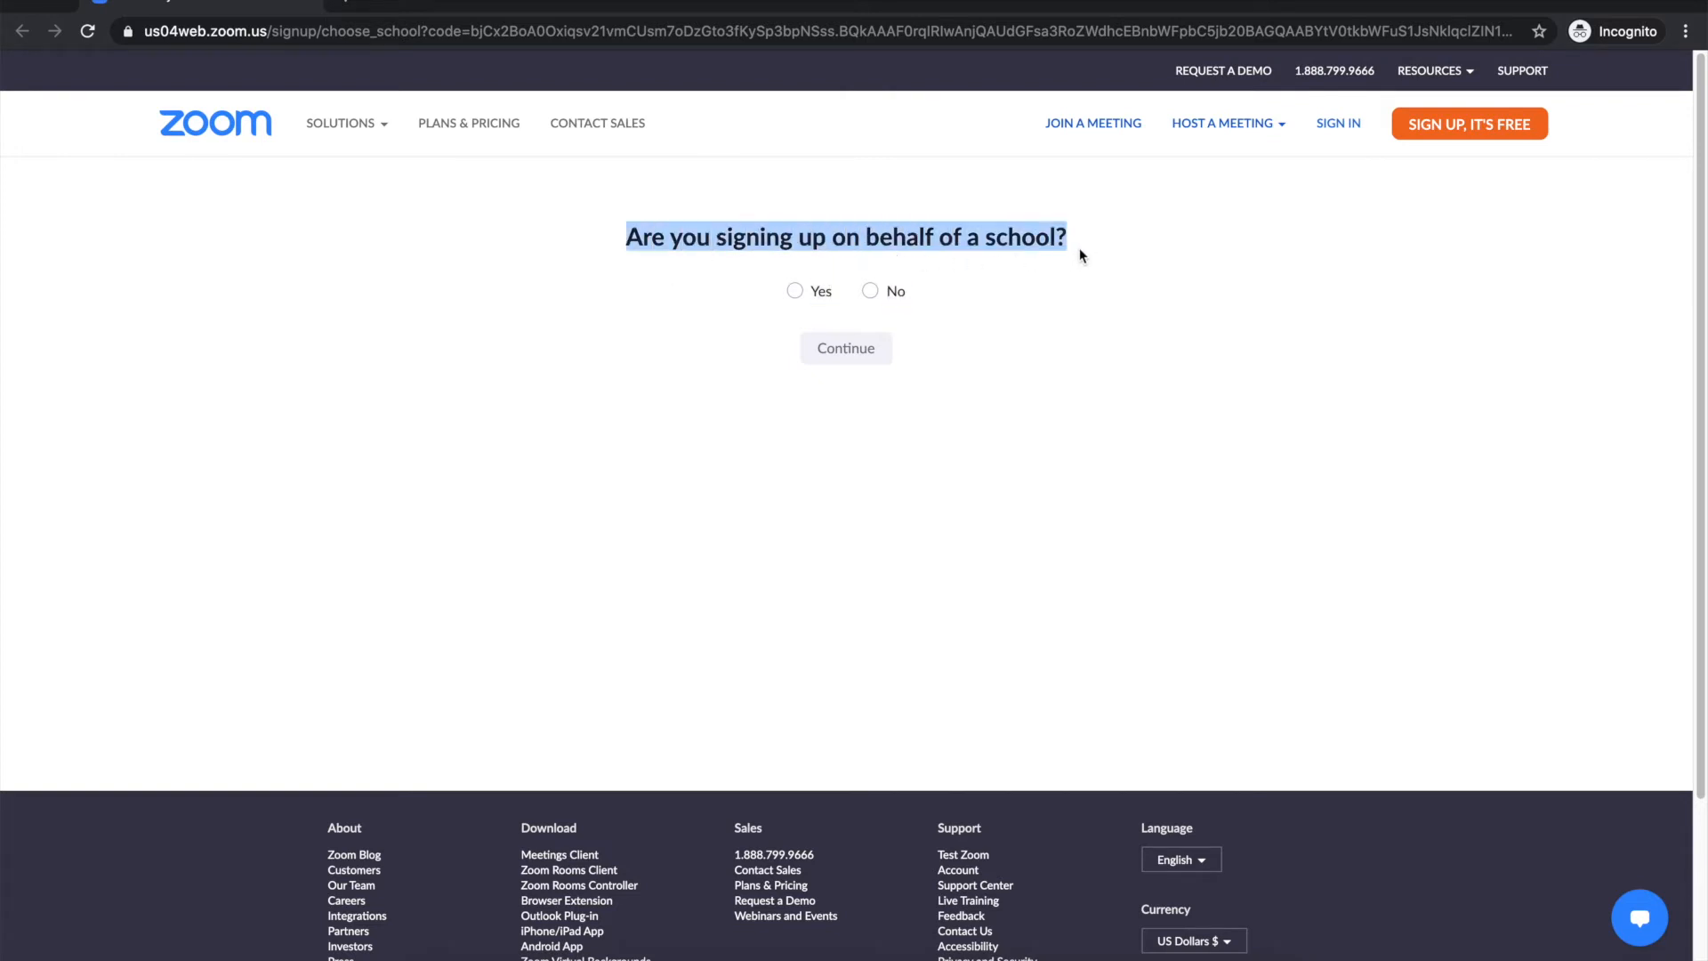
mouse_move(895, 297)
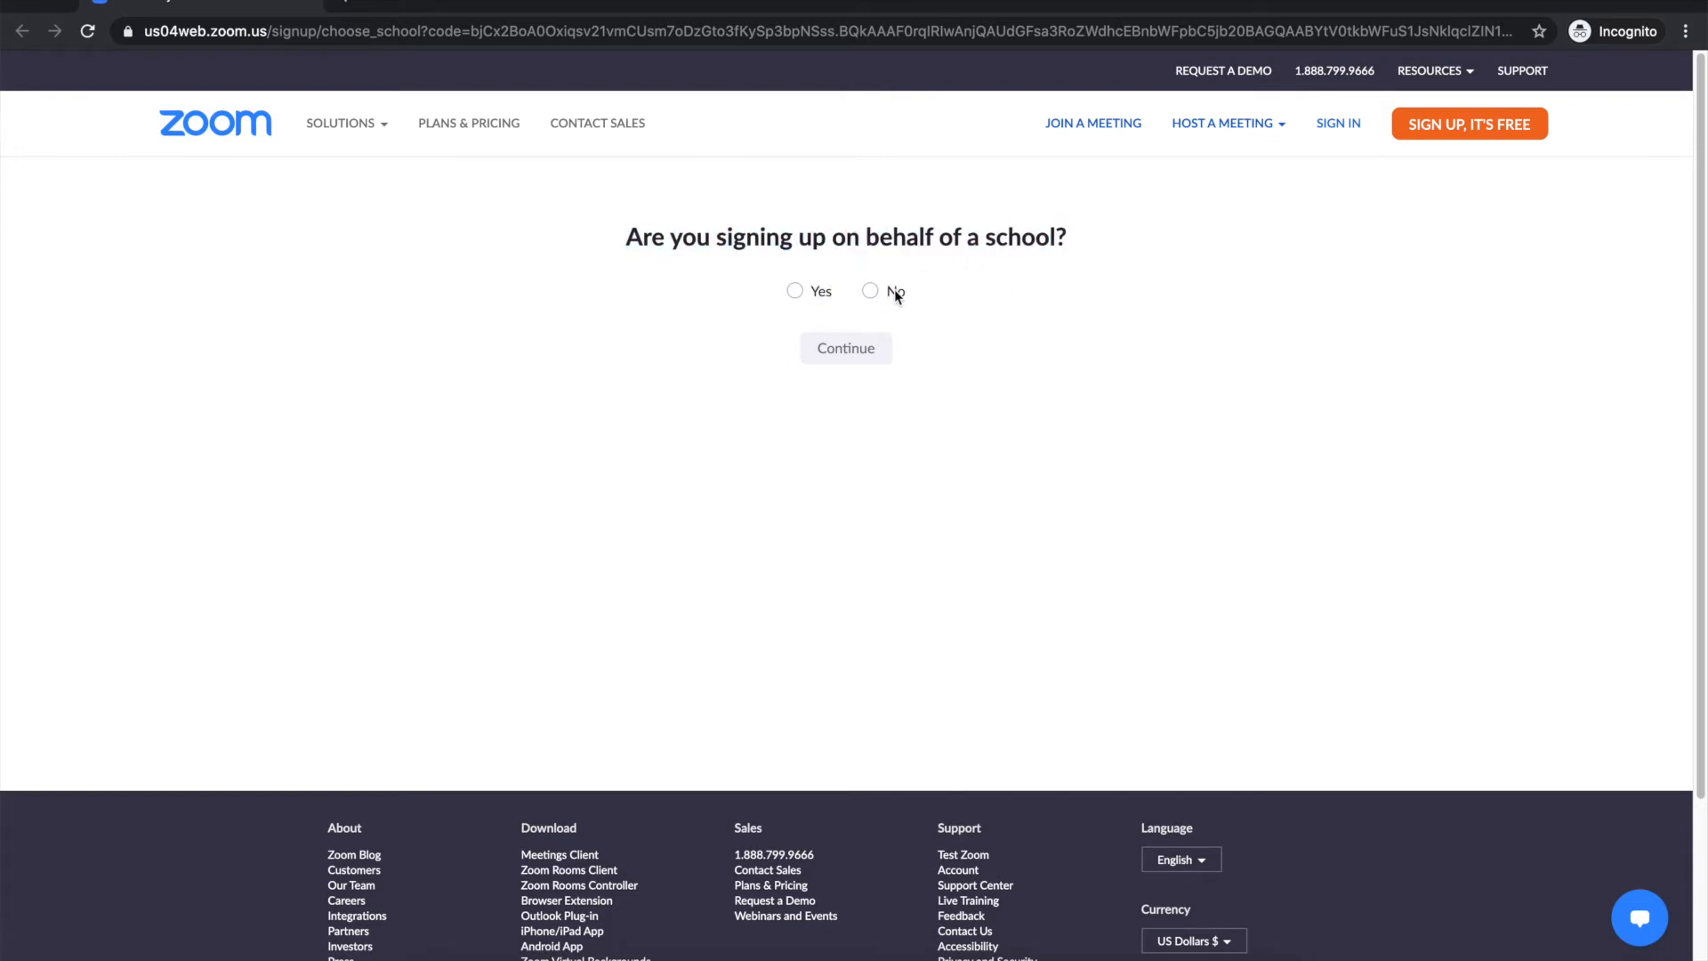
Answer No to signing up on behalf of a school and continue
left_click(870, 290)
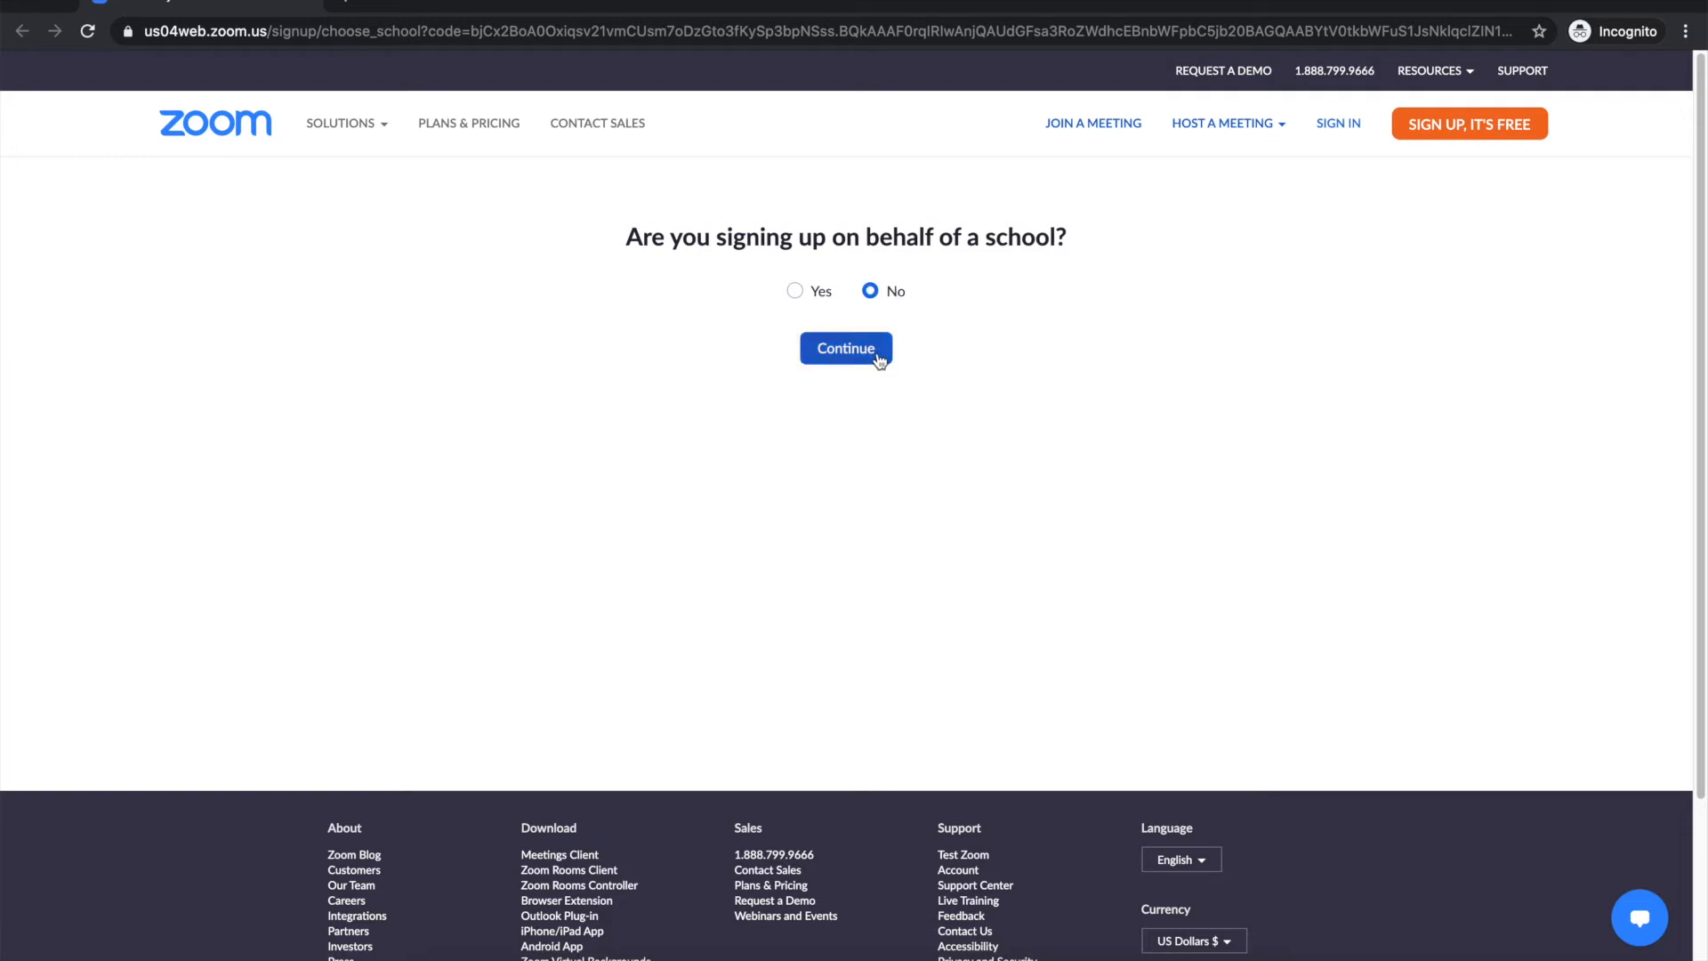
left_click(847, 346)
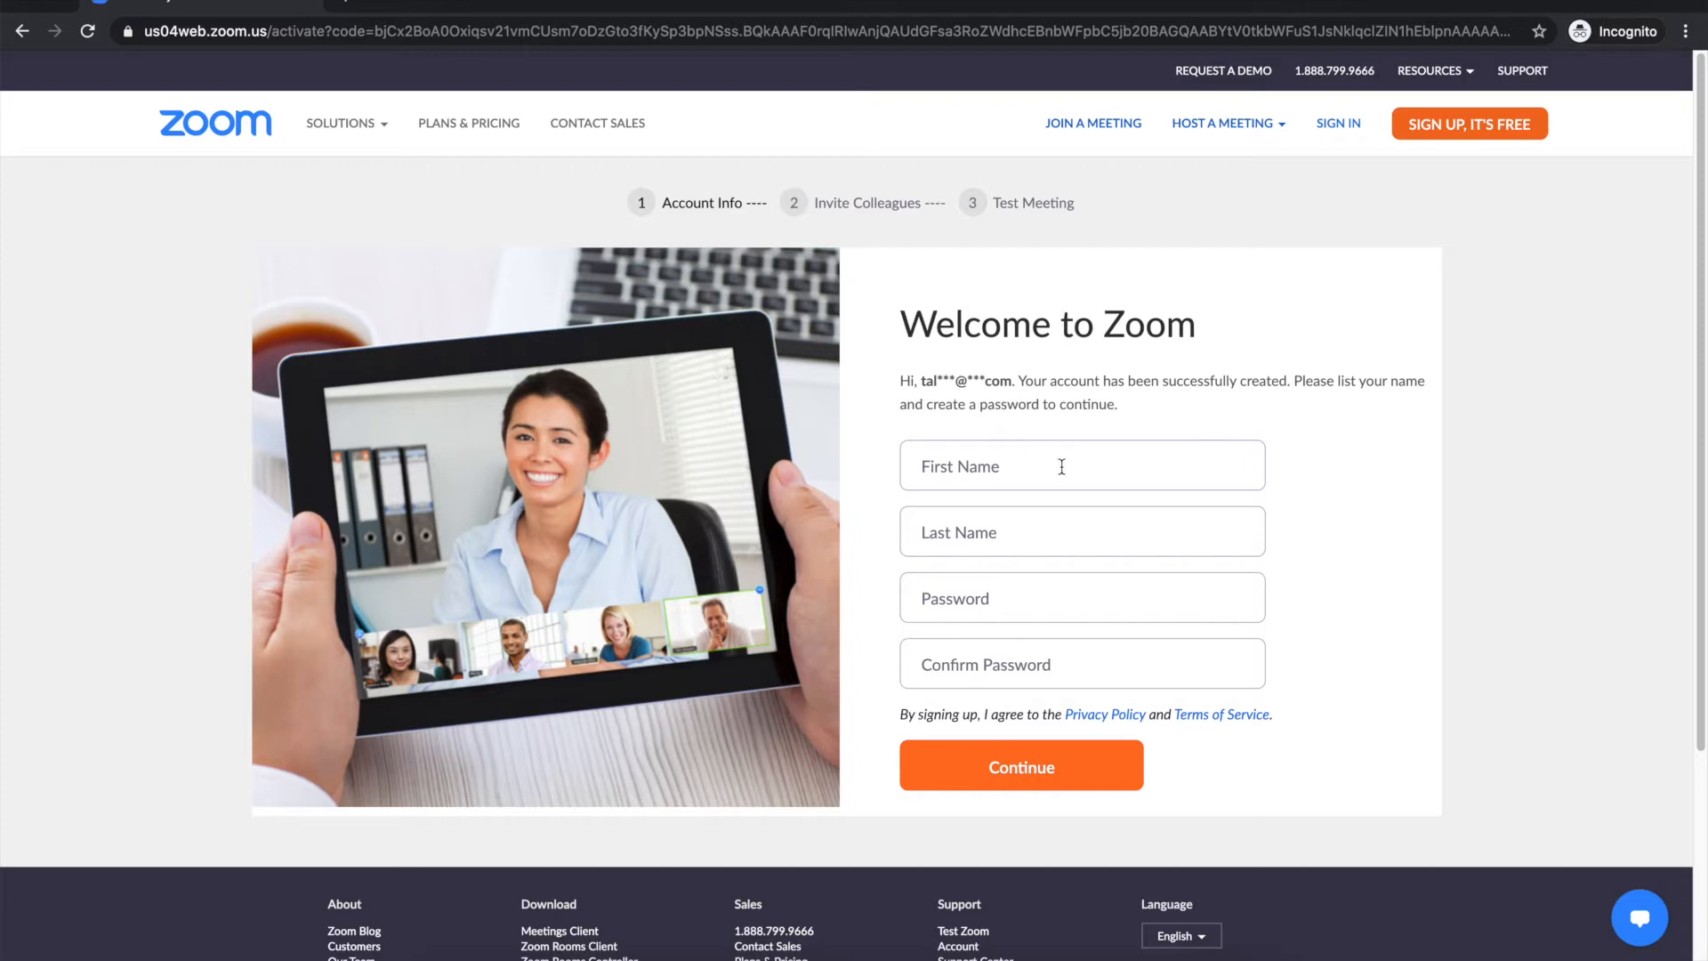
Enter first name 'Talk', last name 'TheGap Example' and a matching password, then submit
left_click(1081, 465)
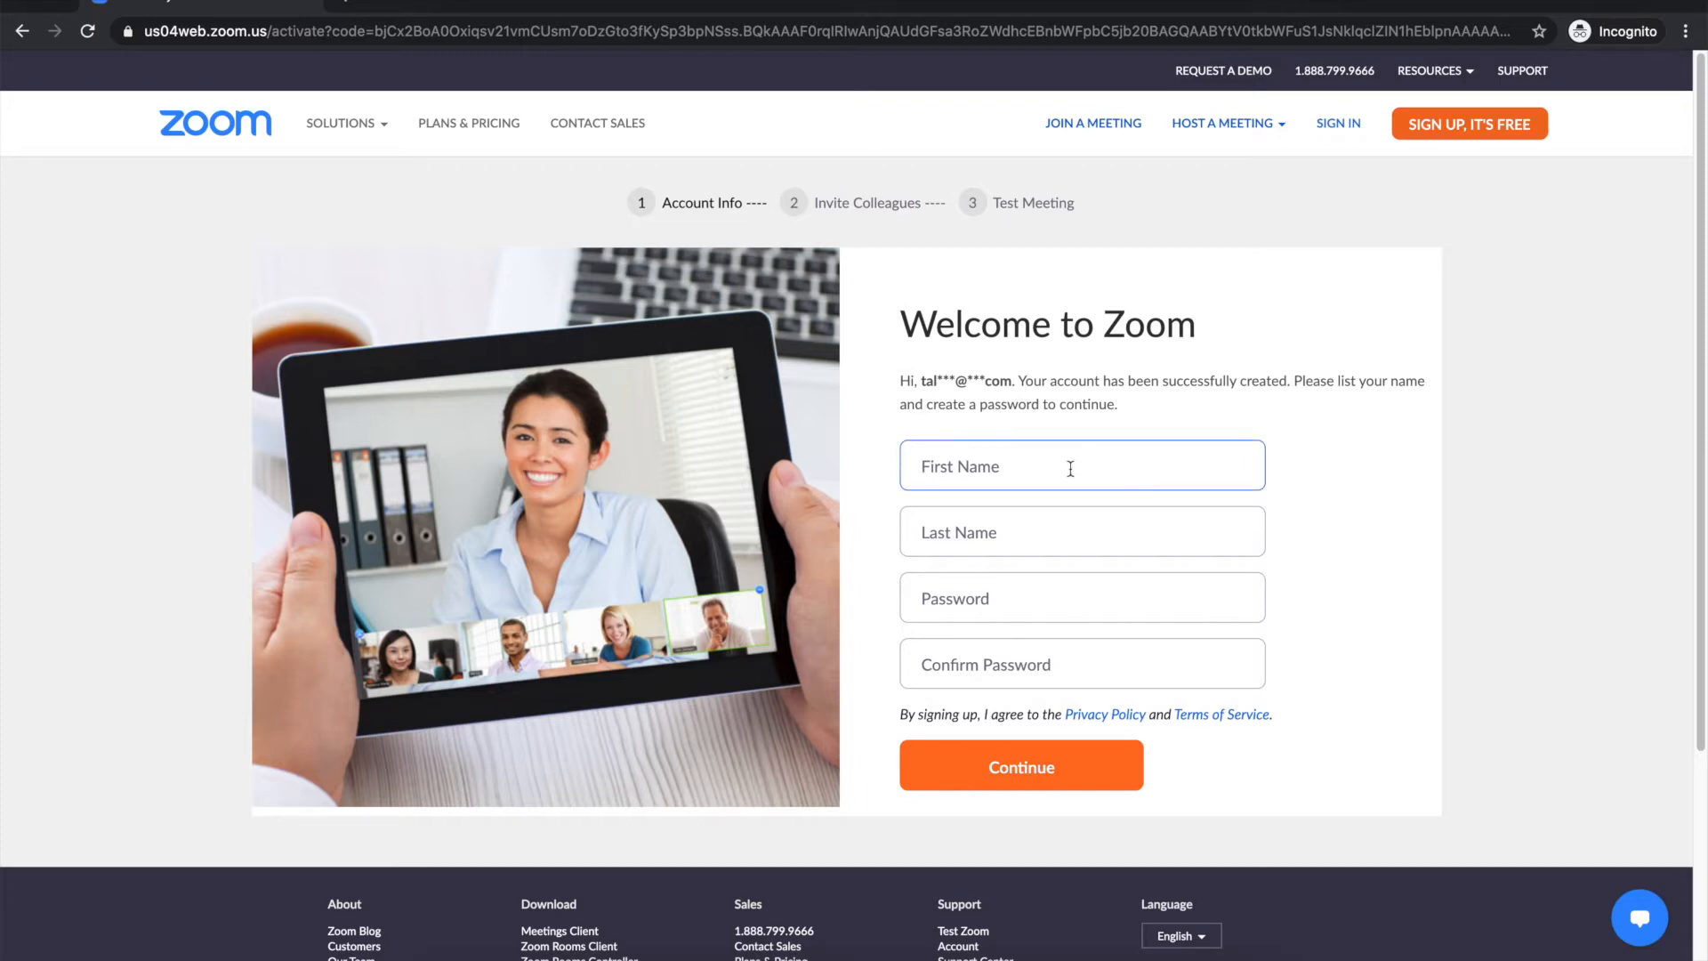
type("Talk")
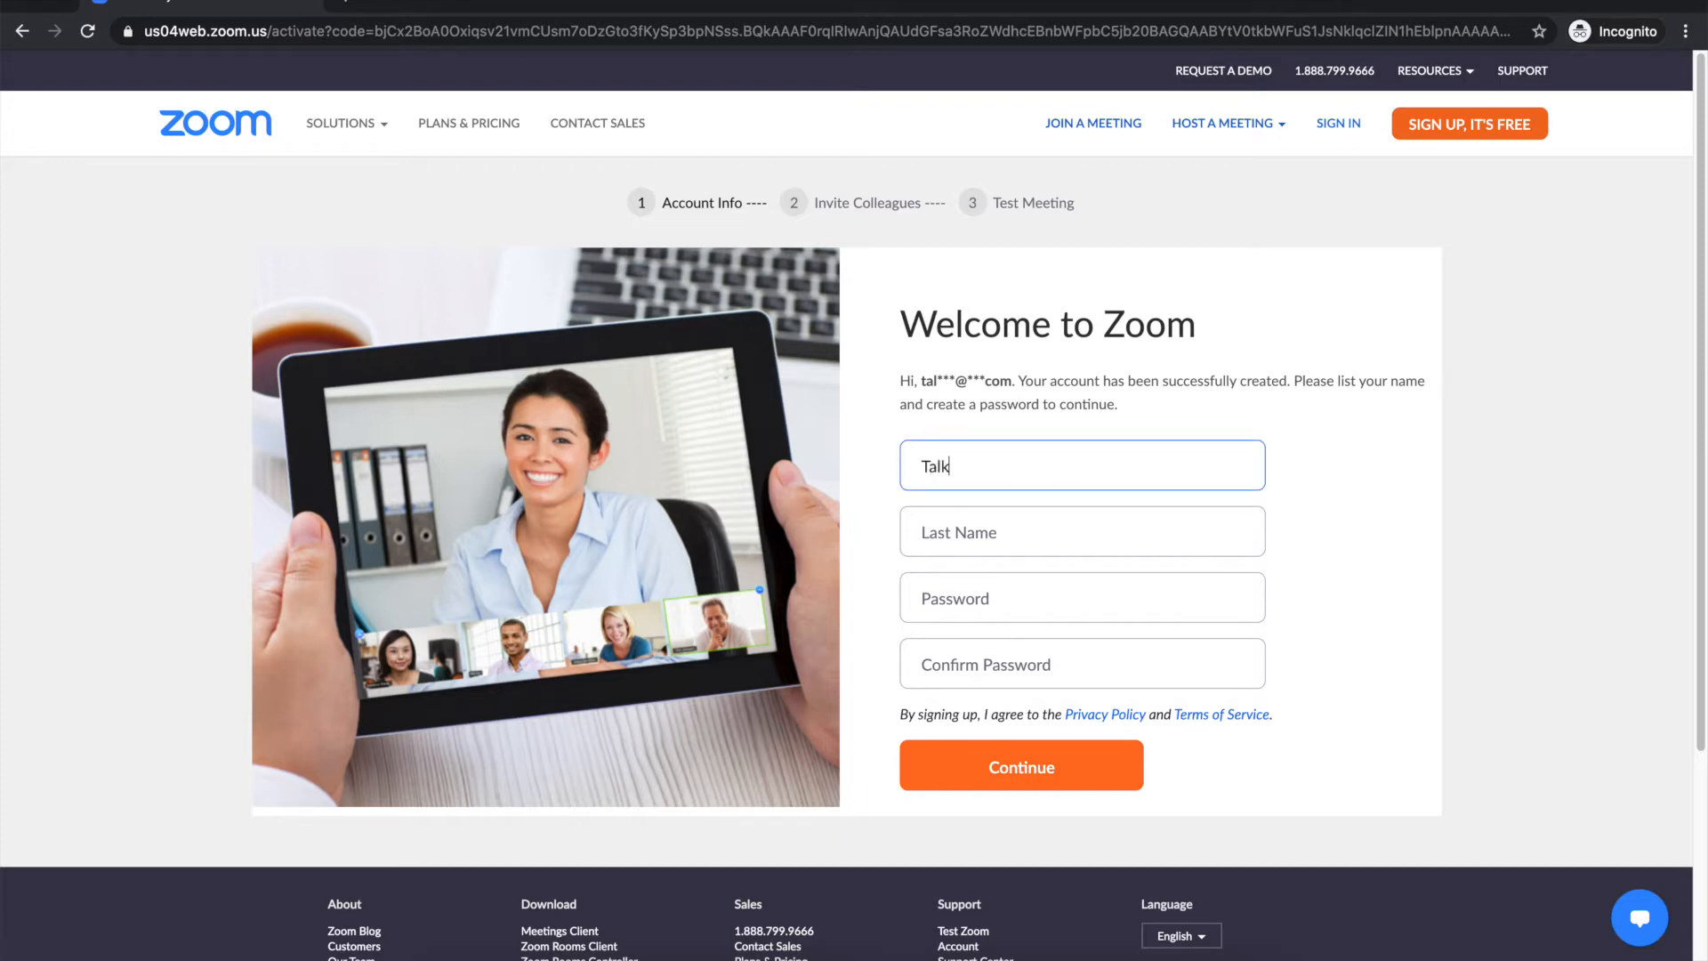
type("TheGap Exa")
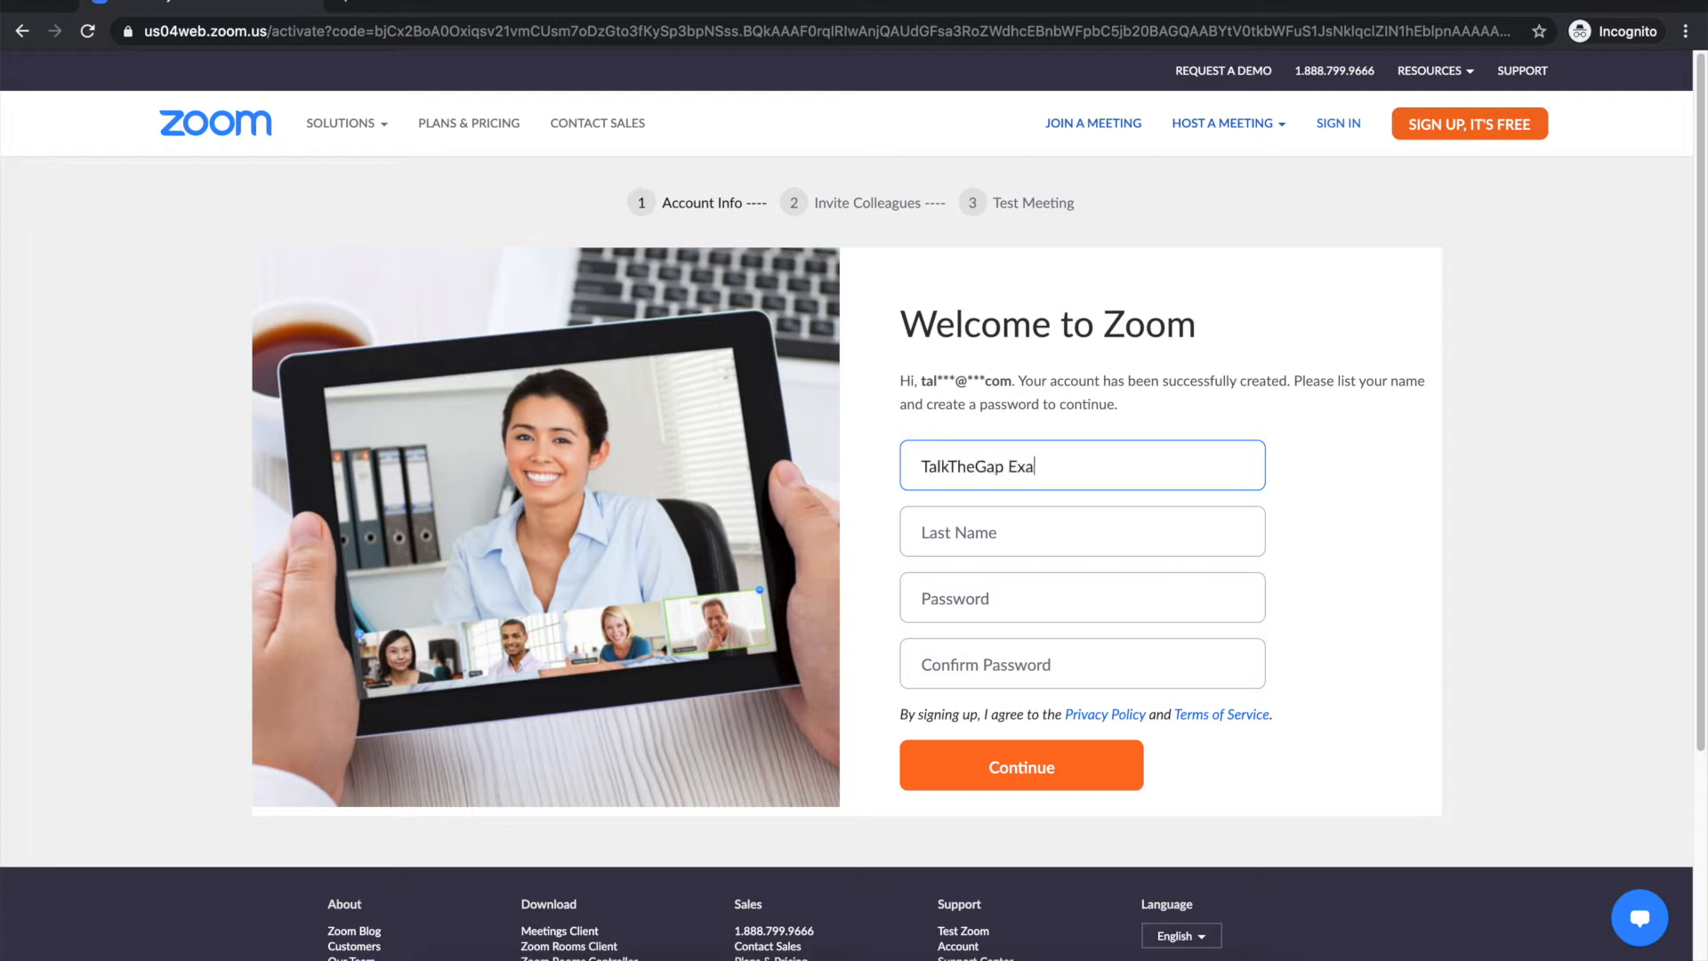
type("mple")
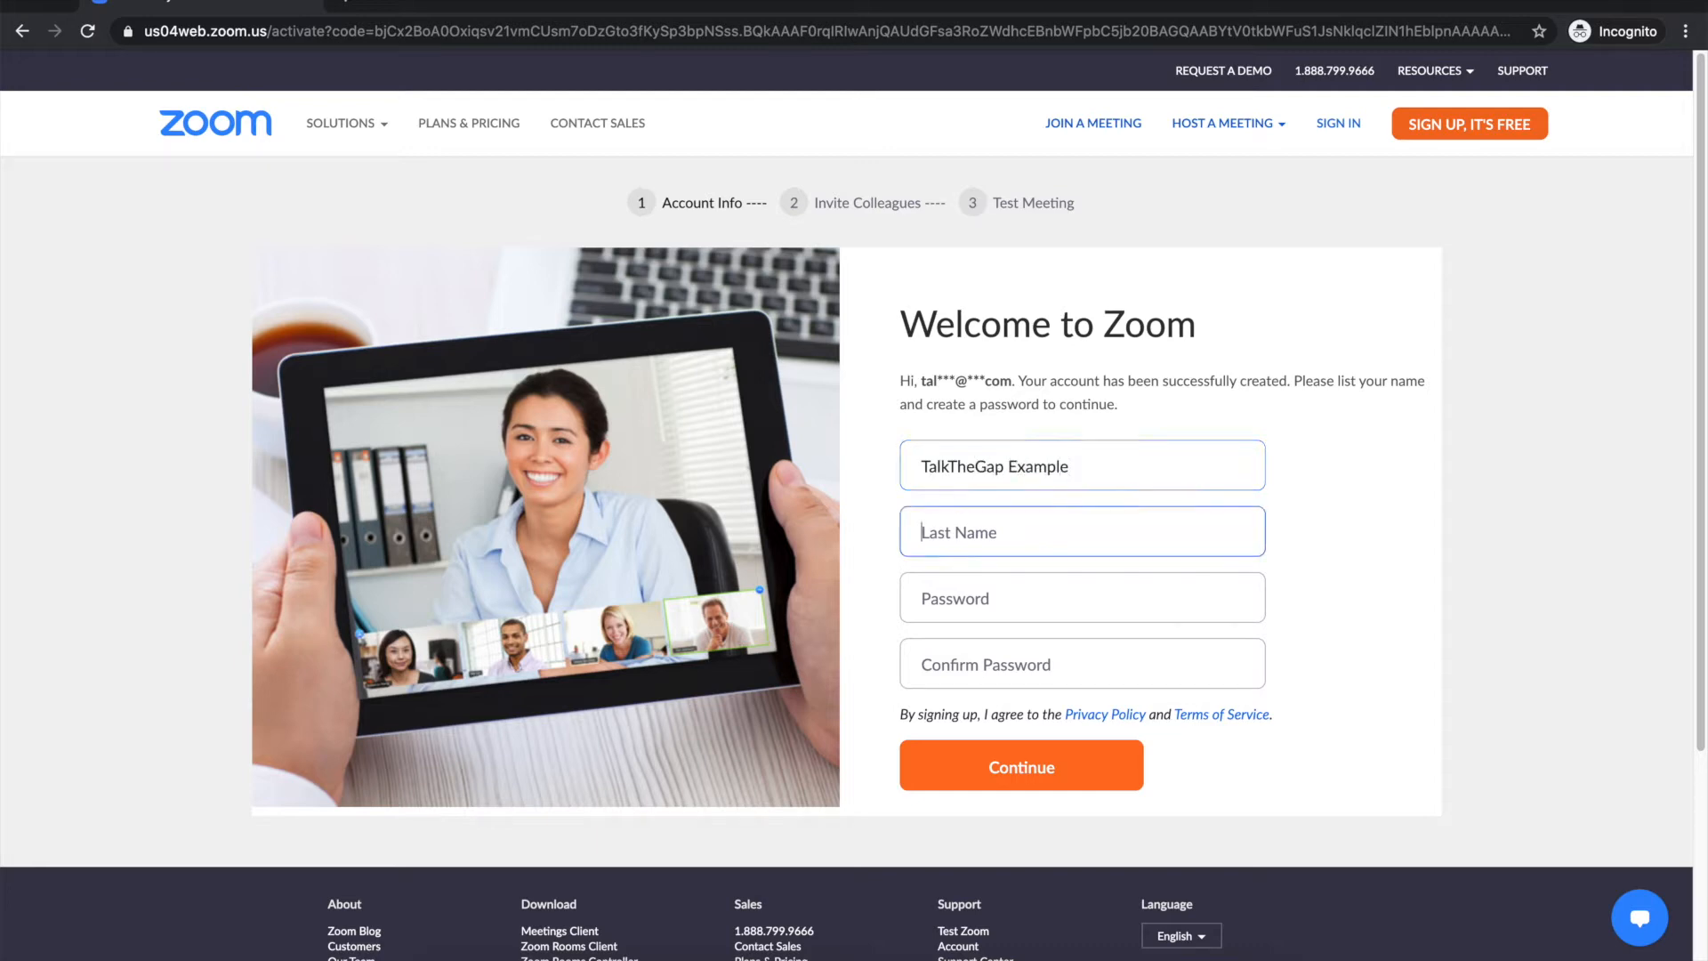
type("Example")
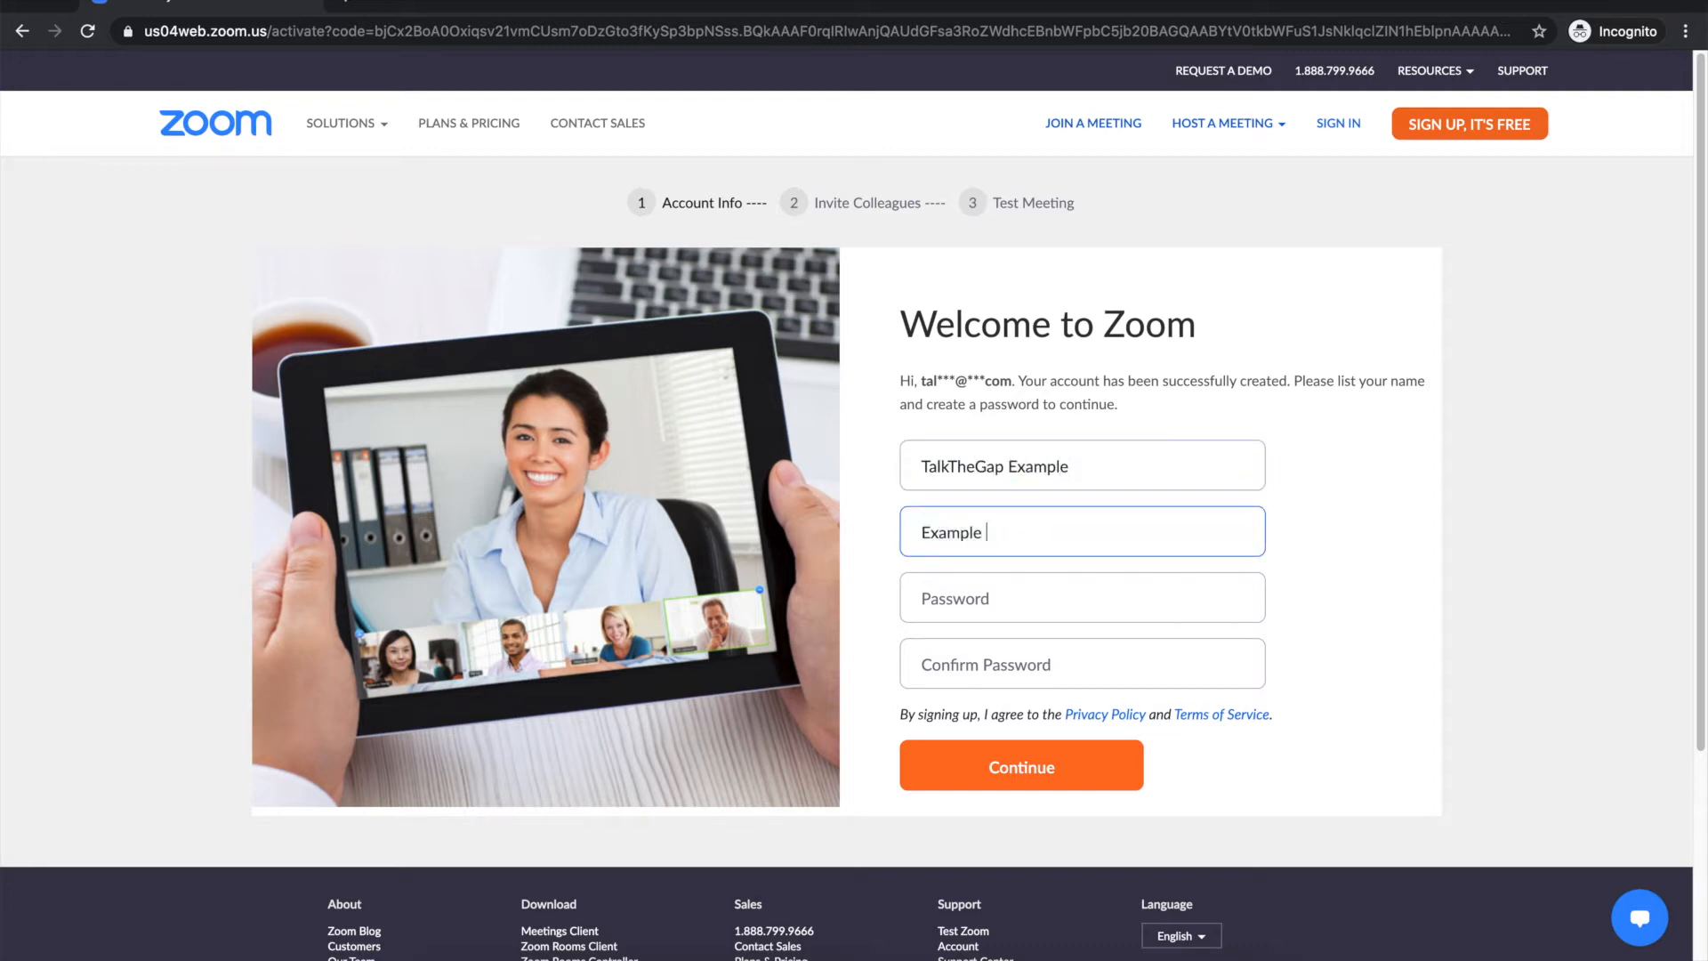
left_click(1082, 598)
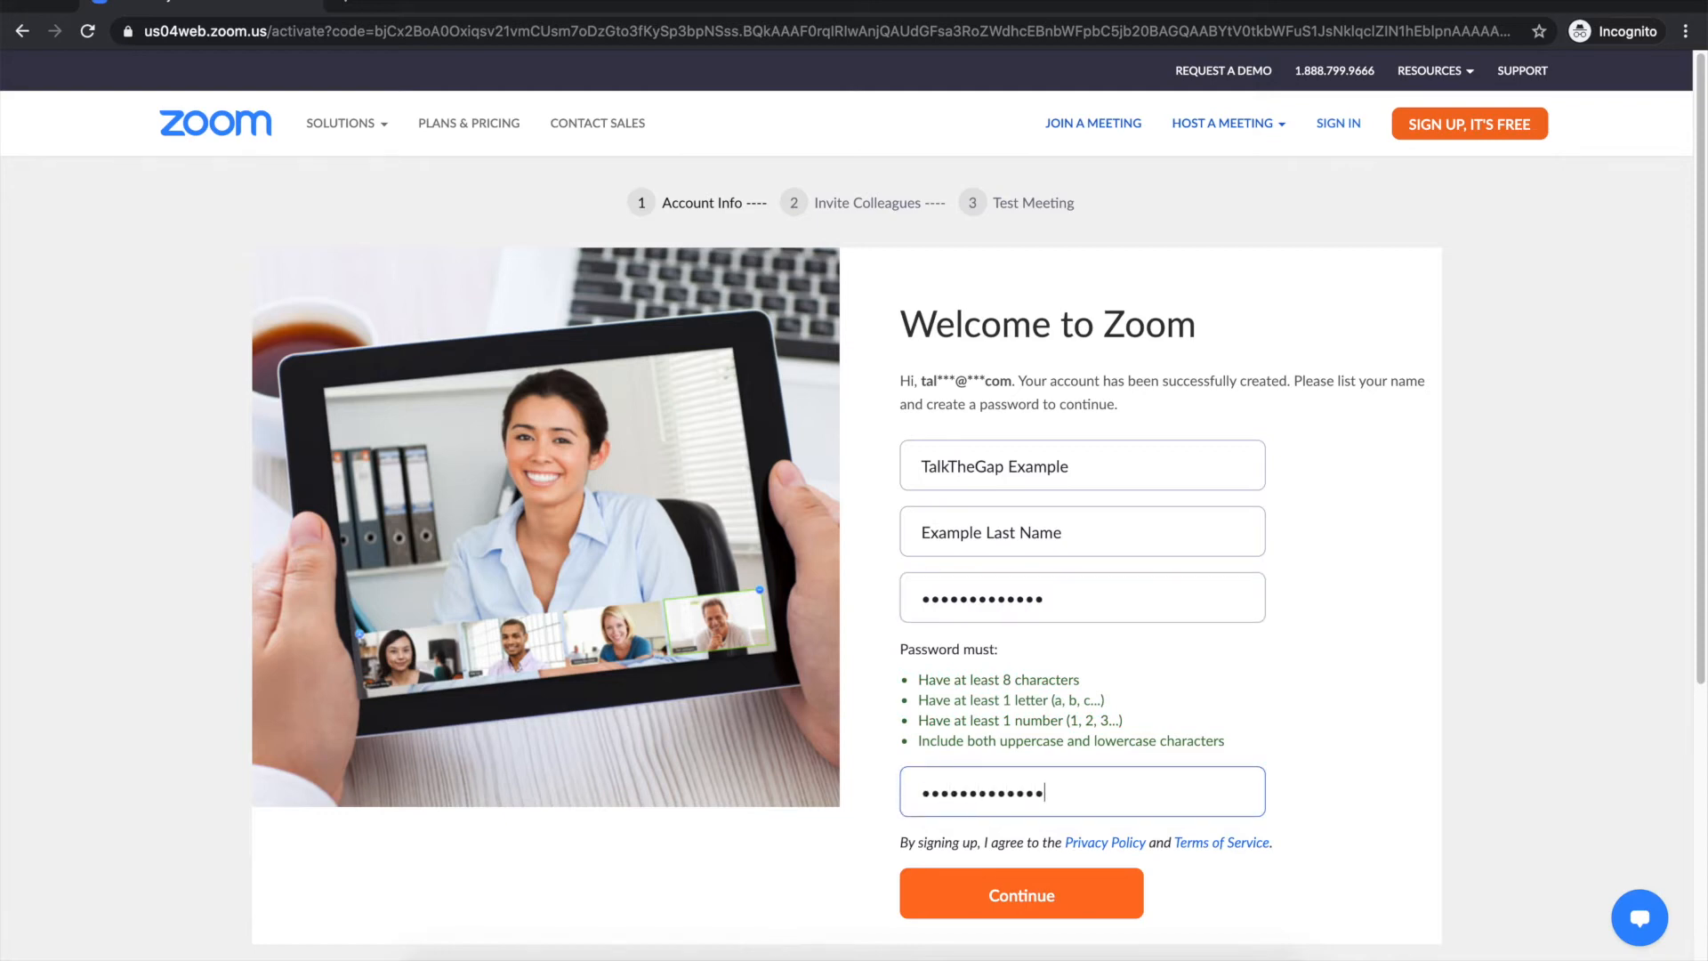
mouse_move(1176, 459)
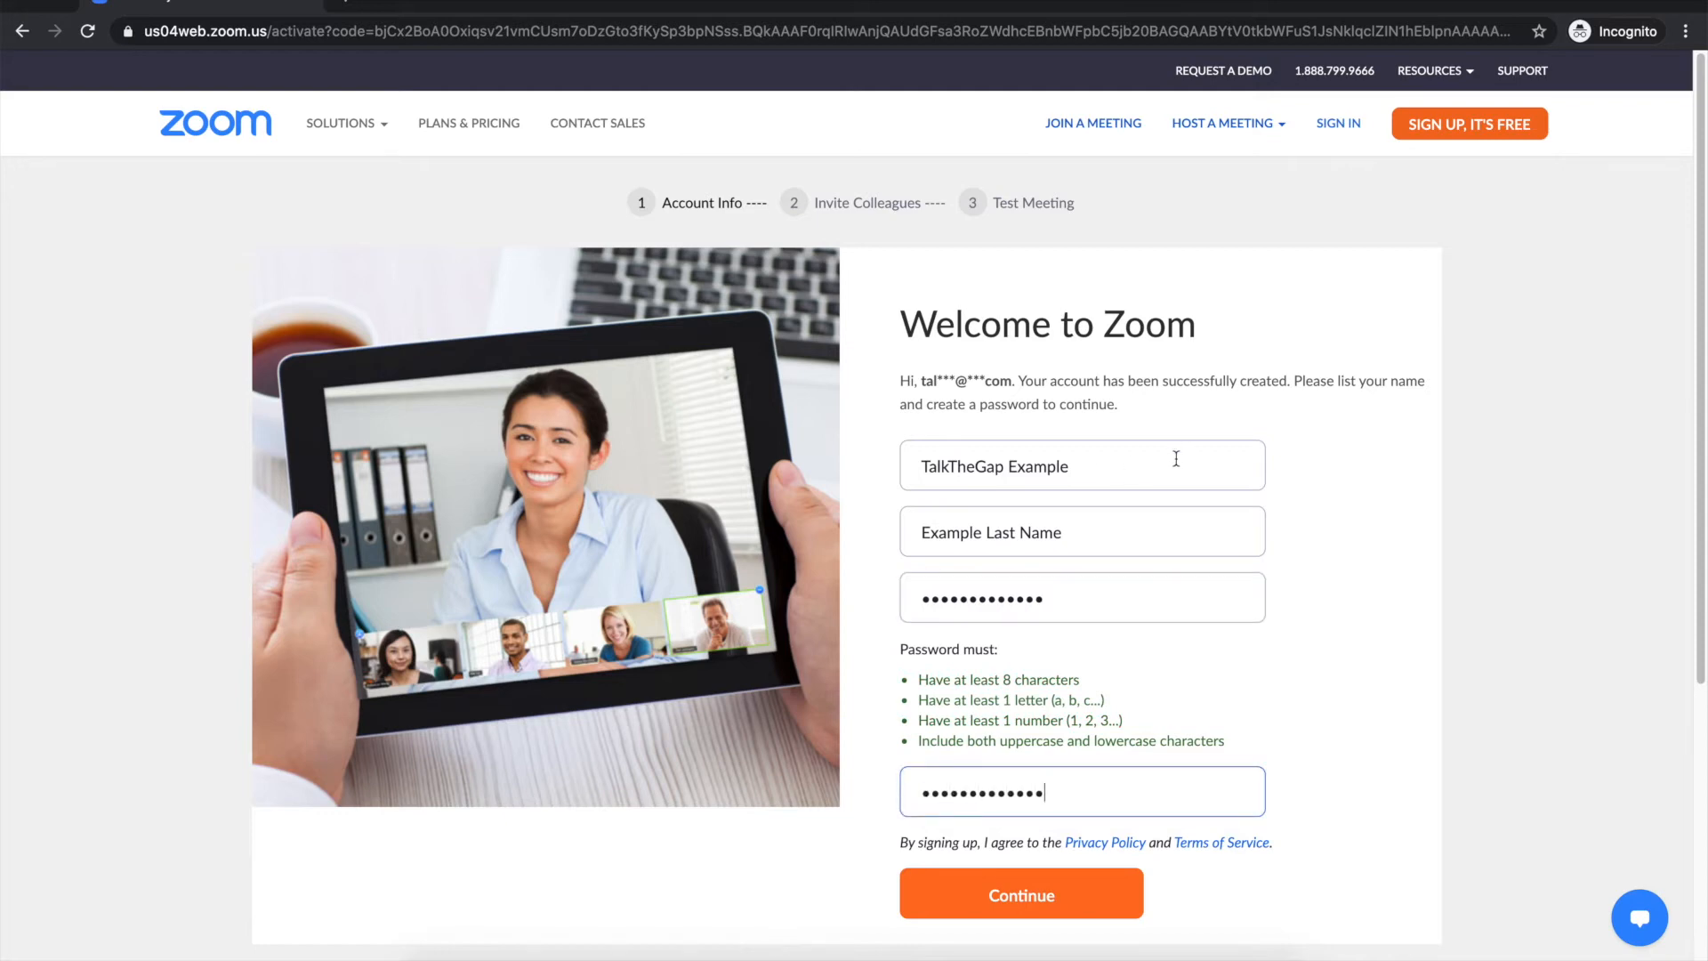
left_click(1019, 893)
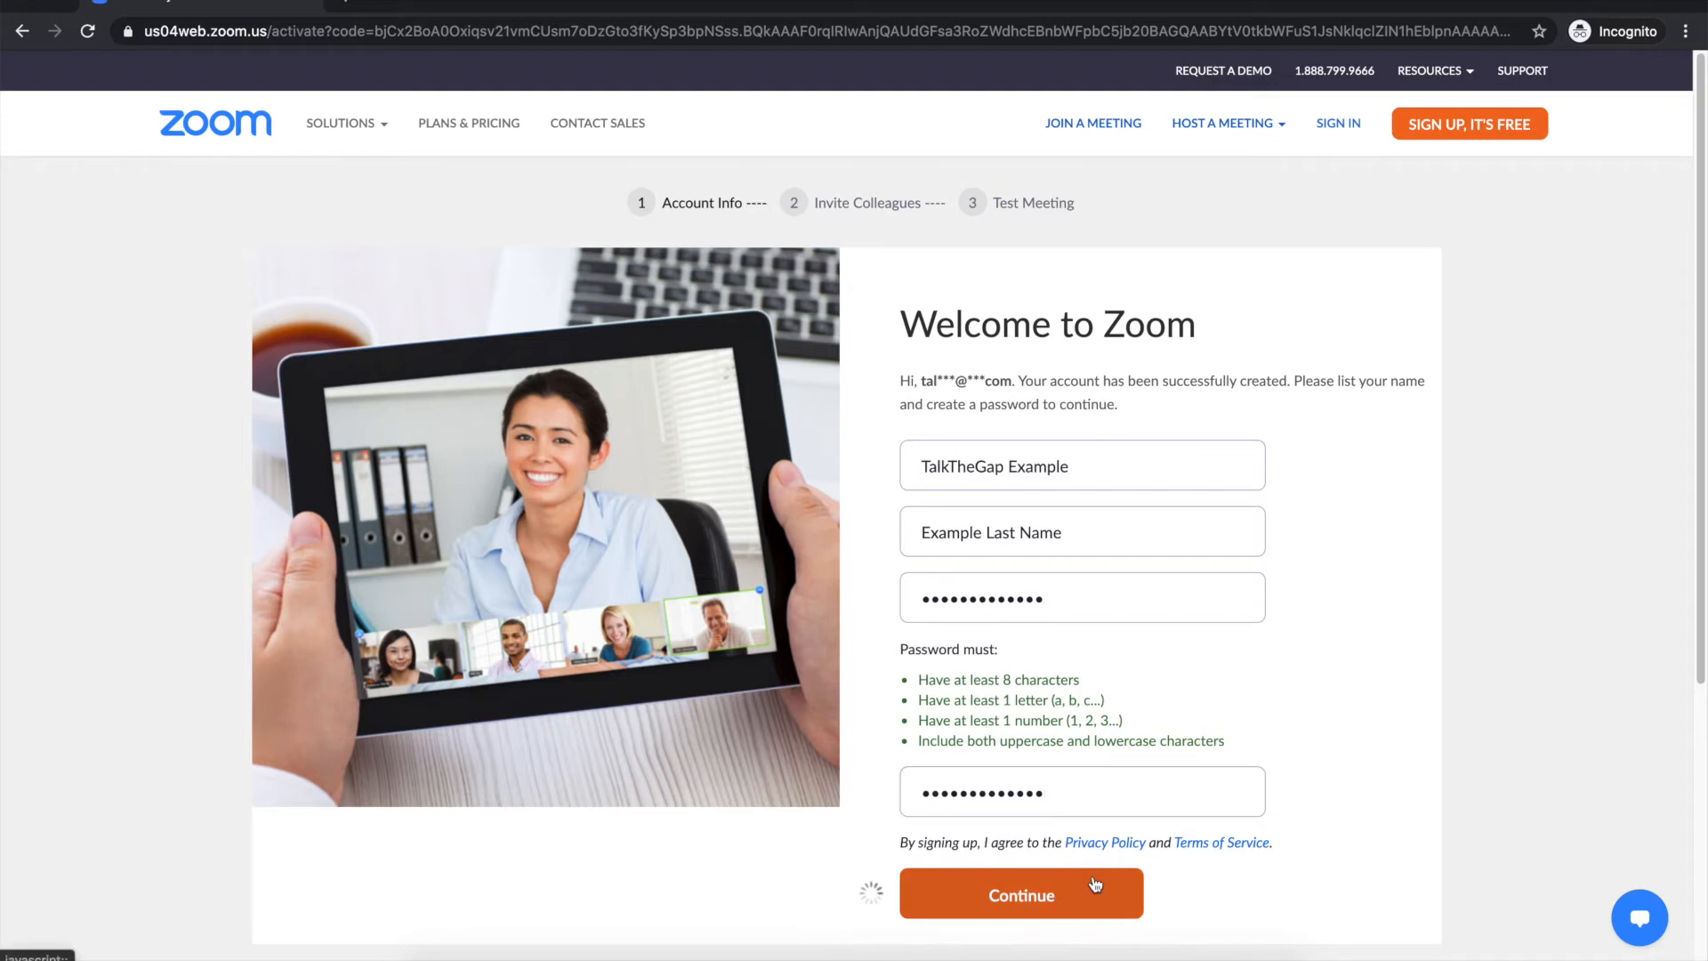
Proceed to the Invite Colleagues page and scroll to its Invite and Skip buttons
left_click(1021, 895)
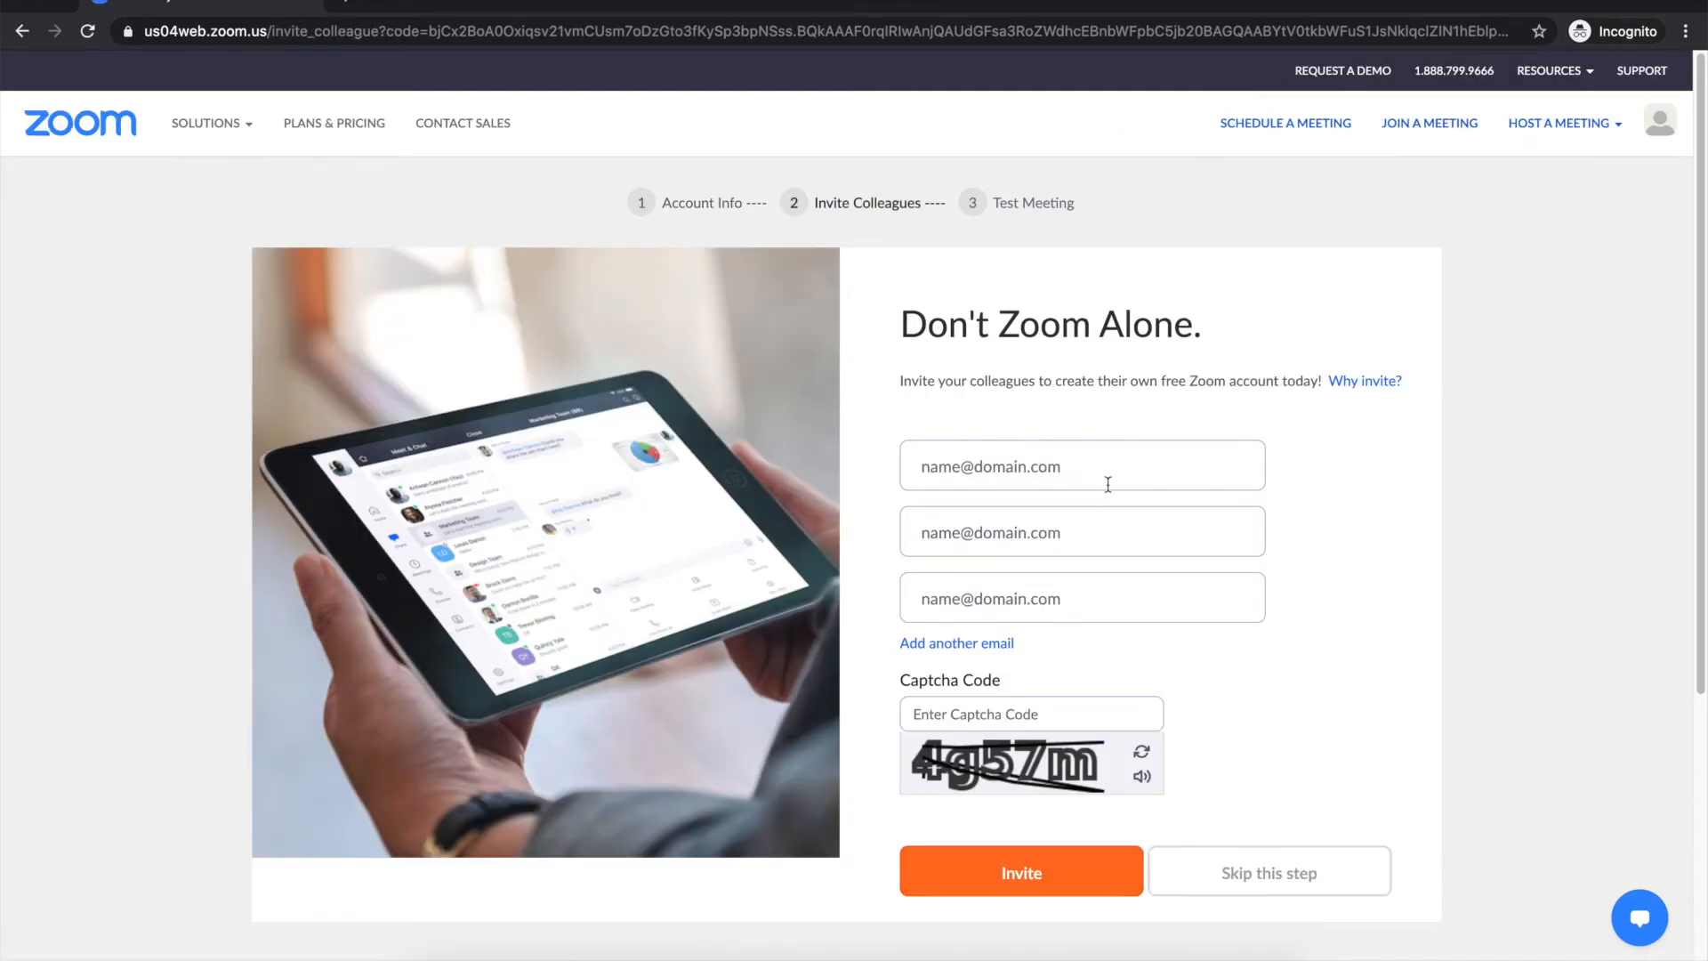
scroll("up", 3)
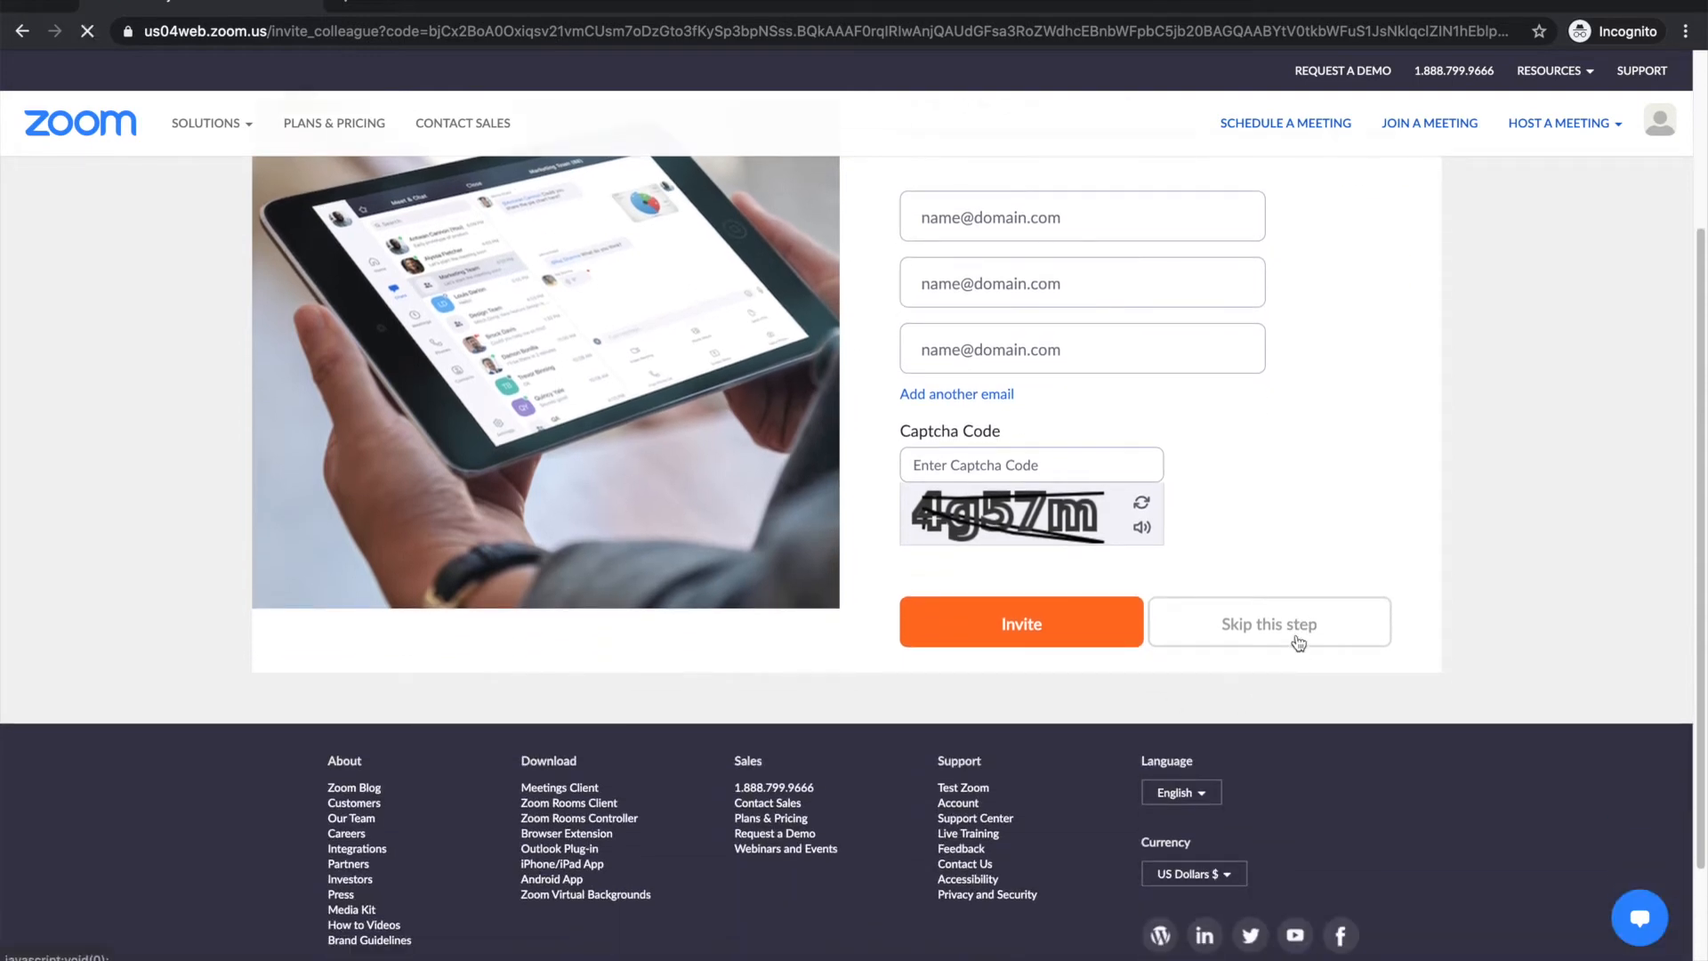
Skip inviting colleagues to reach the test meeting page with the personal URL
left_click(1269, 623)
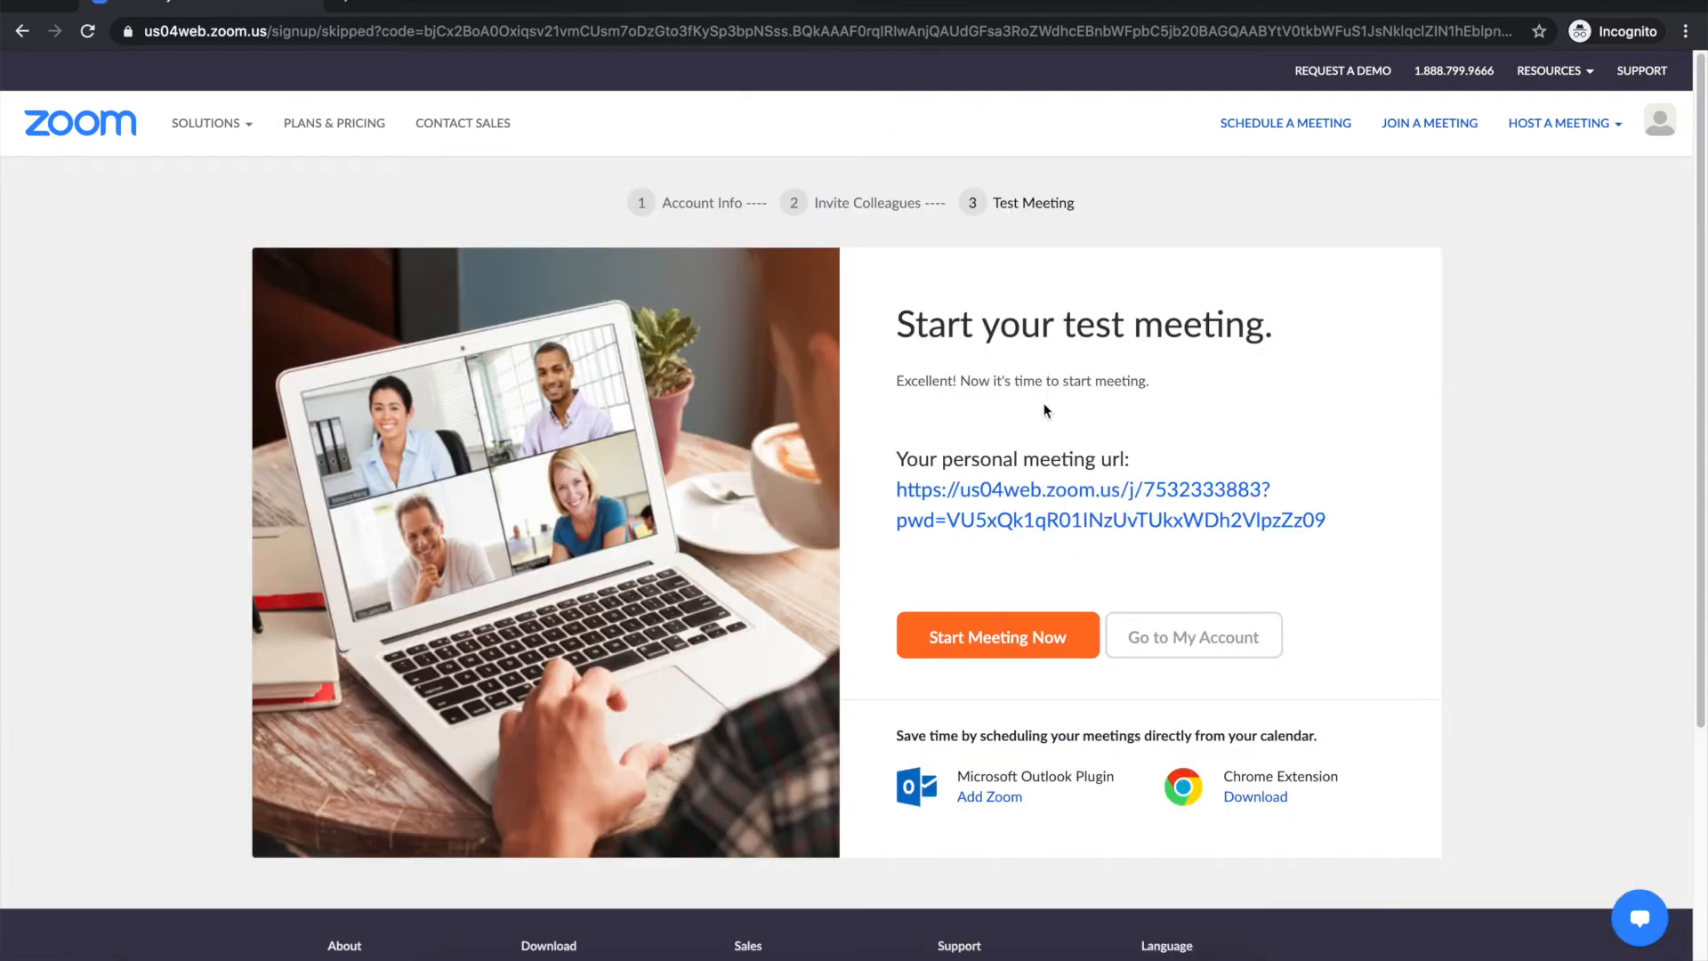
mouse_move(1123, 497)
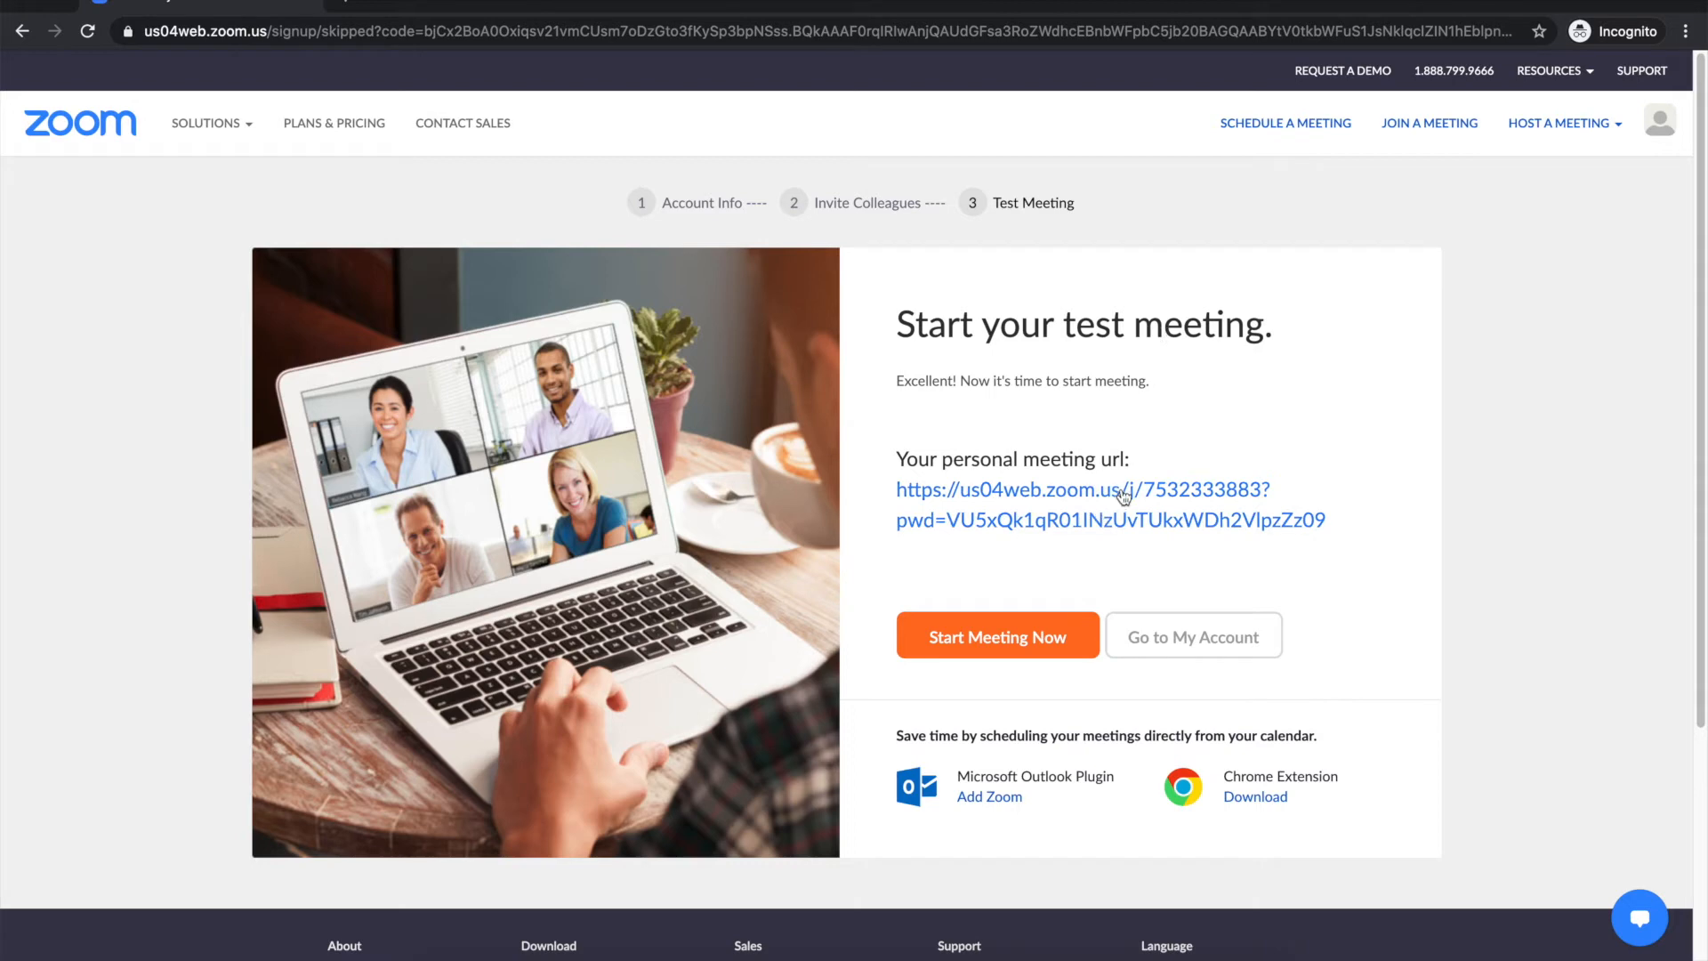
mouse_move(1266, 502)
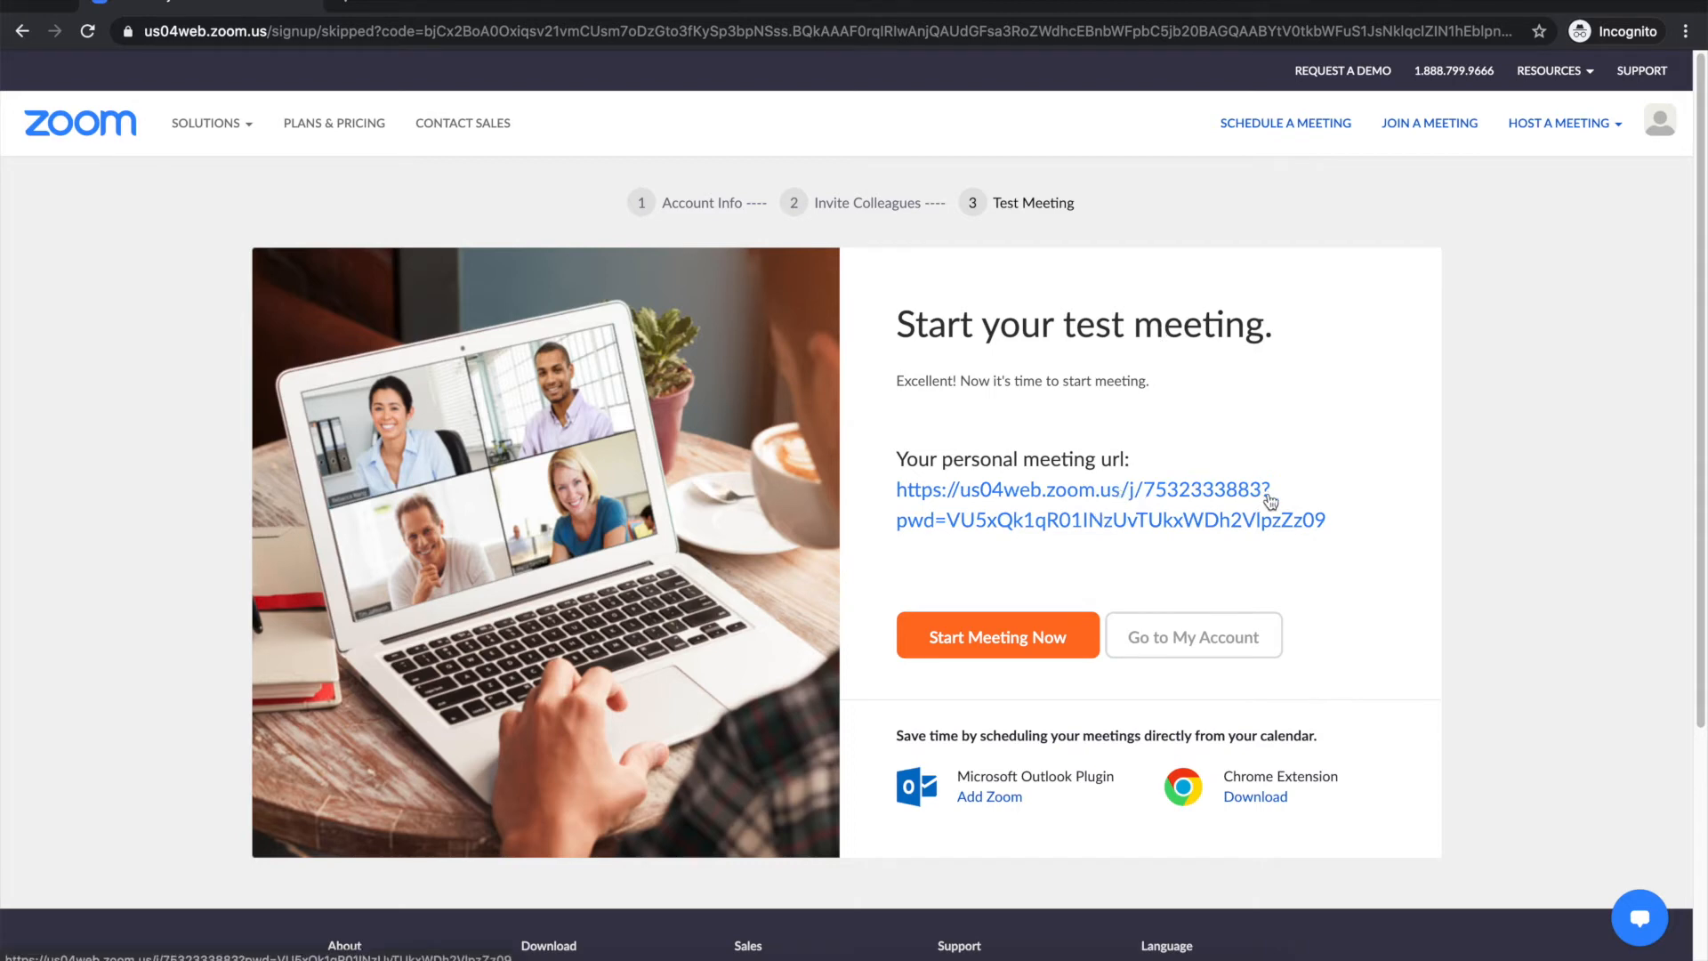
mouse_move(1196, 526)
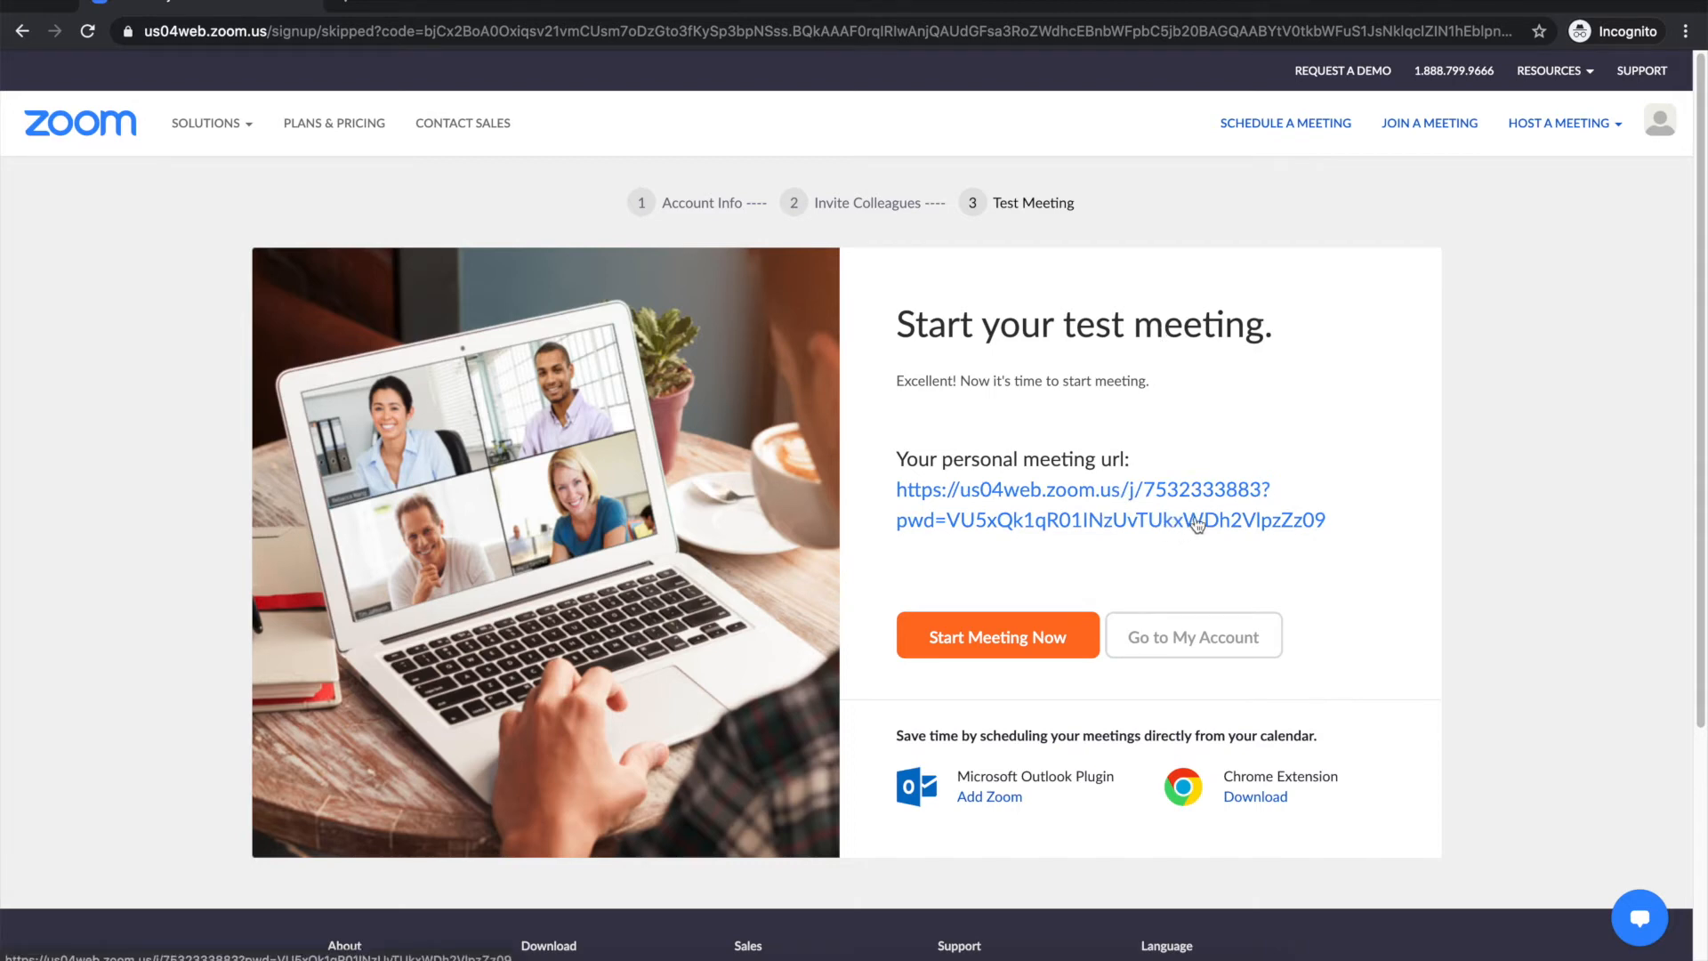
mouse_move(1138, 520)
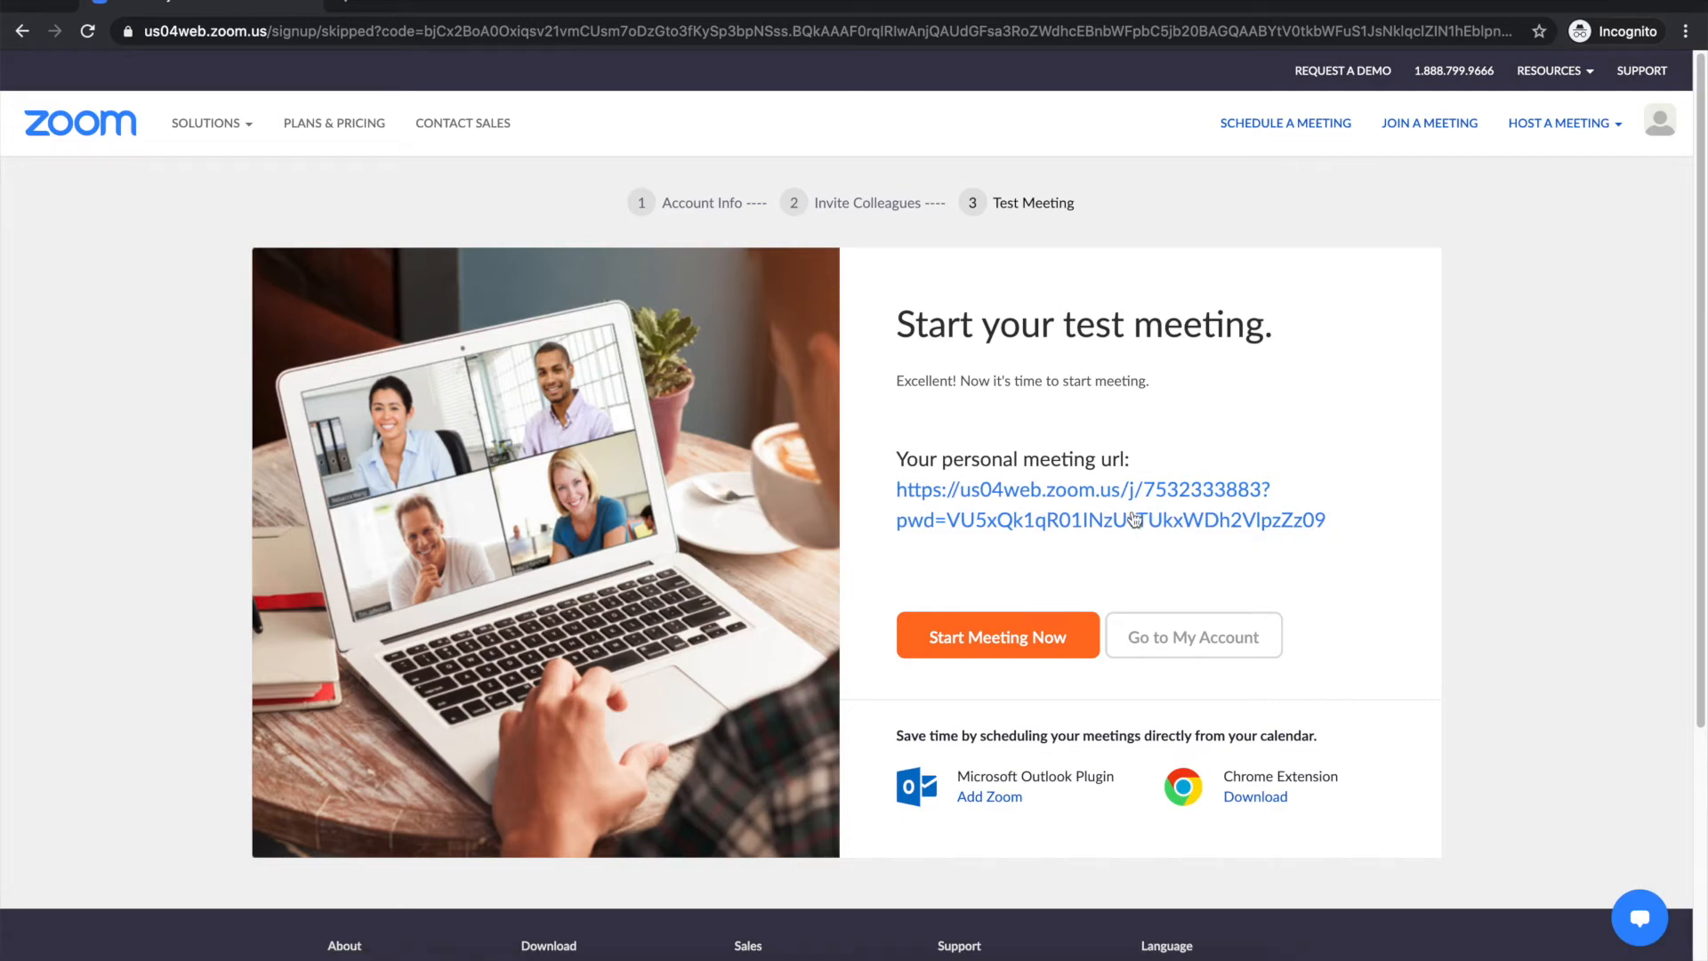
Start the test meeting, dismiss the open-app prompt and download the Zoom.pkg installer
left_click(996, 635)
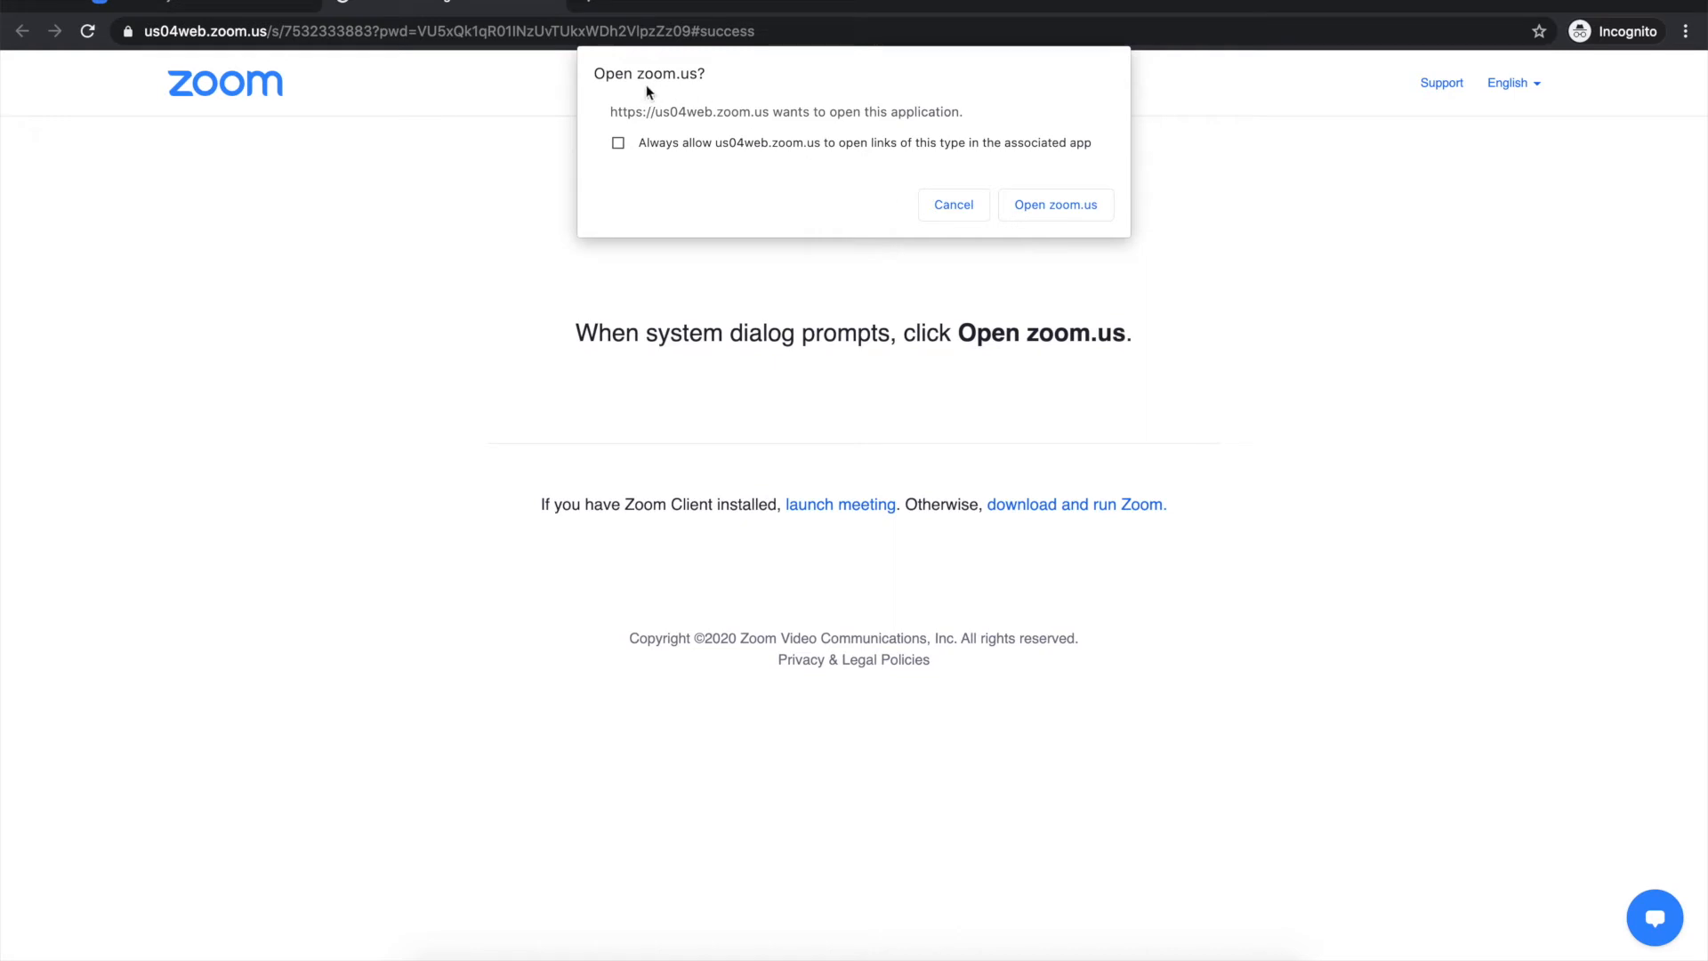
mouse_move(1047, 163)
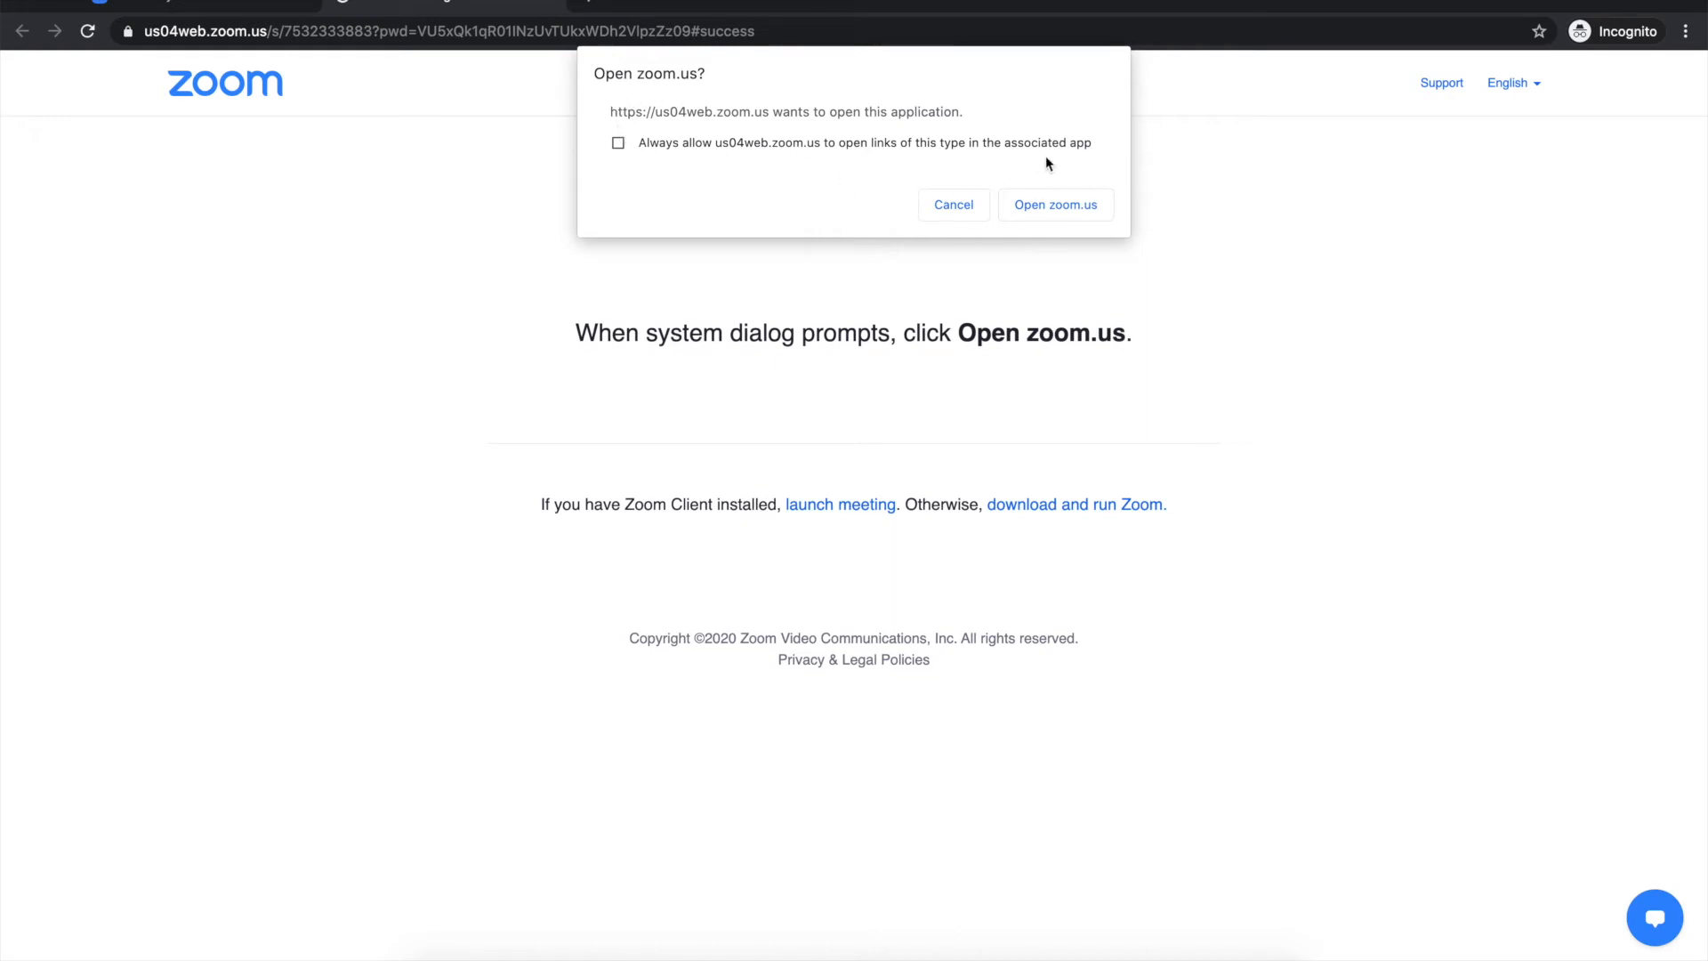
mouse_move(1049, 518)
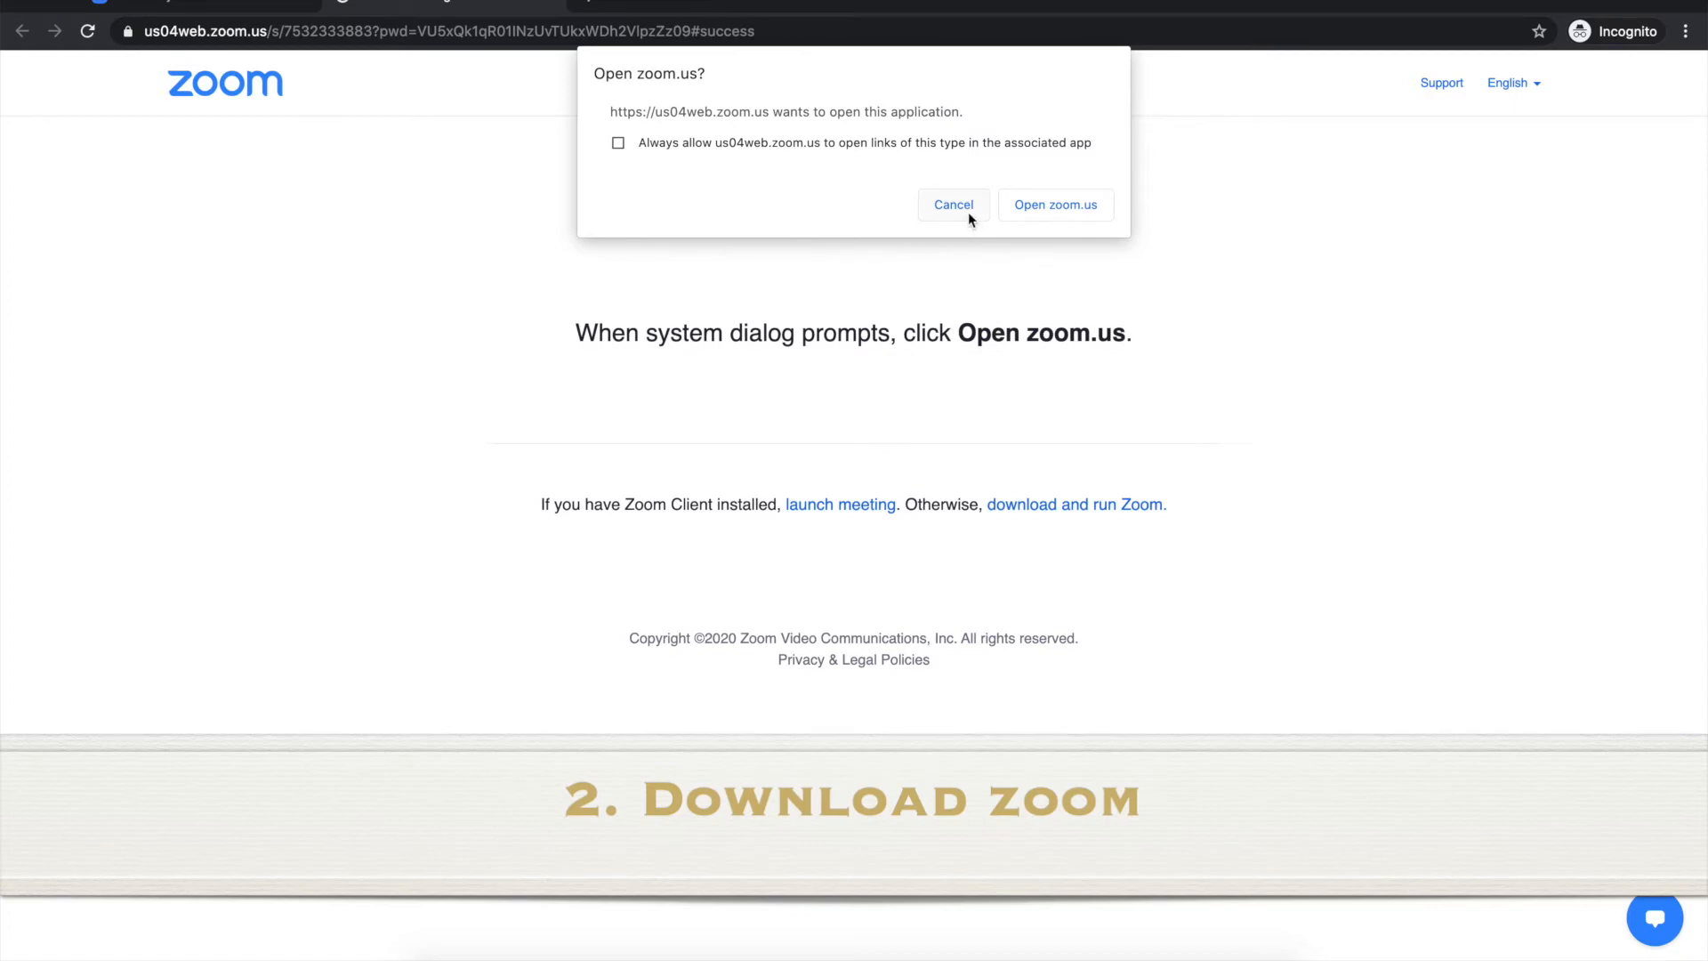
left_click(952, 204)
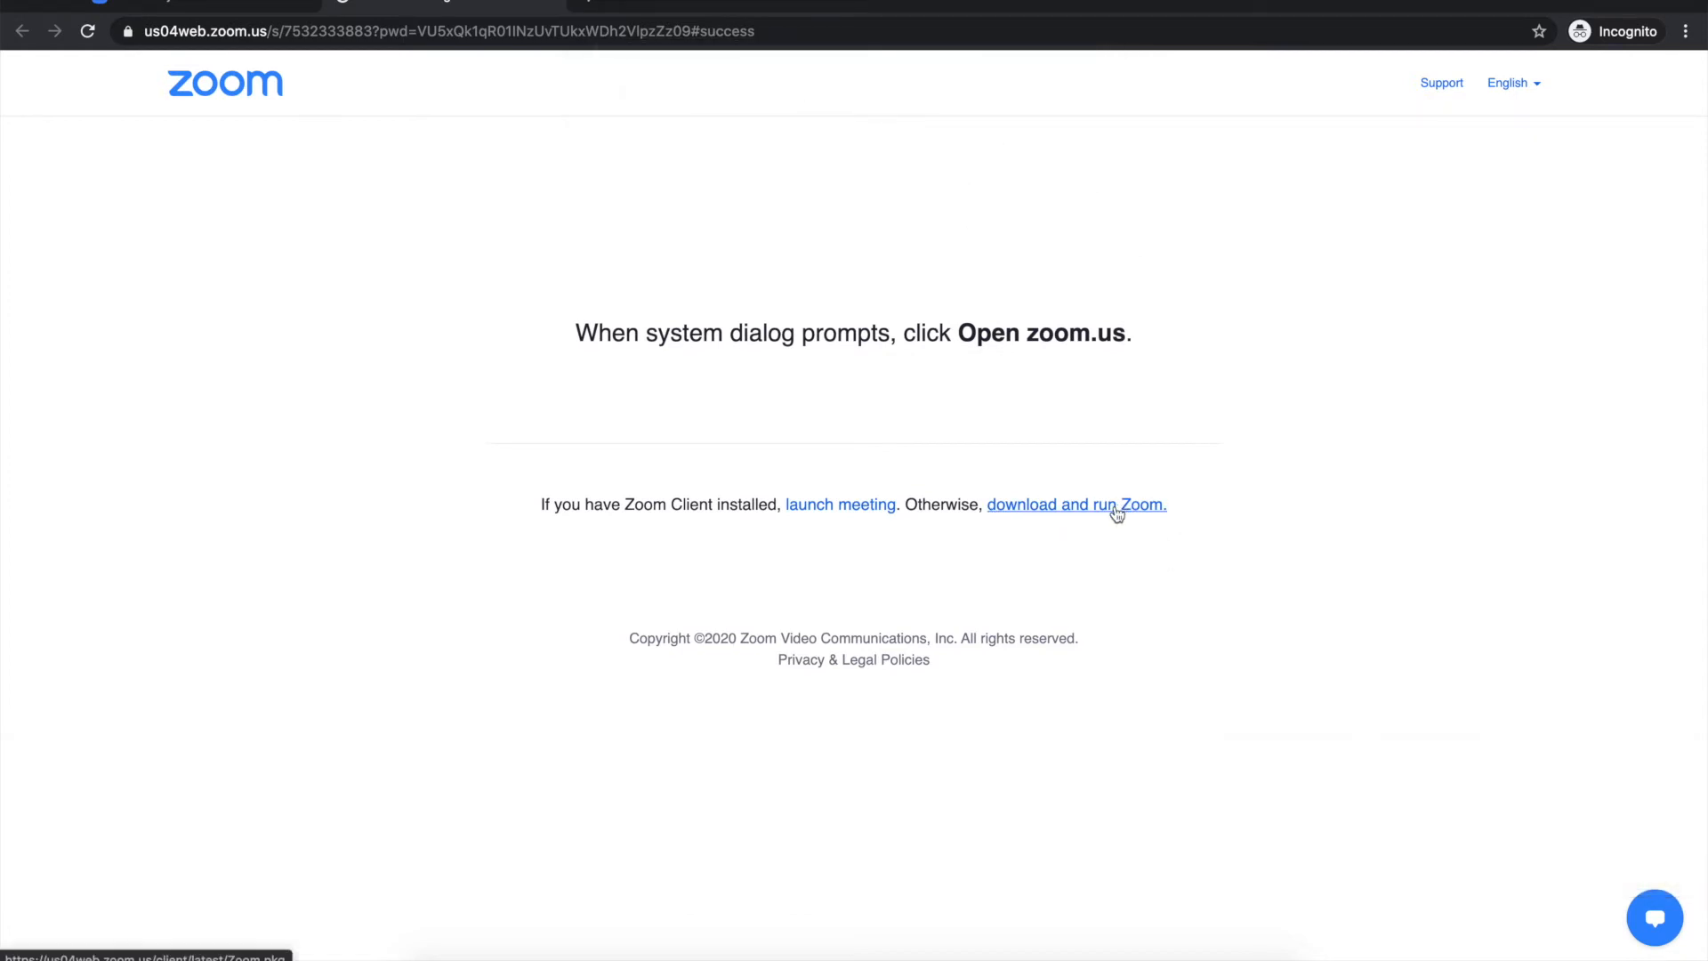
left_click(1076, 503)
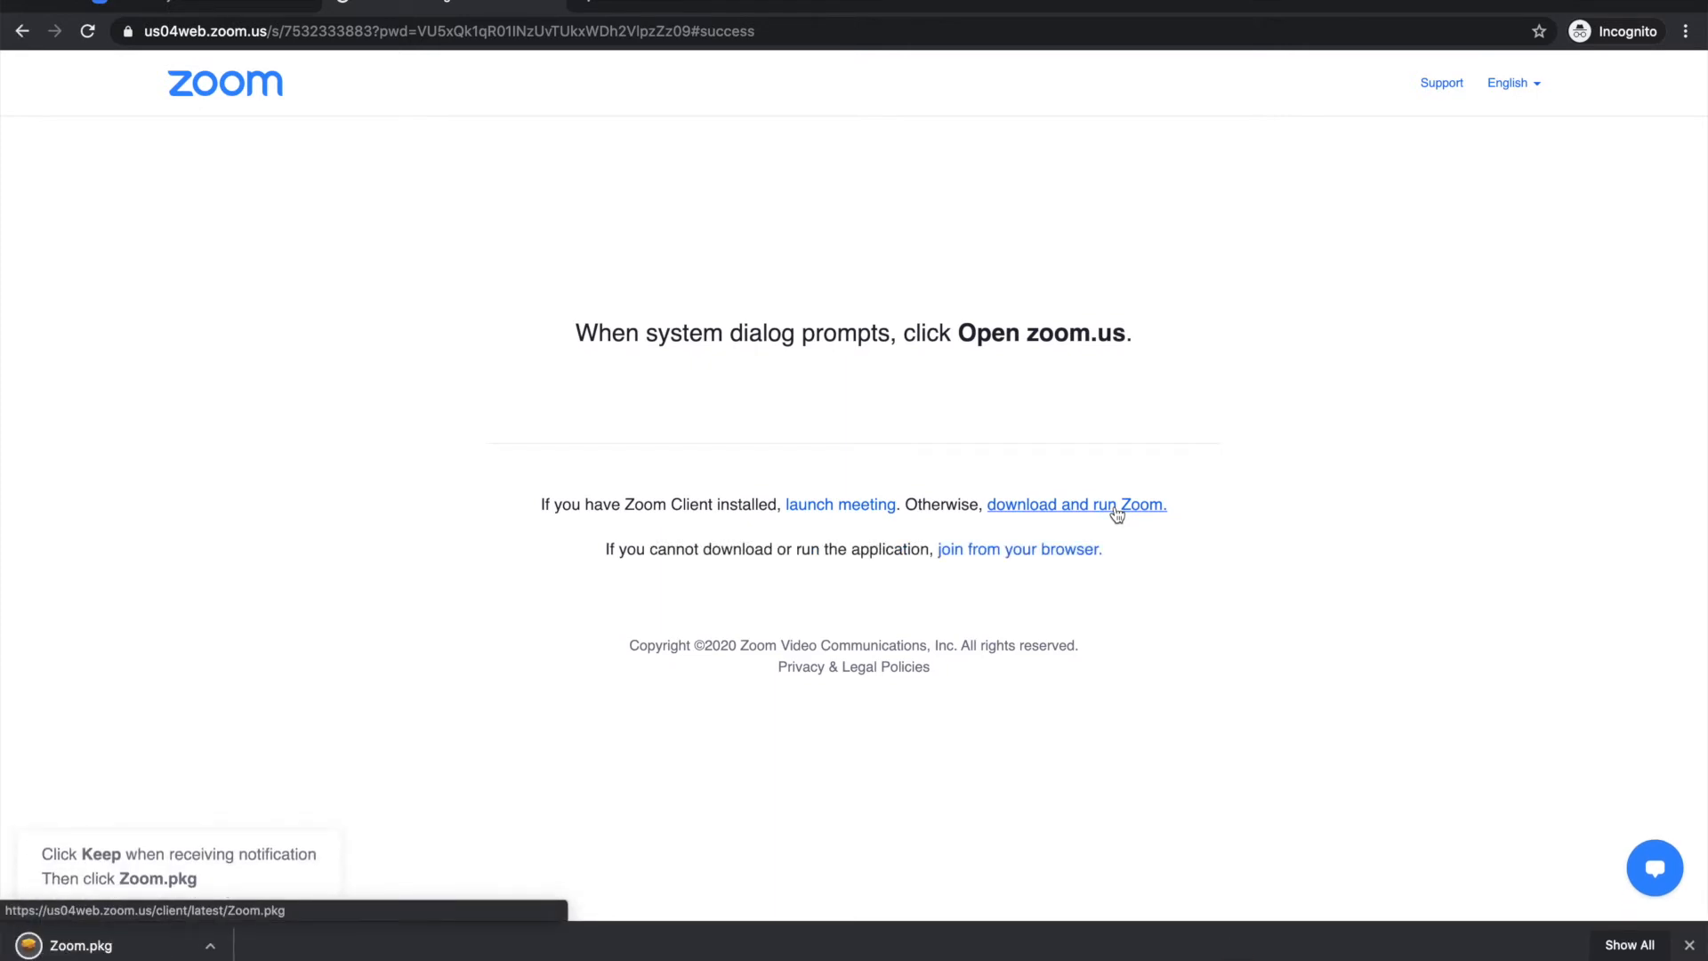
mouse_move(117, 945)
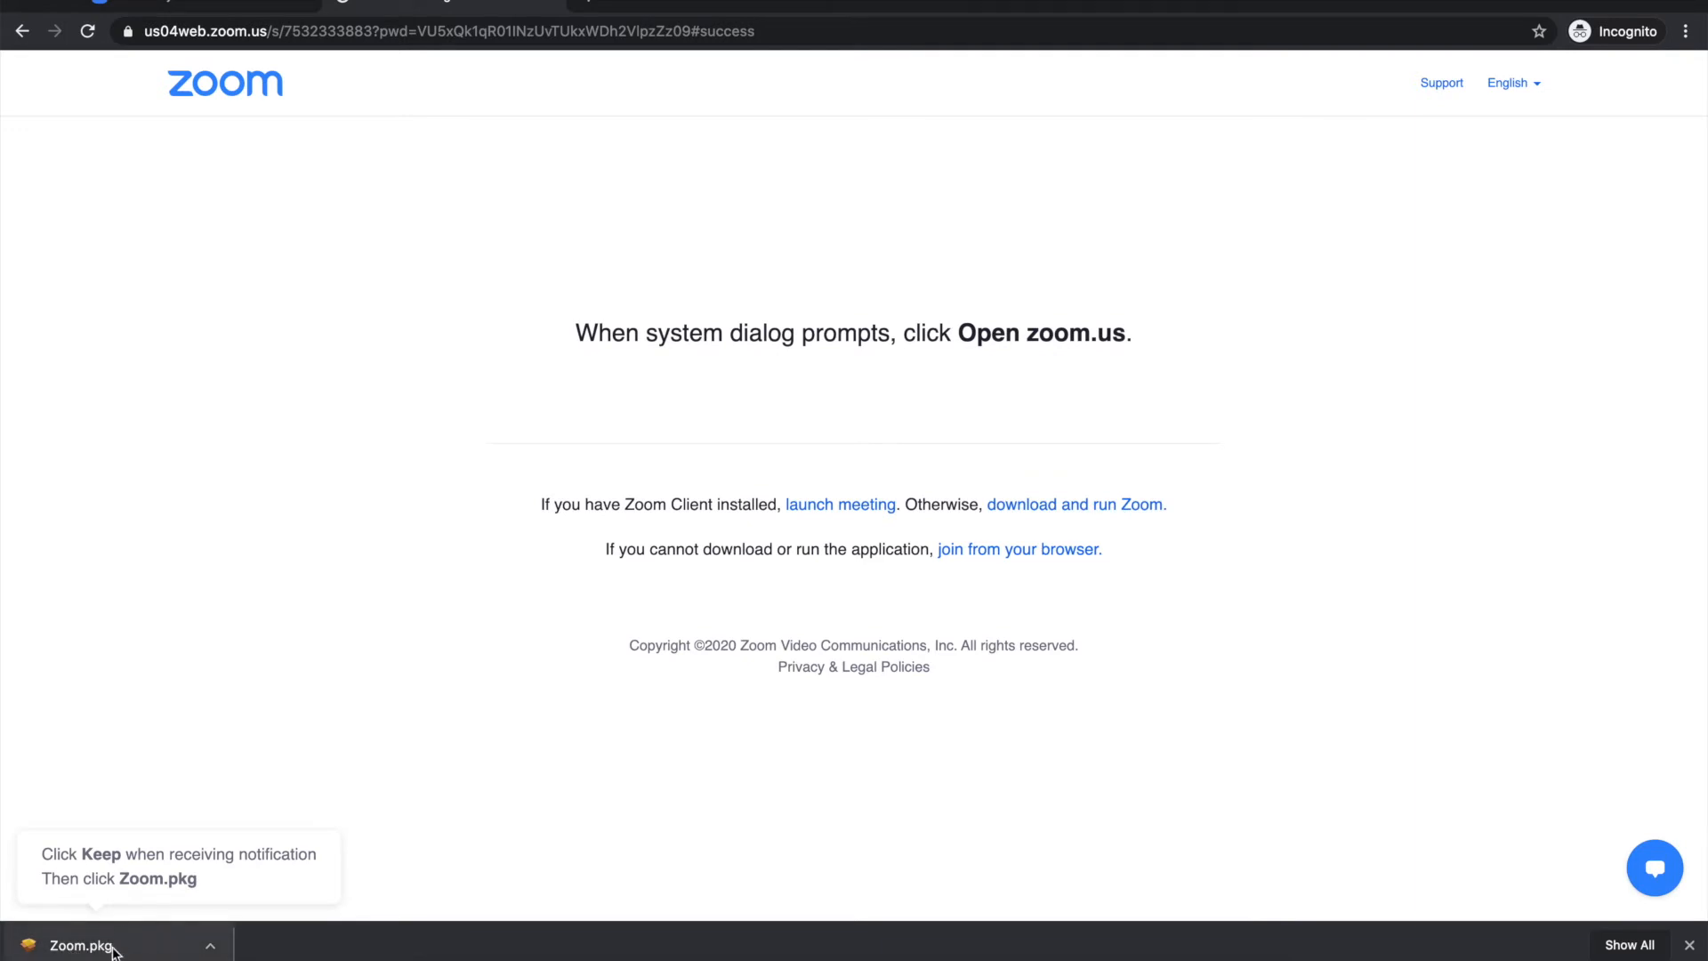
mouse_move(169, 905)
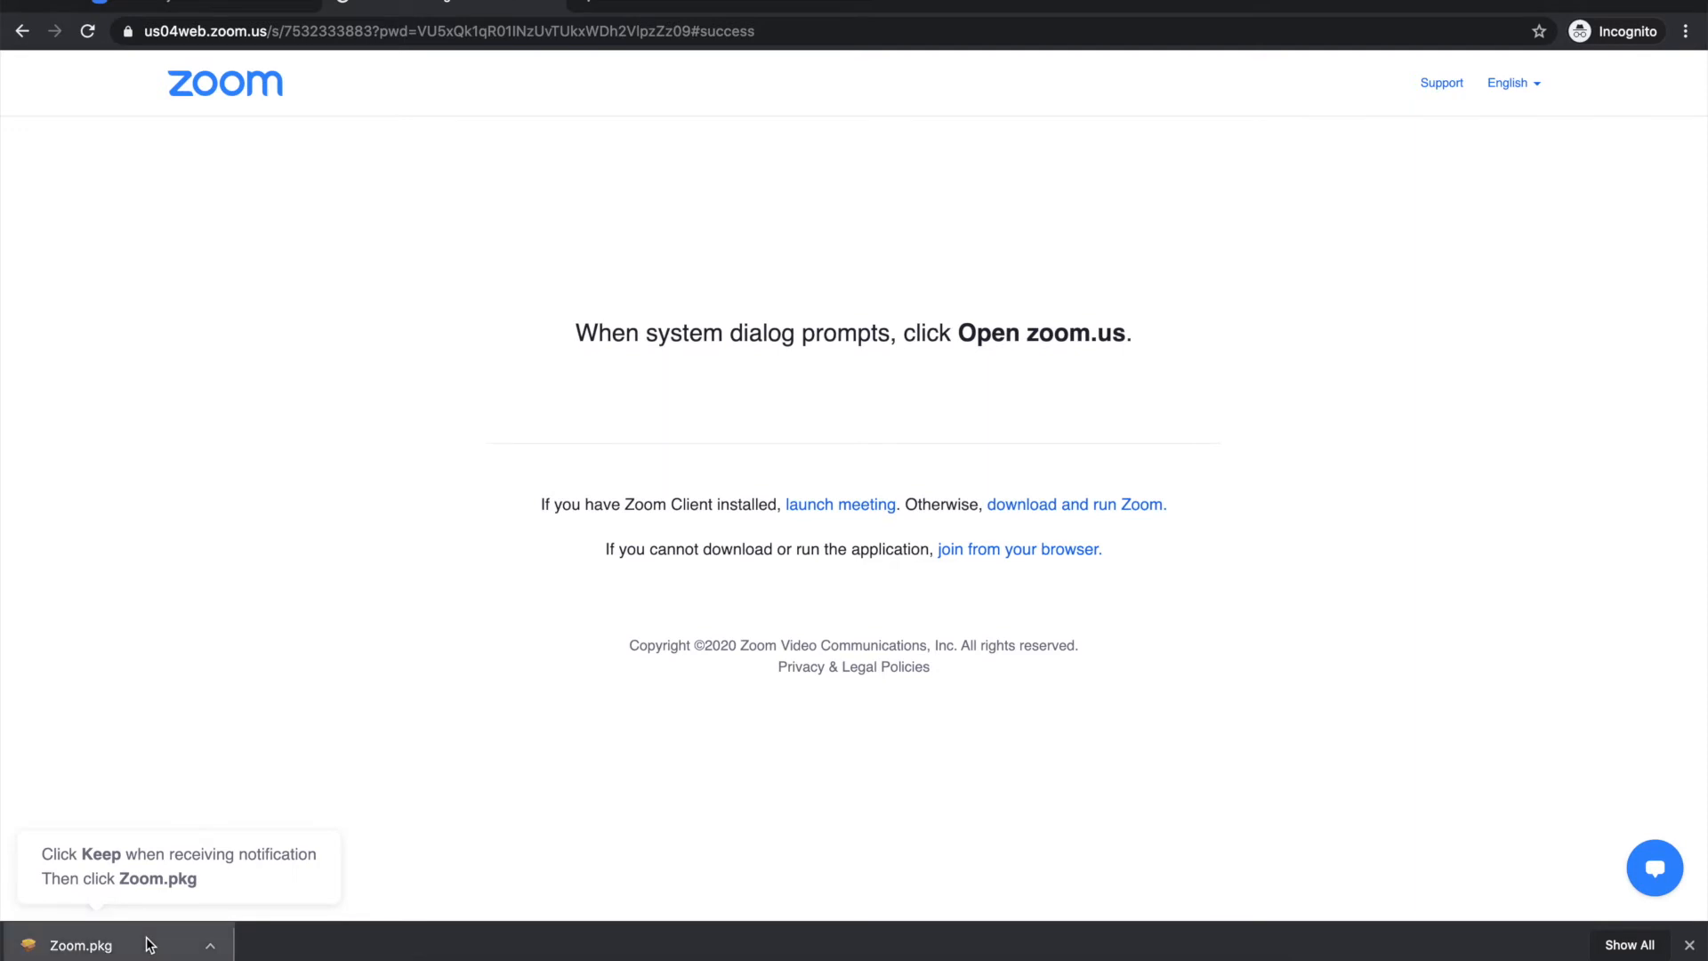
Launch Zoom.pkg and continue the installer to the standard install on Macintosh HD
left_click(80, 945)
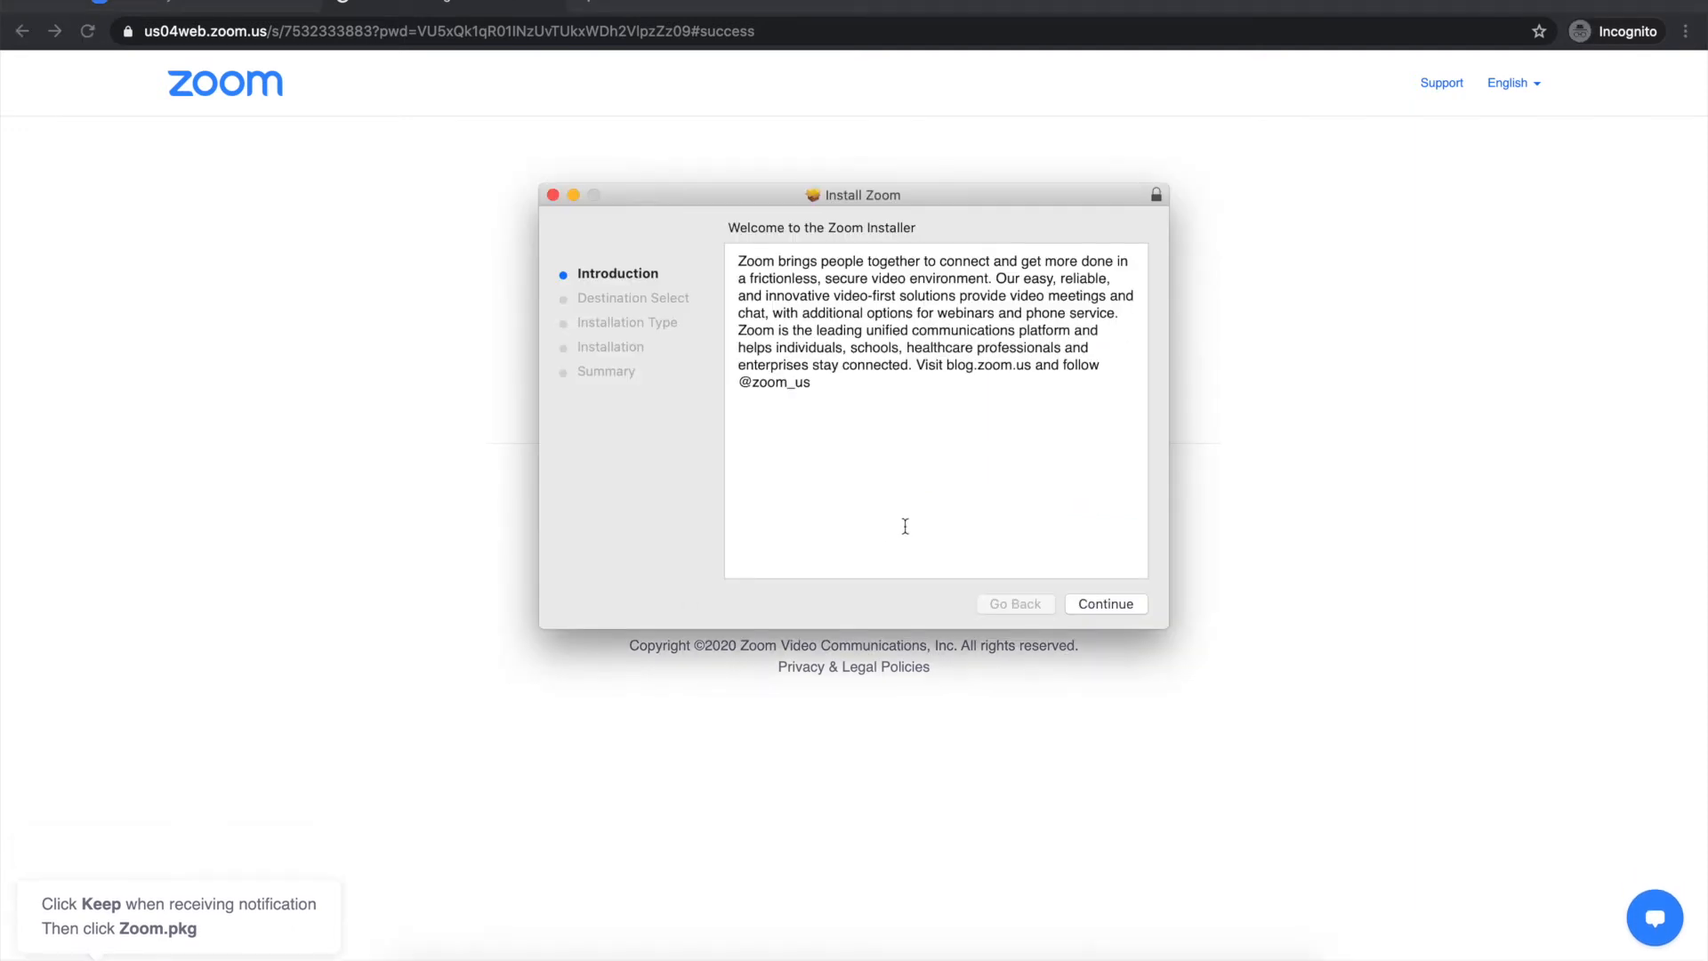
mouse_move(1098, 617)
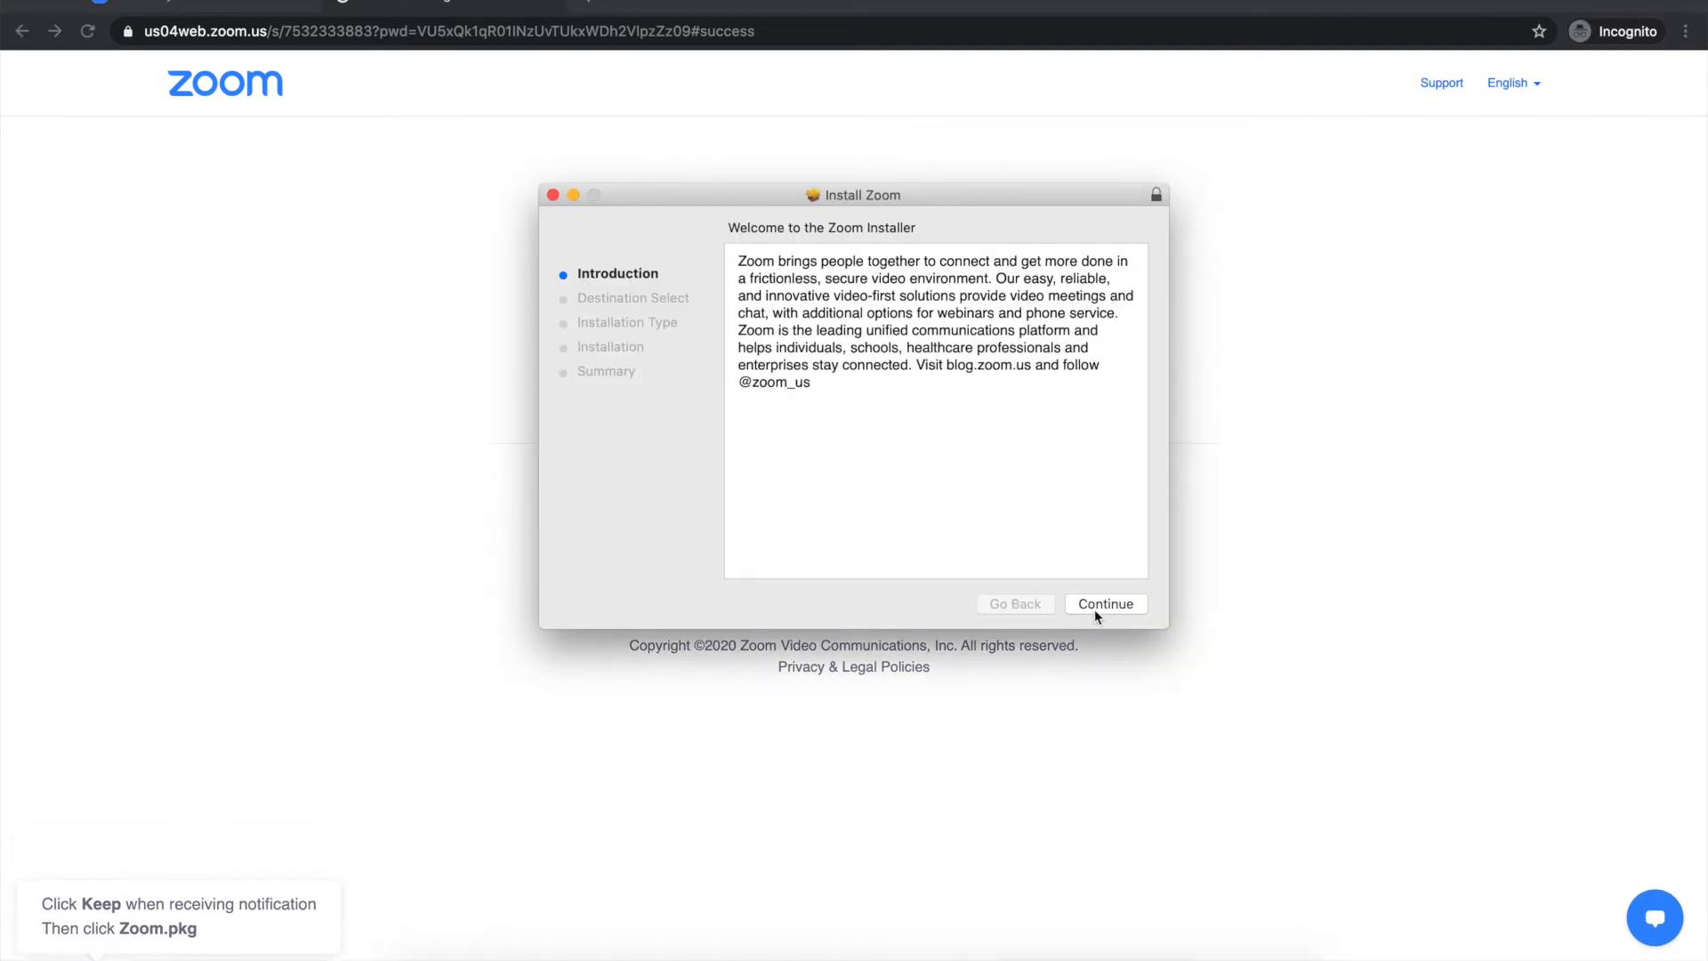
left_click(1105, 603)
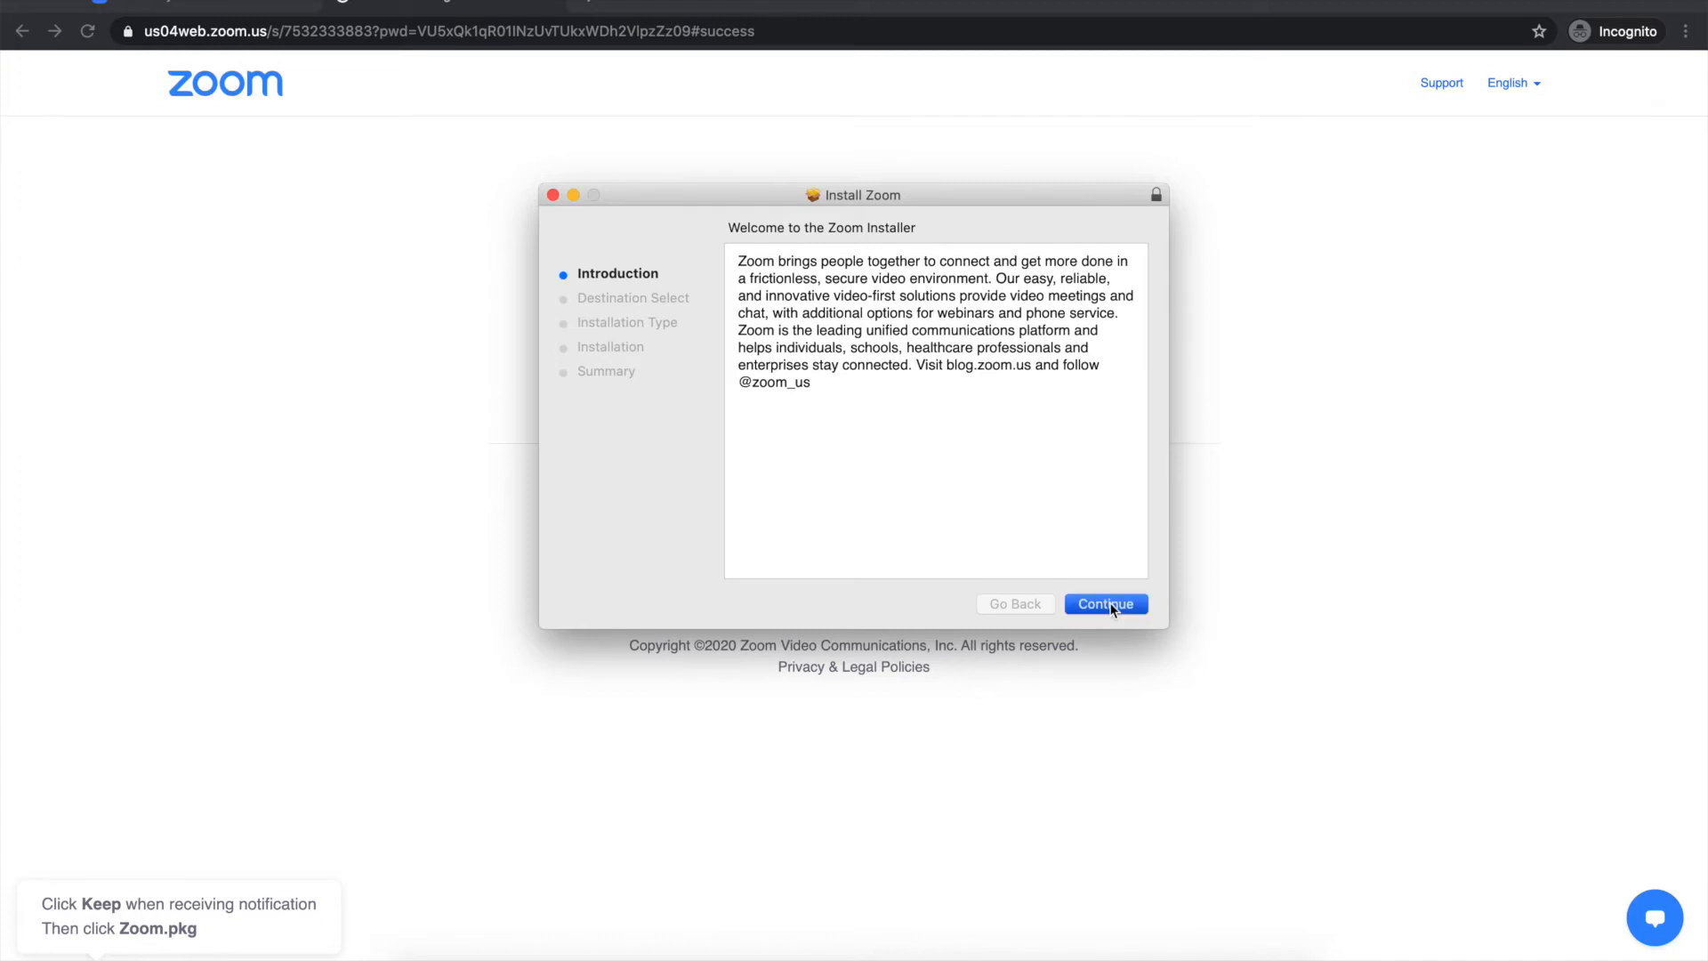
left_click(1105, 603)
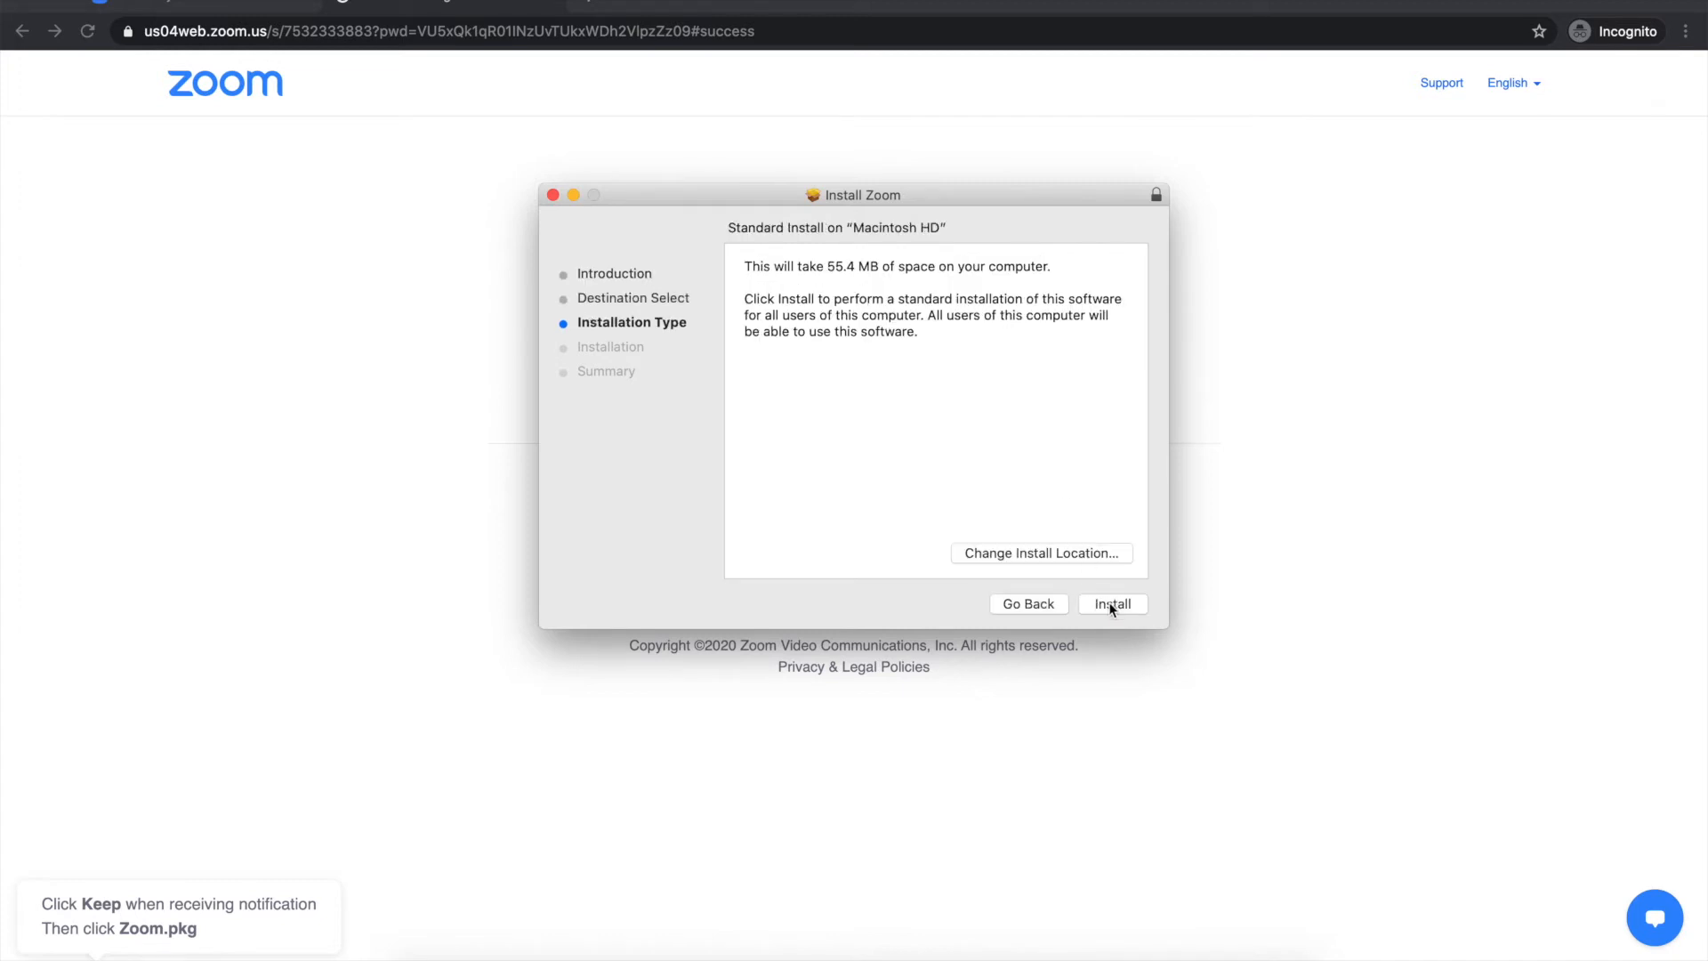
mouse_move(1065, 607)
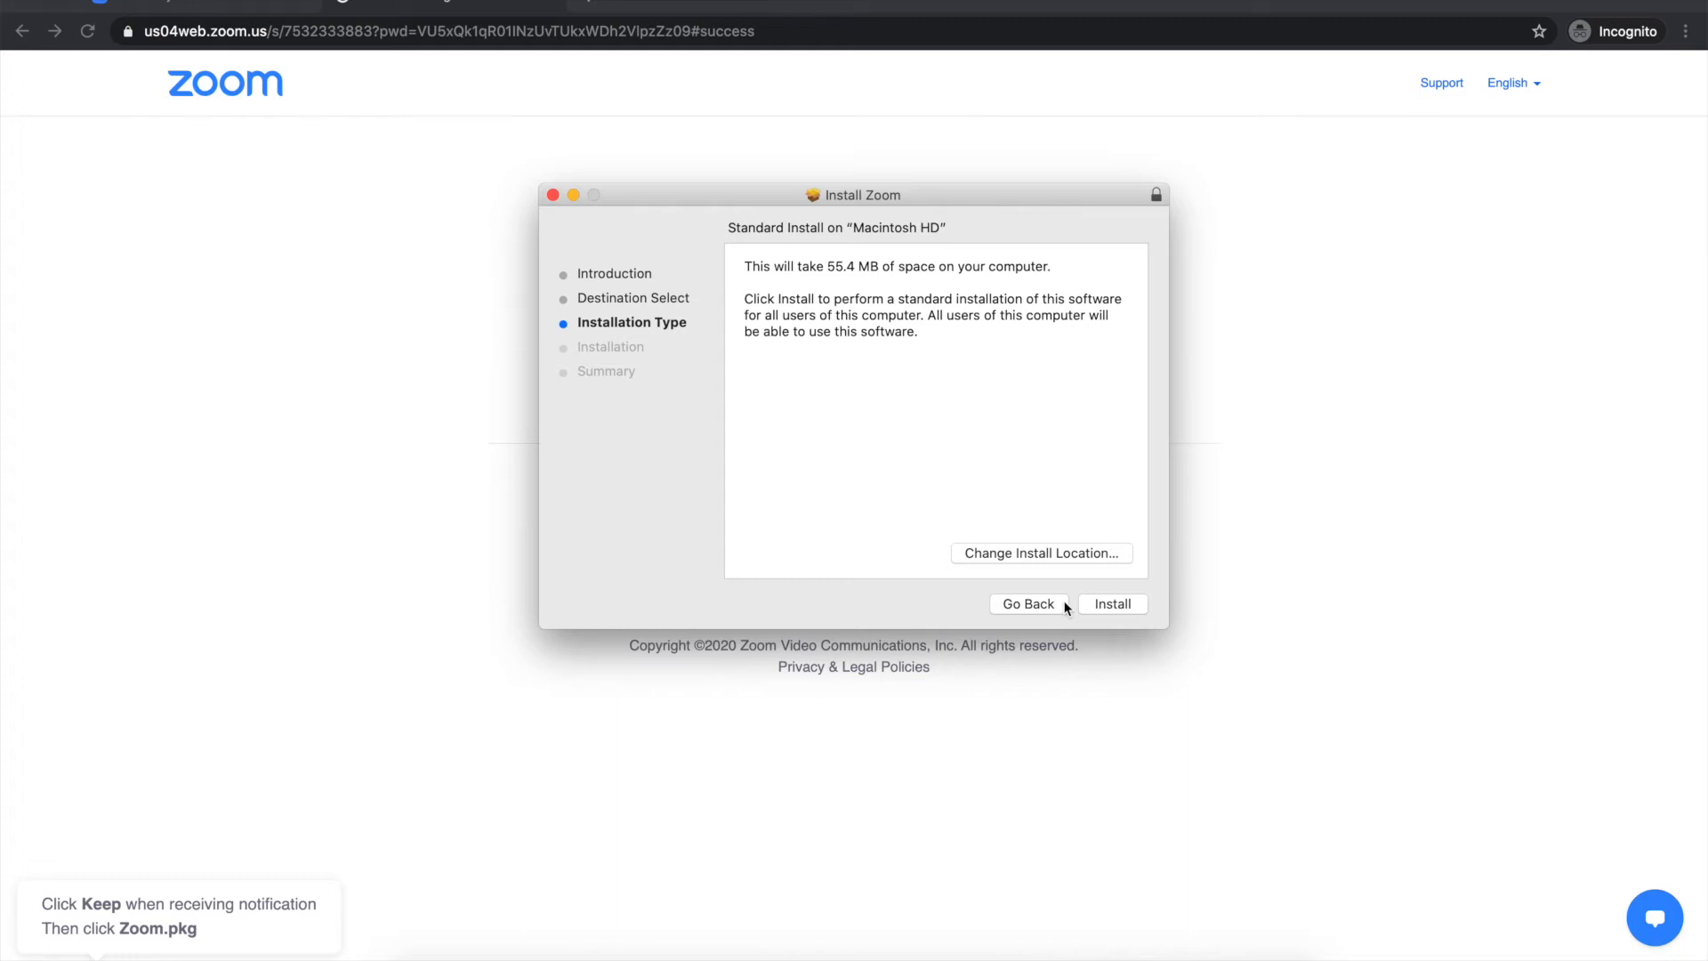
mouse_move(950, 507)
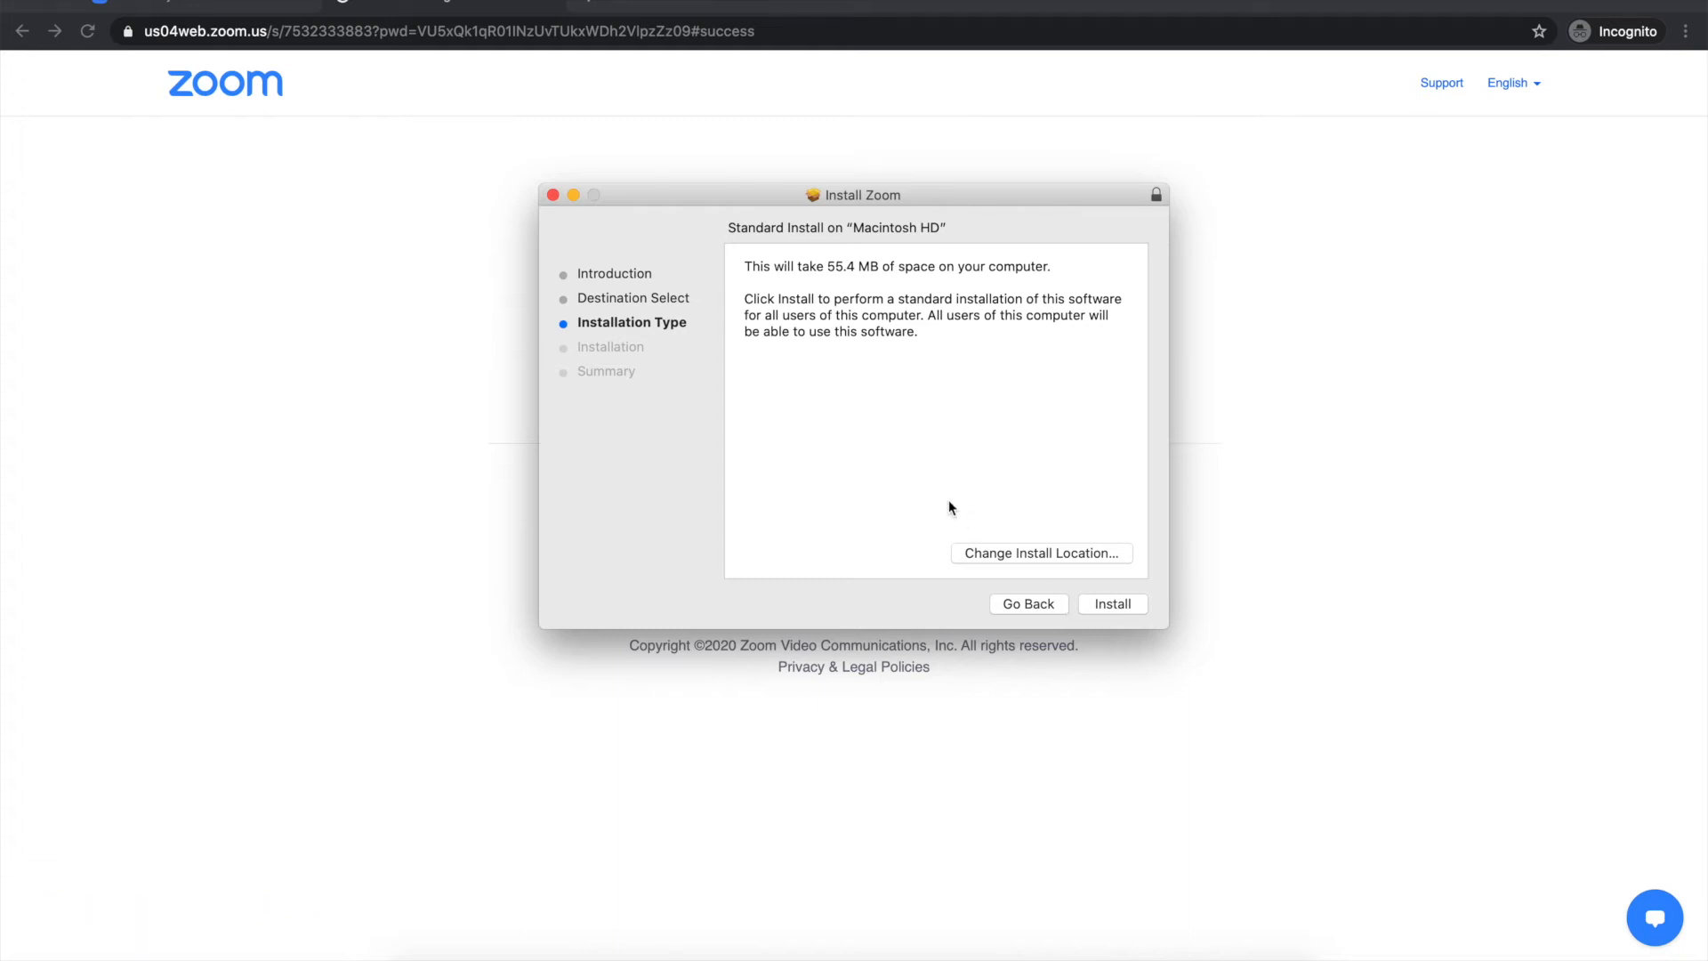
mouse_move(1033, 637)
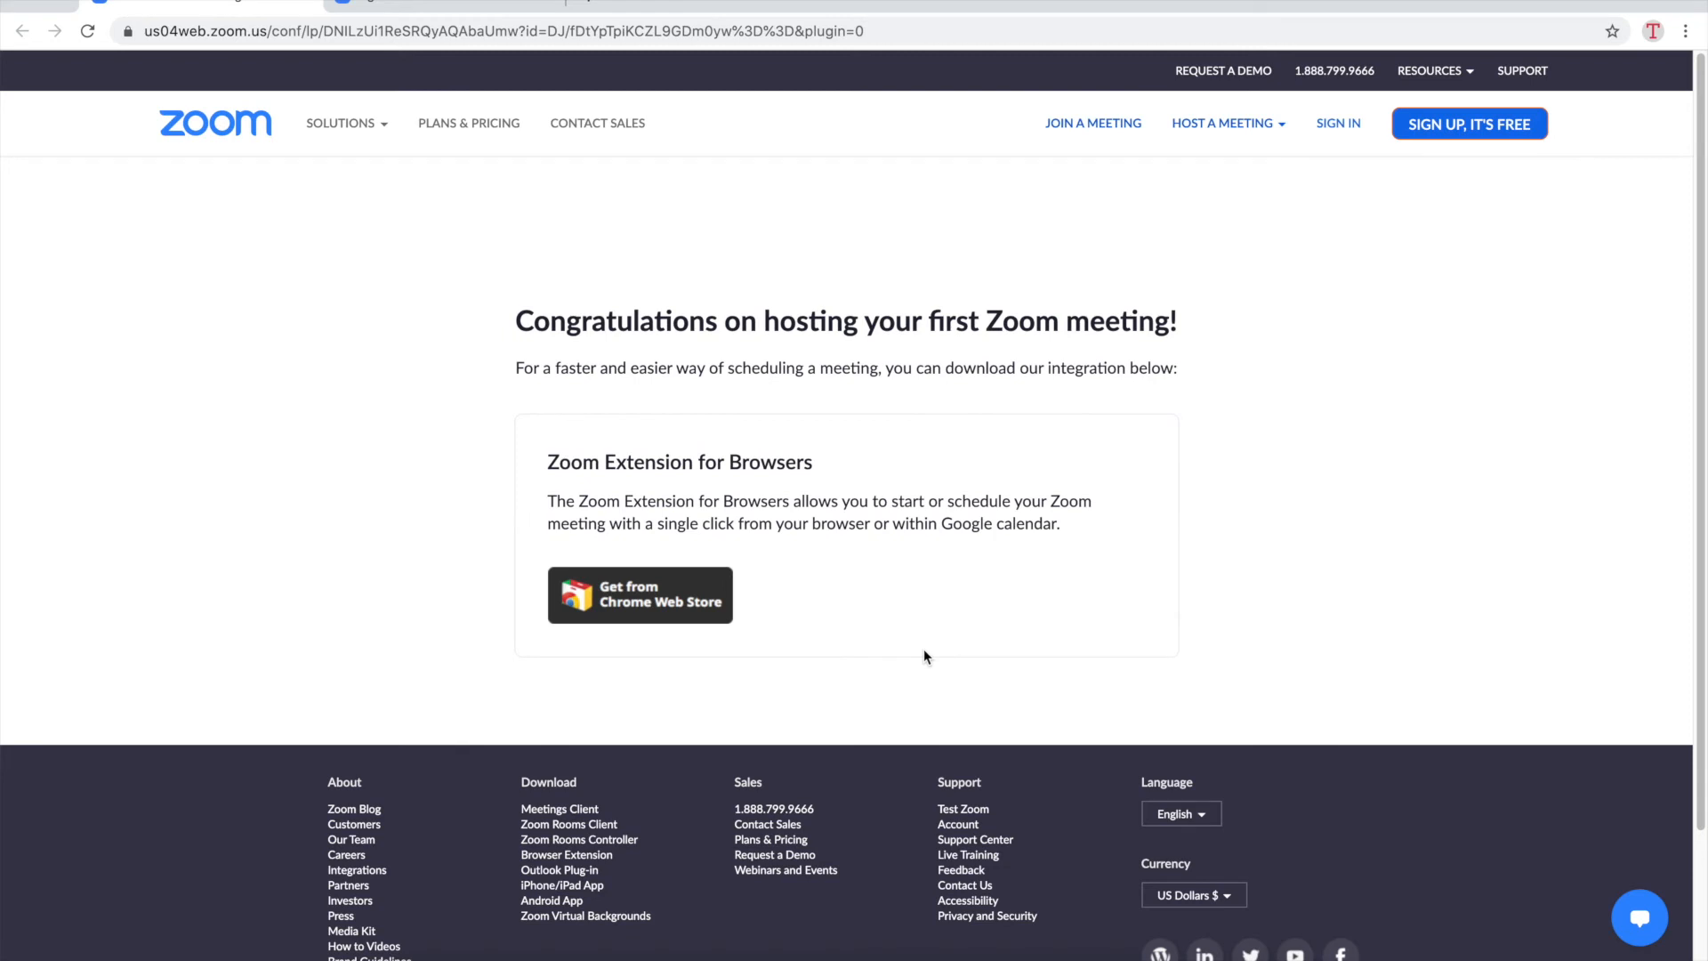
mouse_move(1103, 699)
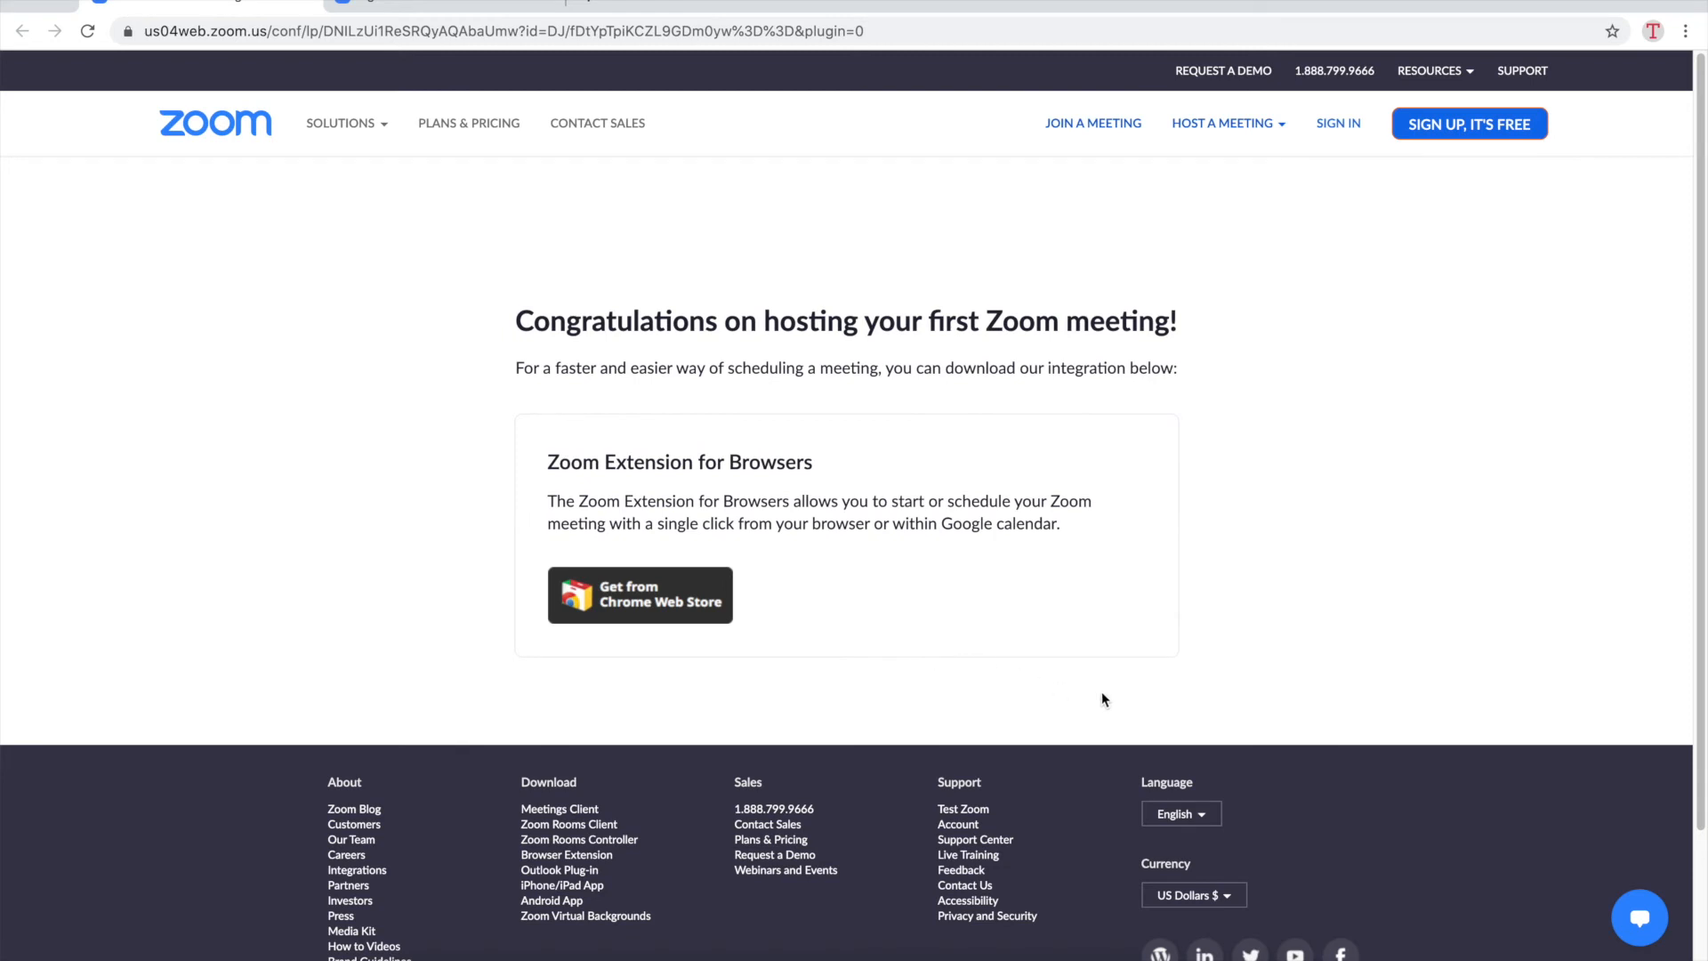
mouse_move(1235, 699)
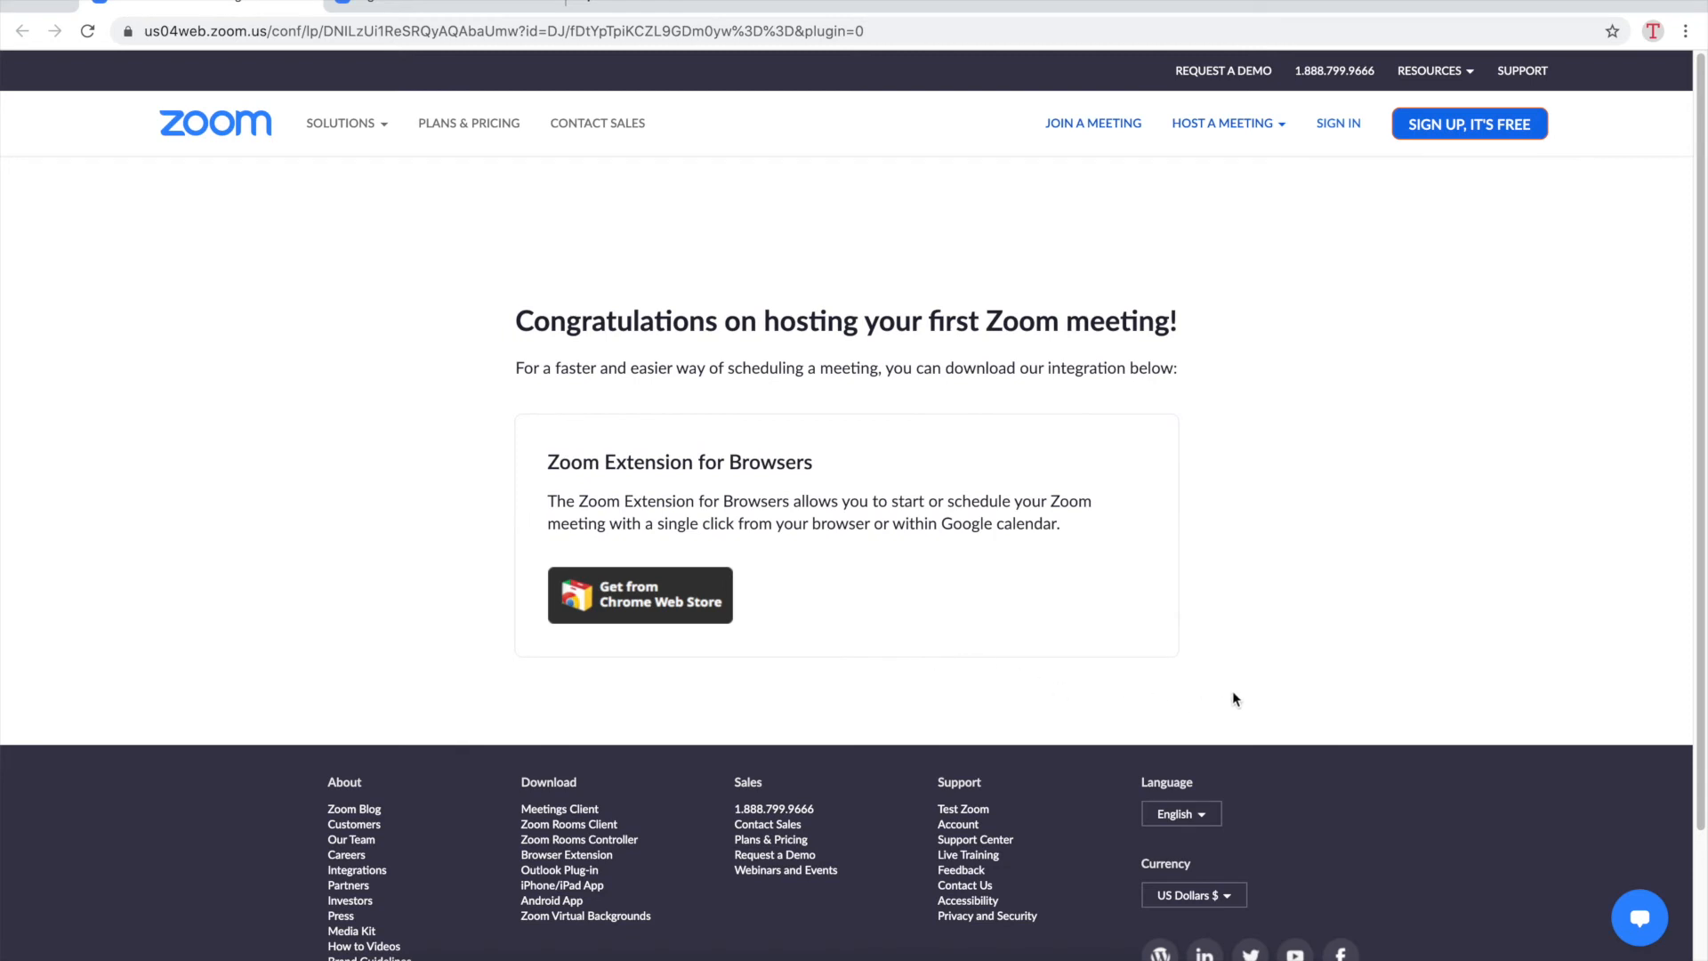
scroll("down", 3)
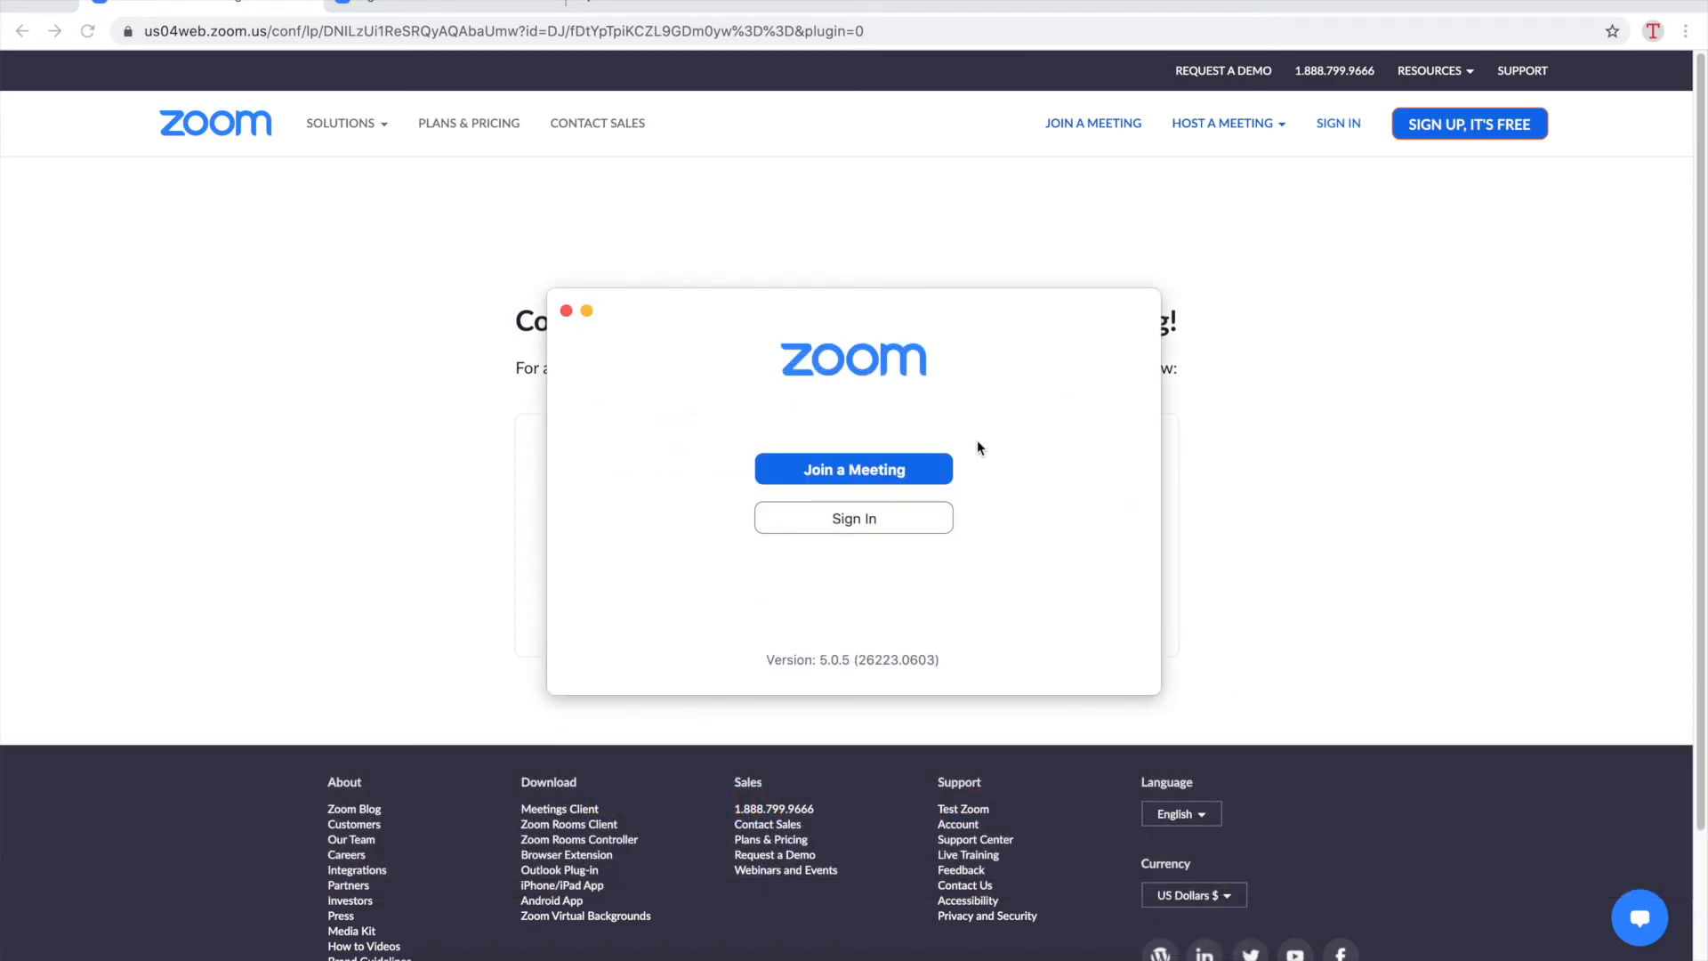
mouse_move(852, 468)
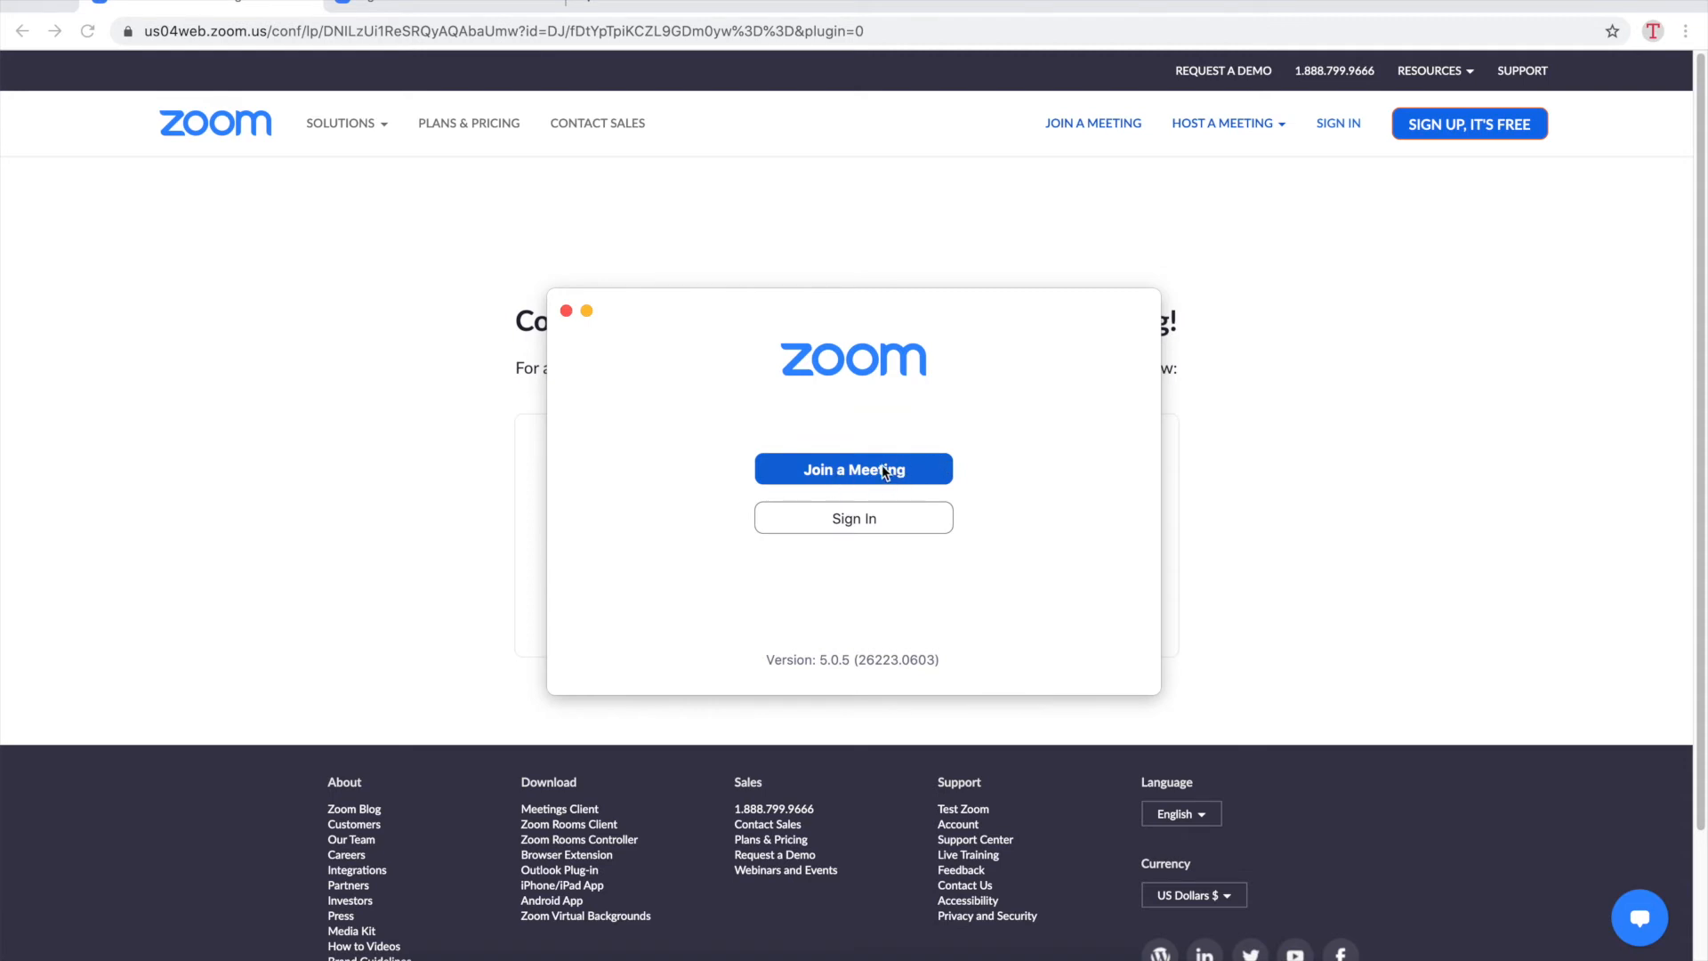
mouse_move(877, 478)
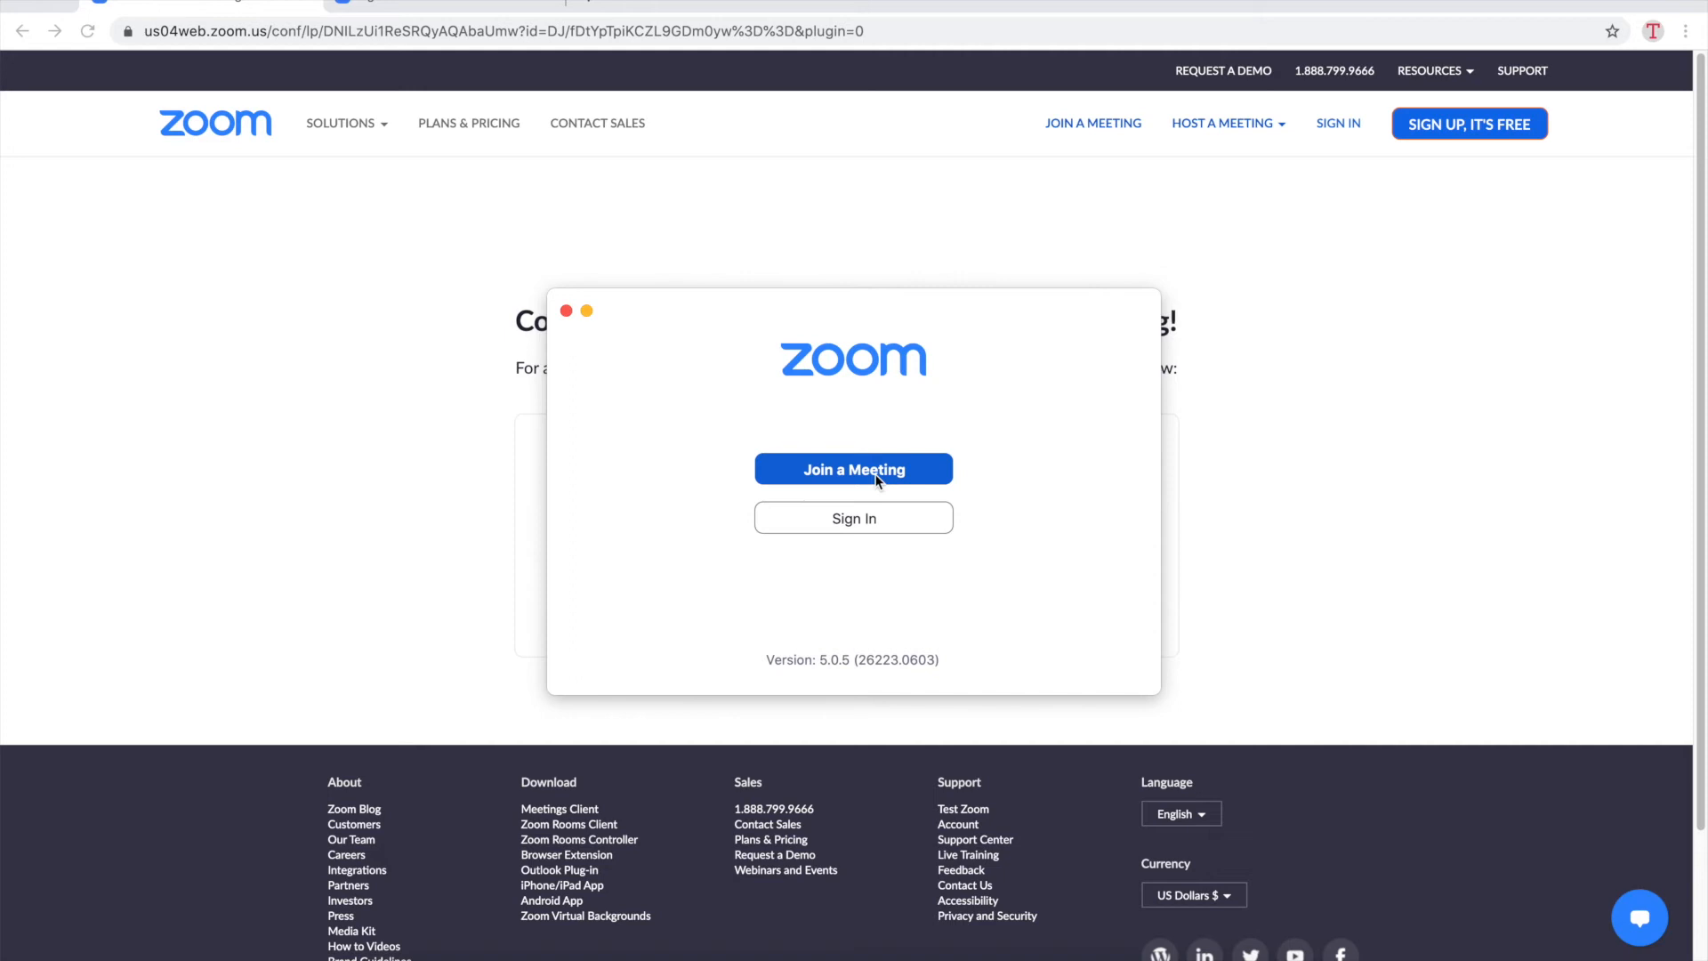
mouse_move(852, 518)
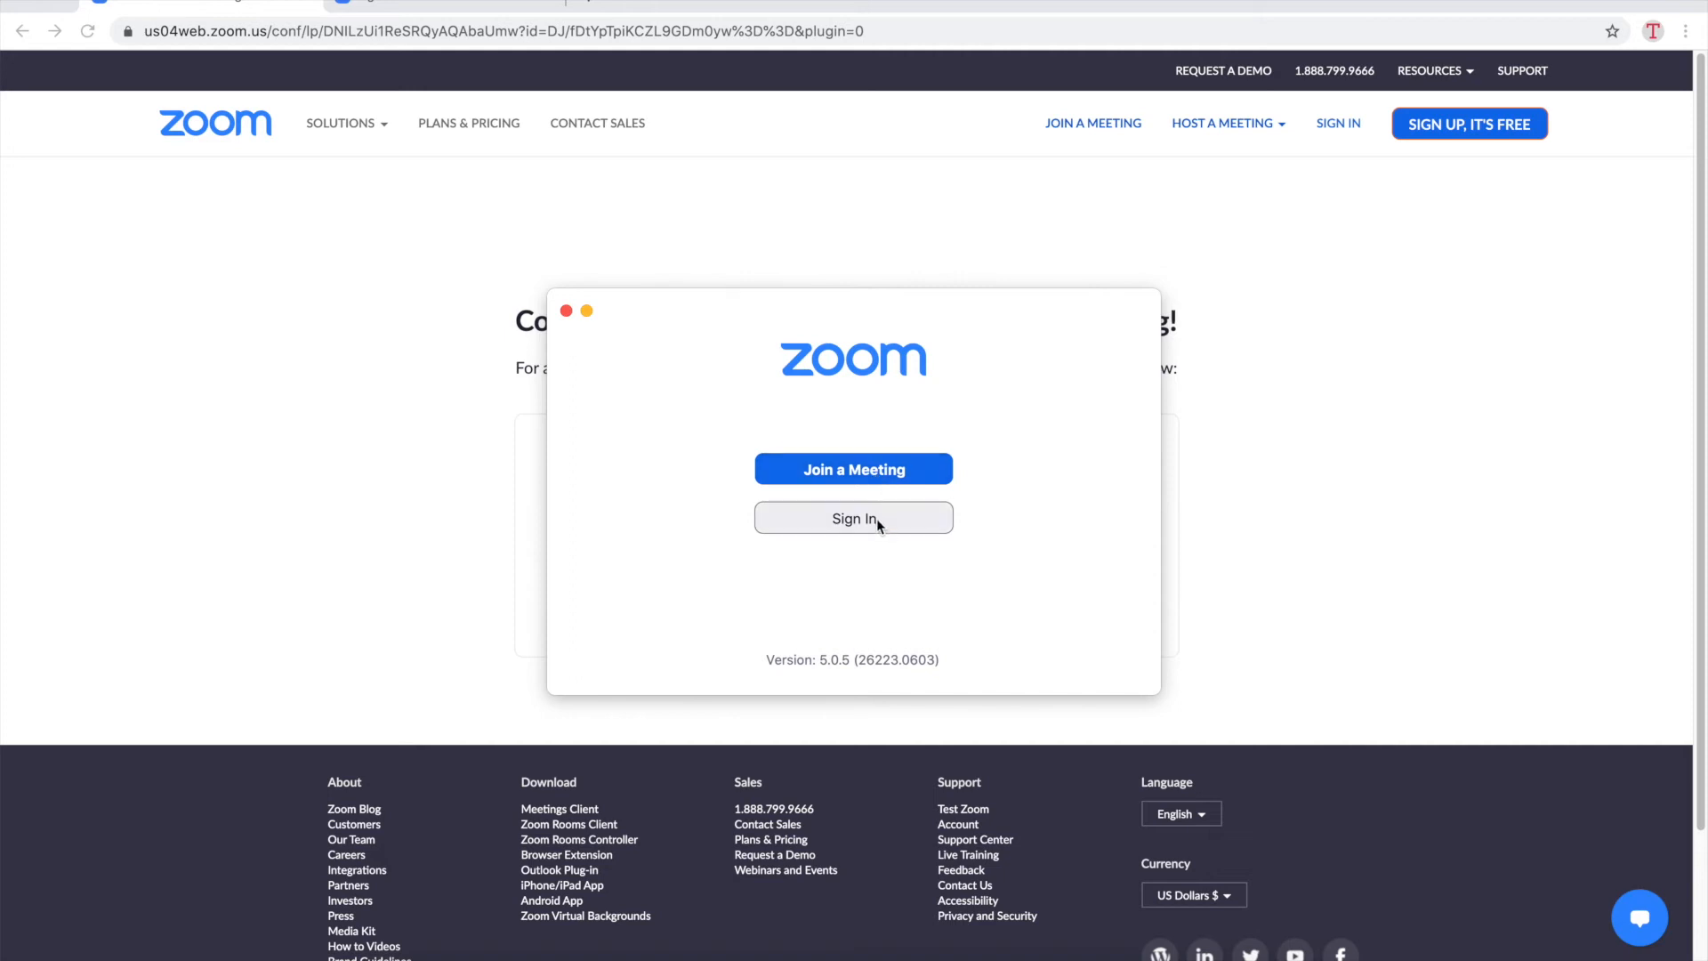
mouse_move(906, 532)
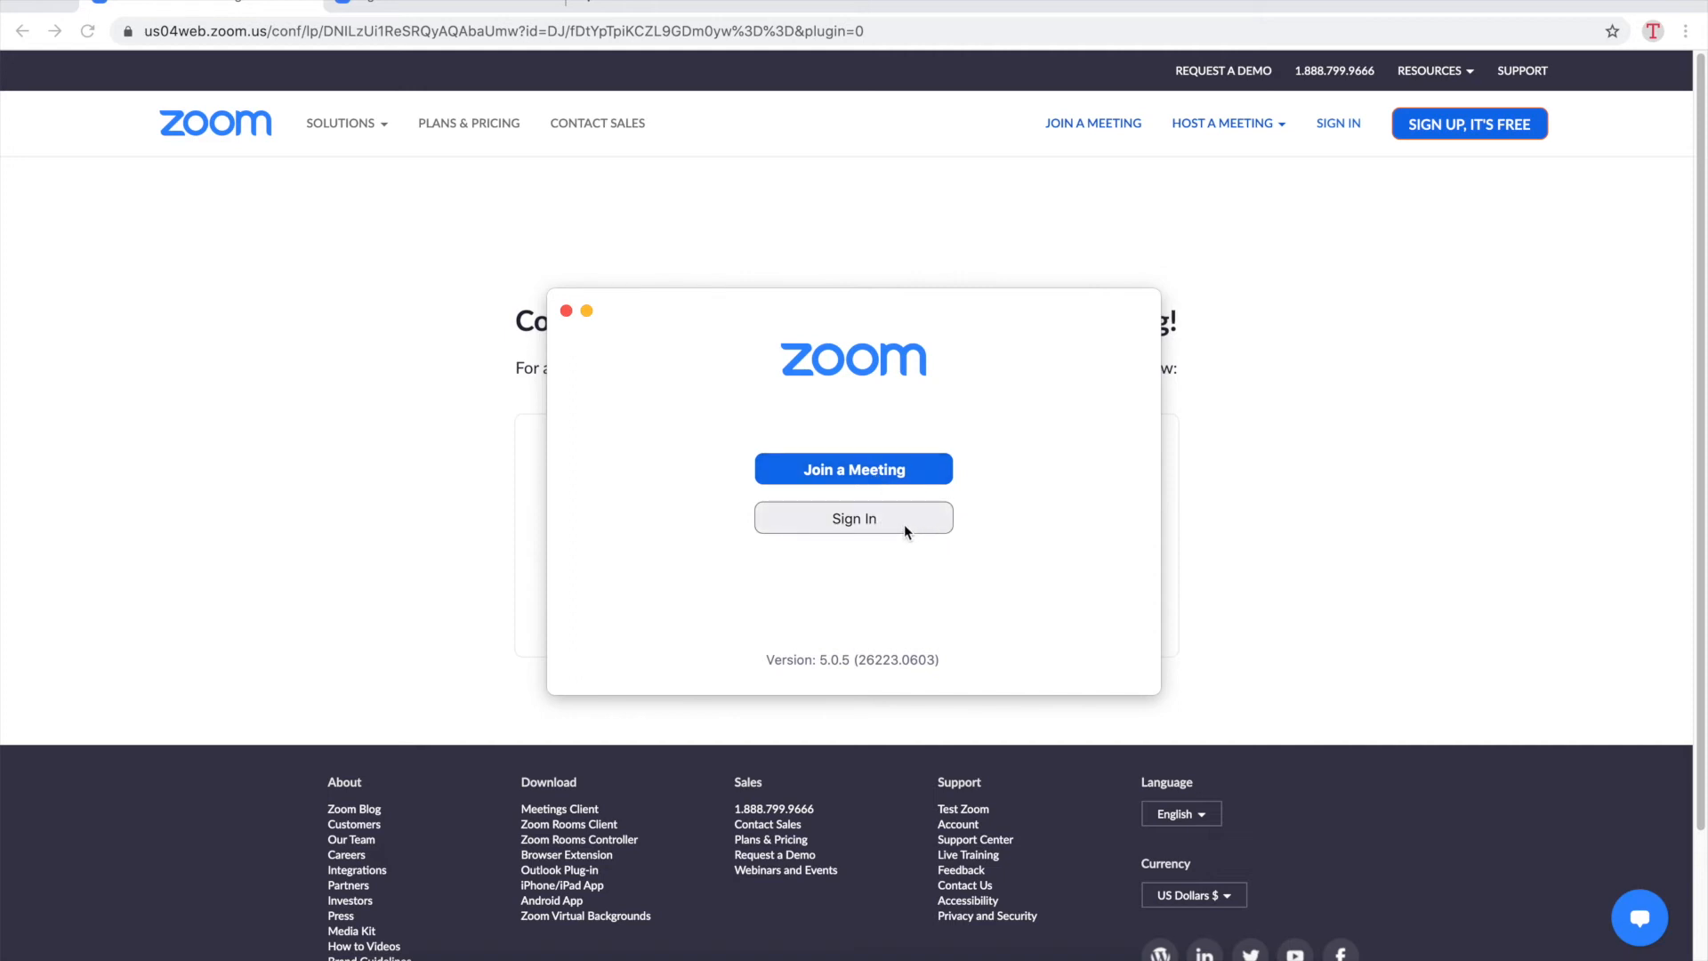
left_click(852, 518)
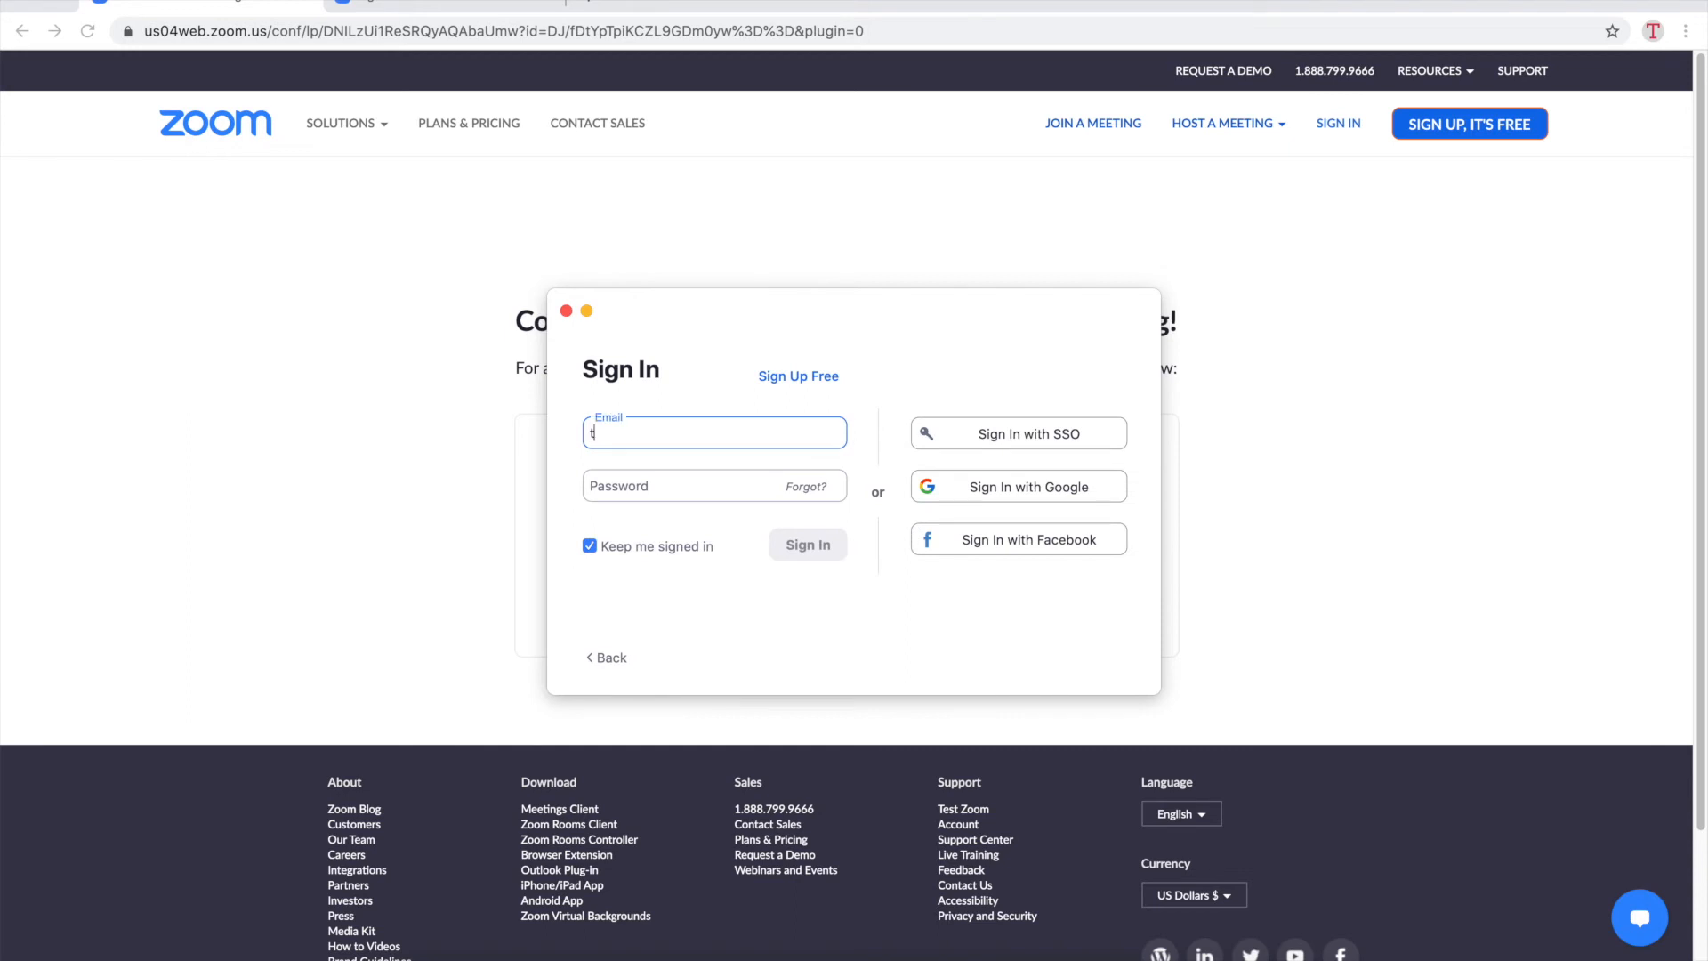
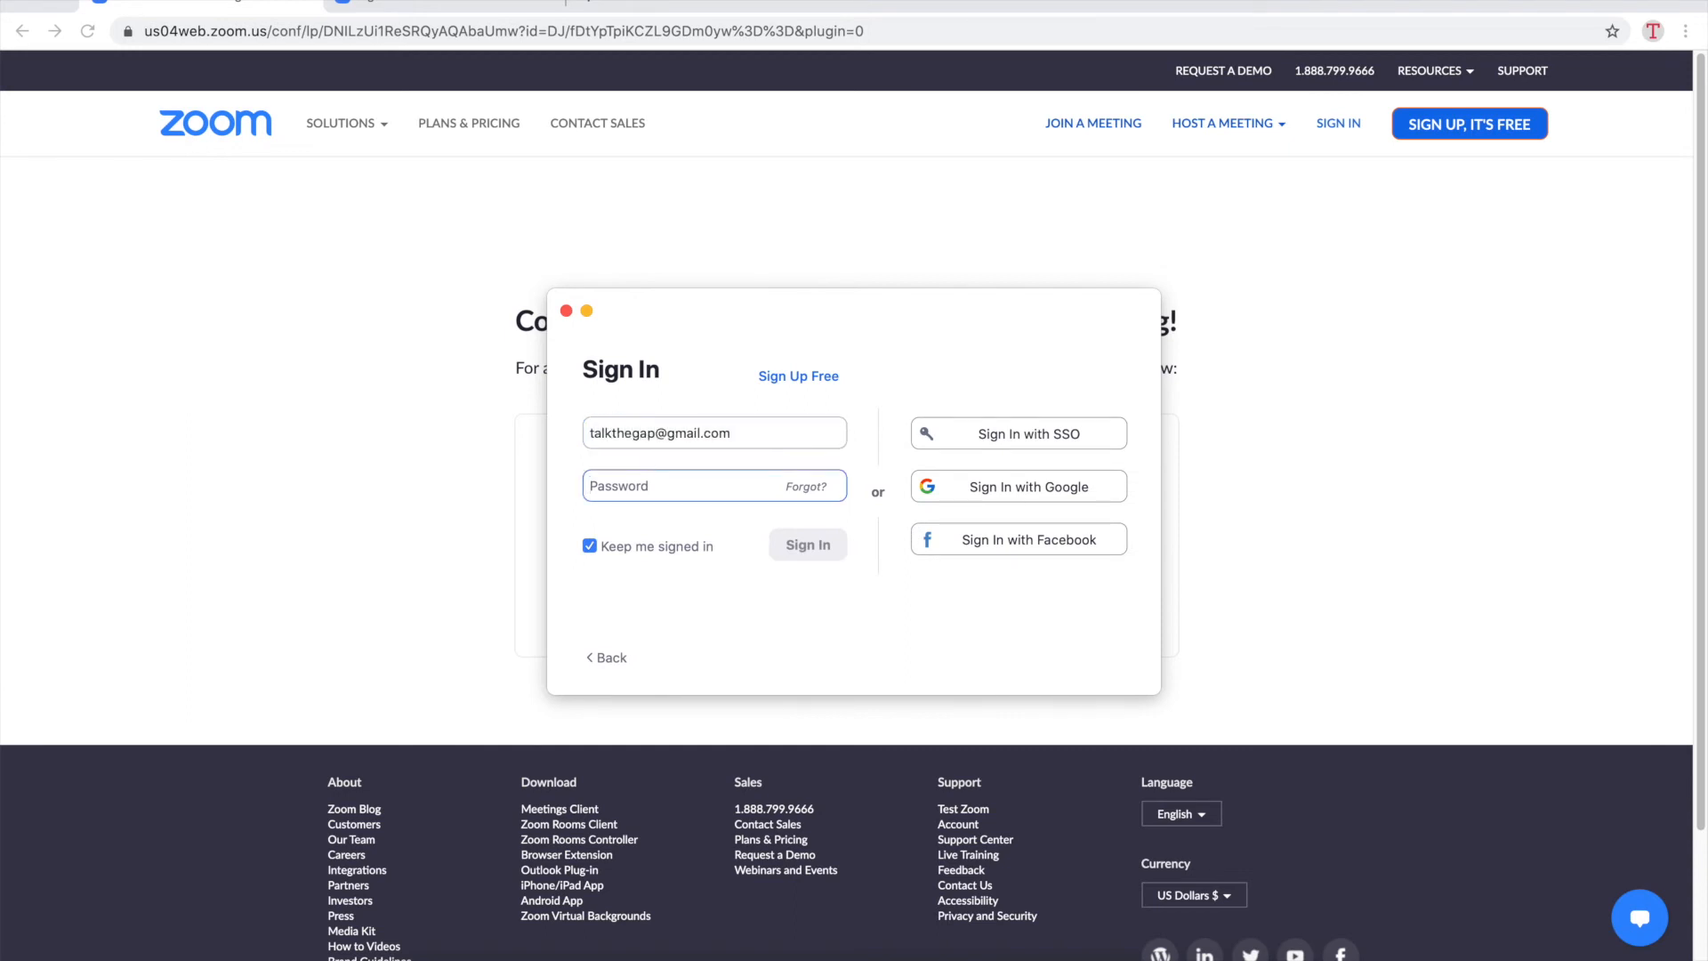
type("password")
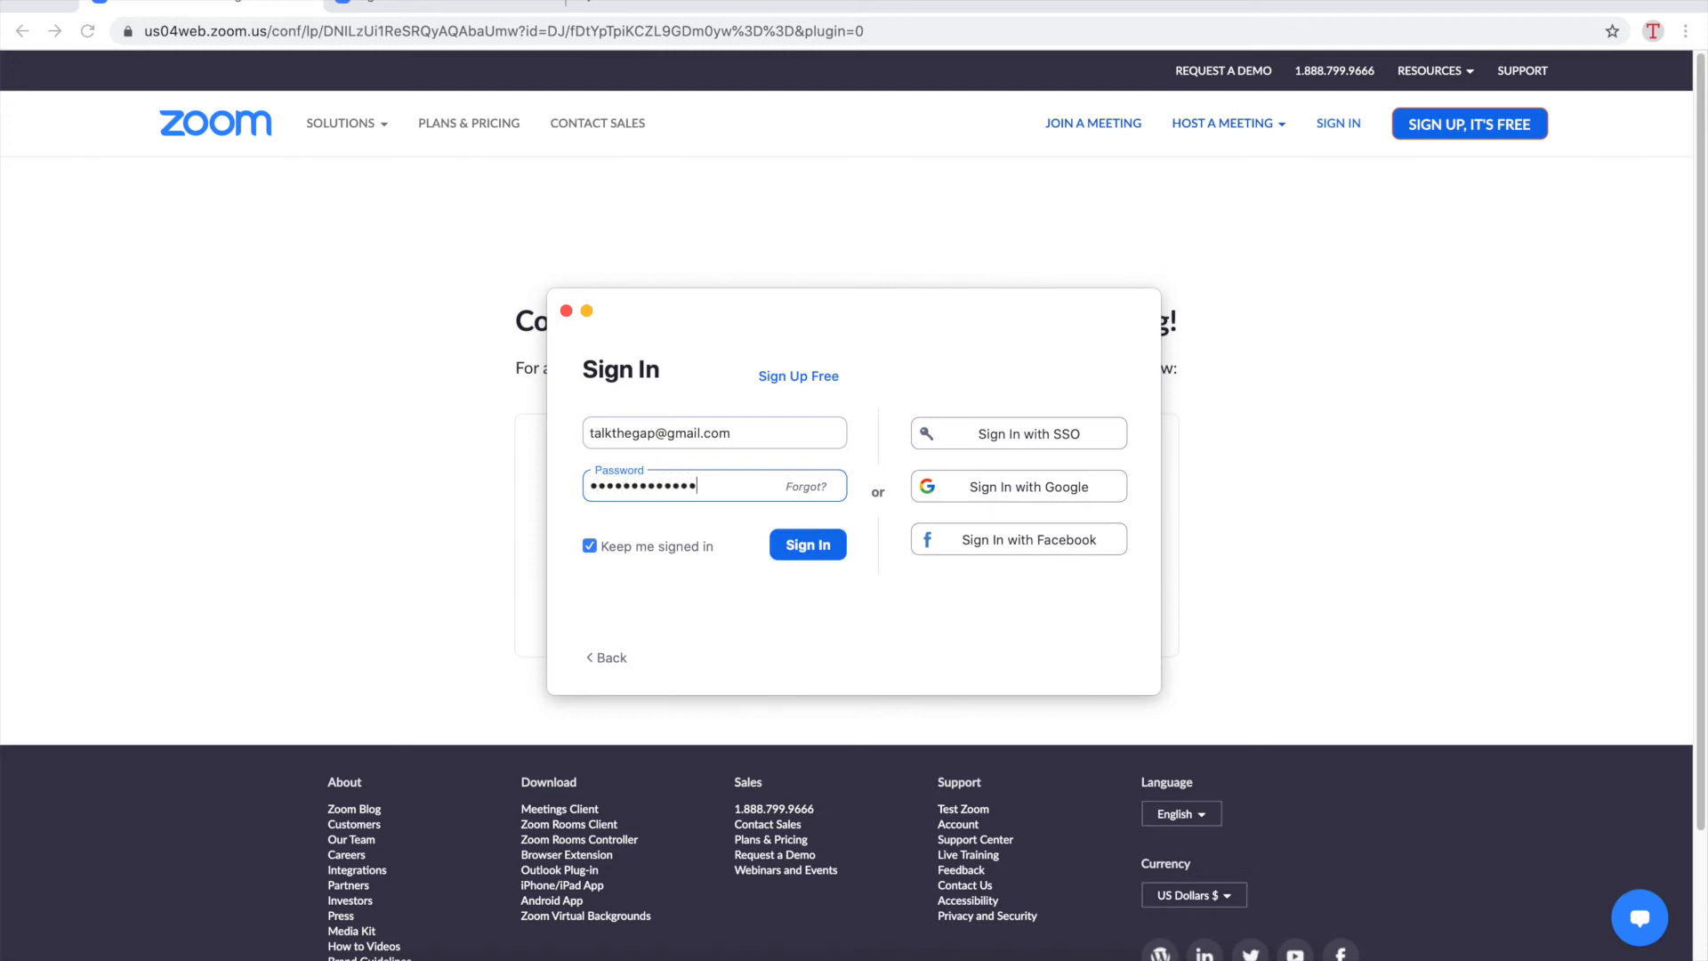
left_click(808, 545)
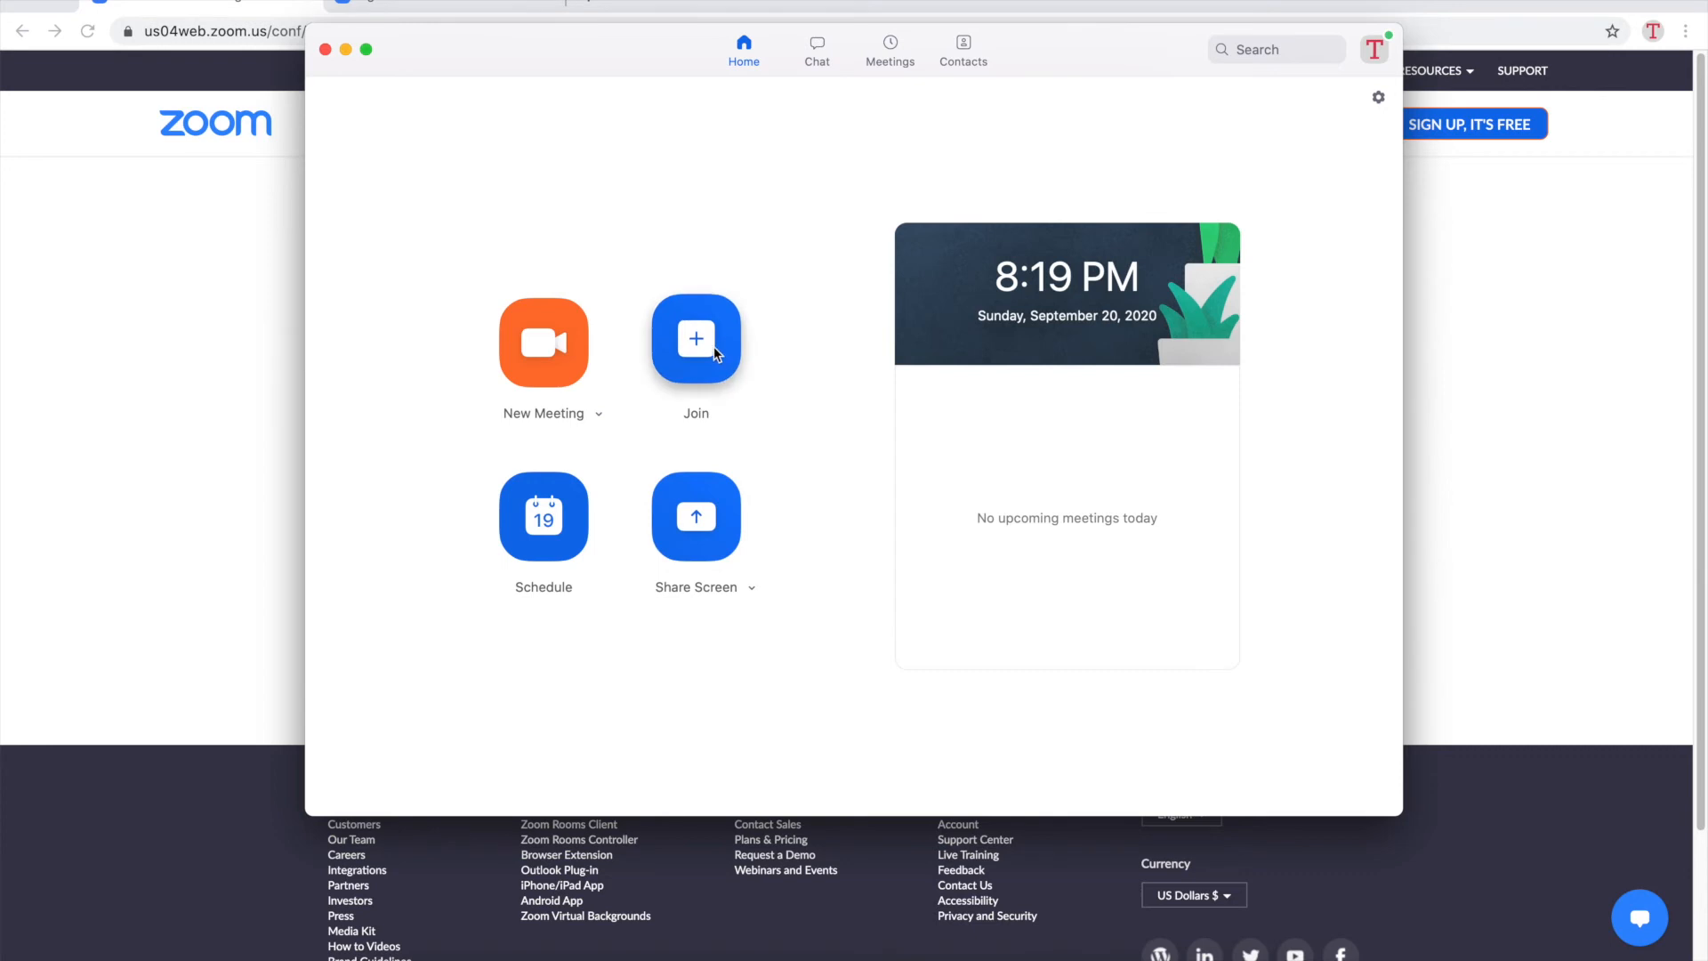
left_click(696, 338)
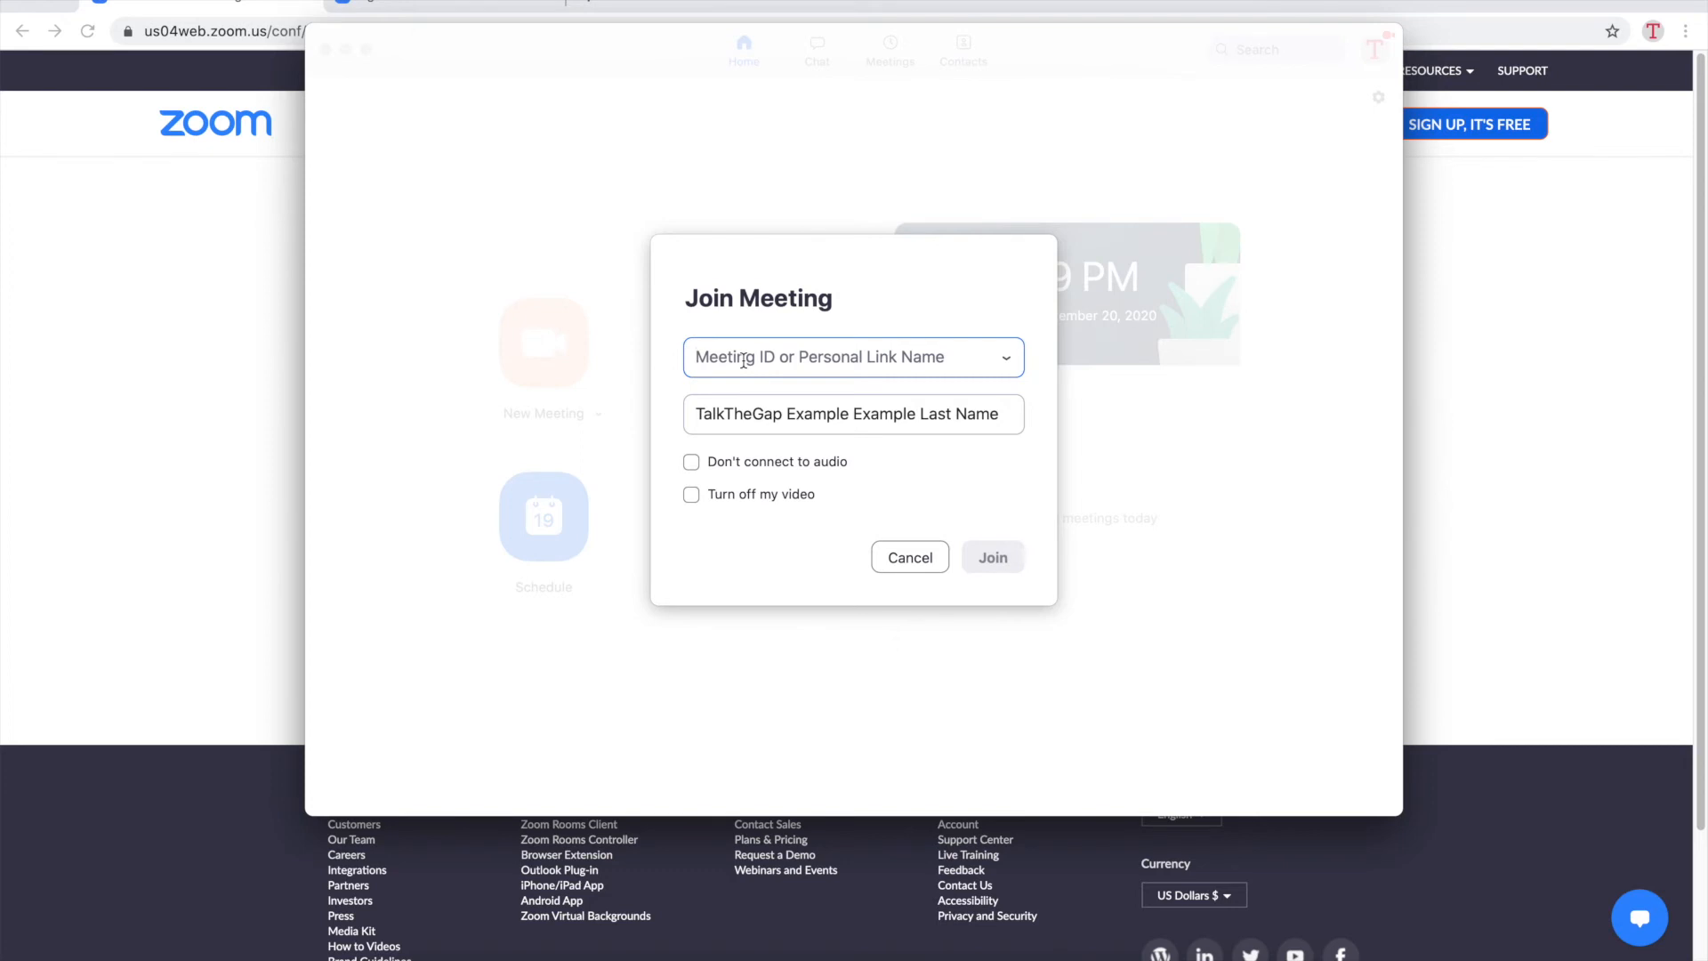
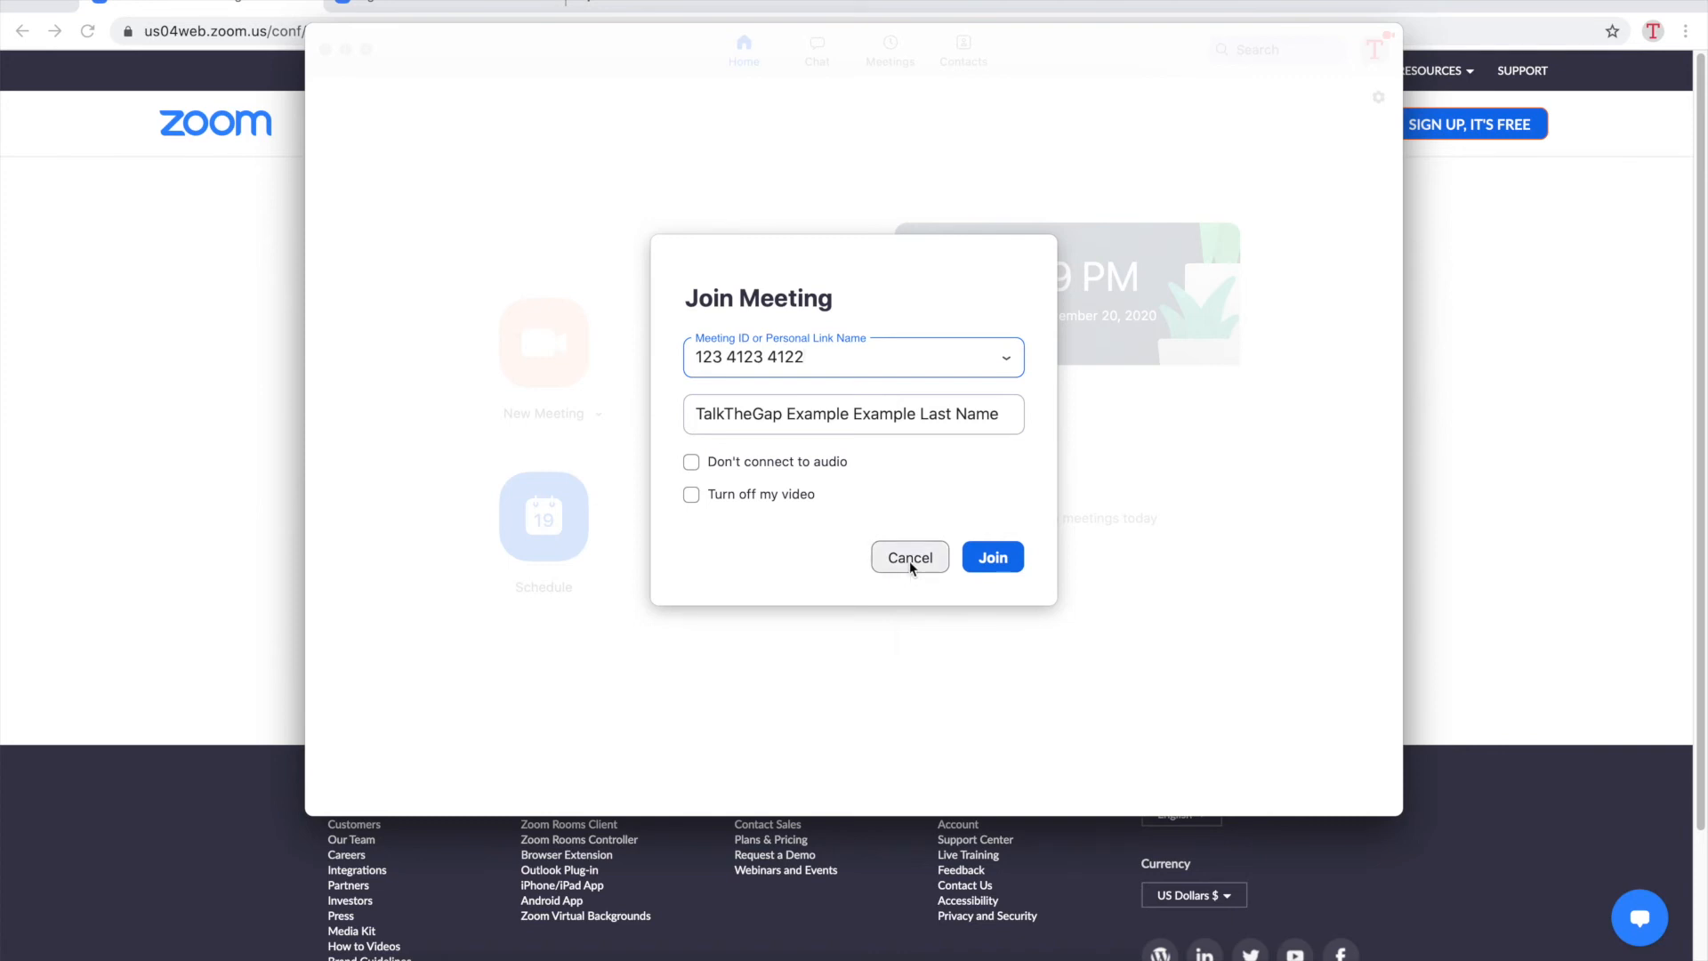
left_click(909, 557)
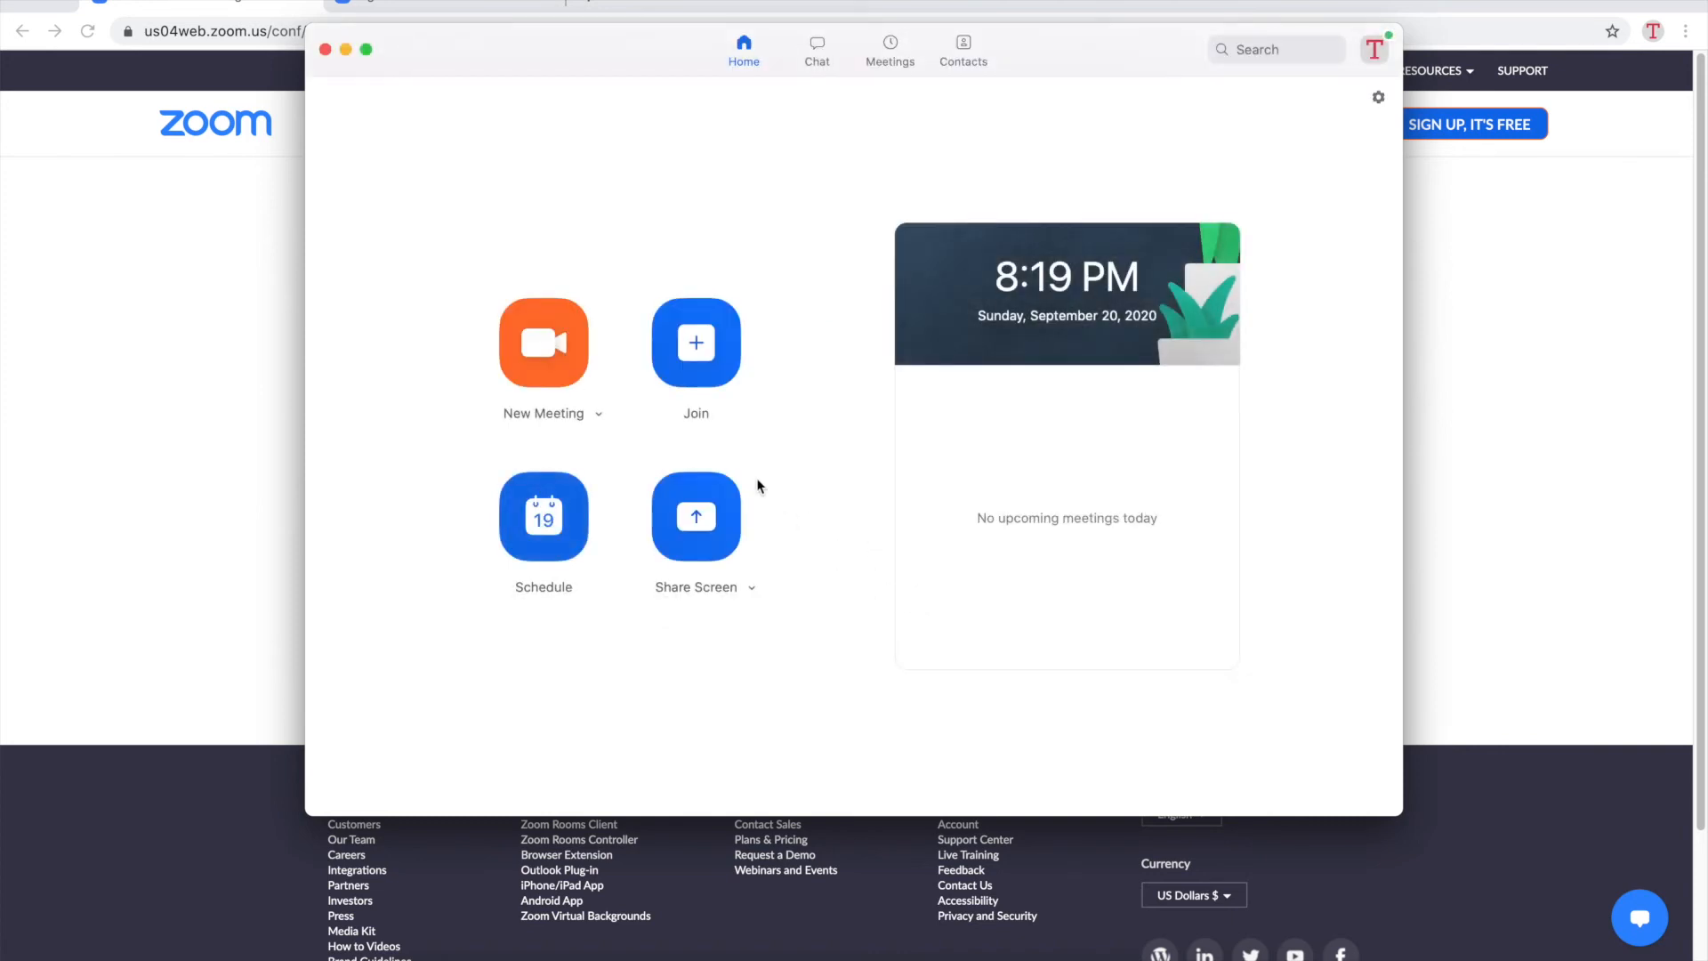
Start a New Meeting from Home and OK the camera access prompt
scroll("down", 3)
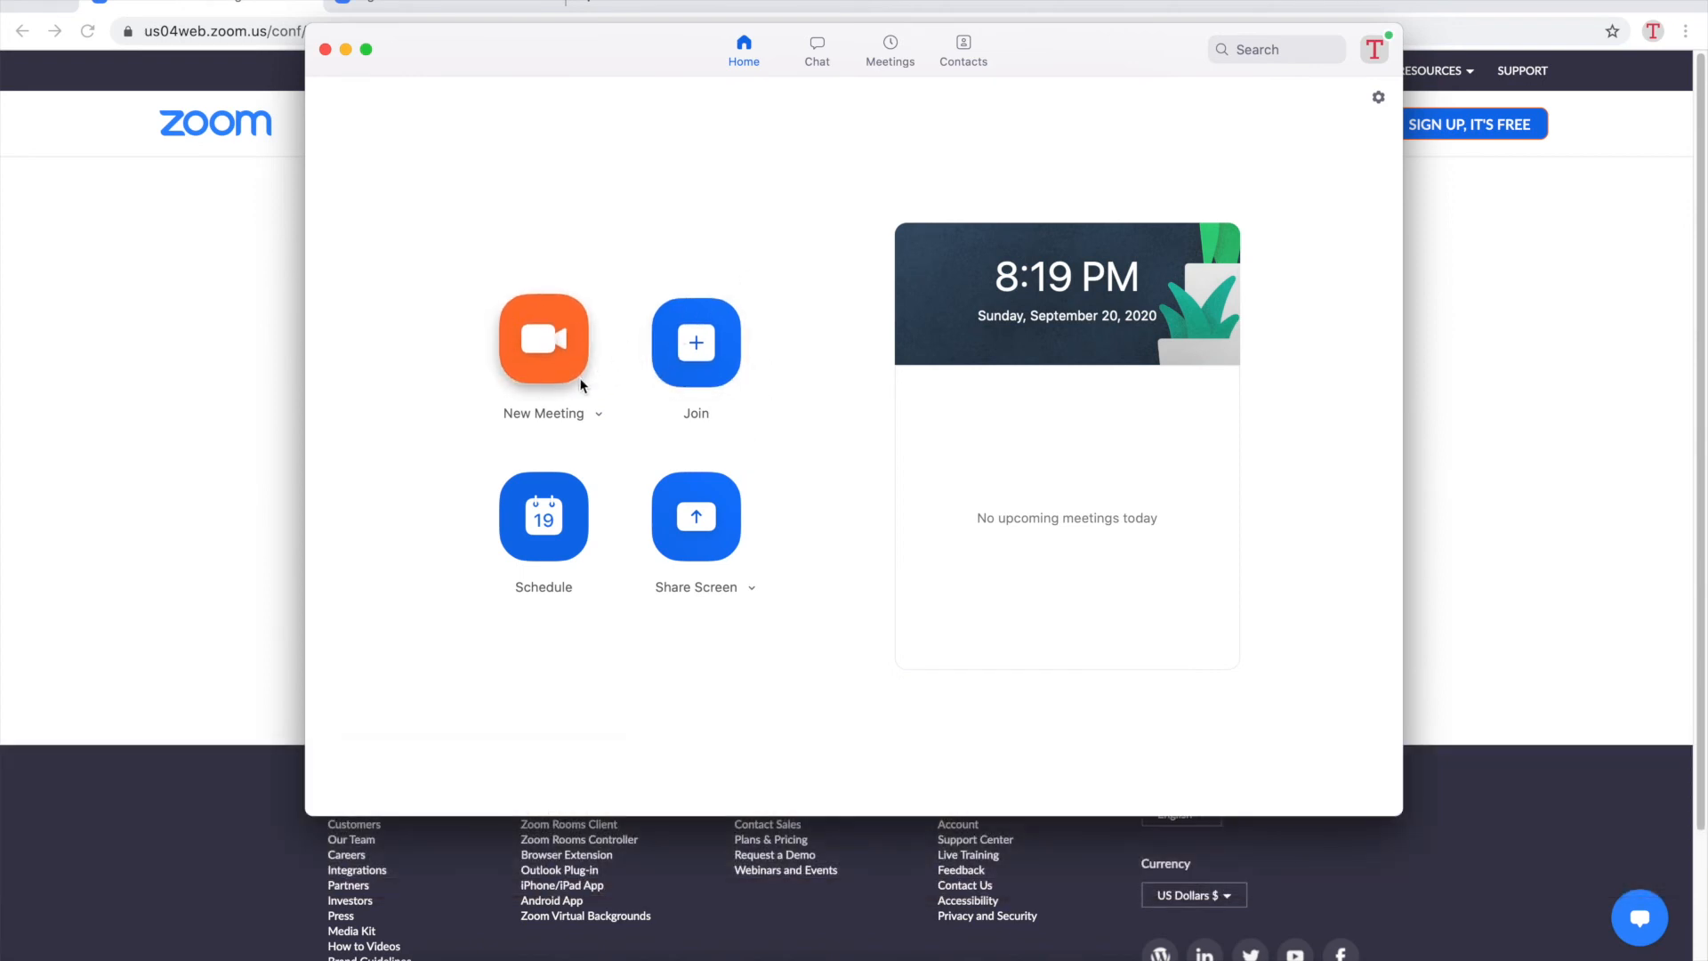
mouse_move(550, 385)
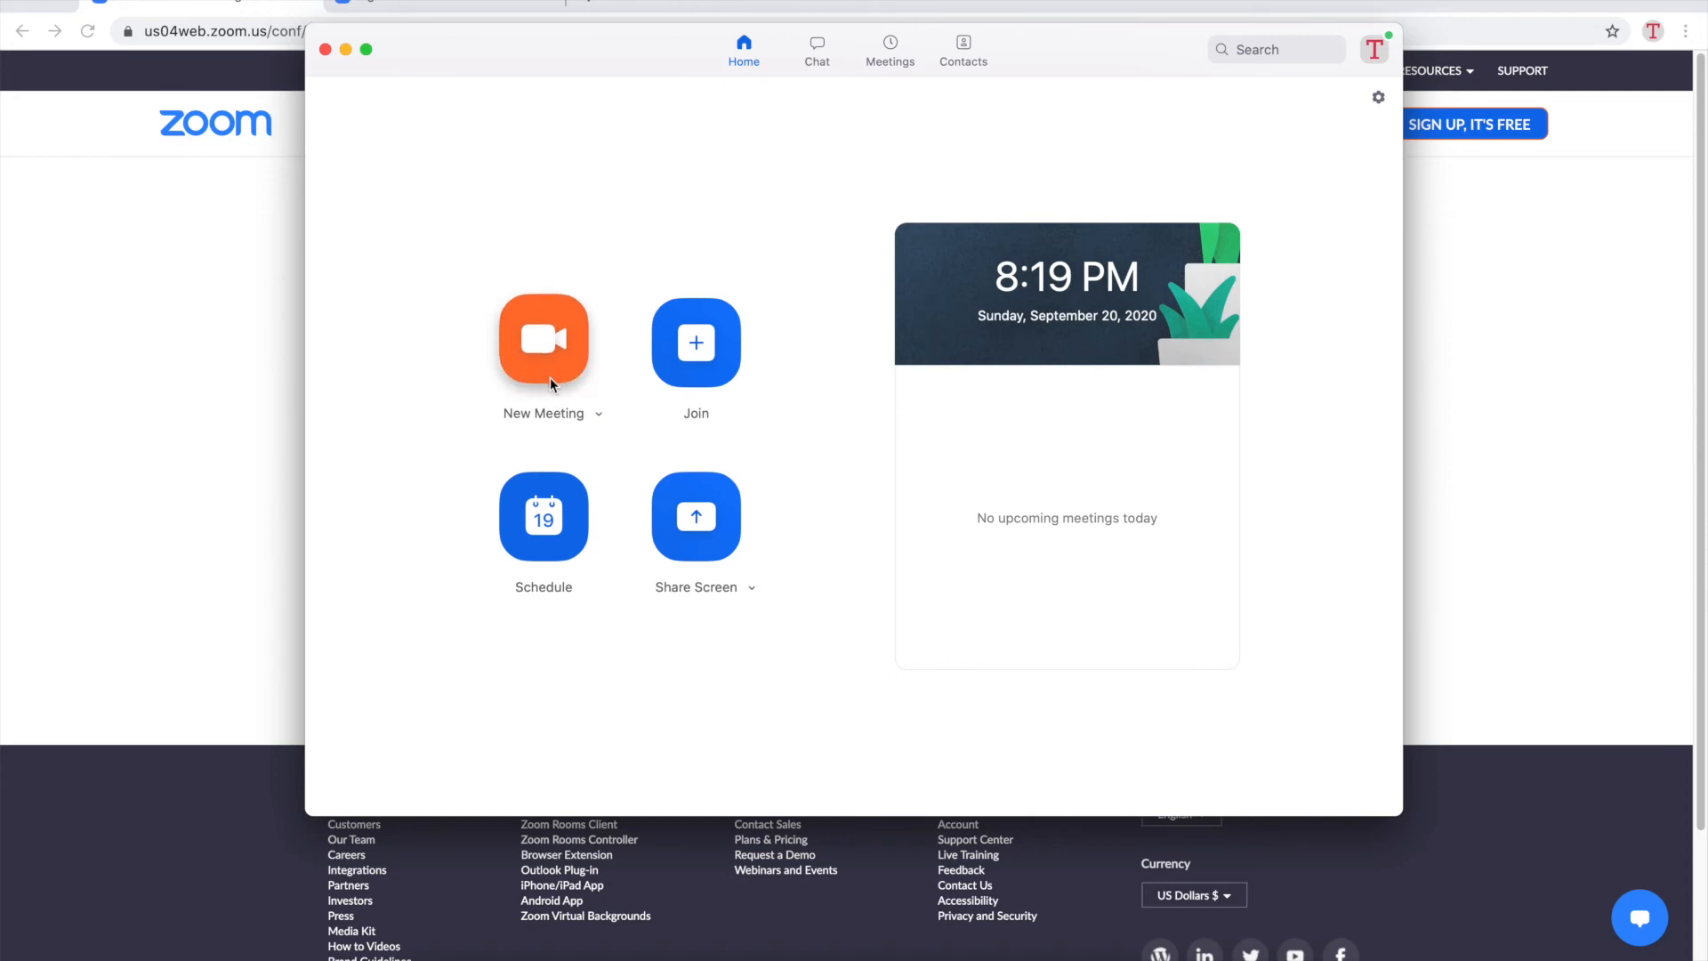
left_click(544, 342)
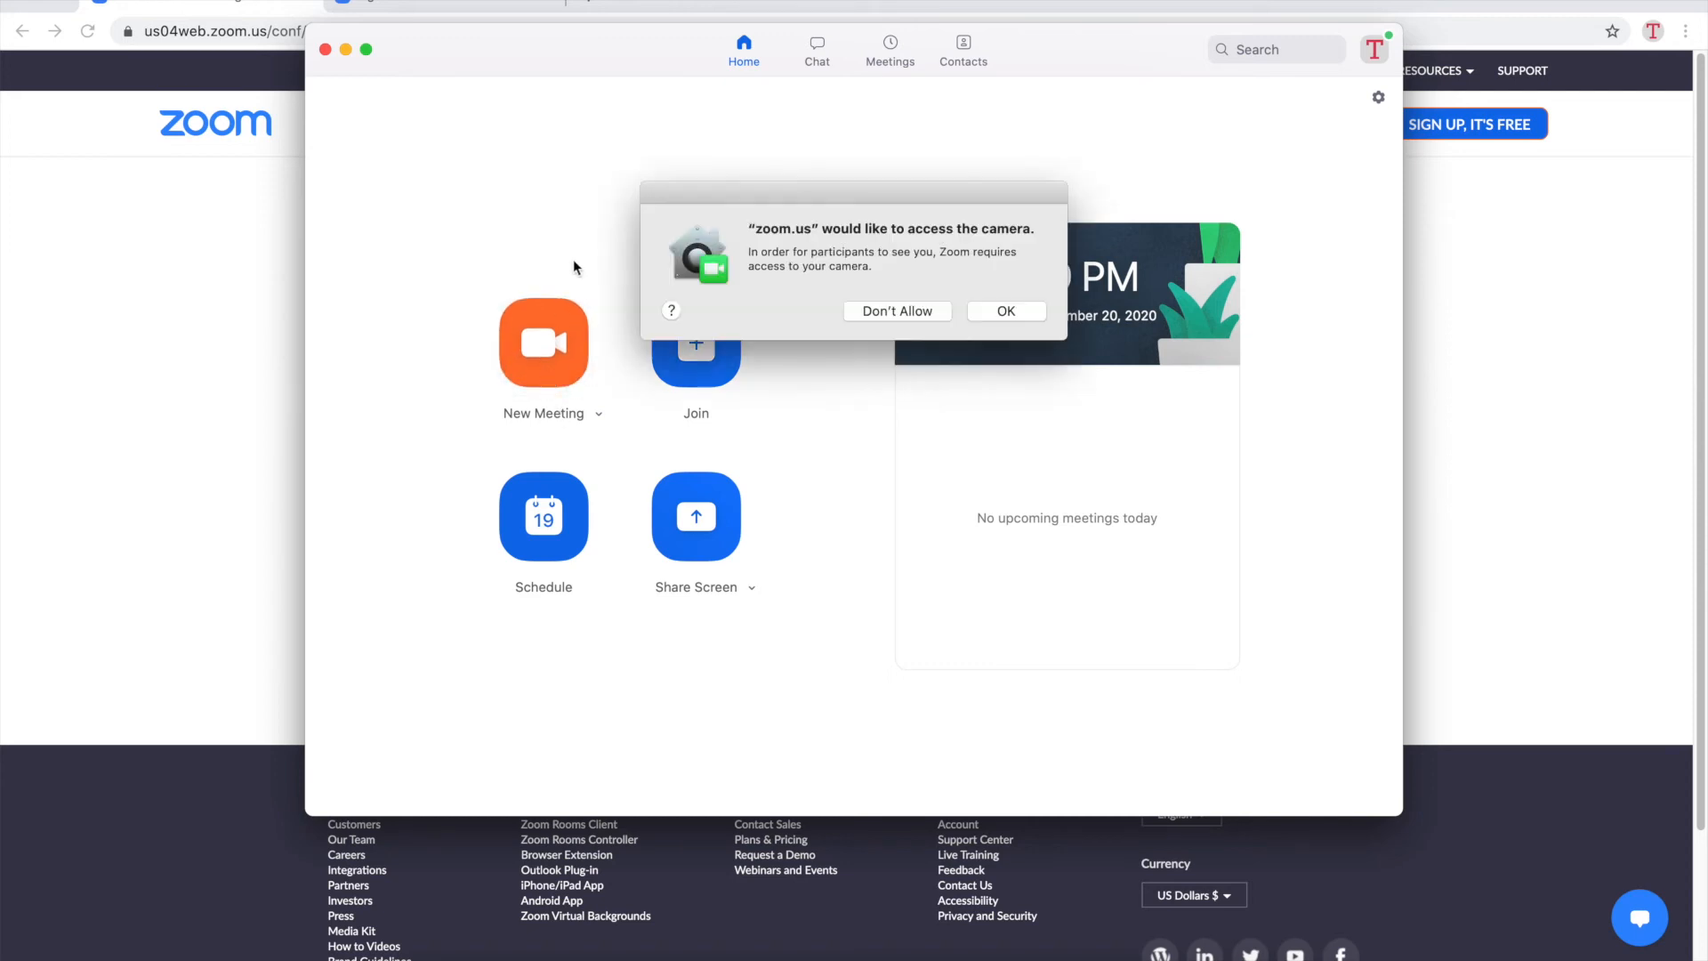
left_click(1004, 312)
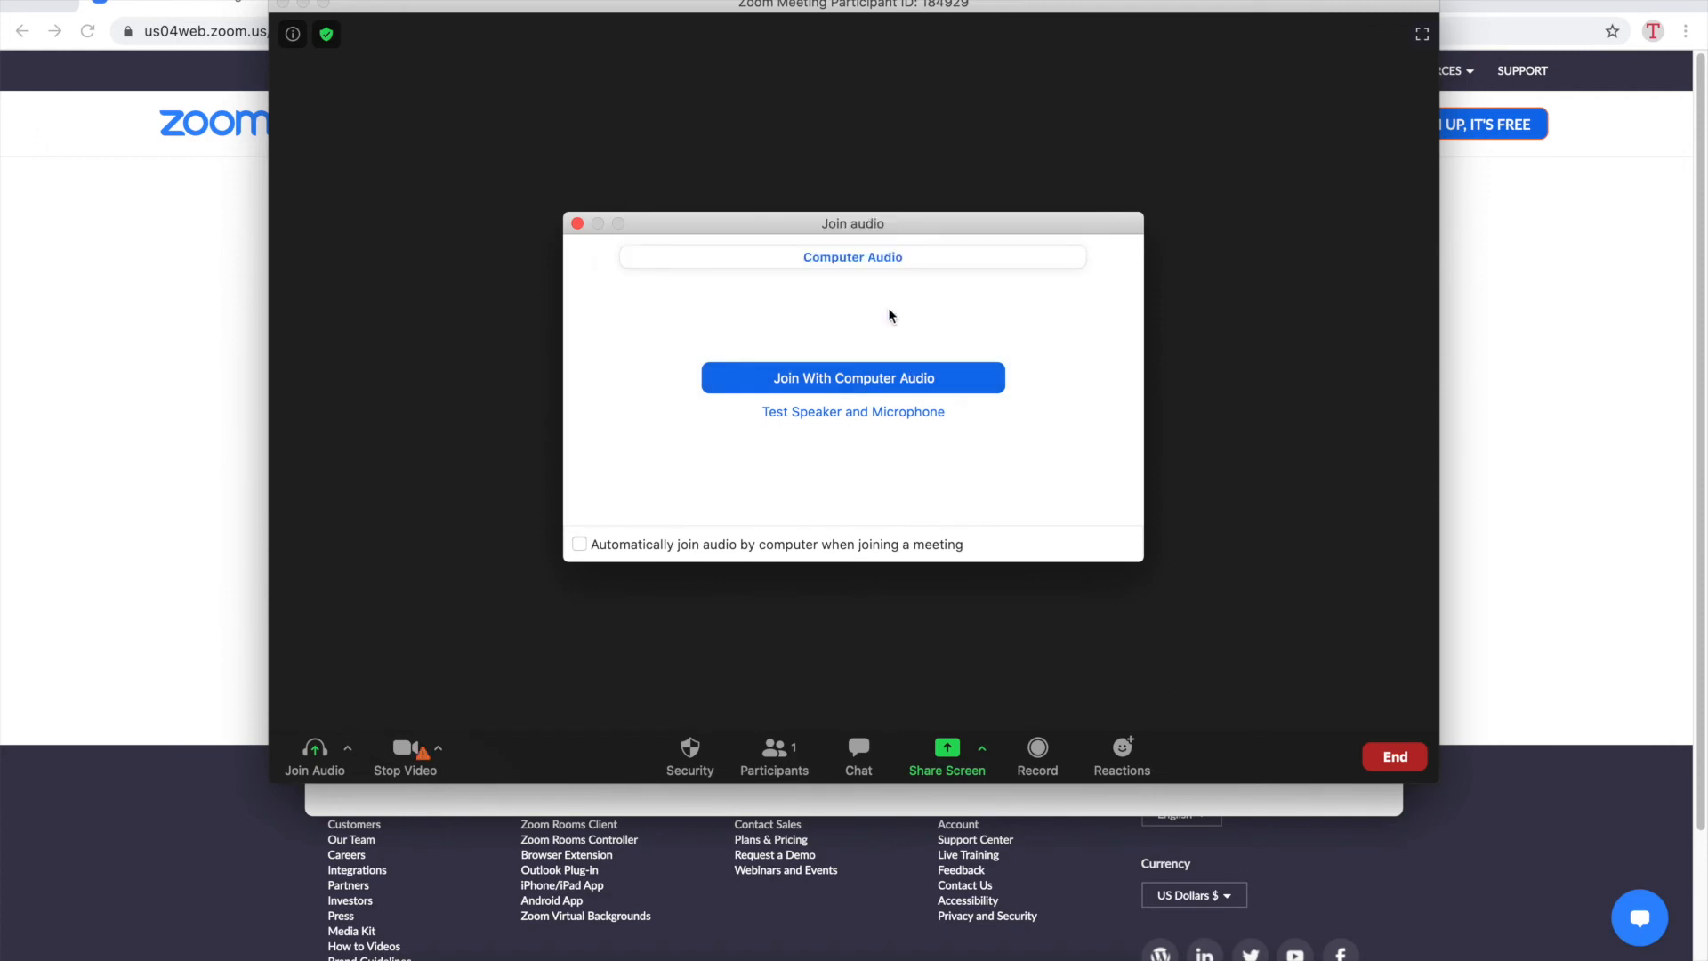
mouse_move(819, 392)
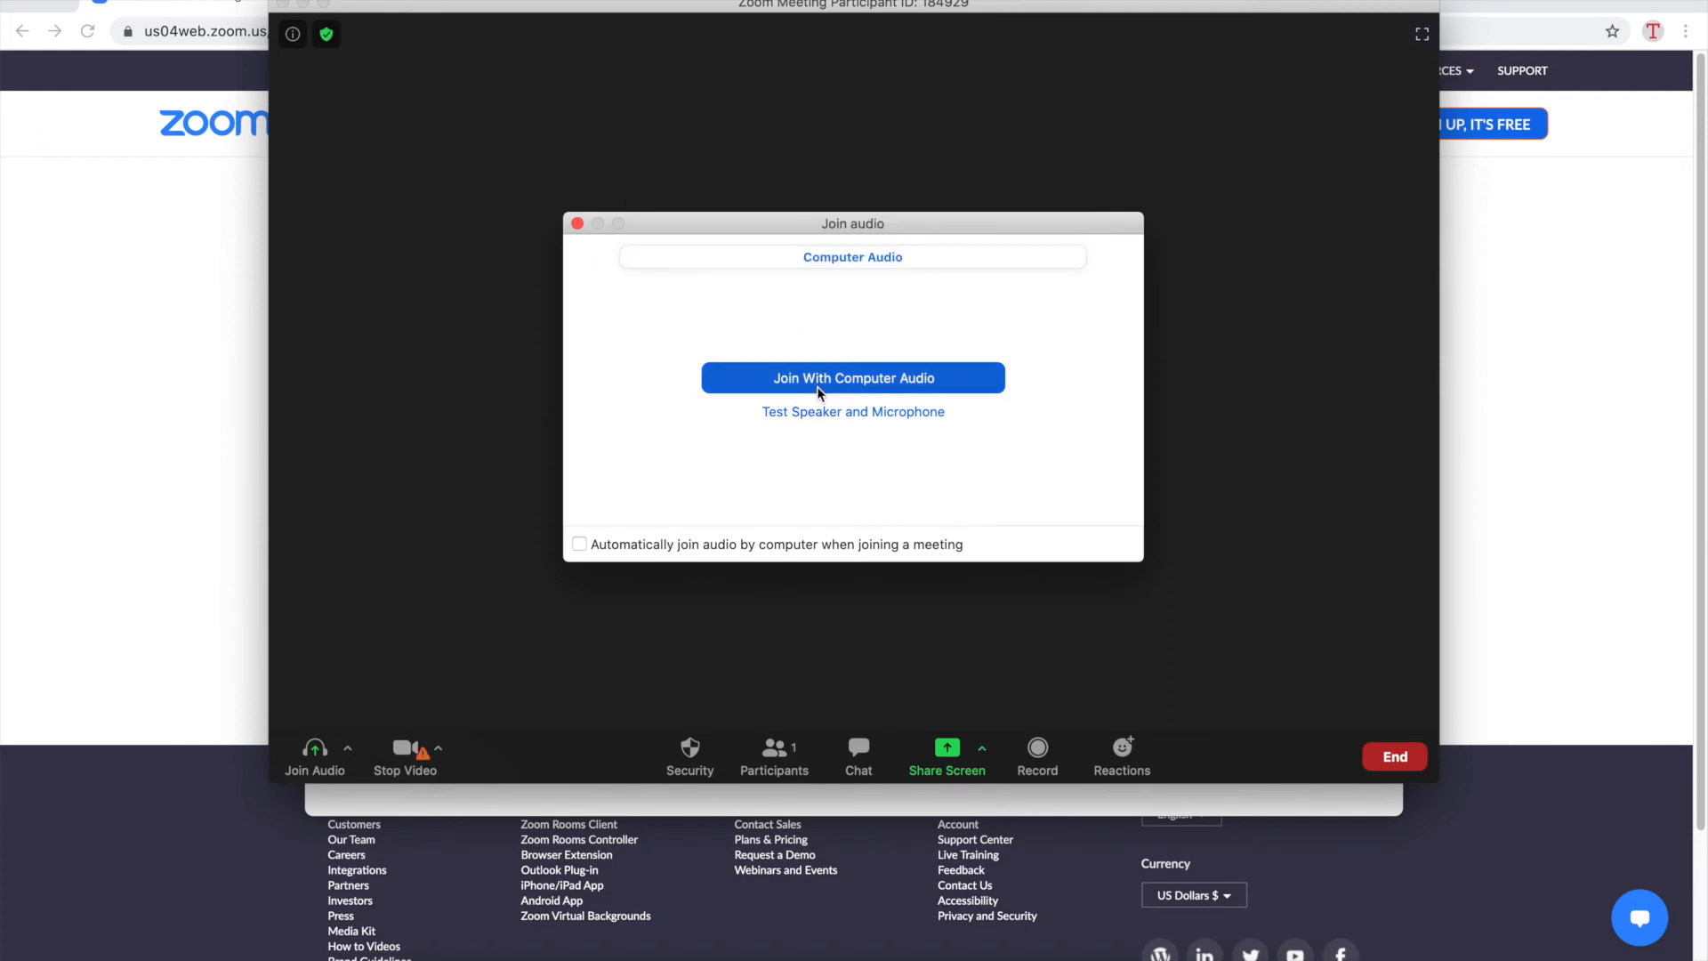
Join with computer audio and show the Participants list
left_click(852, 377)
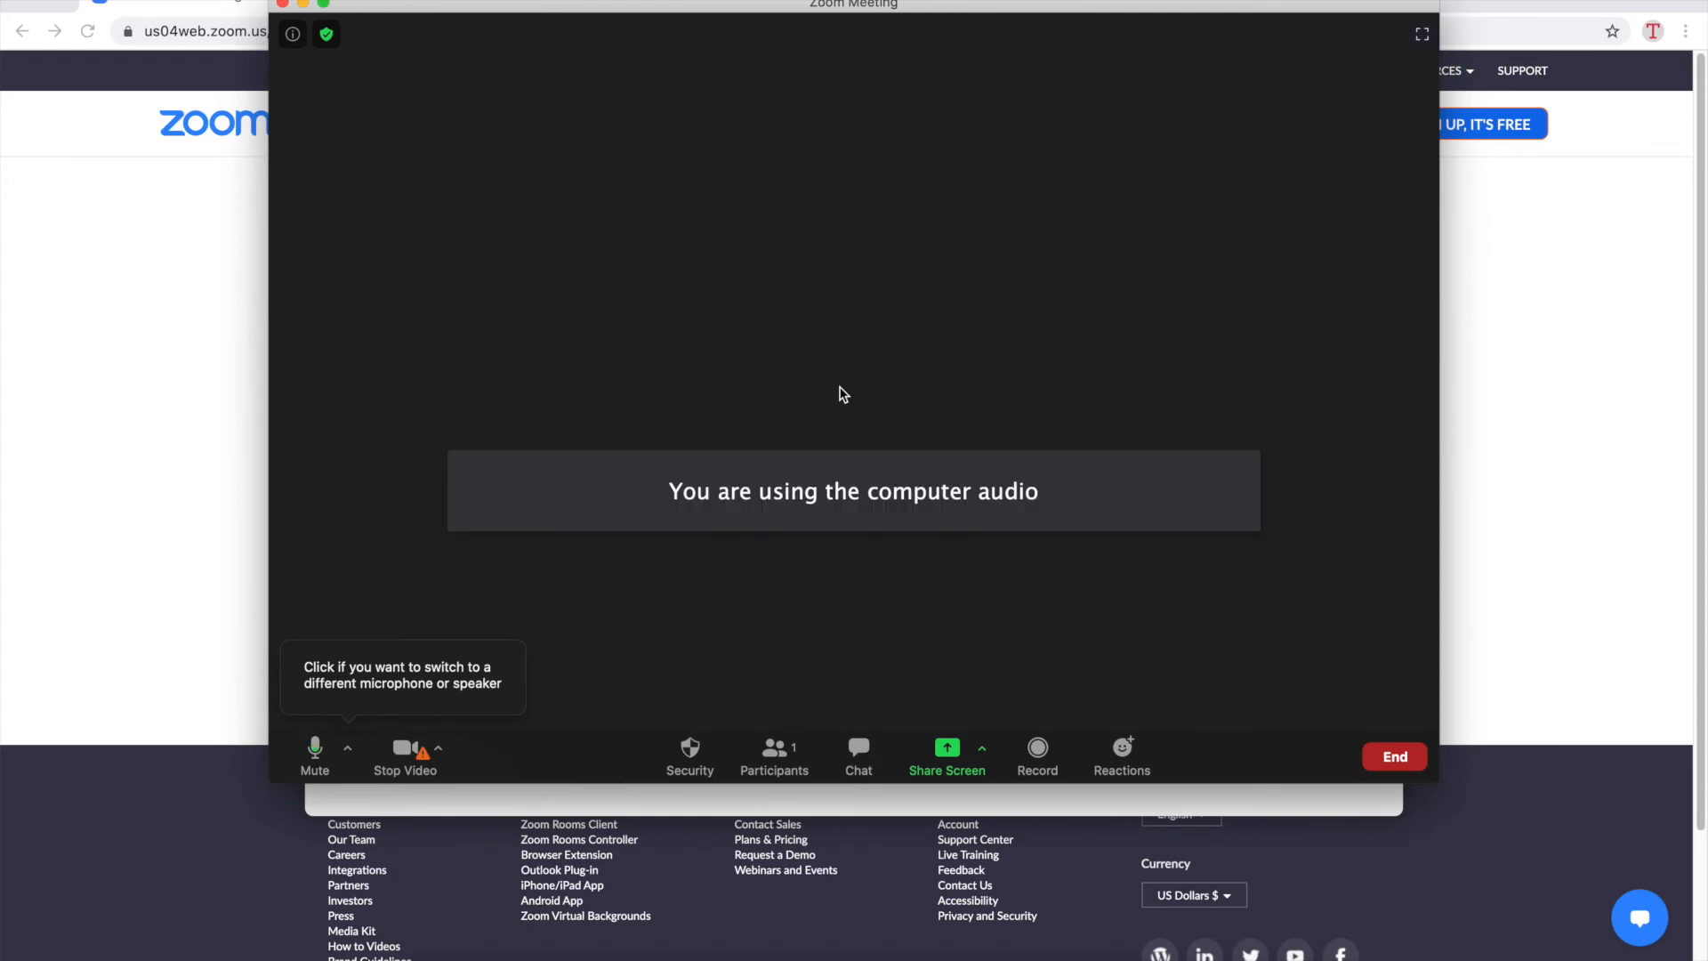
mouse_move(832, 667)
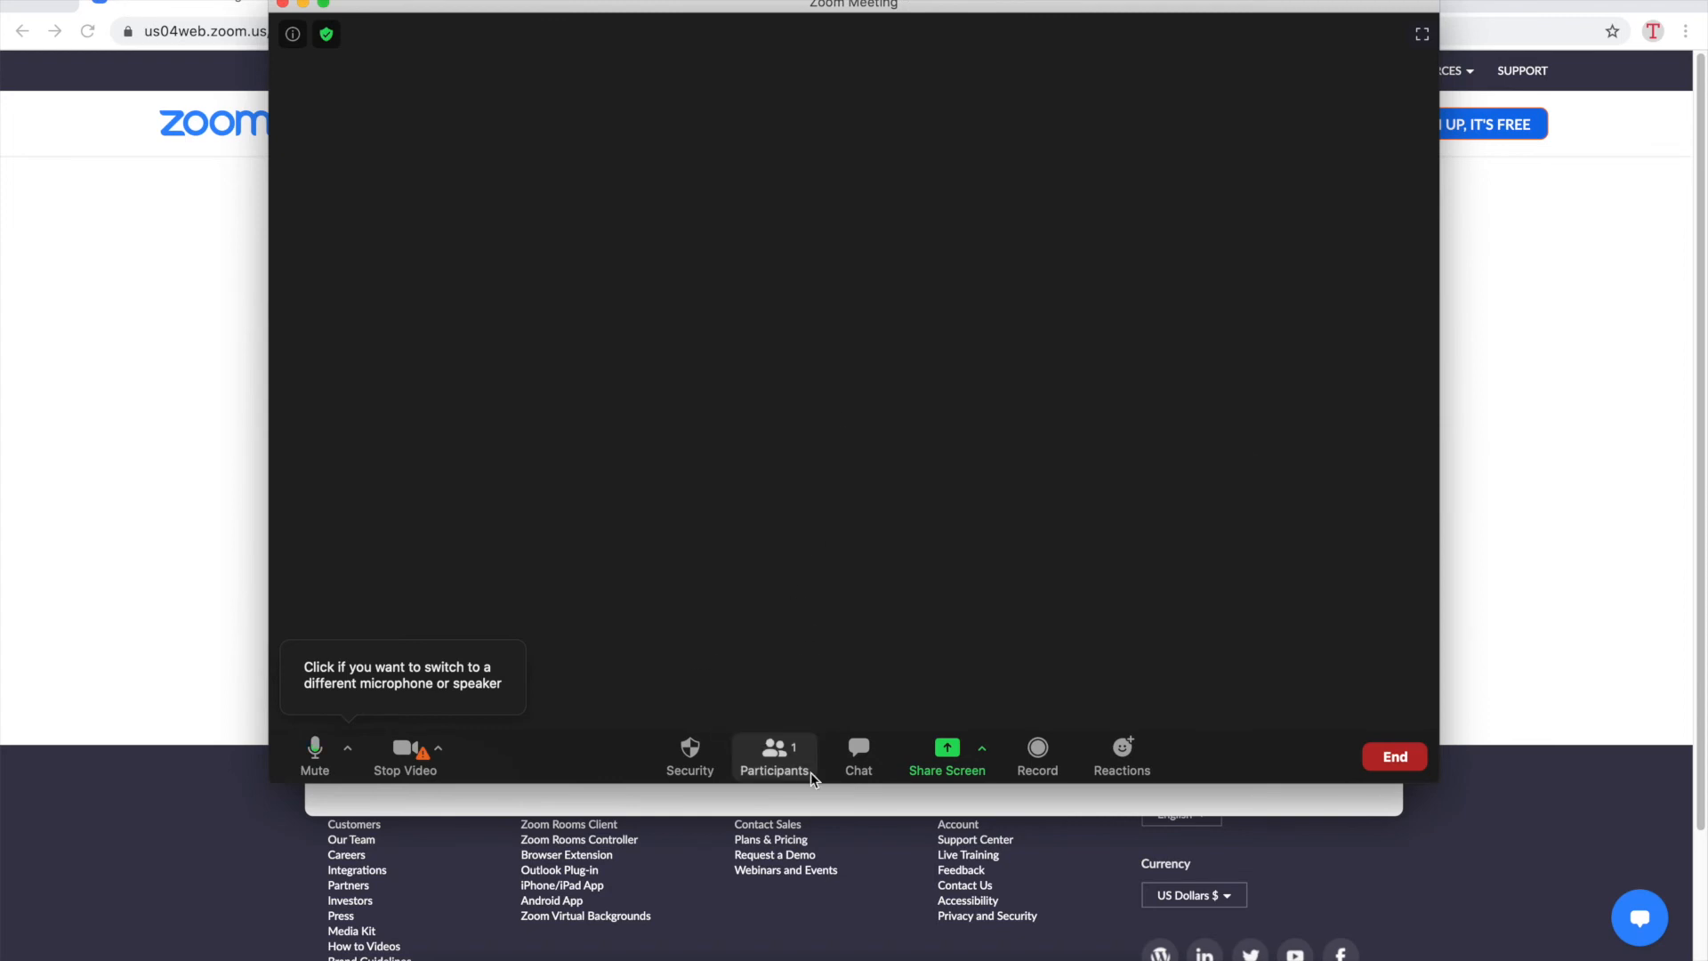
mouse_move(784, 769)
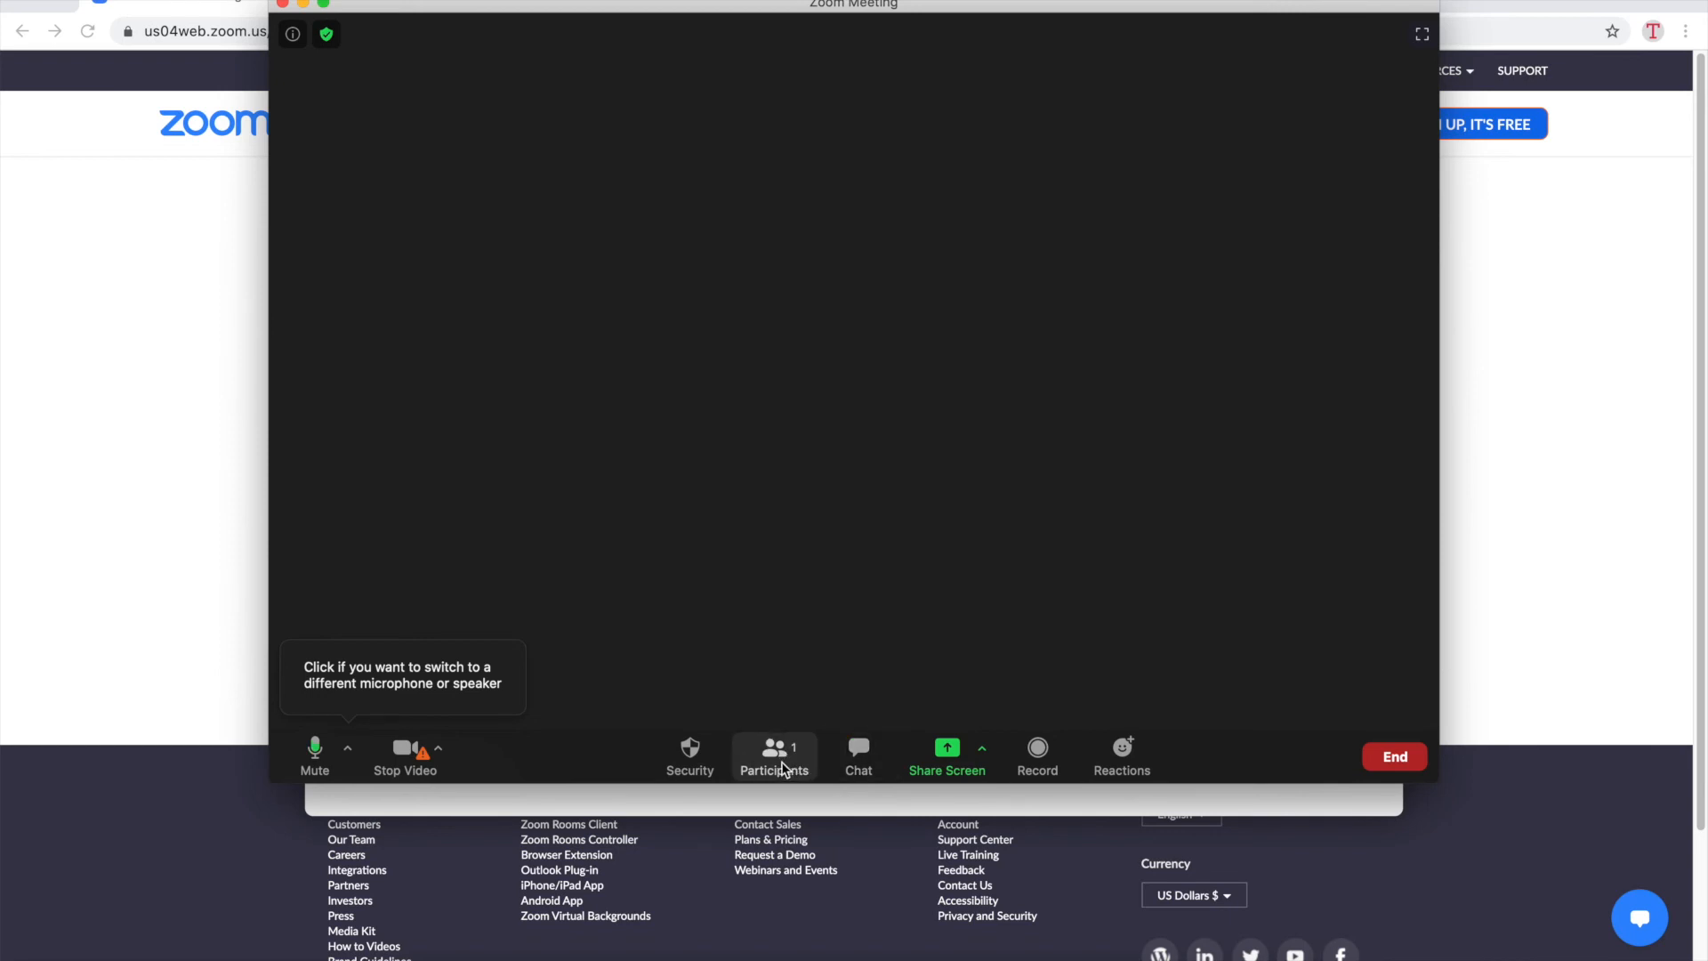
left_click(774, 756)
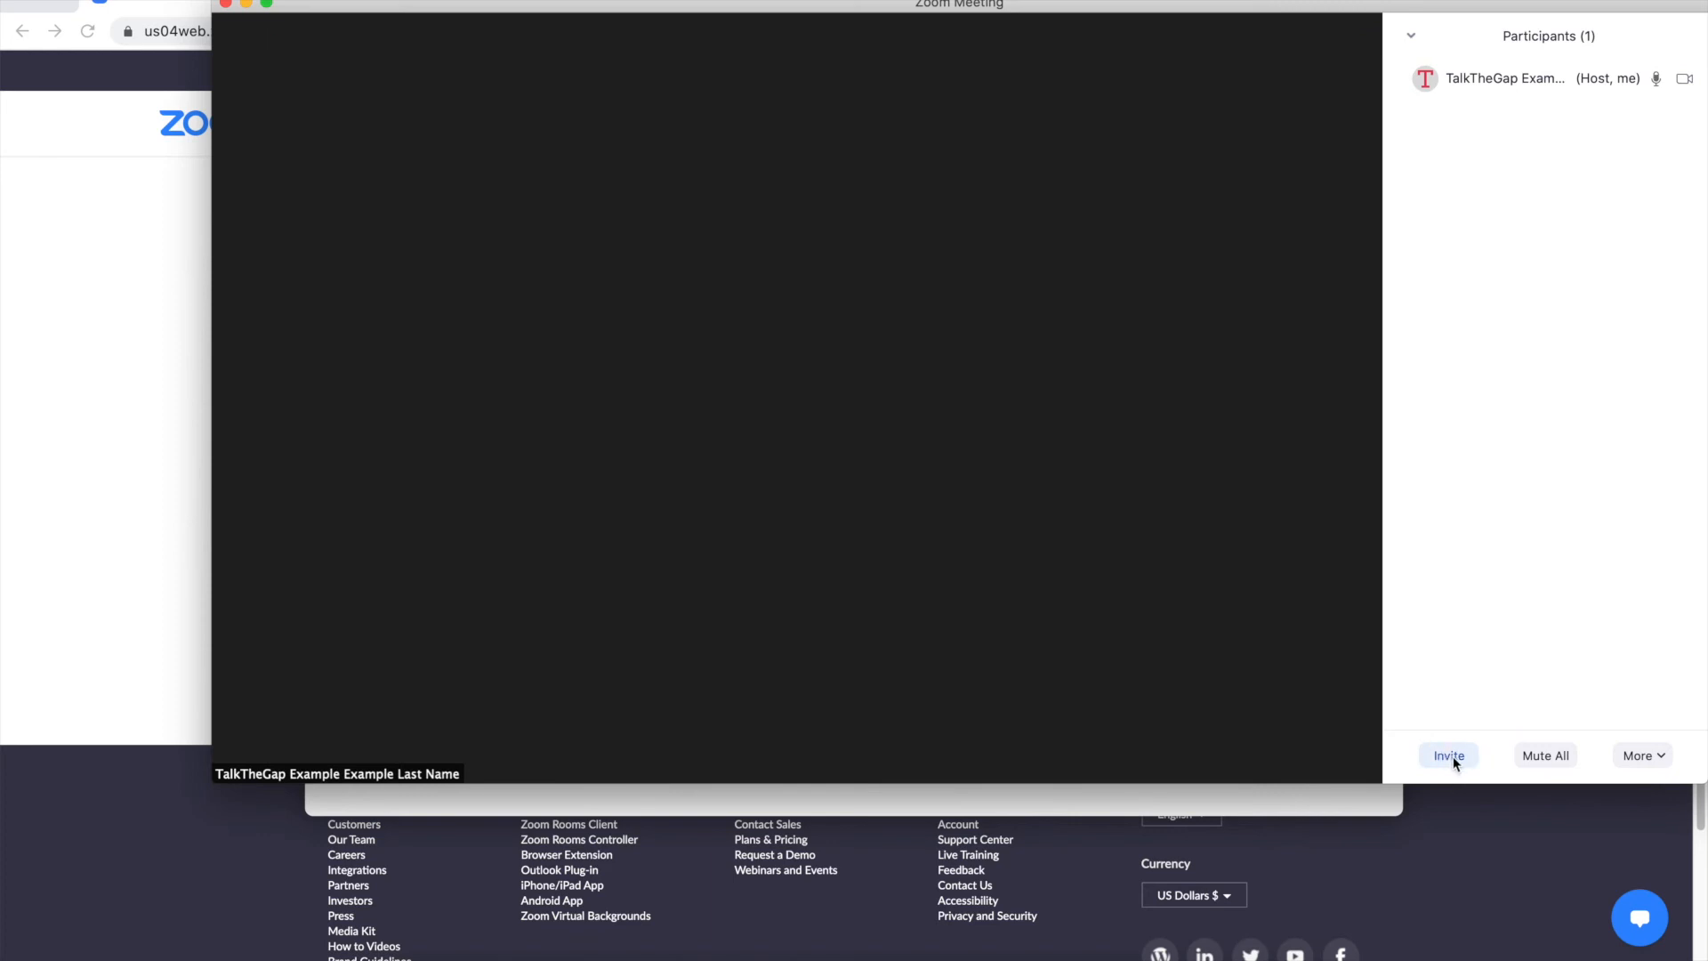
Copy the meeting invite link from the Invite dialog's Email options
left_click(1448, 754)
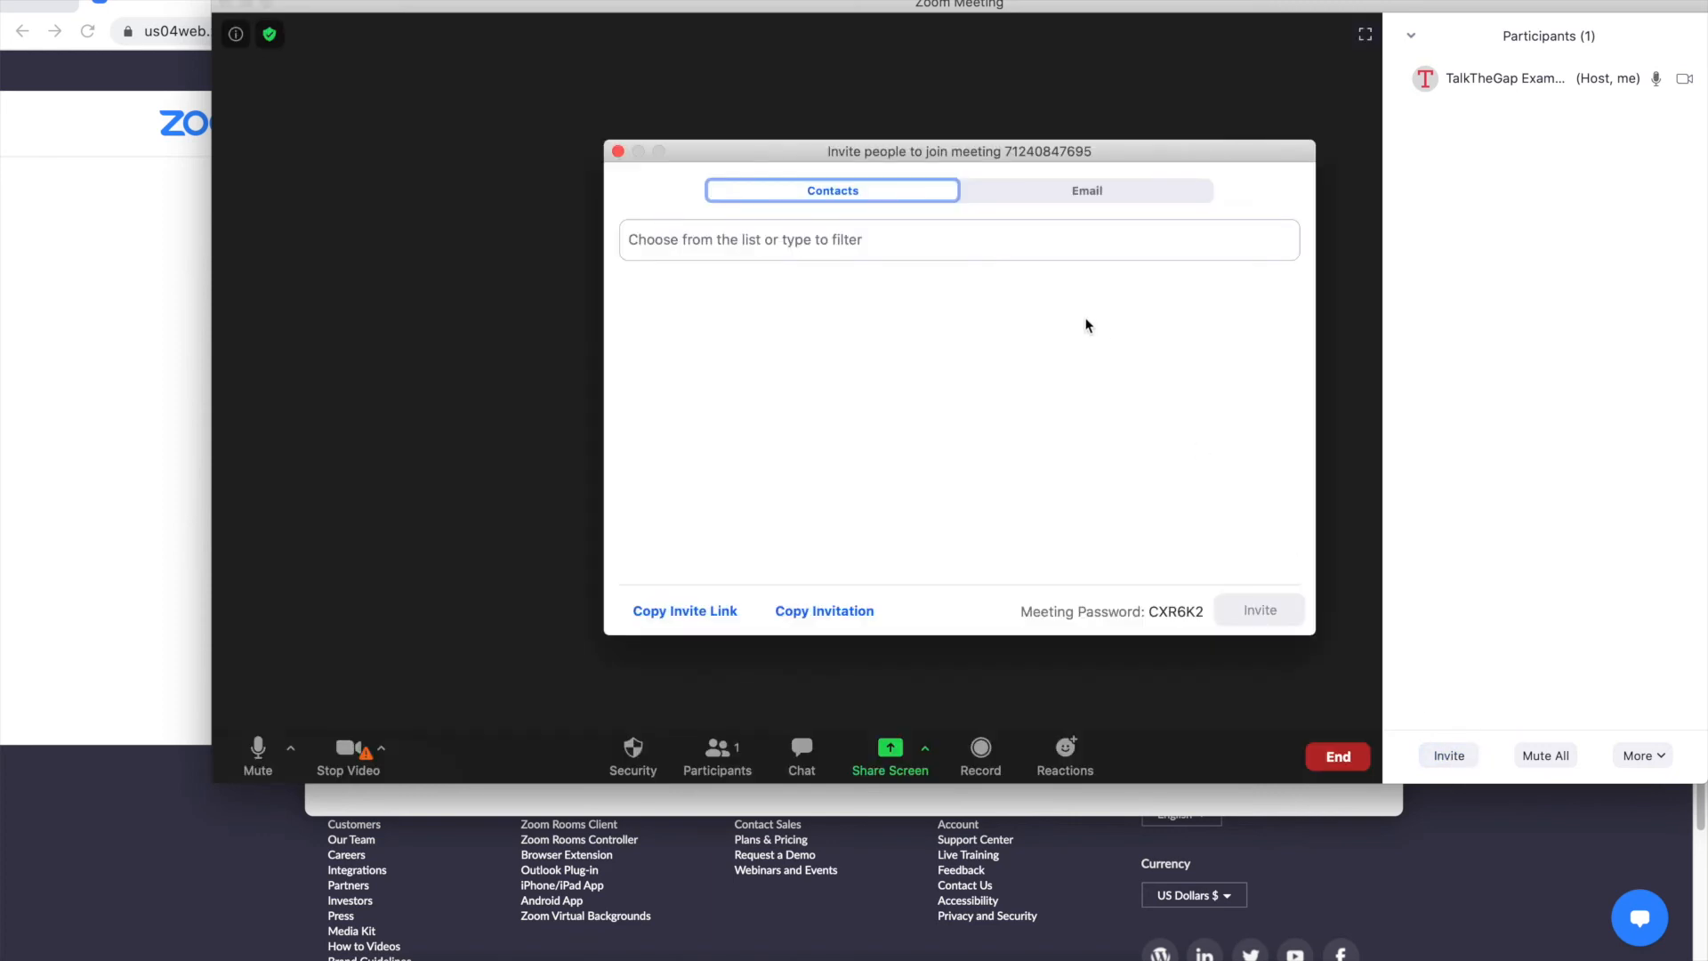
mouse_move(1162, 214)
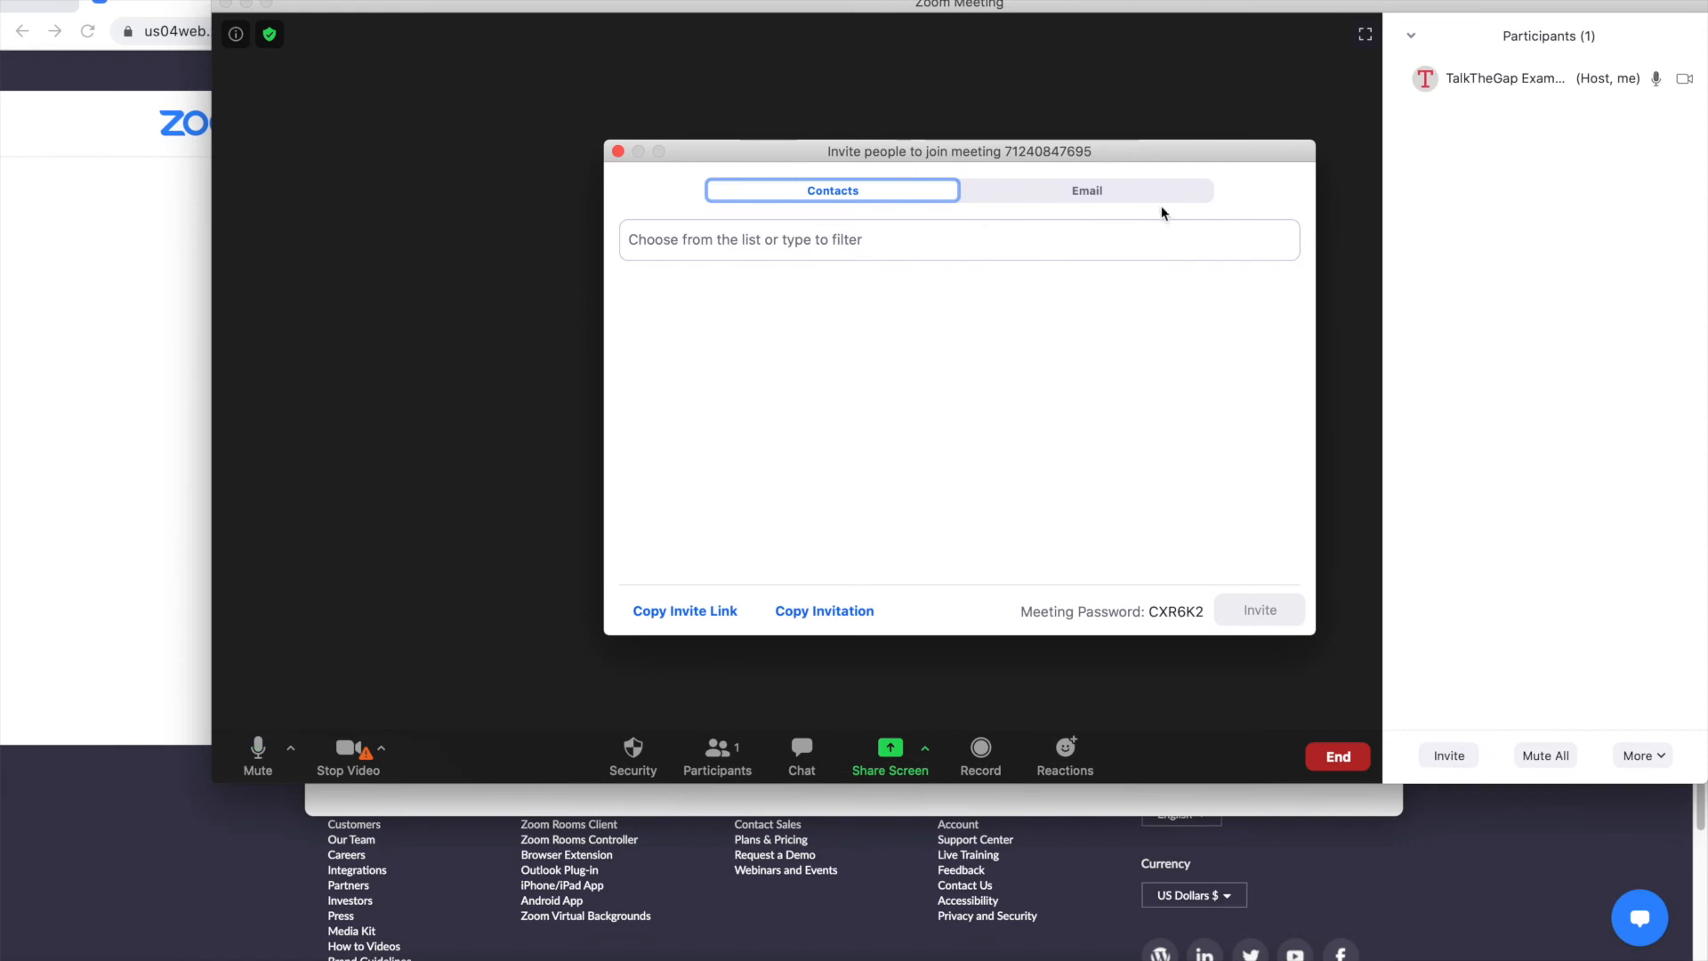
left_click(1086, 191)
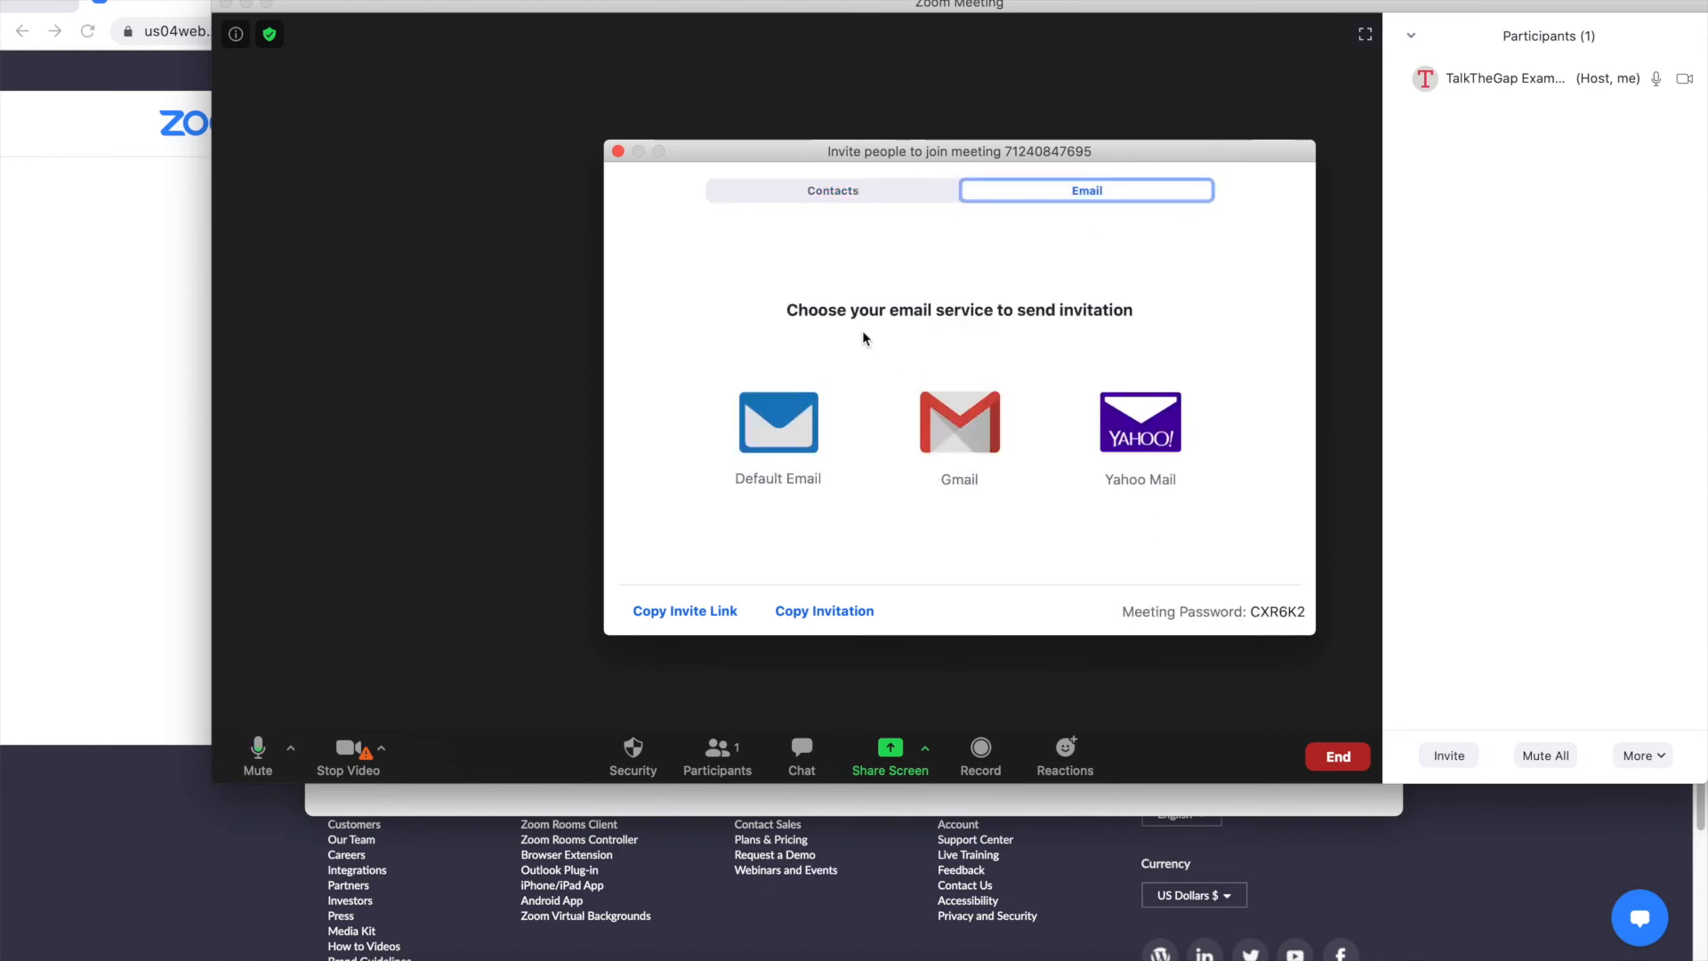
mouse_move(685, 610)
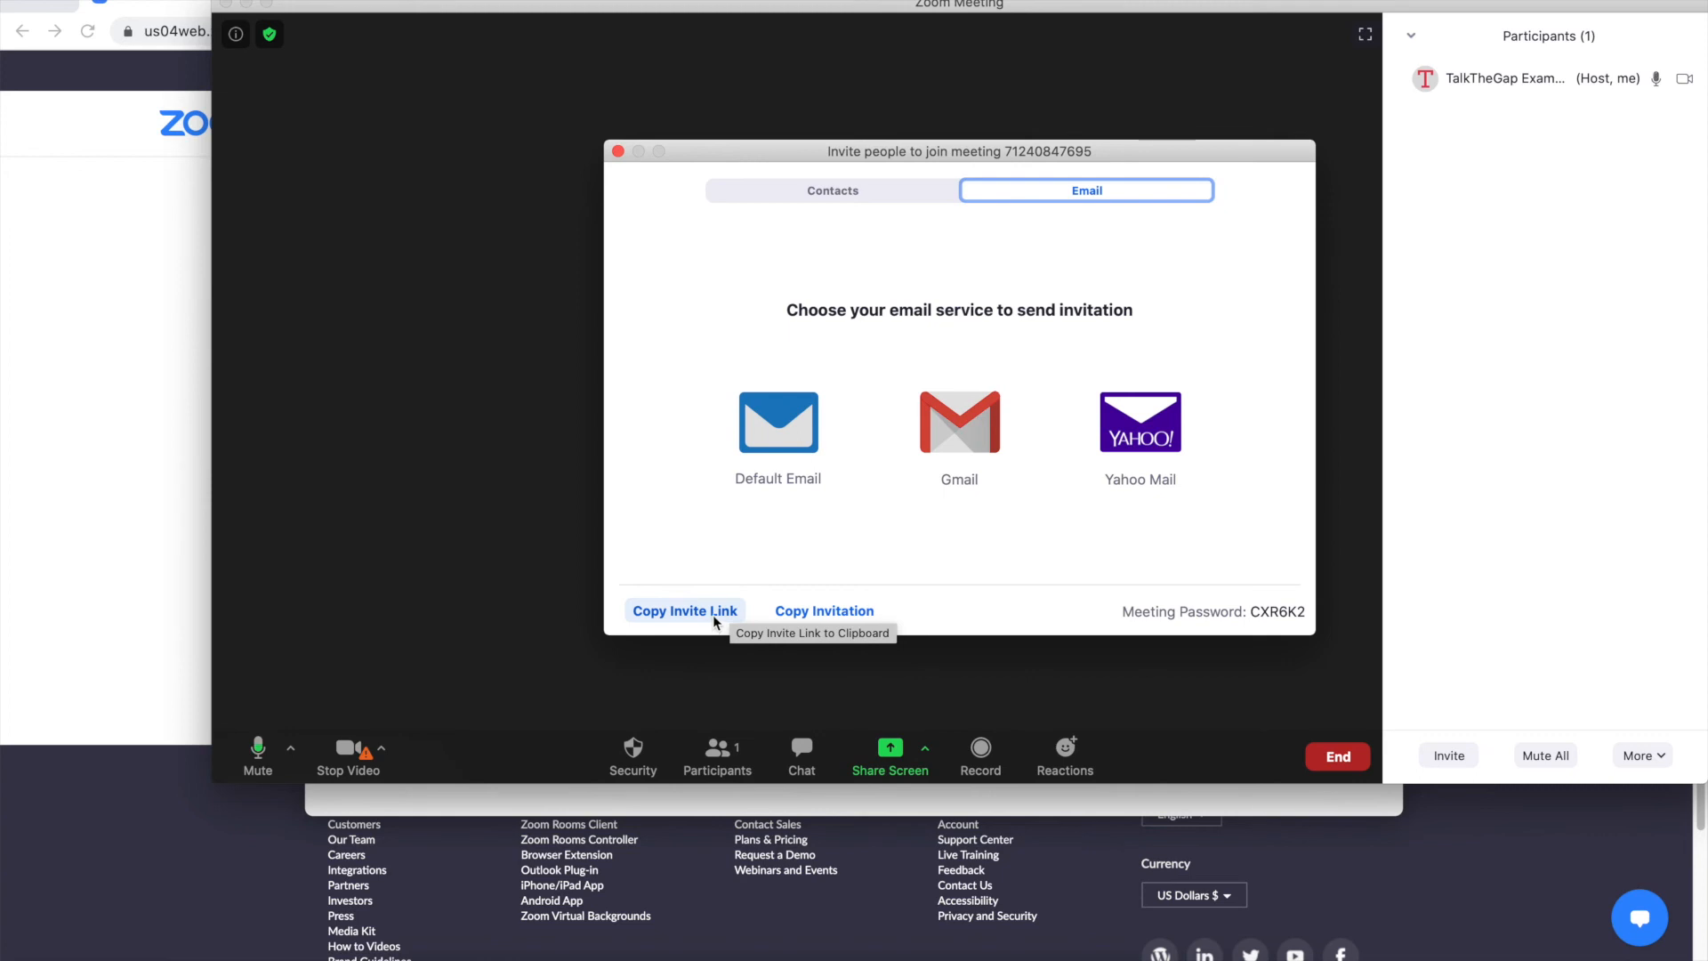
left_click(685, 611)
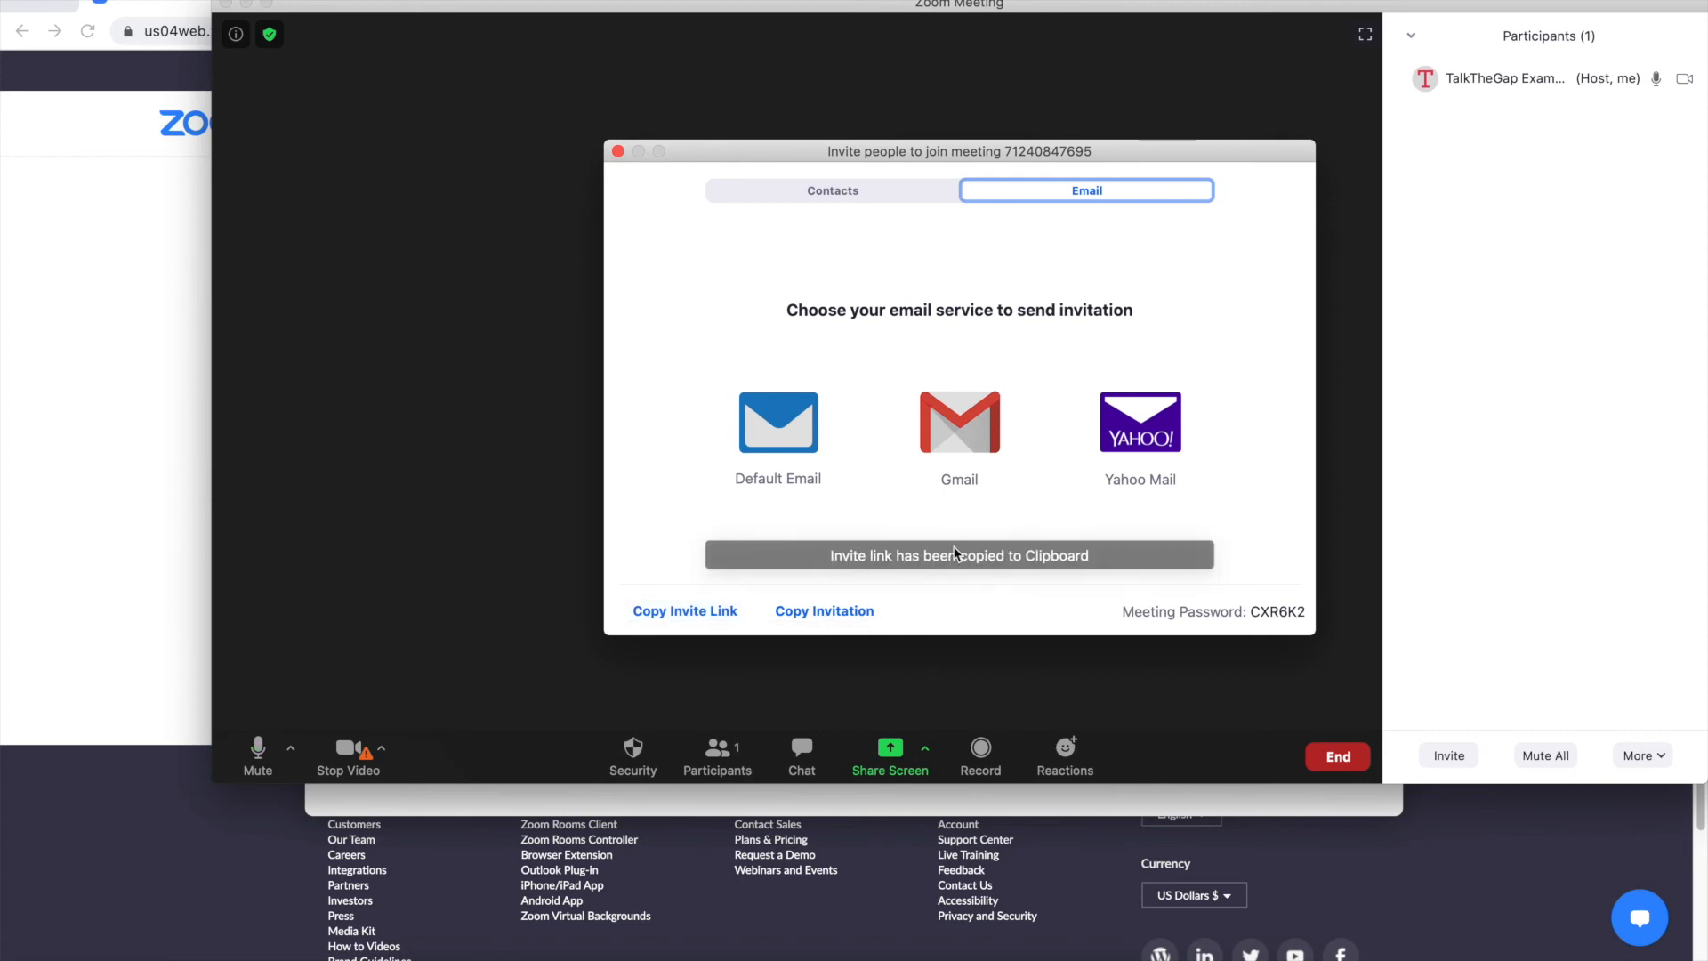
mouse_move(756, 612)
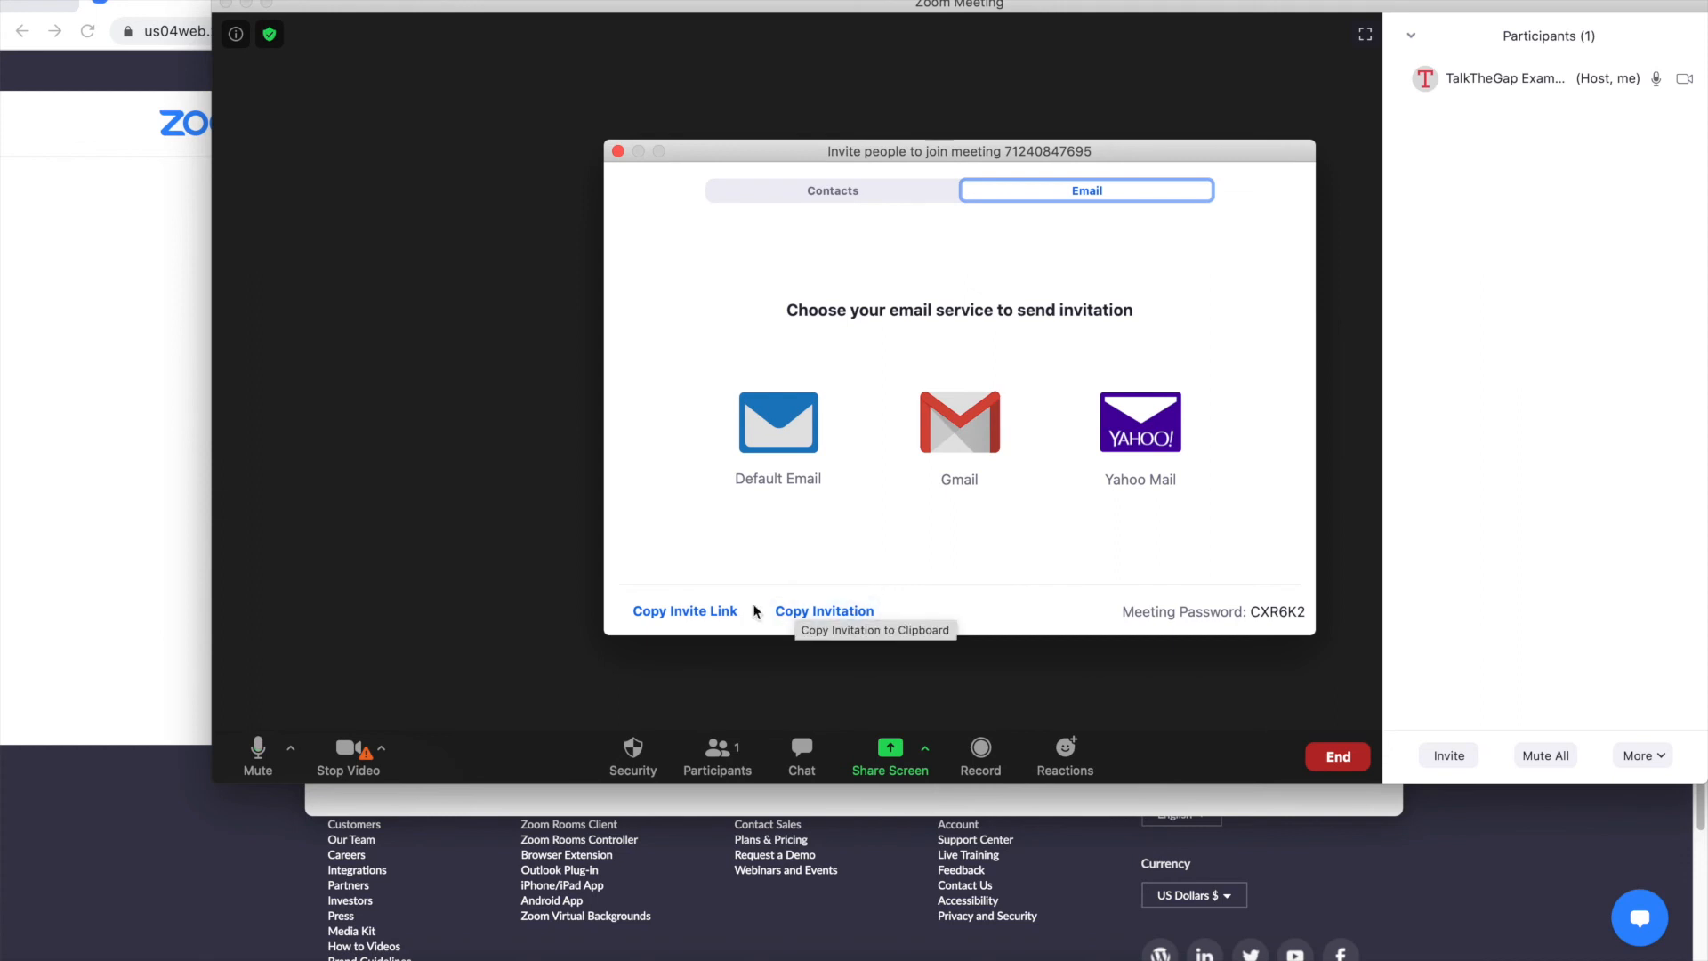
mouse_move(125, 434)
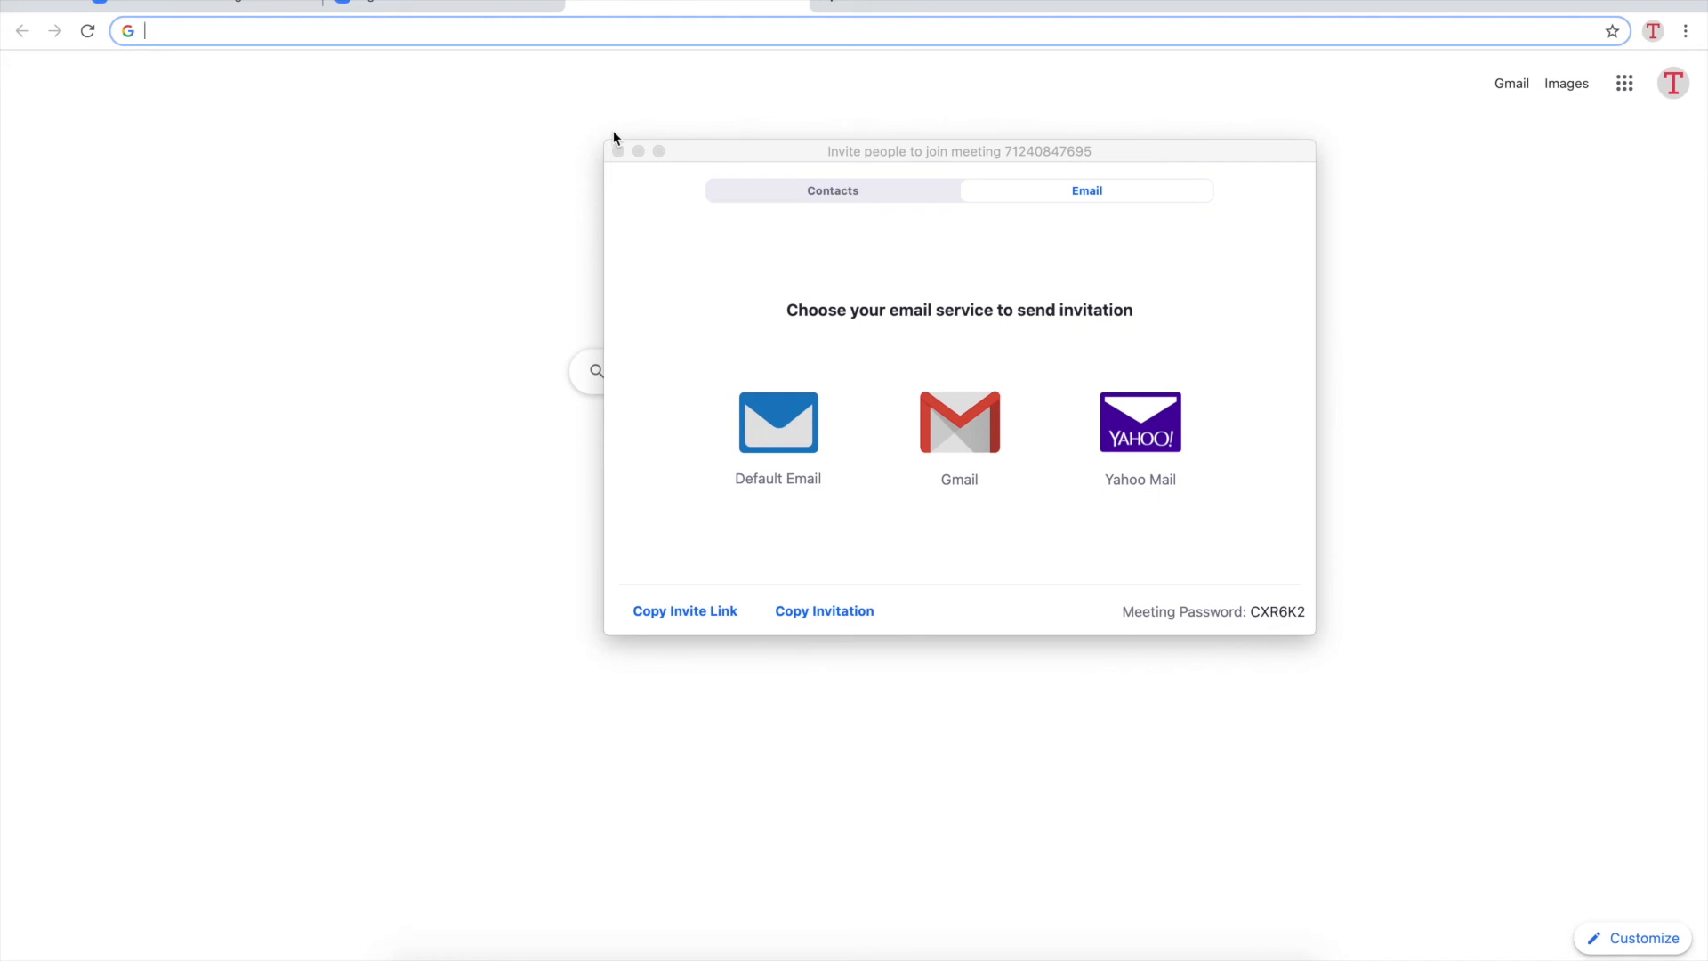
mouse_move(578, 34)
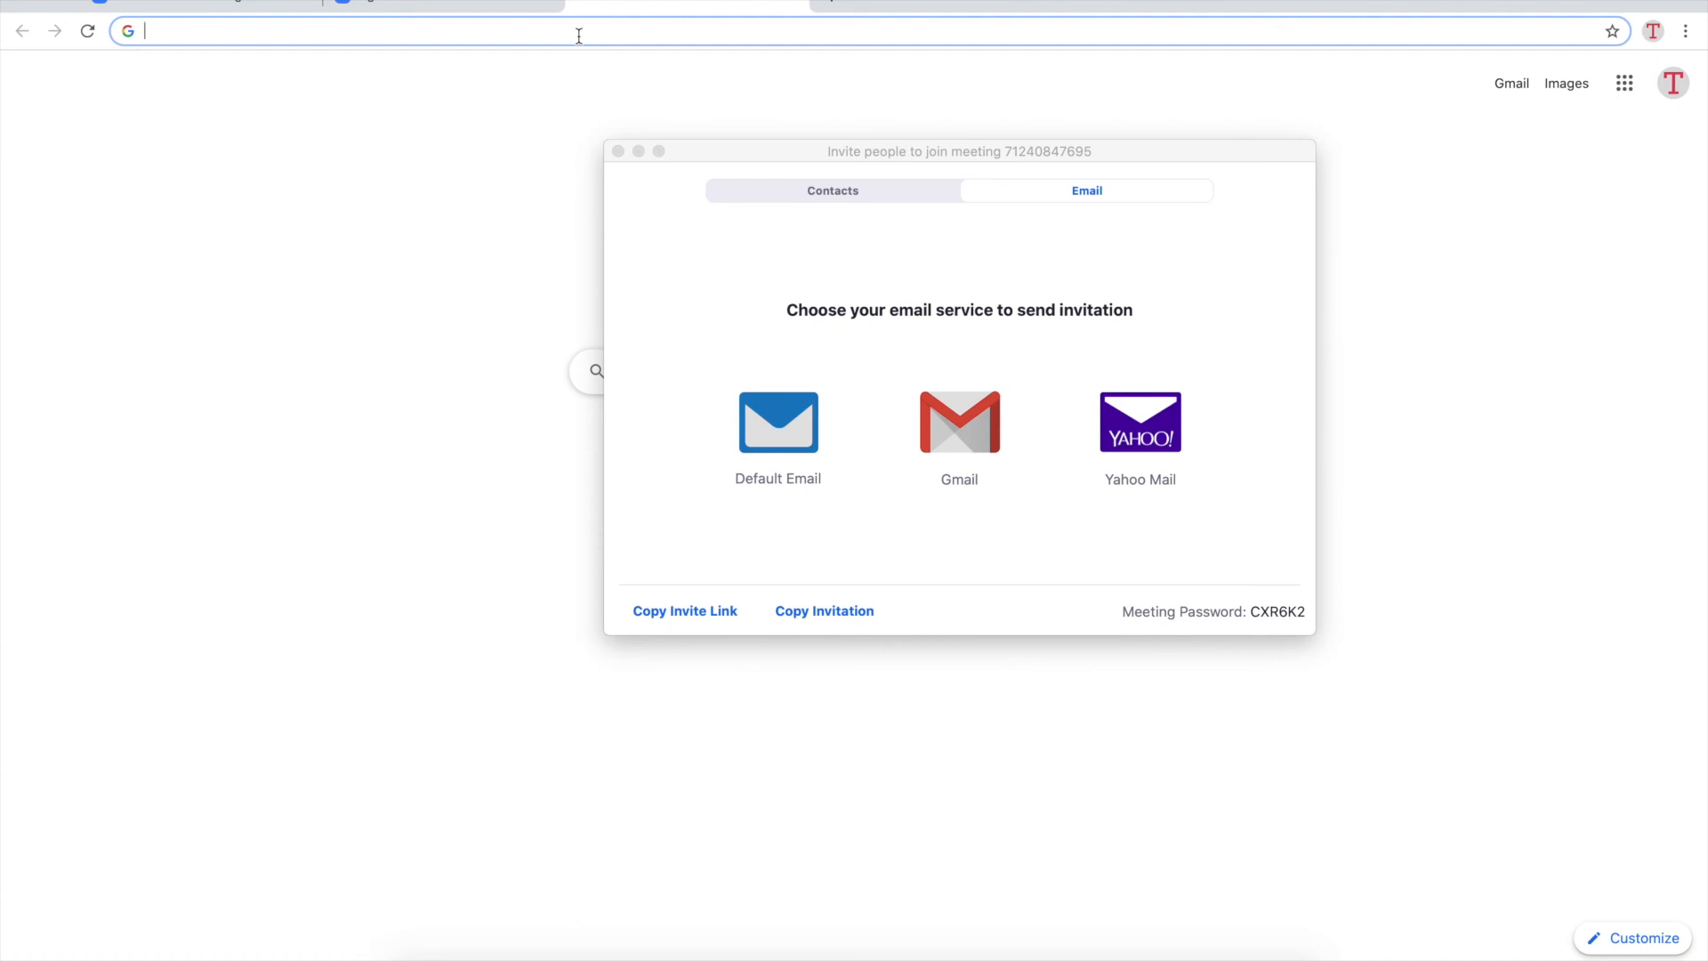
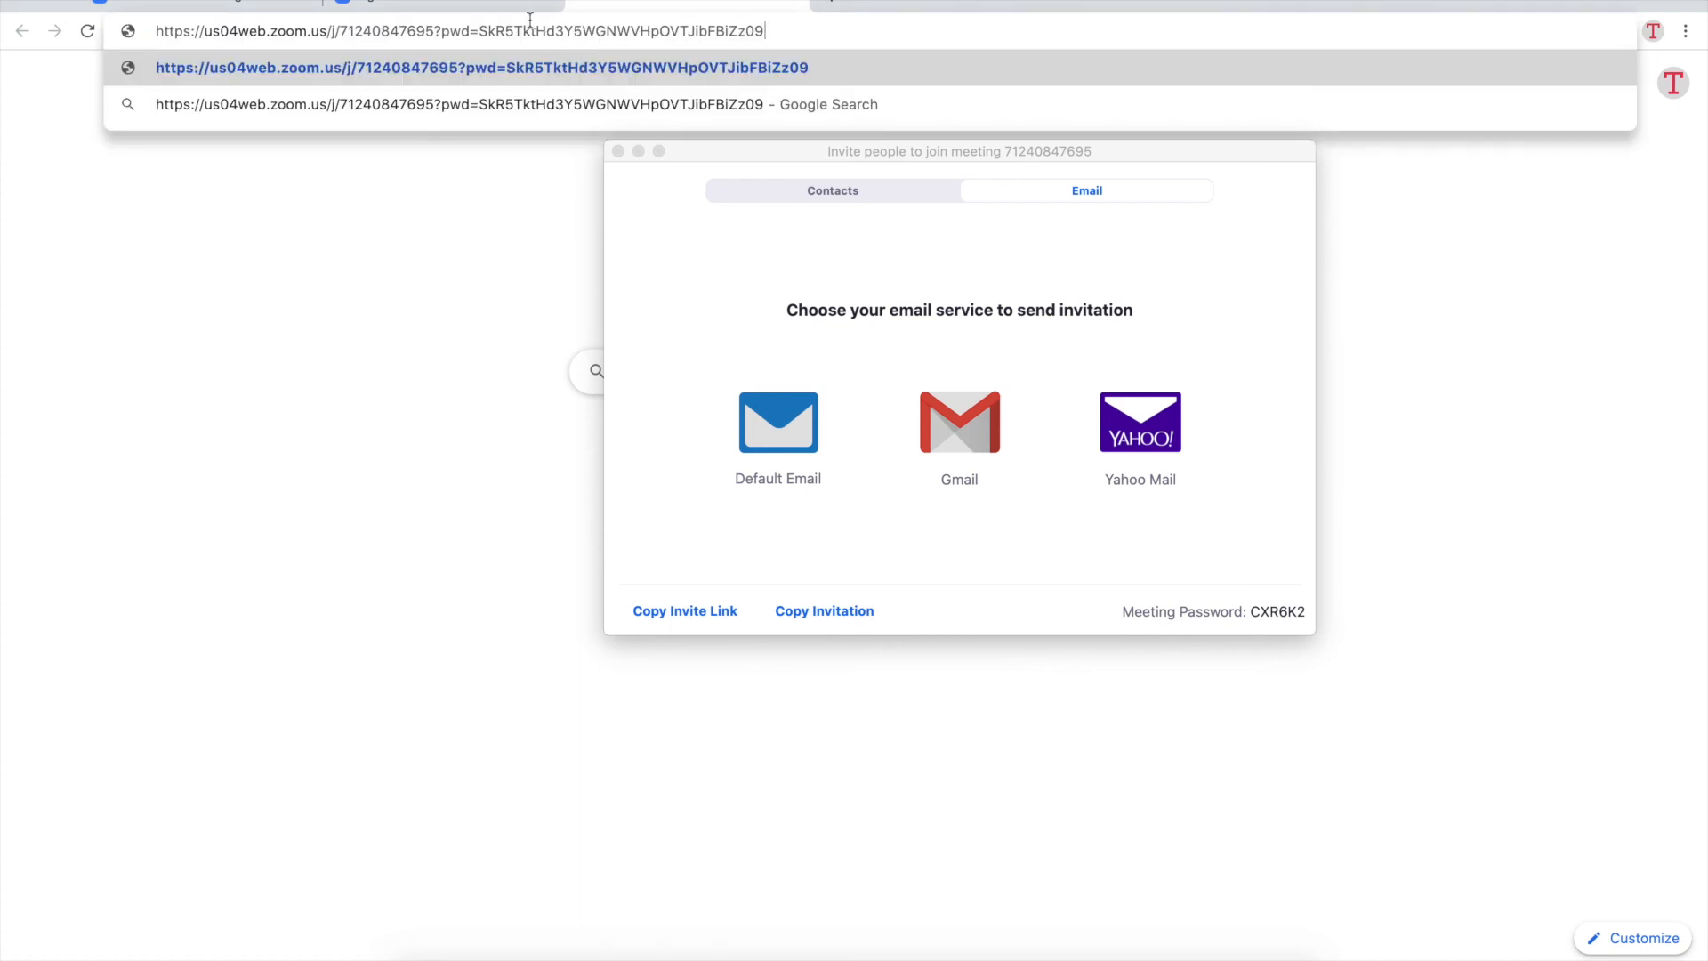
mouse_move(709, 23)
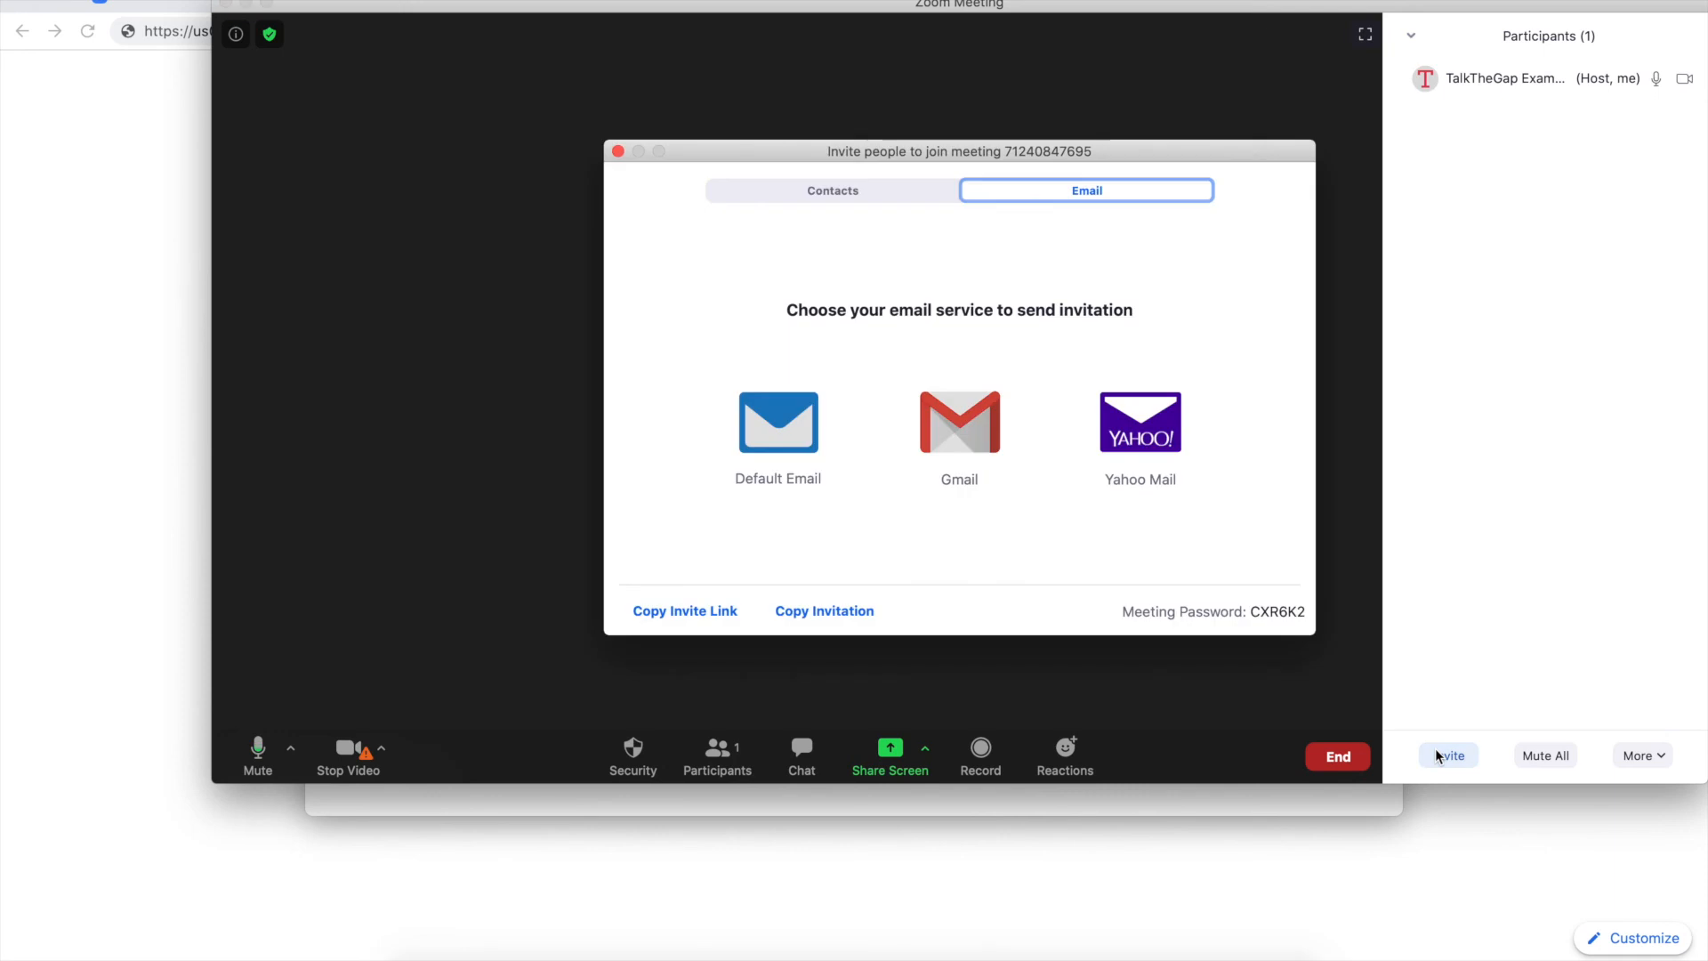
mouse_move(1251, 615)
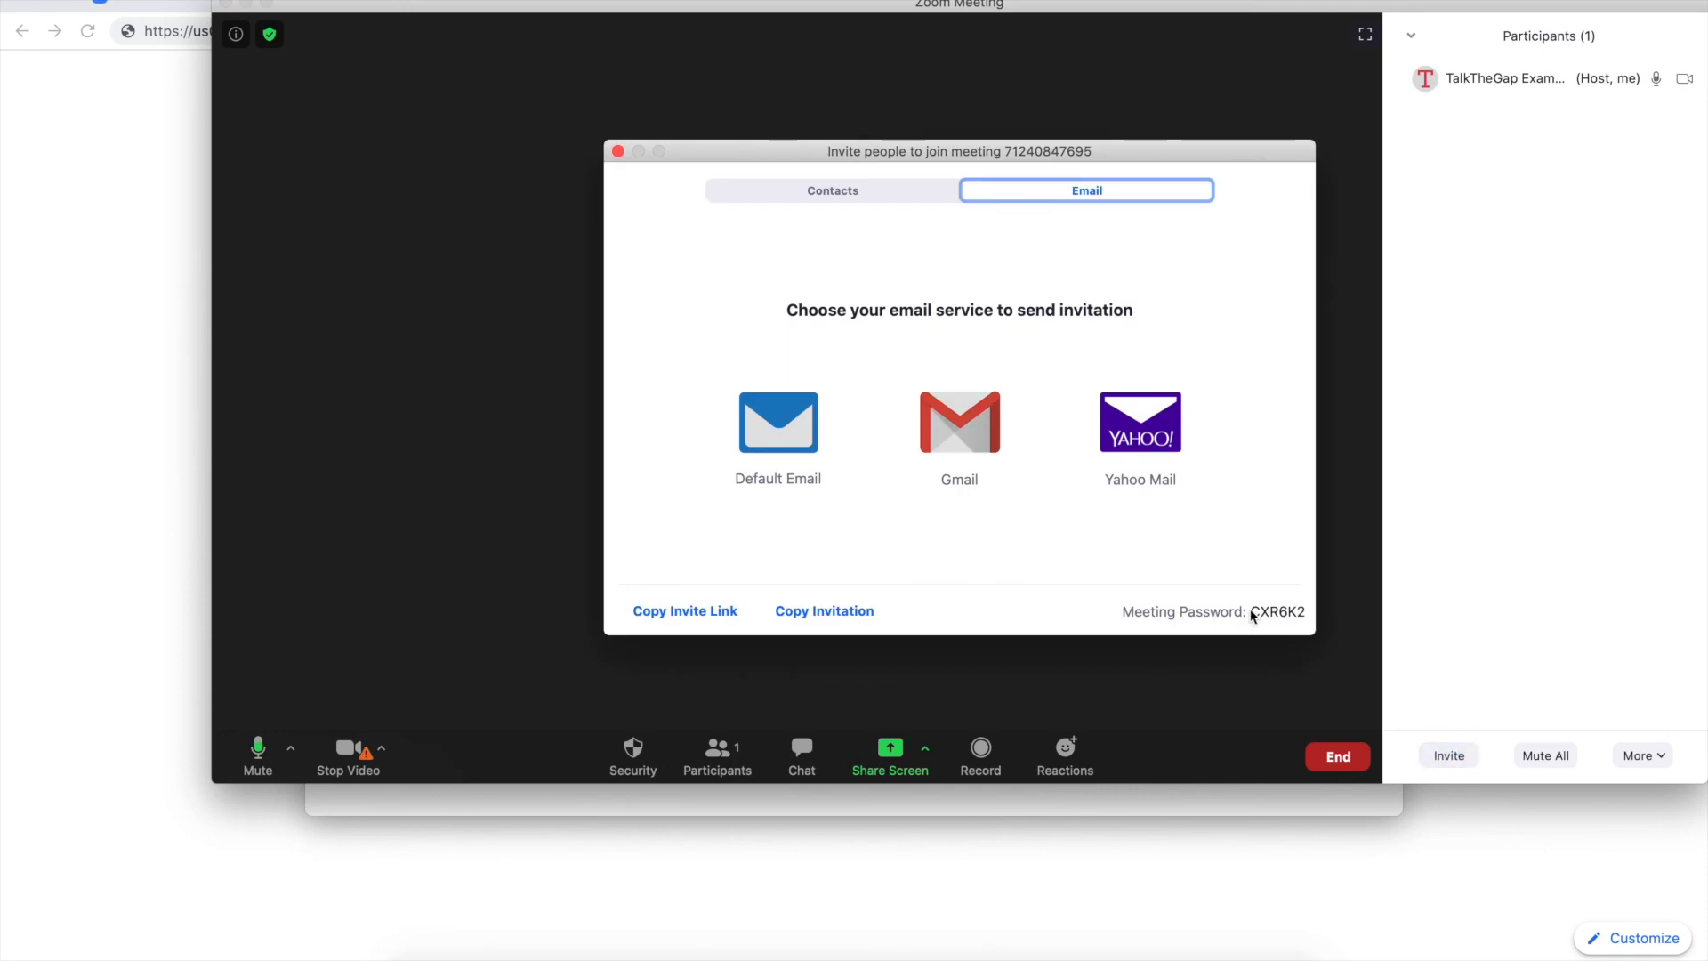
mouse_move(1265, 619)
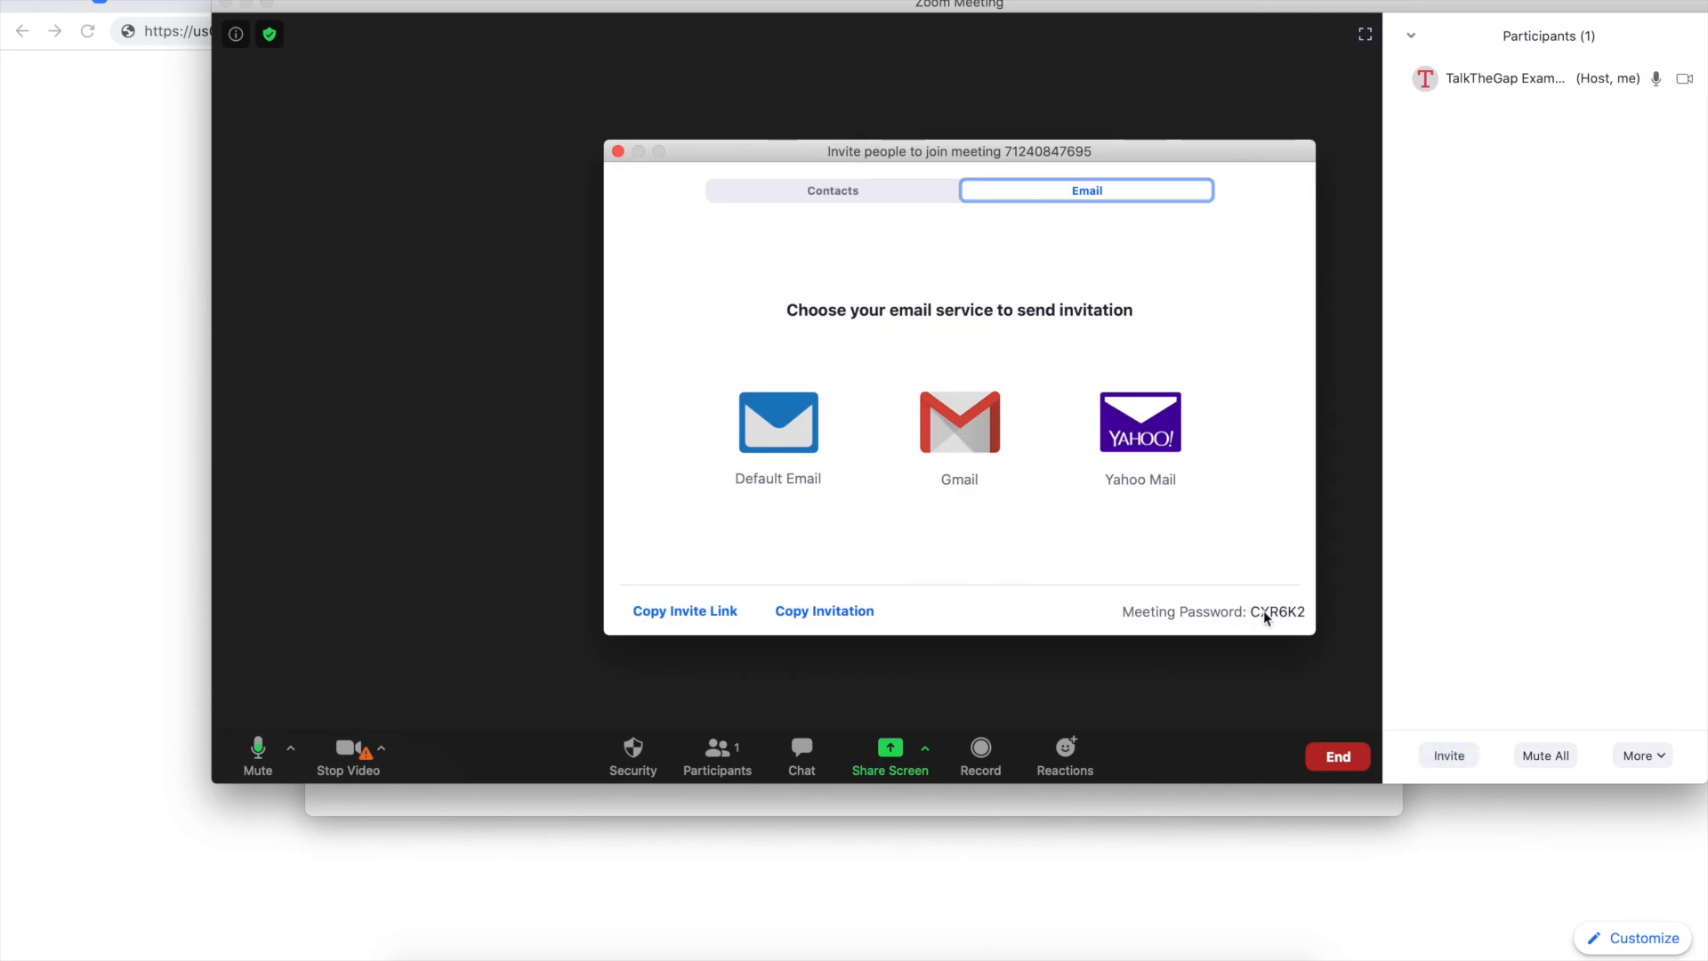
mouse_move(1297, 634)
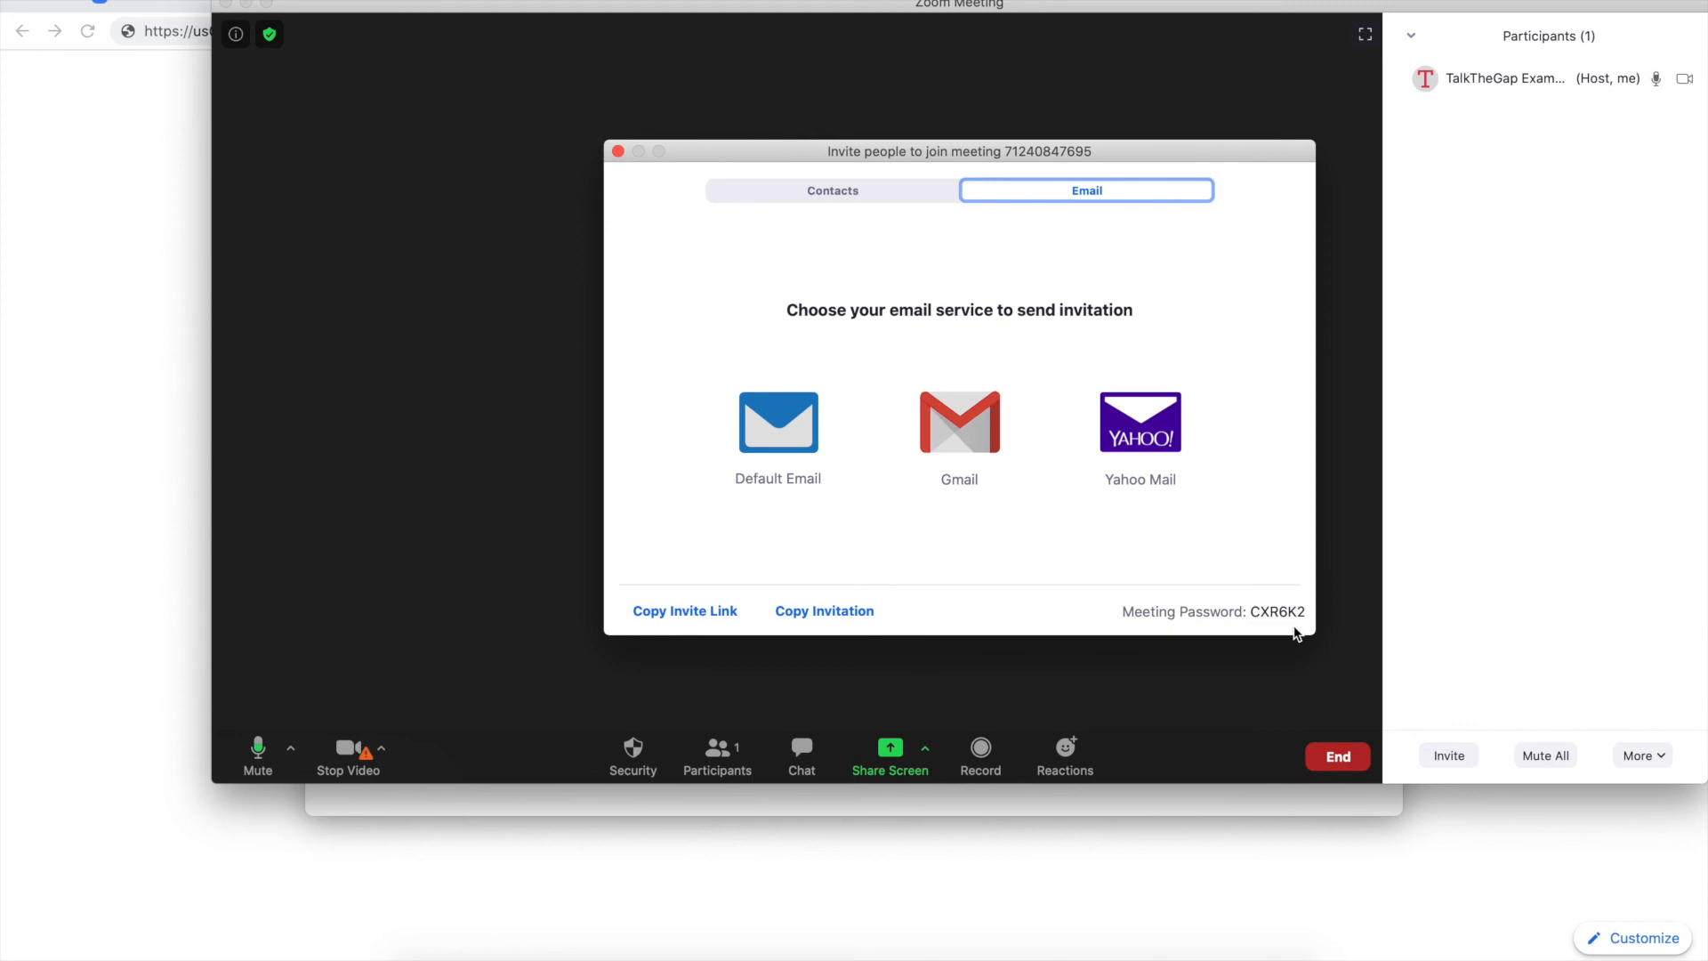
mouse_move(1307, 634)
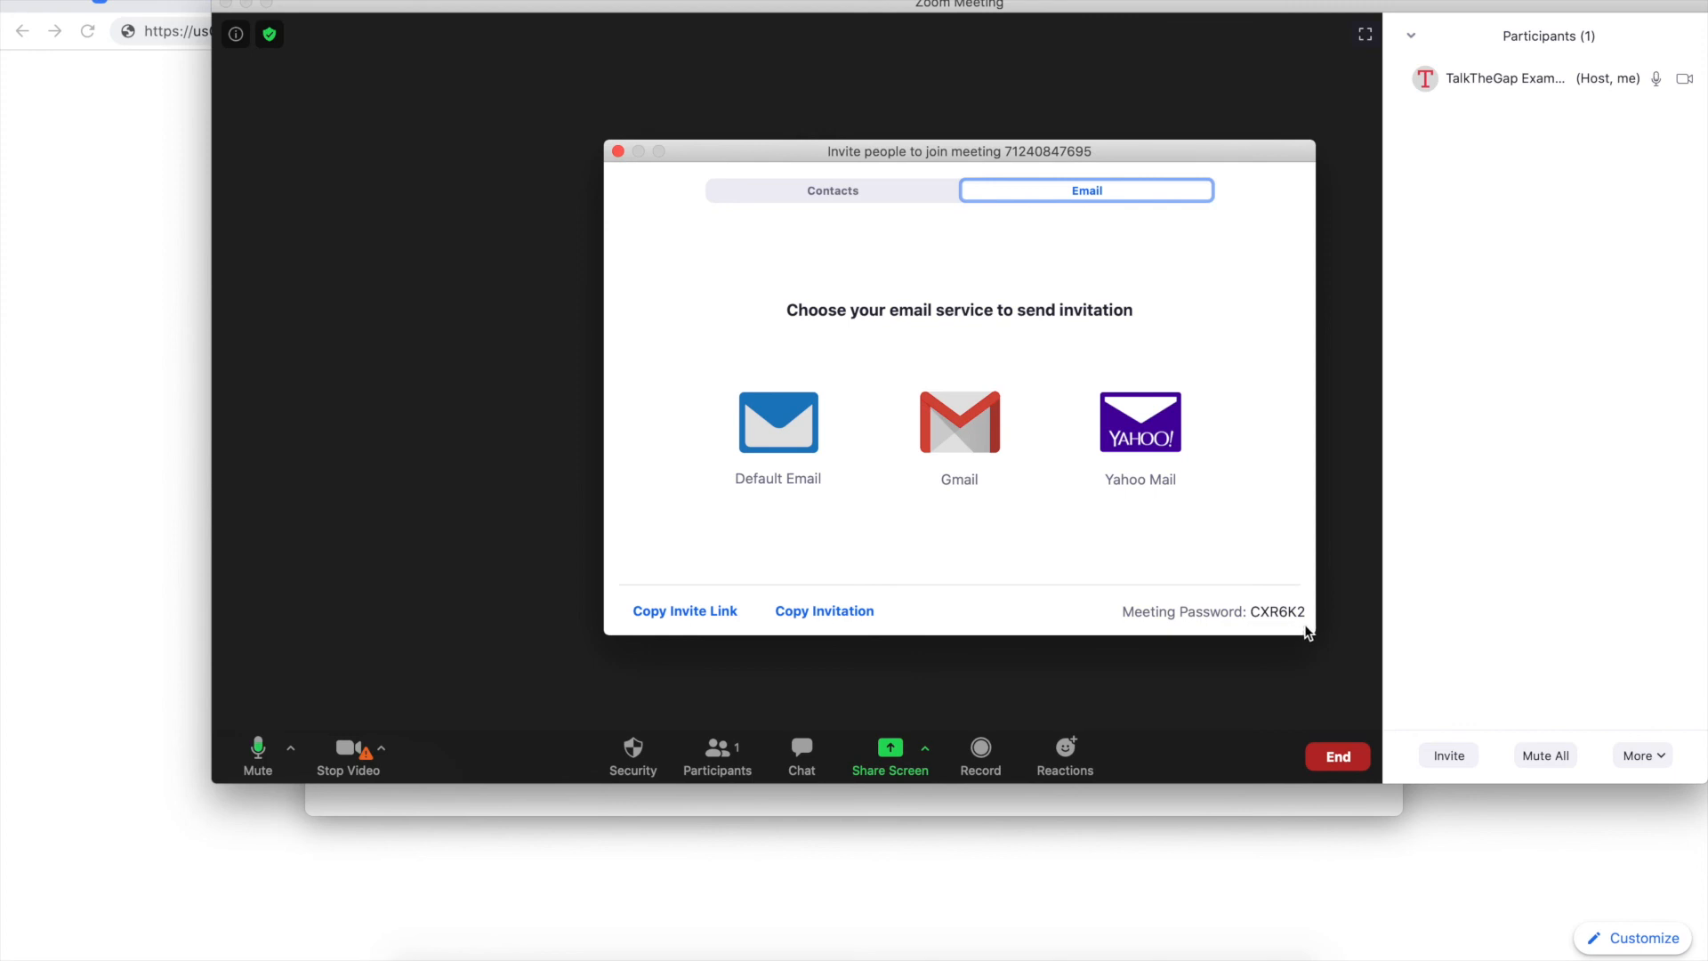
mouse_move(1217, 384)
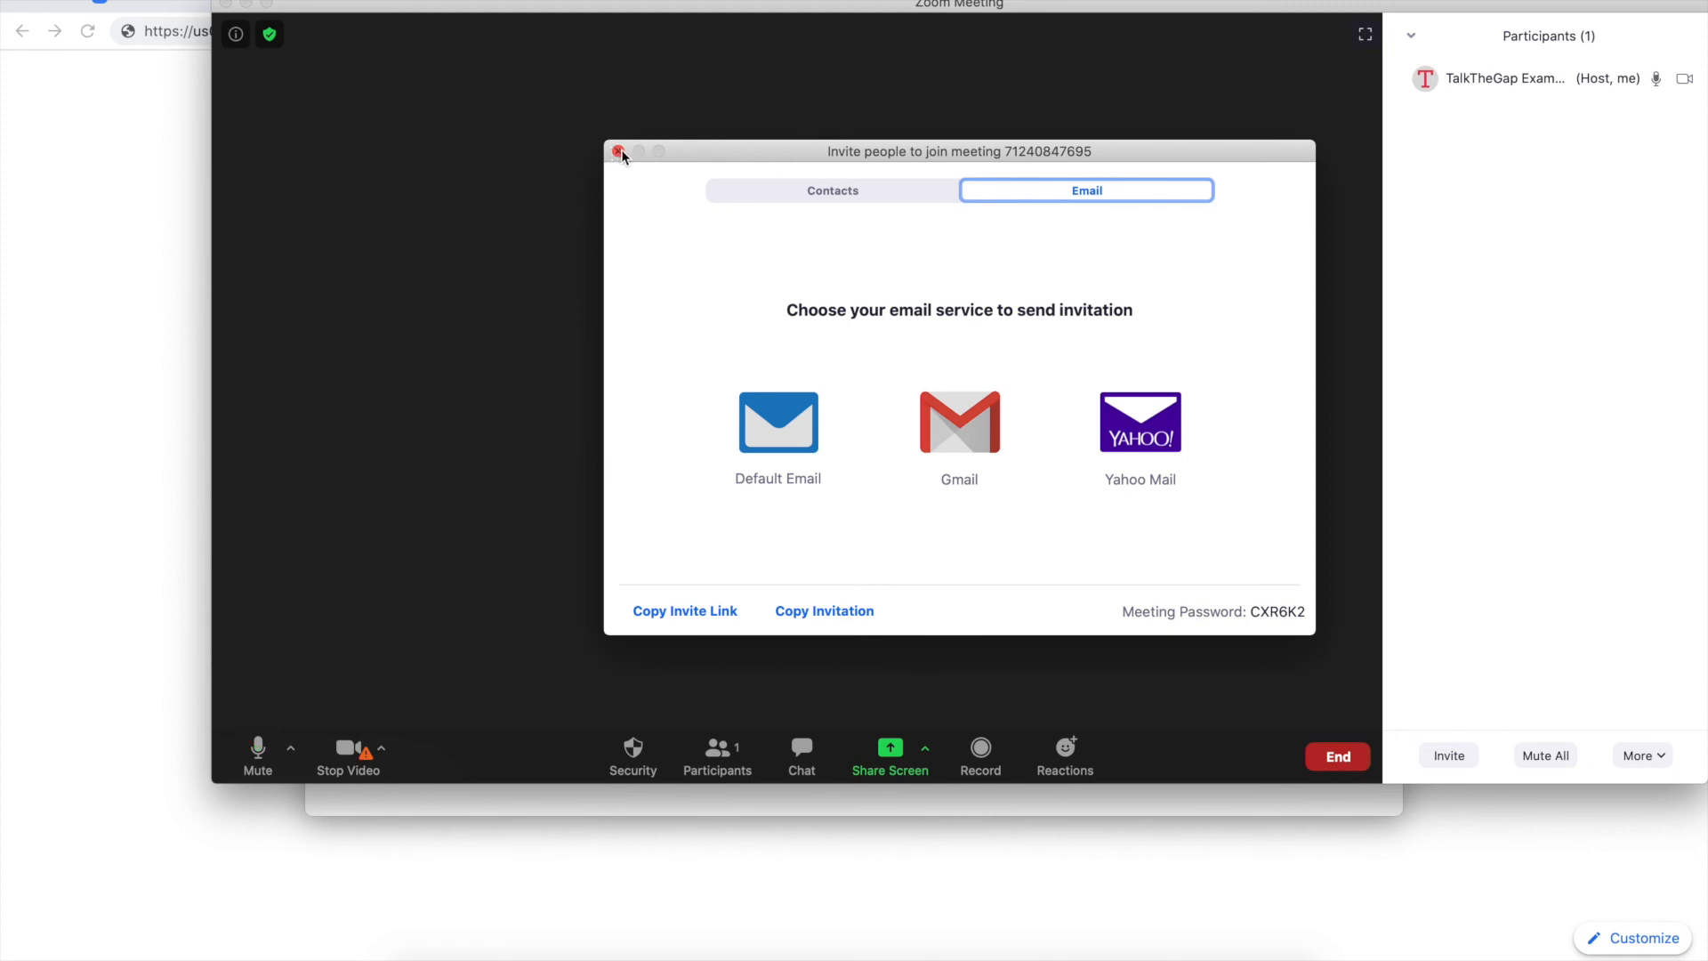
Close the Invite window and bring up the End Meeting for All or Leave choice
left_click(617, 151)
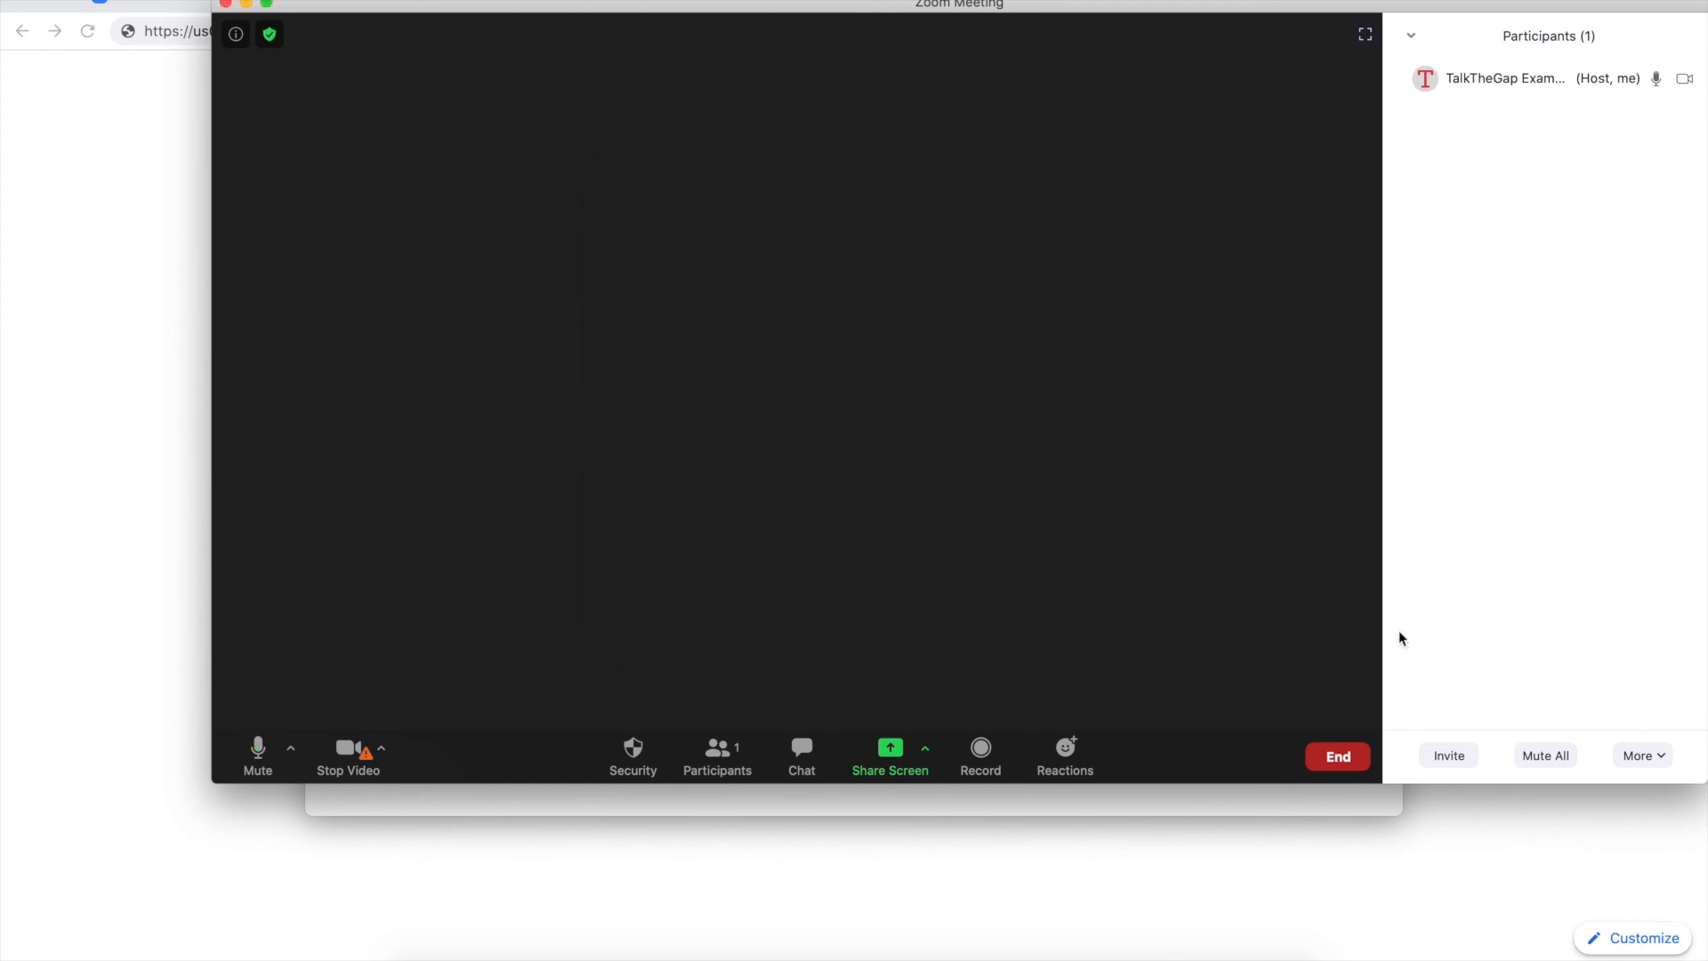
left_click(1337, 756)
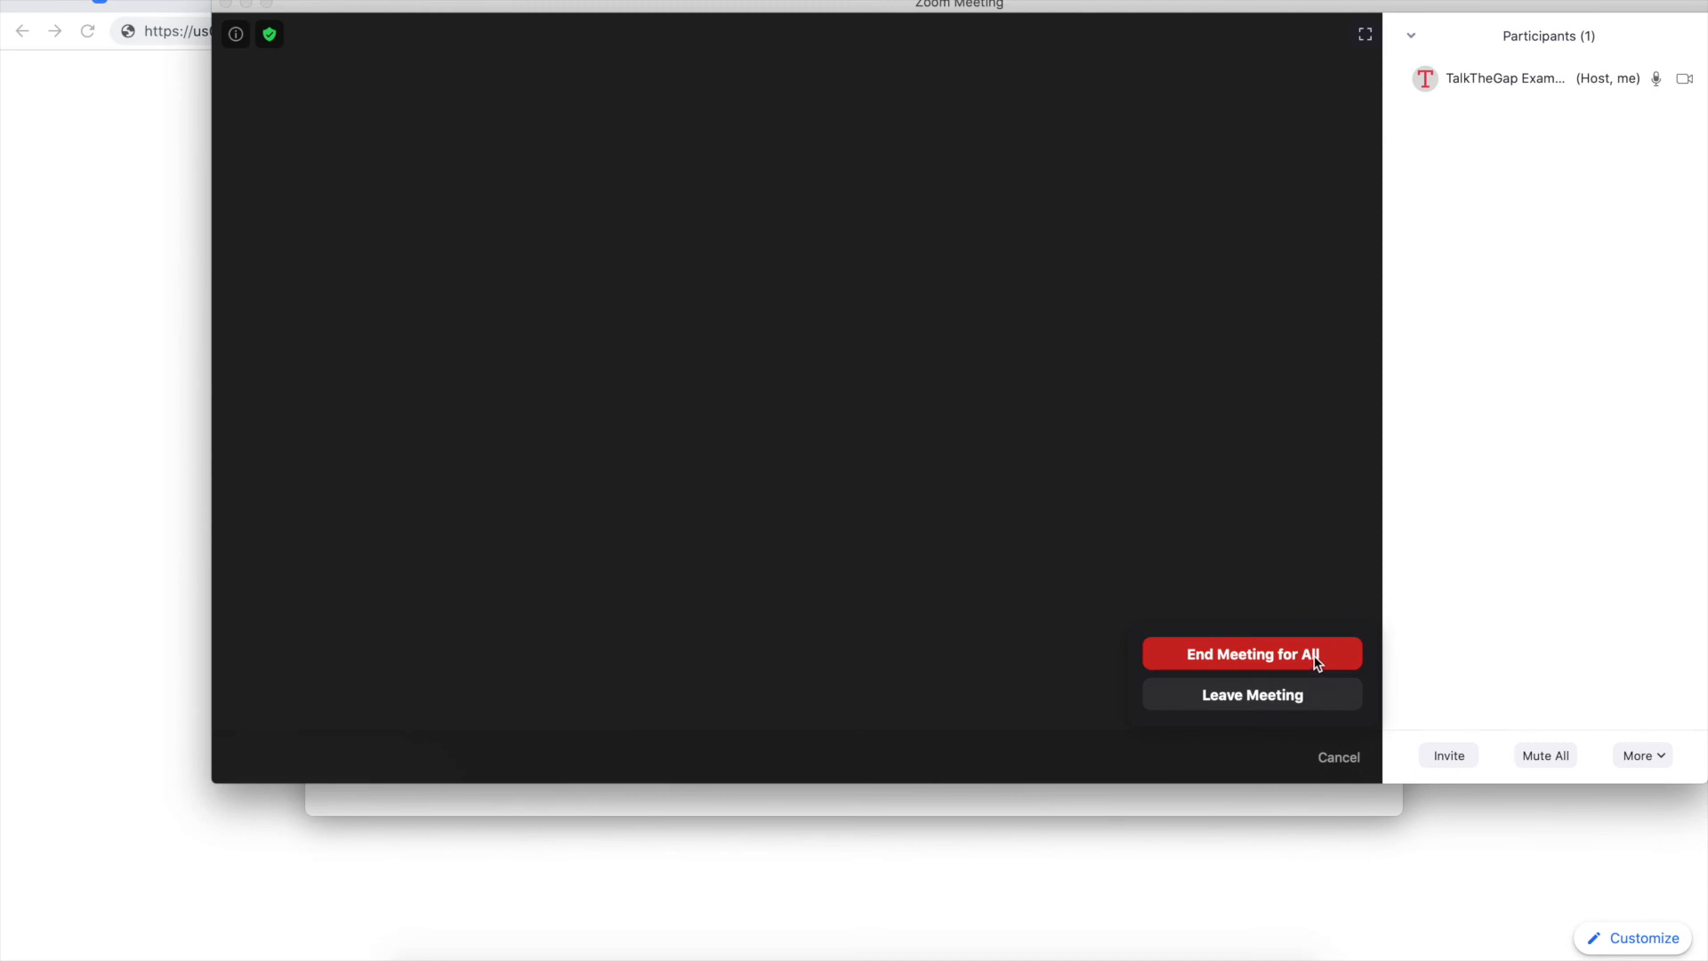